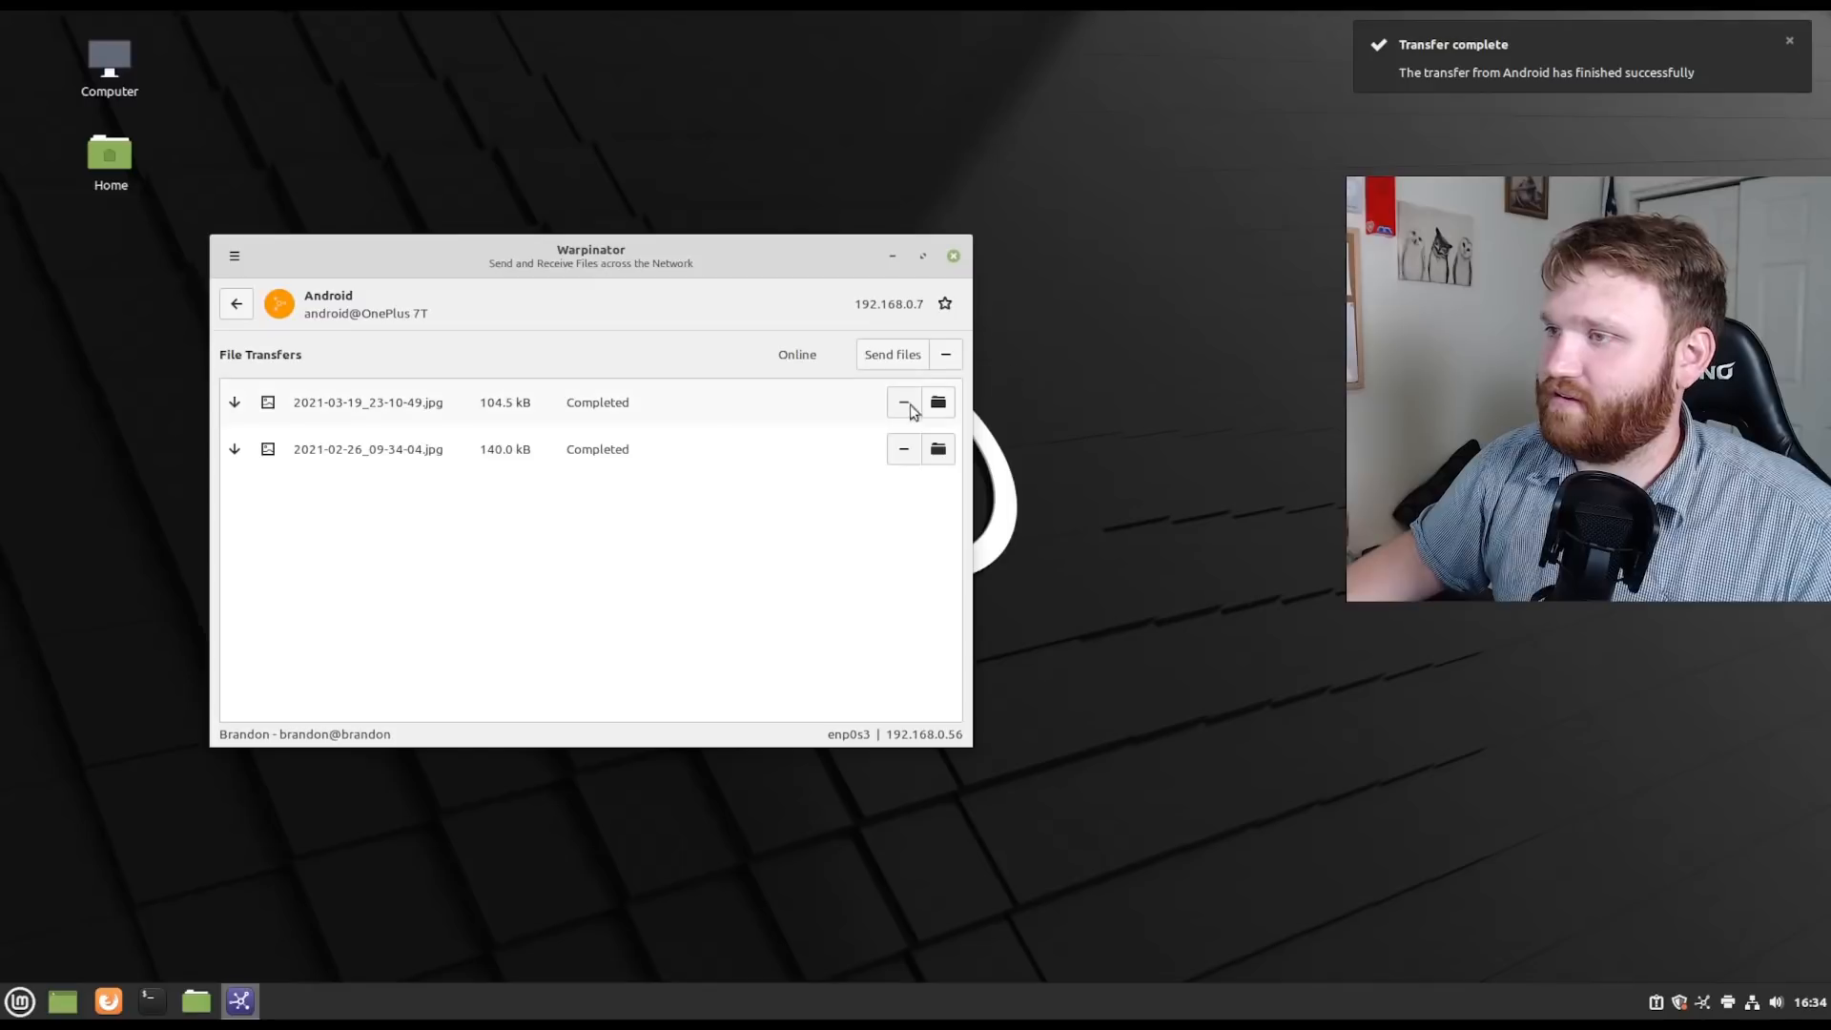
Open the received photos' folder and view 2021-03-19_23-10-49.jpg in Image Viewer.
{"action": "left_click", "coordinate": [938, 401]}
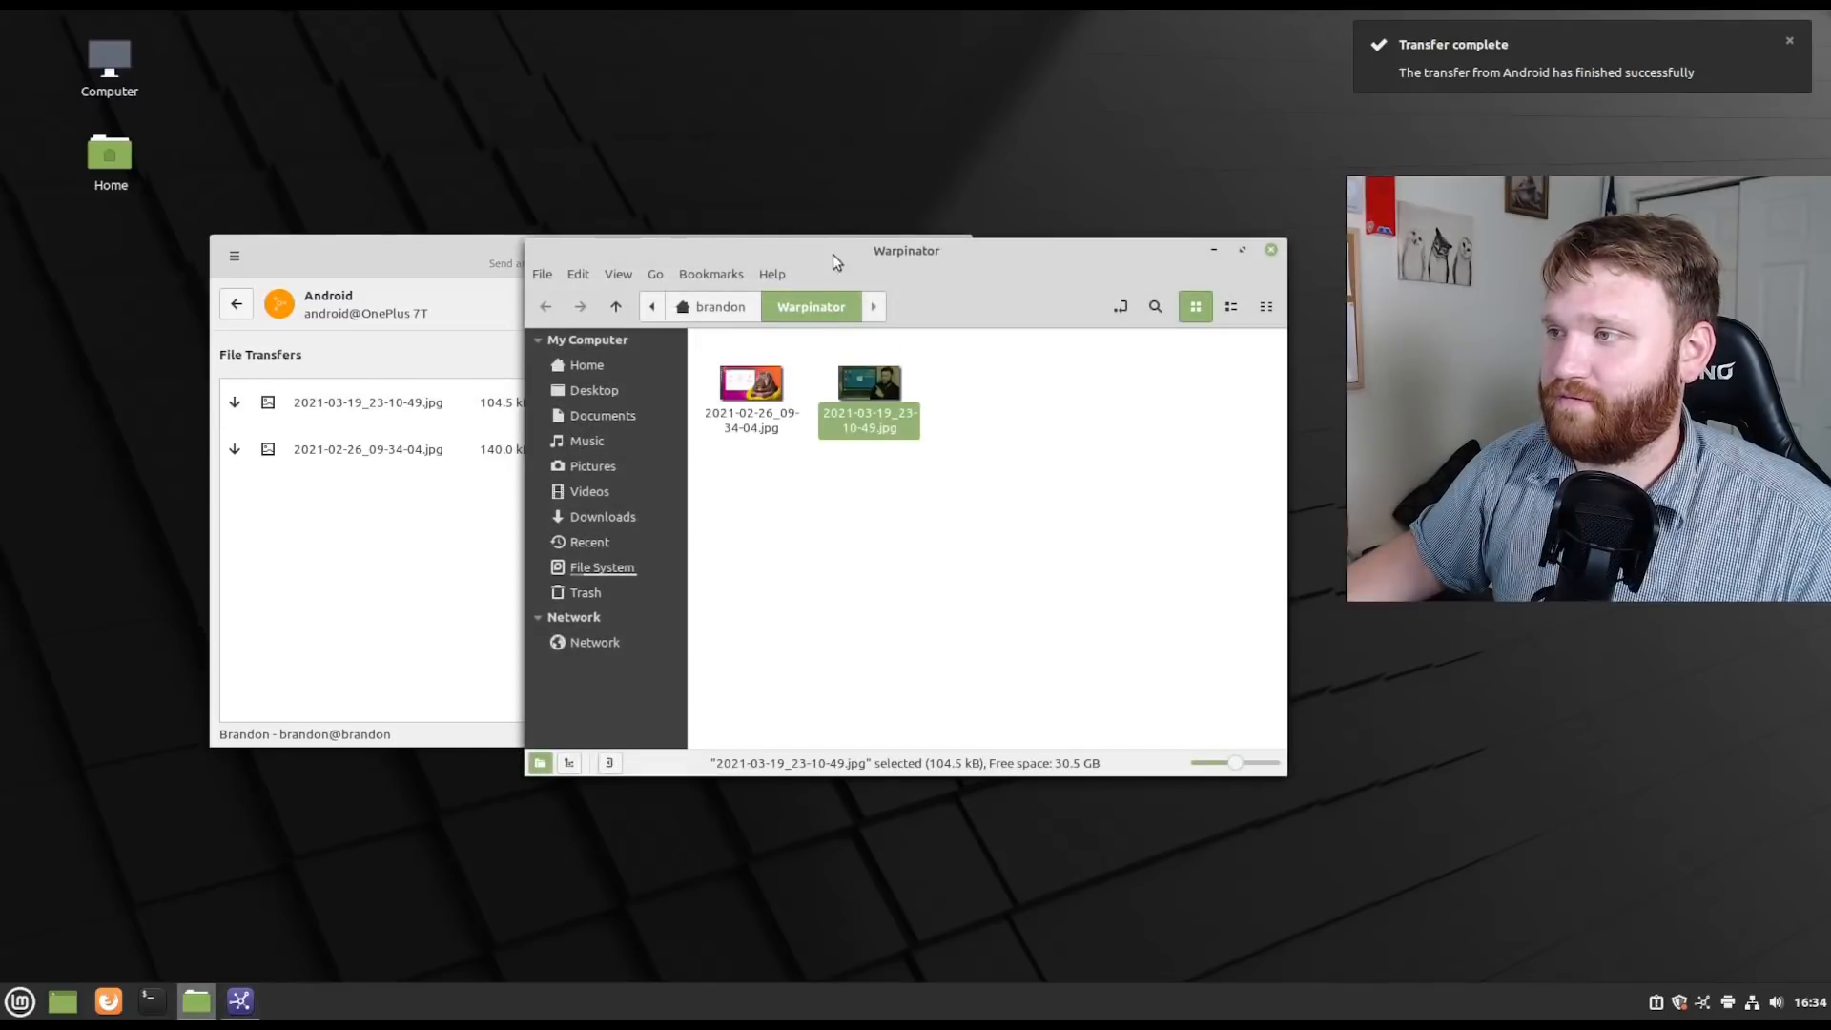
{"action": "double_click", "coordinate": [868, 382]}
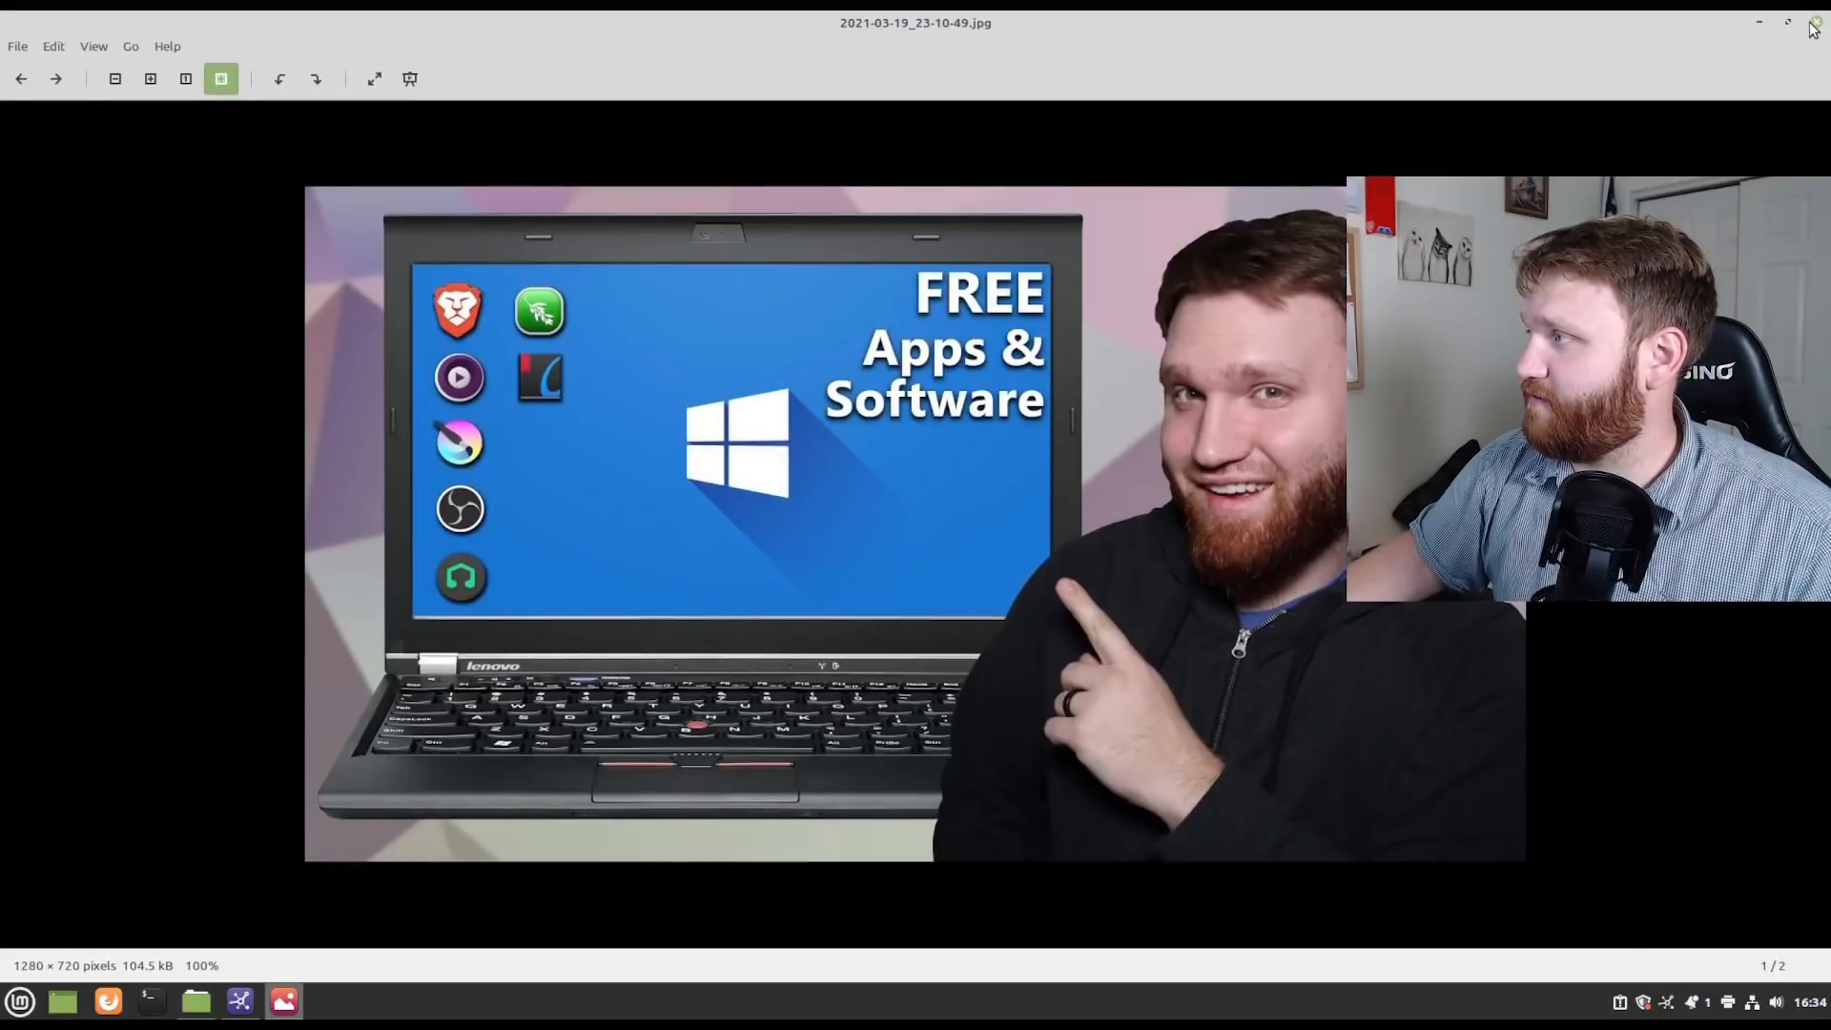
{"action": "left_click", "coordinate": [56, 78]}
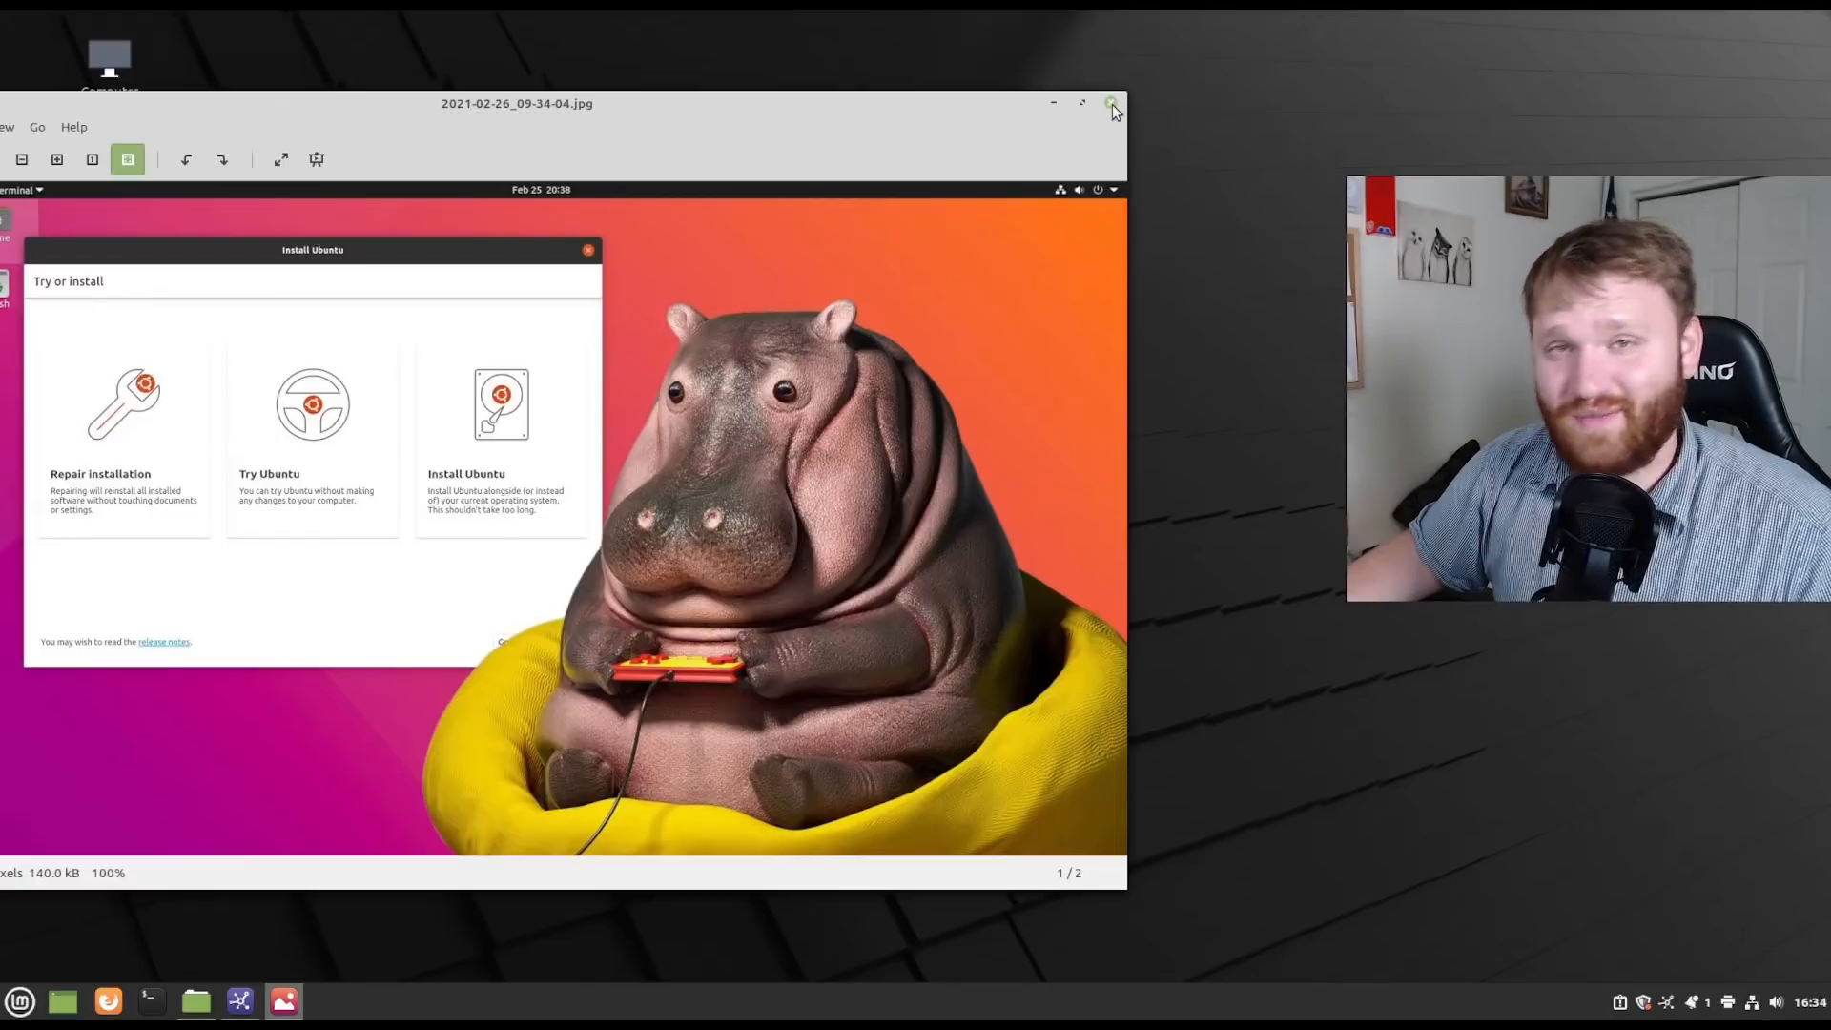
{"action": "left_click", "coordinate": [1110, 104]}
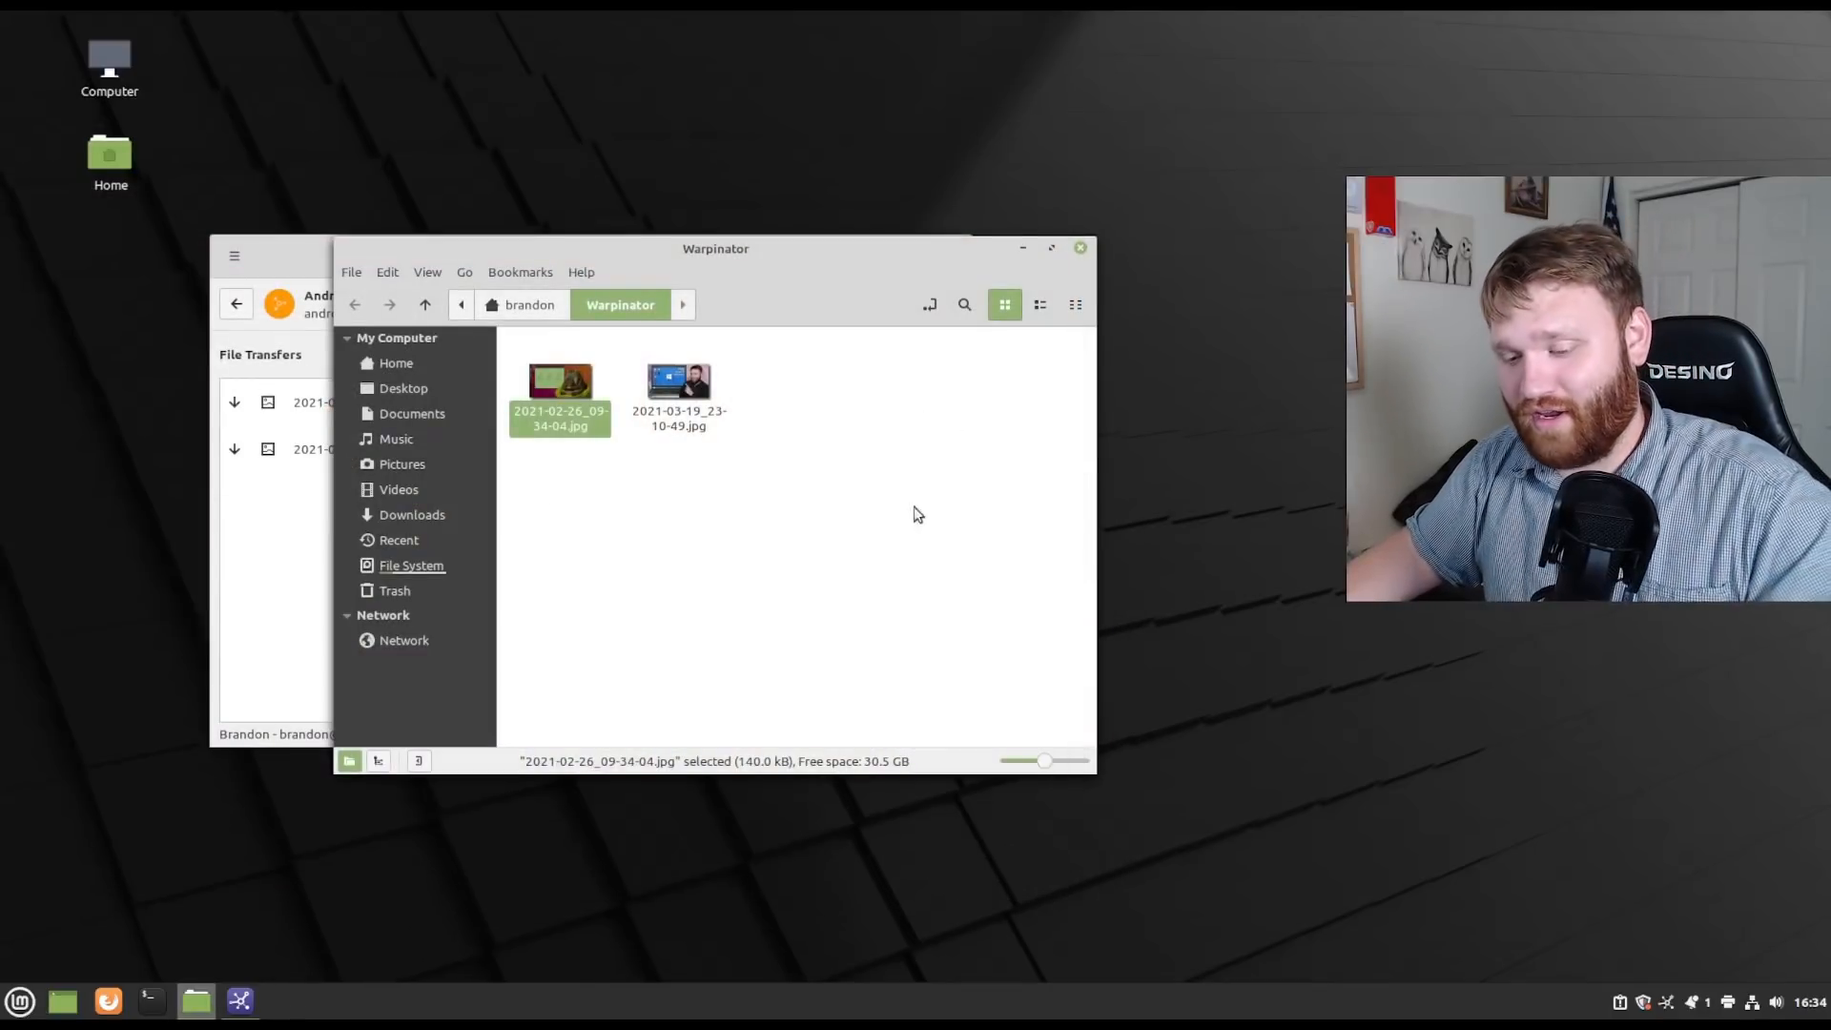
Close the Nemo and Warpinator windows, leaving the desktop empty.
{"action": "left_click", "coordinate": [916, 515]}
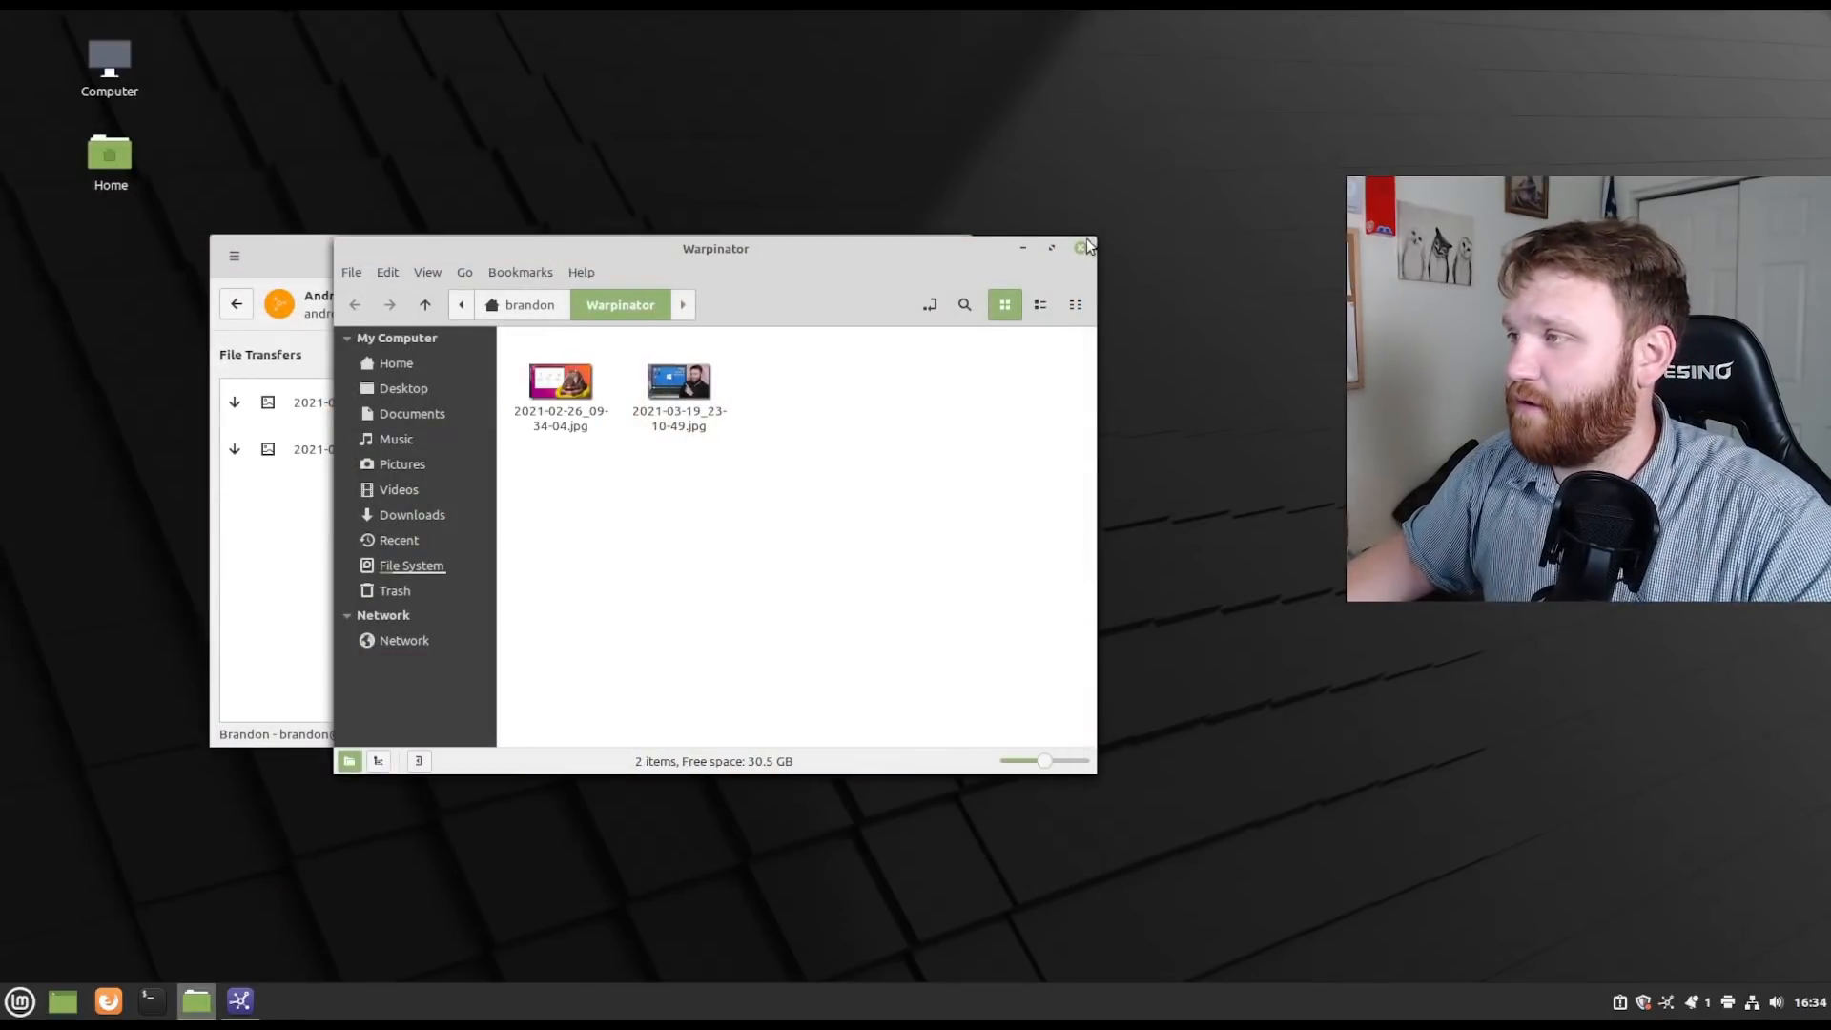
{"action": "left_click_drag", "start_coordinate": [716, 249], "coordinate": [707, 290]}
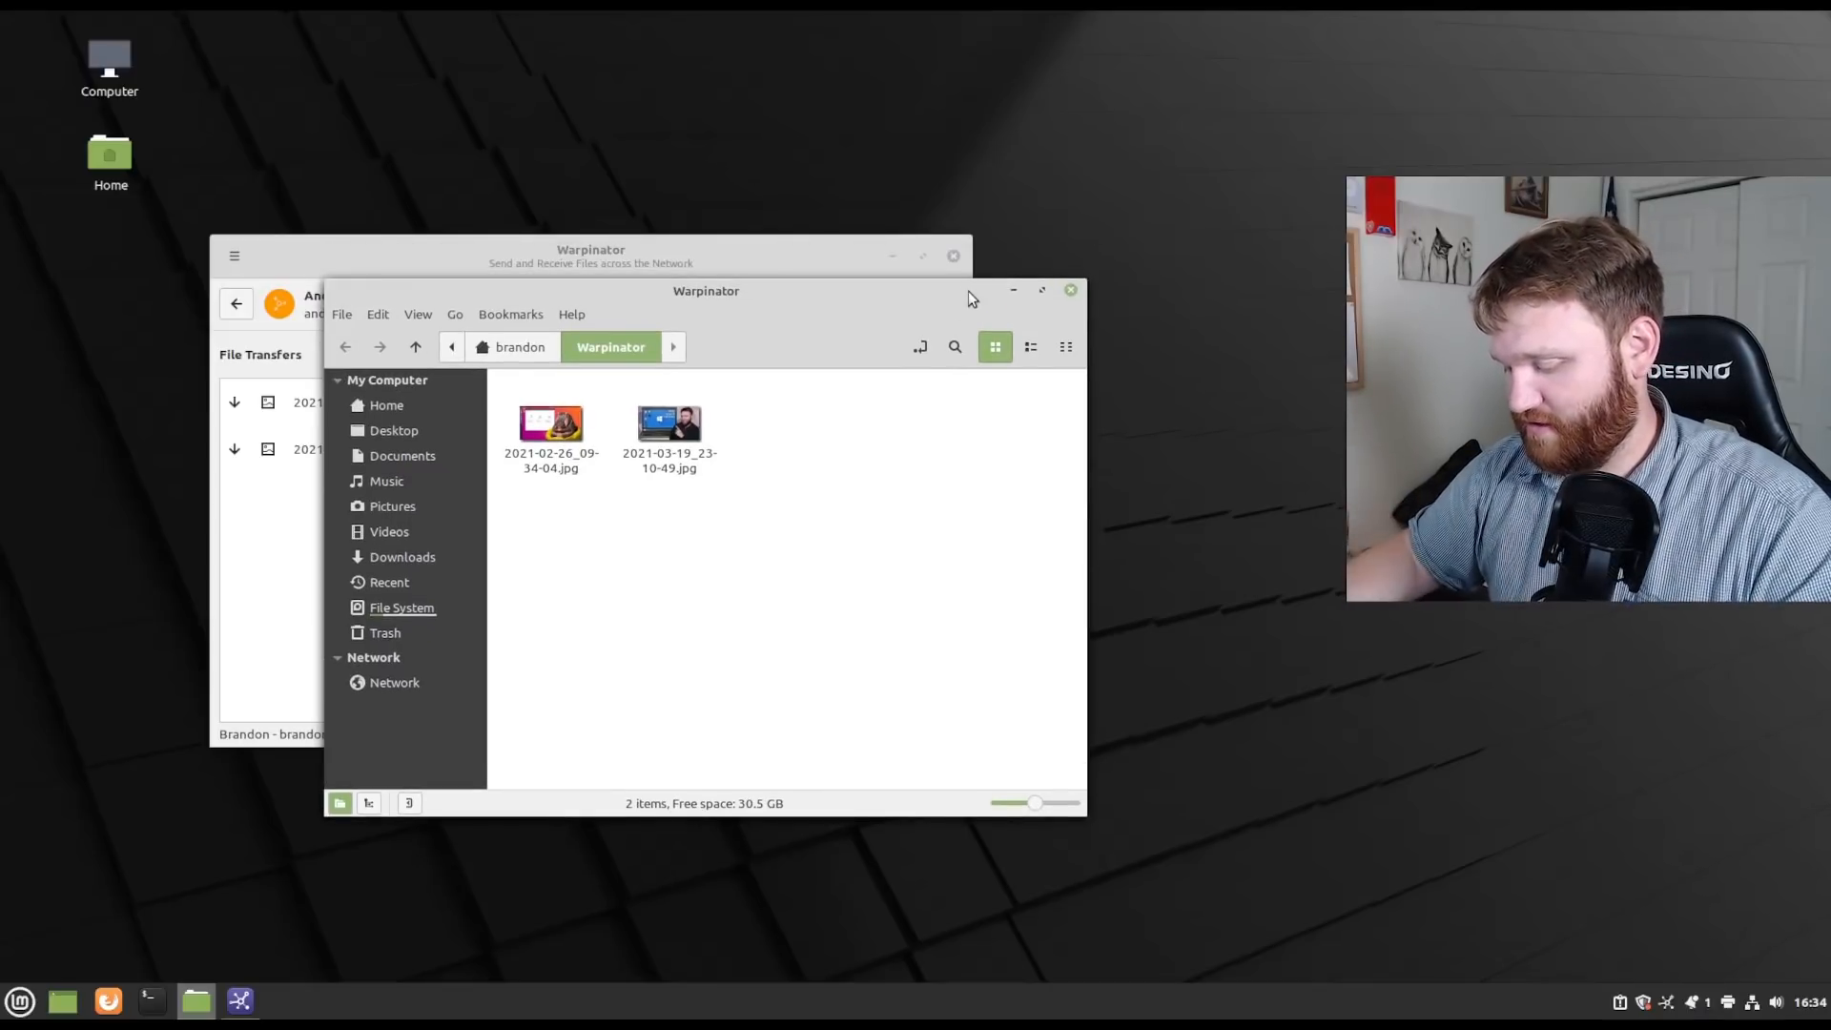
{"action": "mouse_move", "coordinate": [1060, 399]}
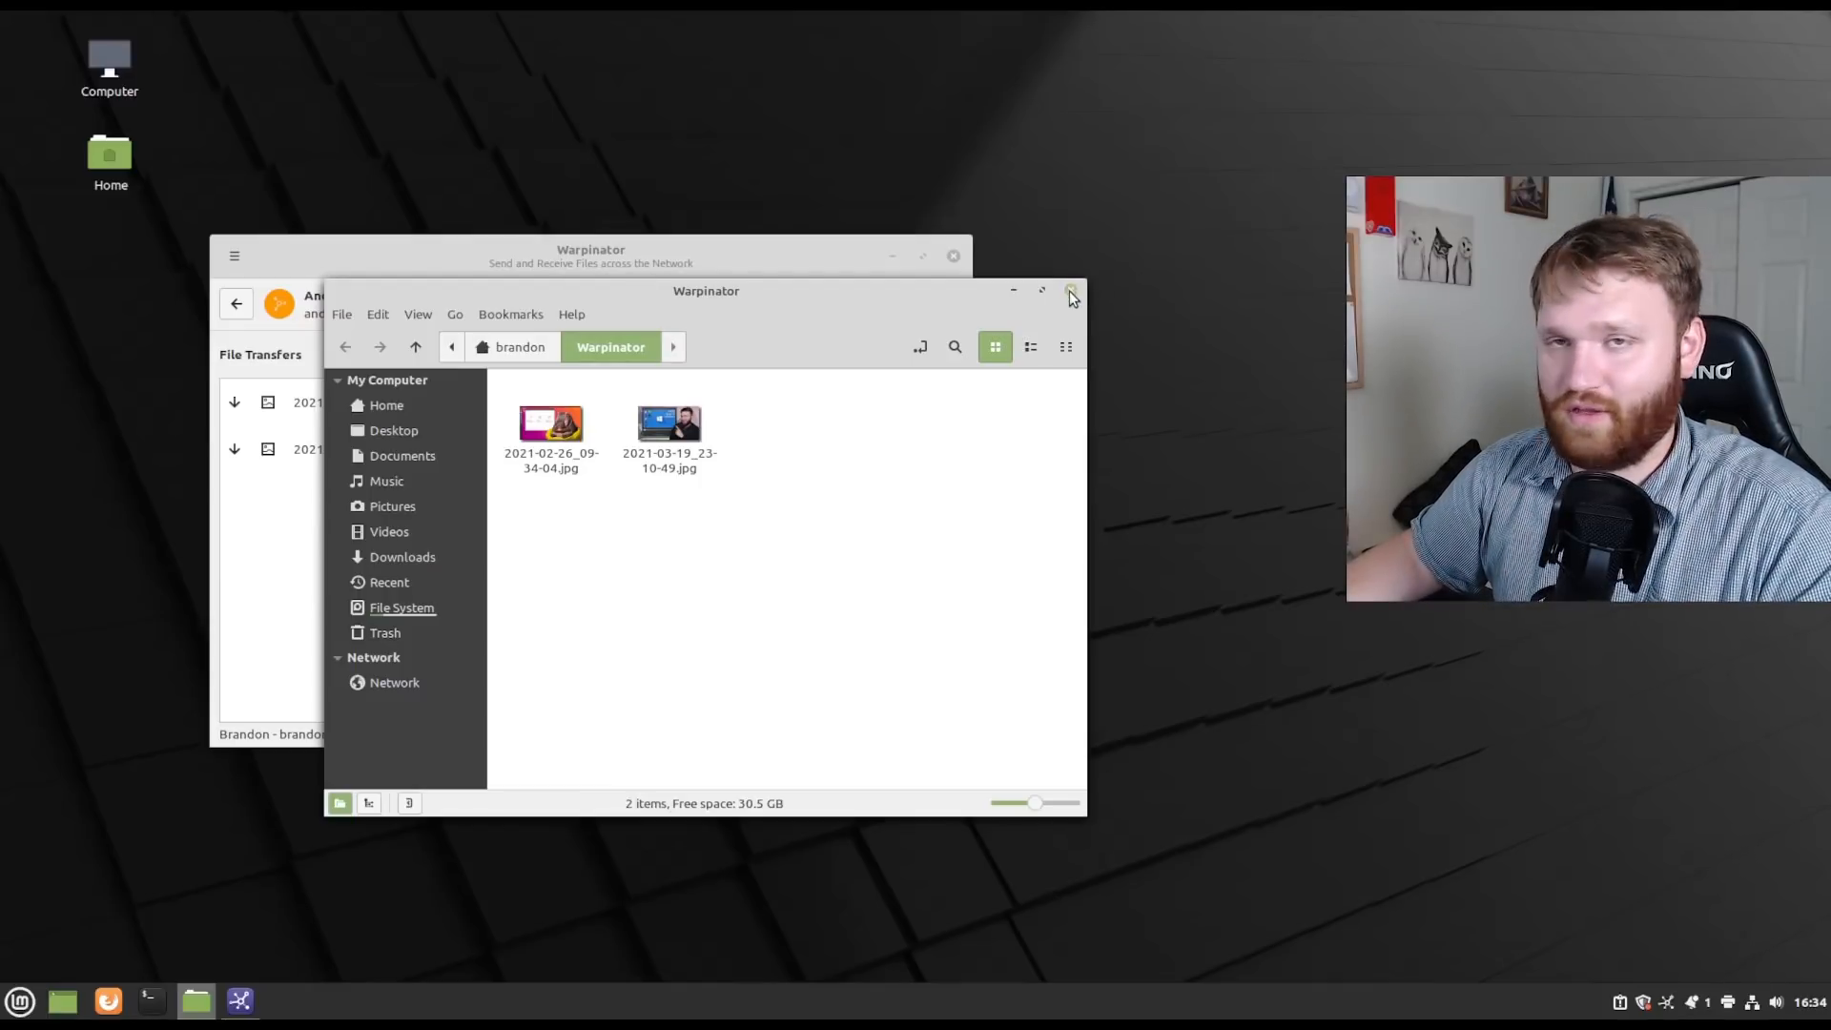
{"action": "left_click", "coordinate": [1070, 291]}
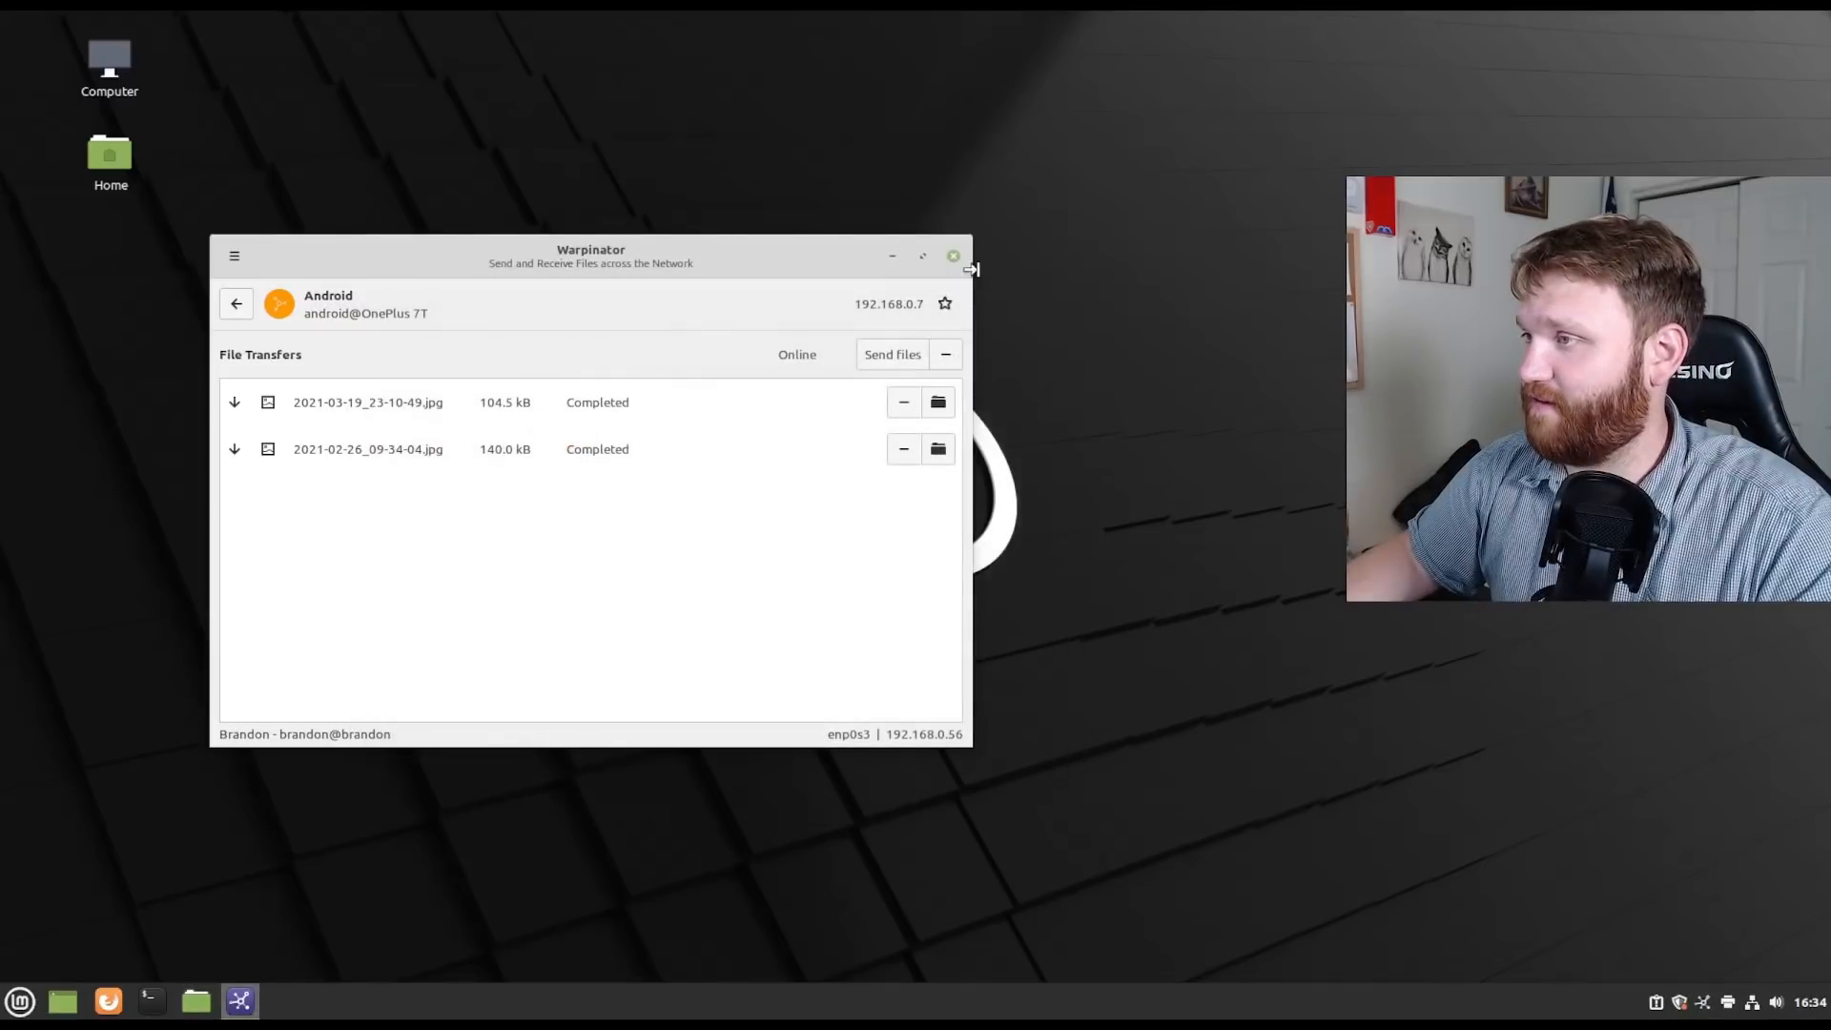
{"action": "left_click", "coordinate": [953, 256]}
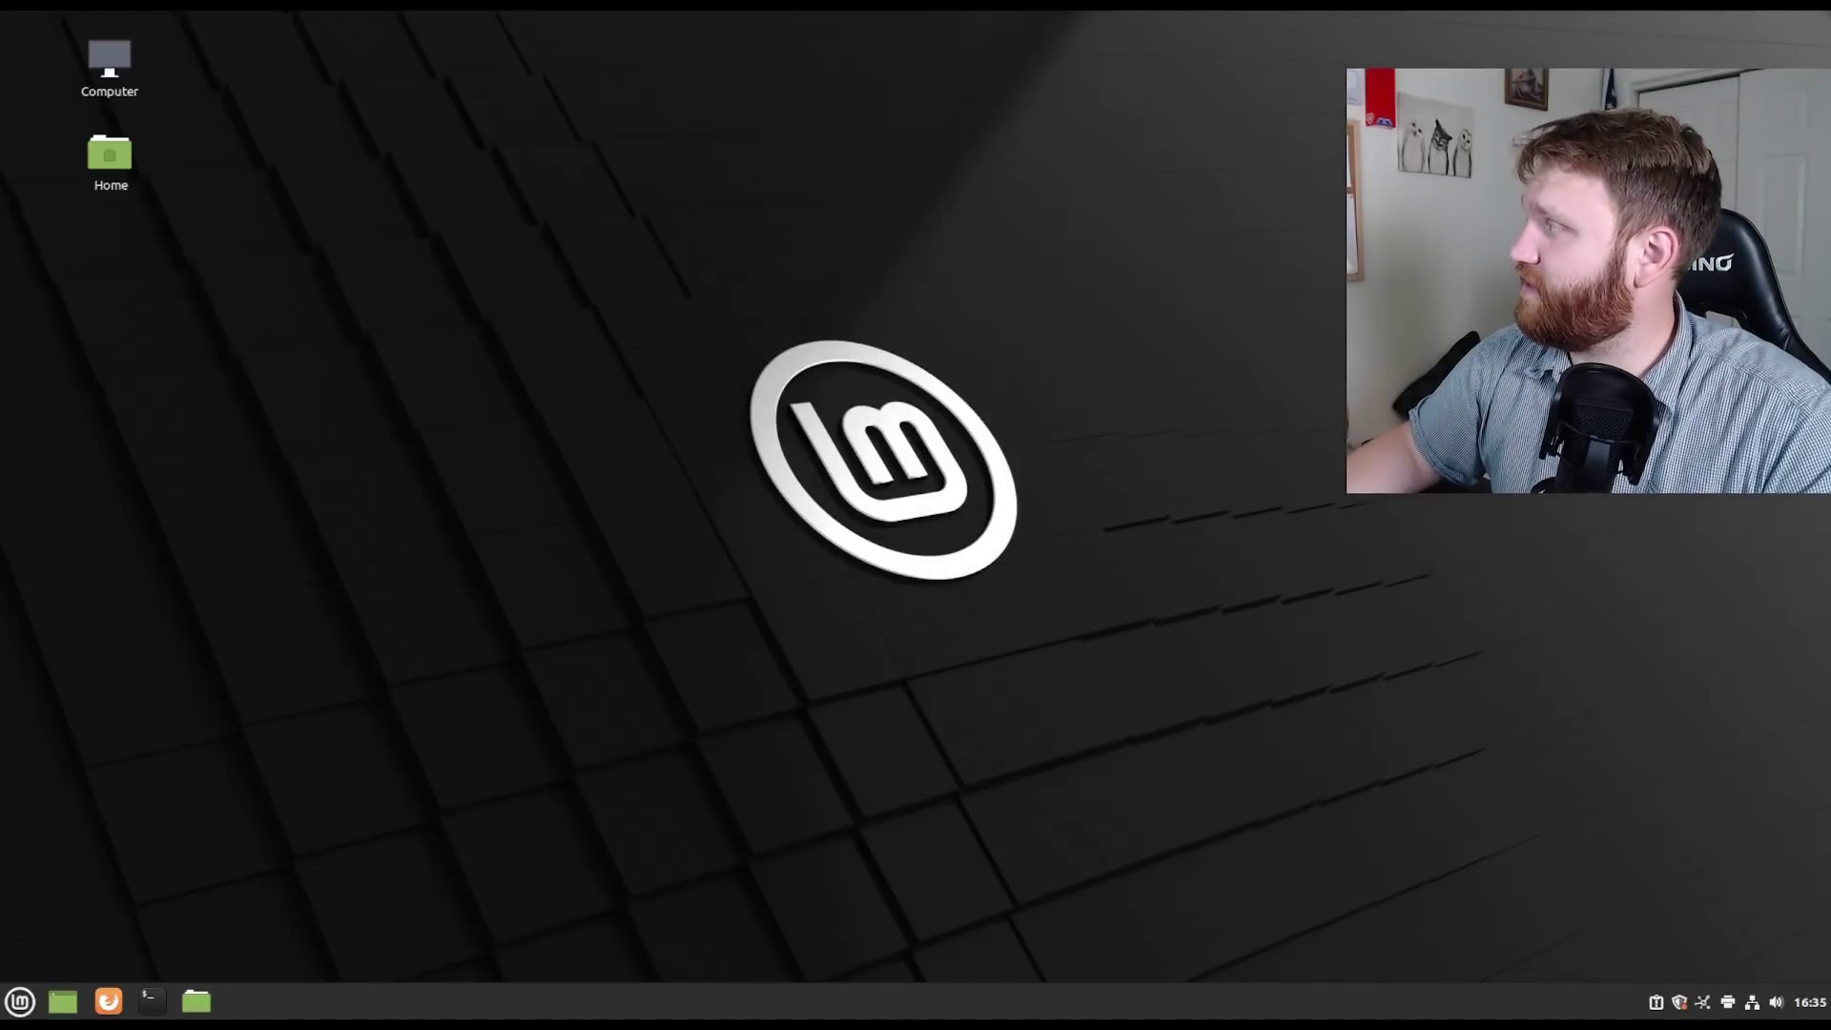
{"action": "mouse_move", "coordinate": [256, 972]}
{"action": "type", "text": "up"}
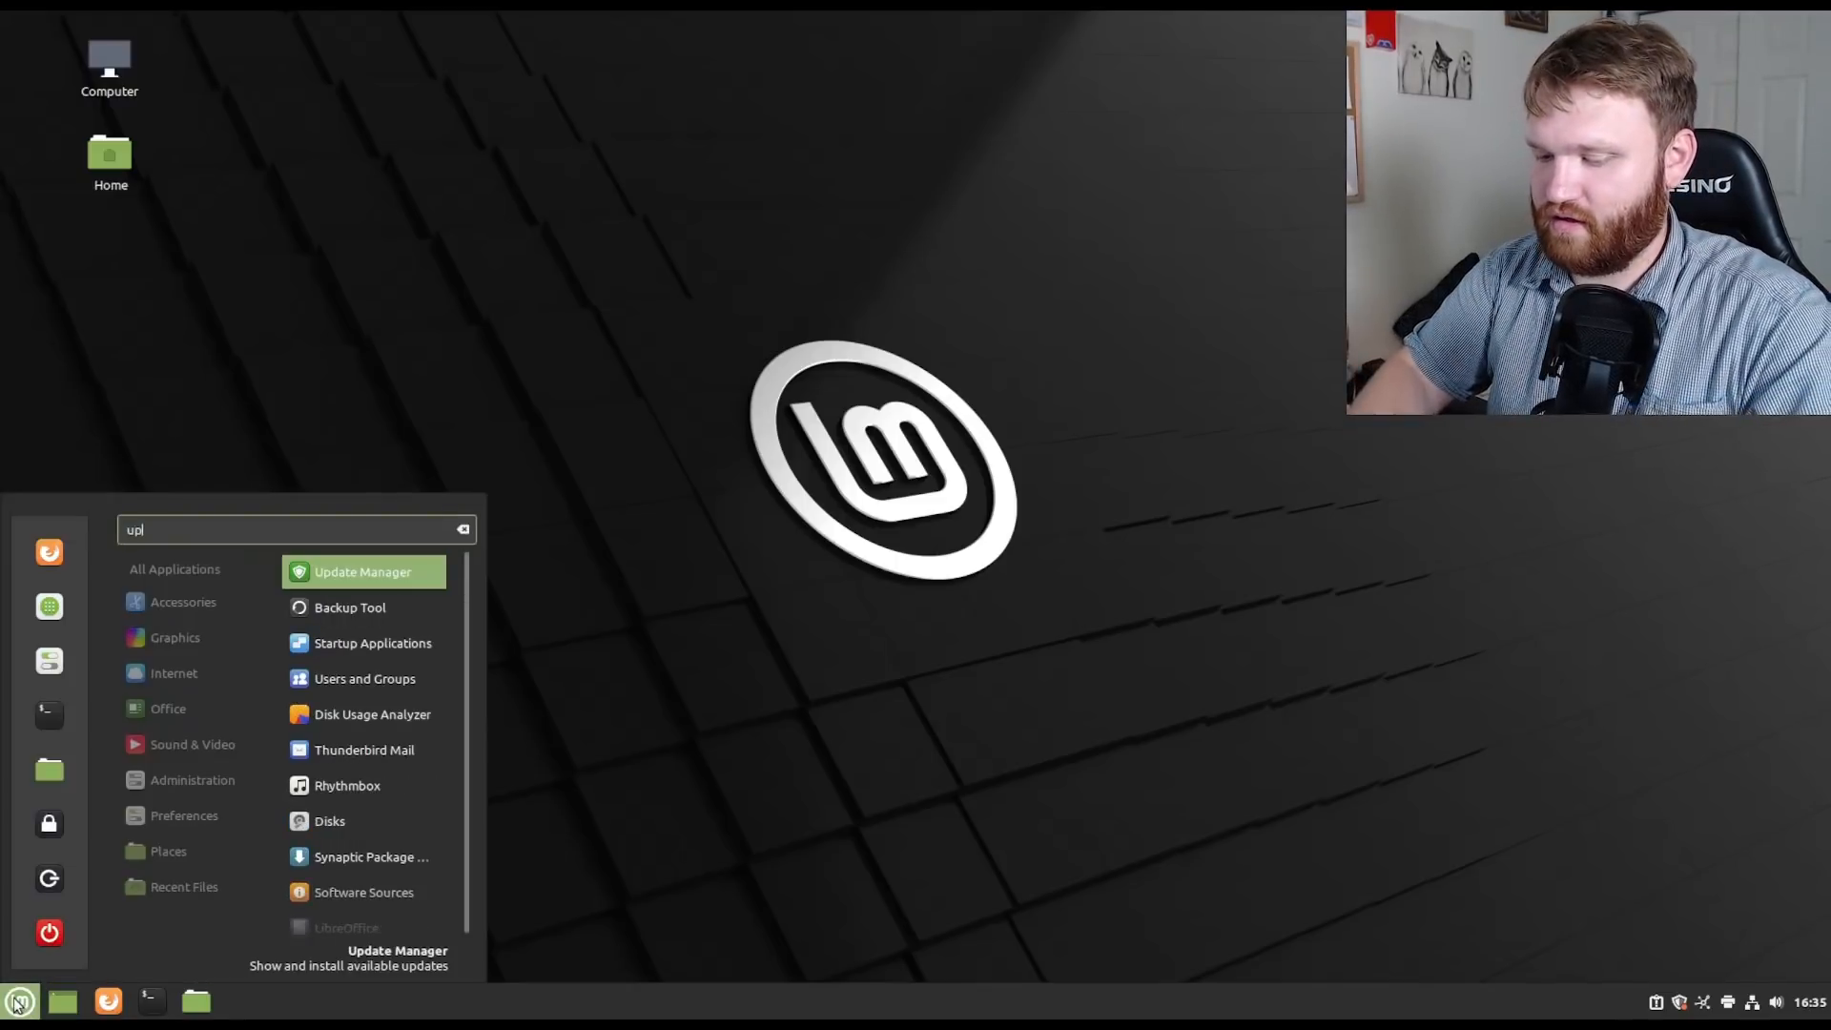
Launch Update Manager from Menu search, dismiss its welcome screen, and refresh for updates.
{"action": "type", "text": "date"}
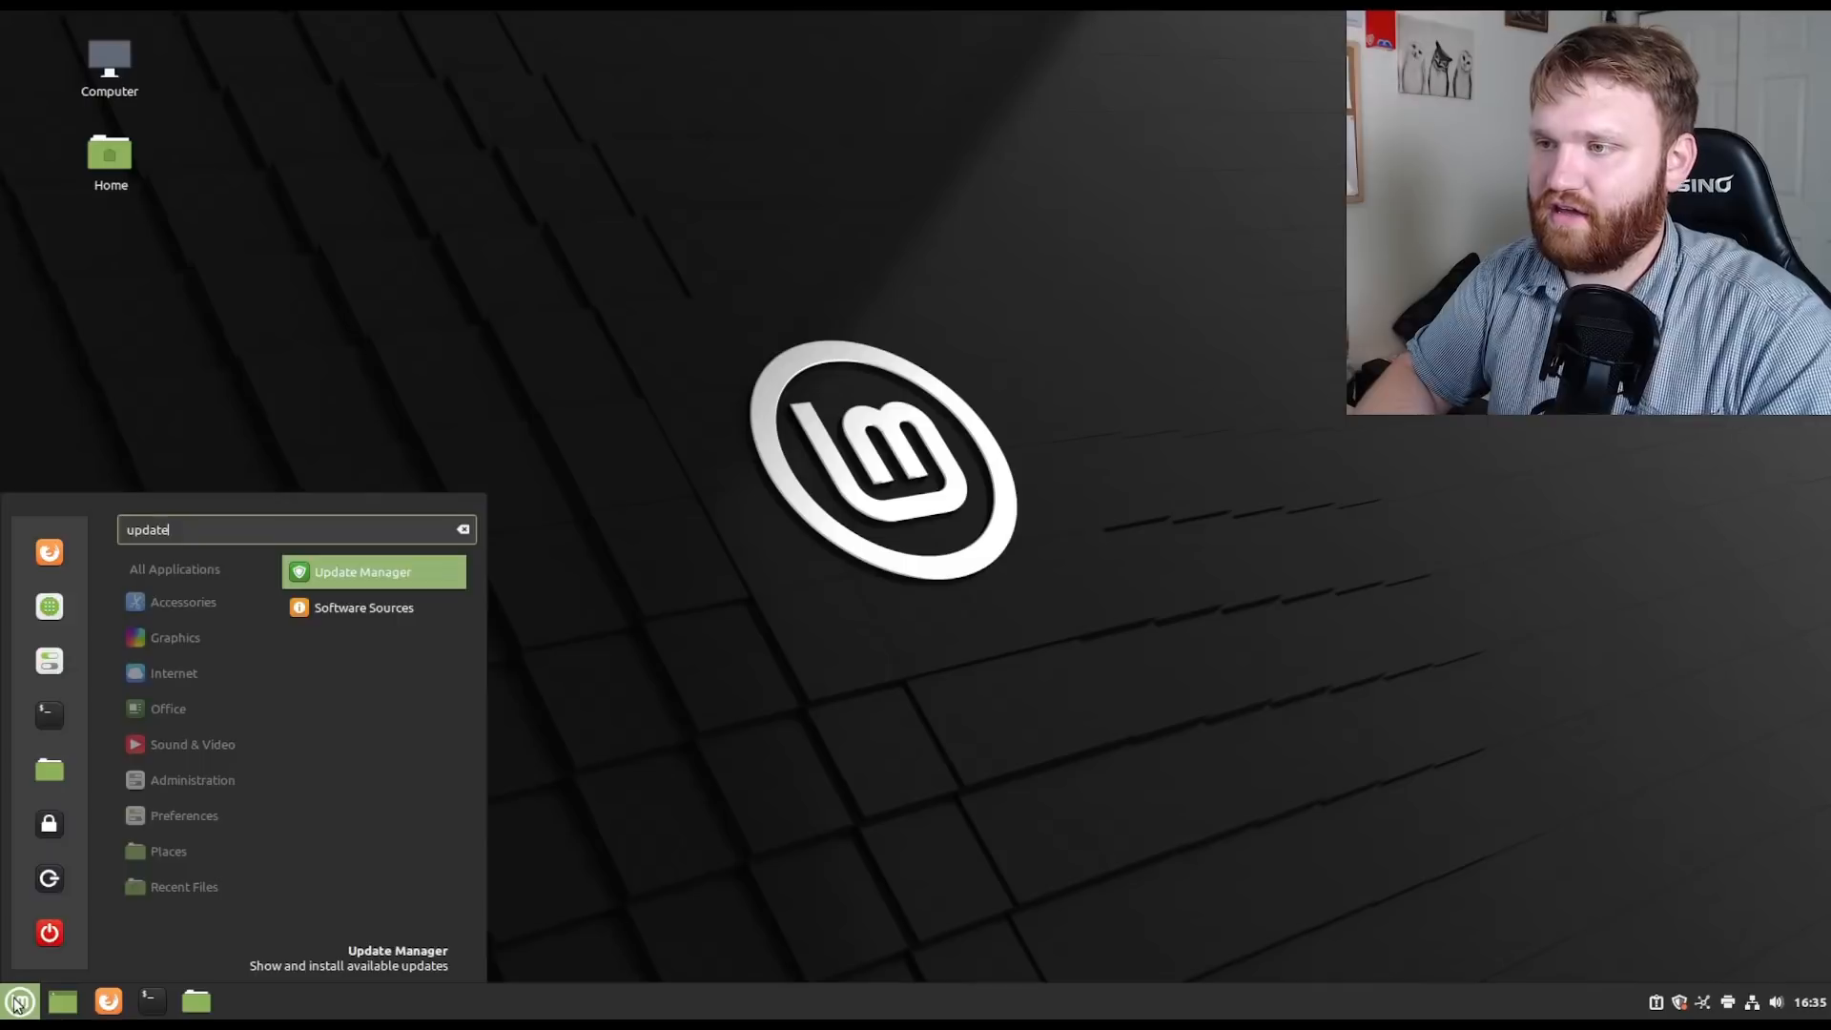
{"action": "left_click", "coordinate": [363, 571]}
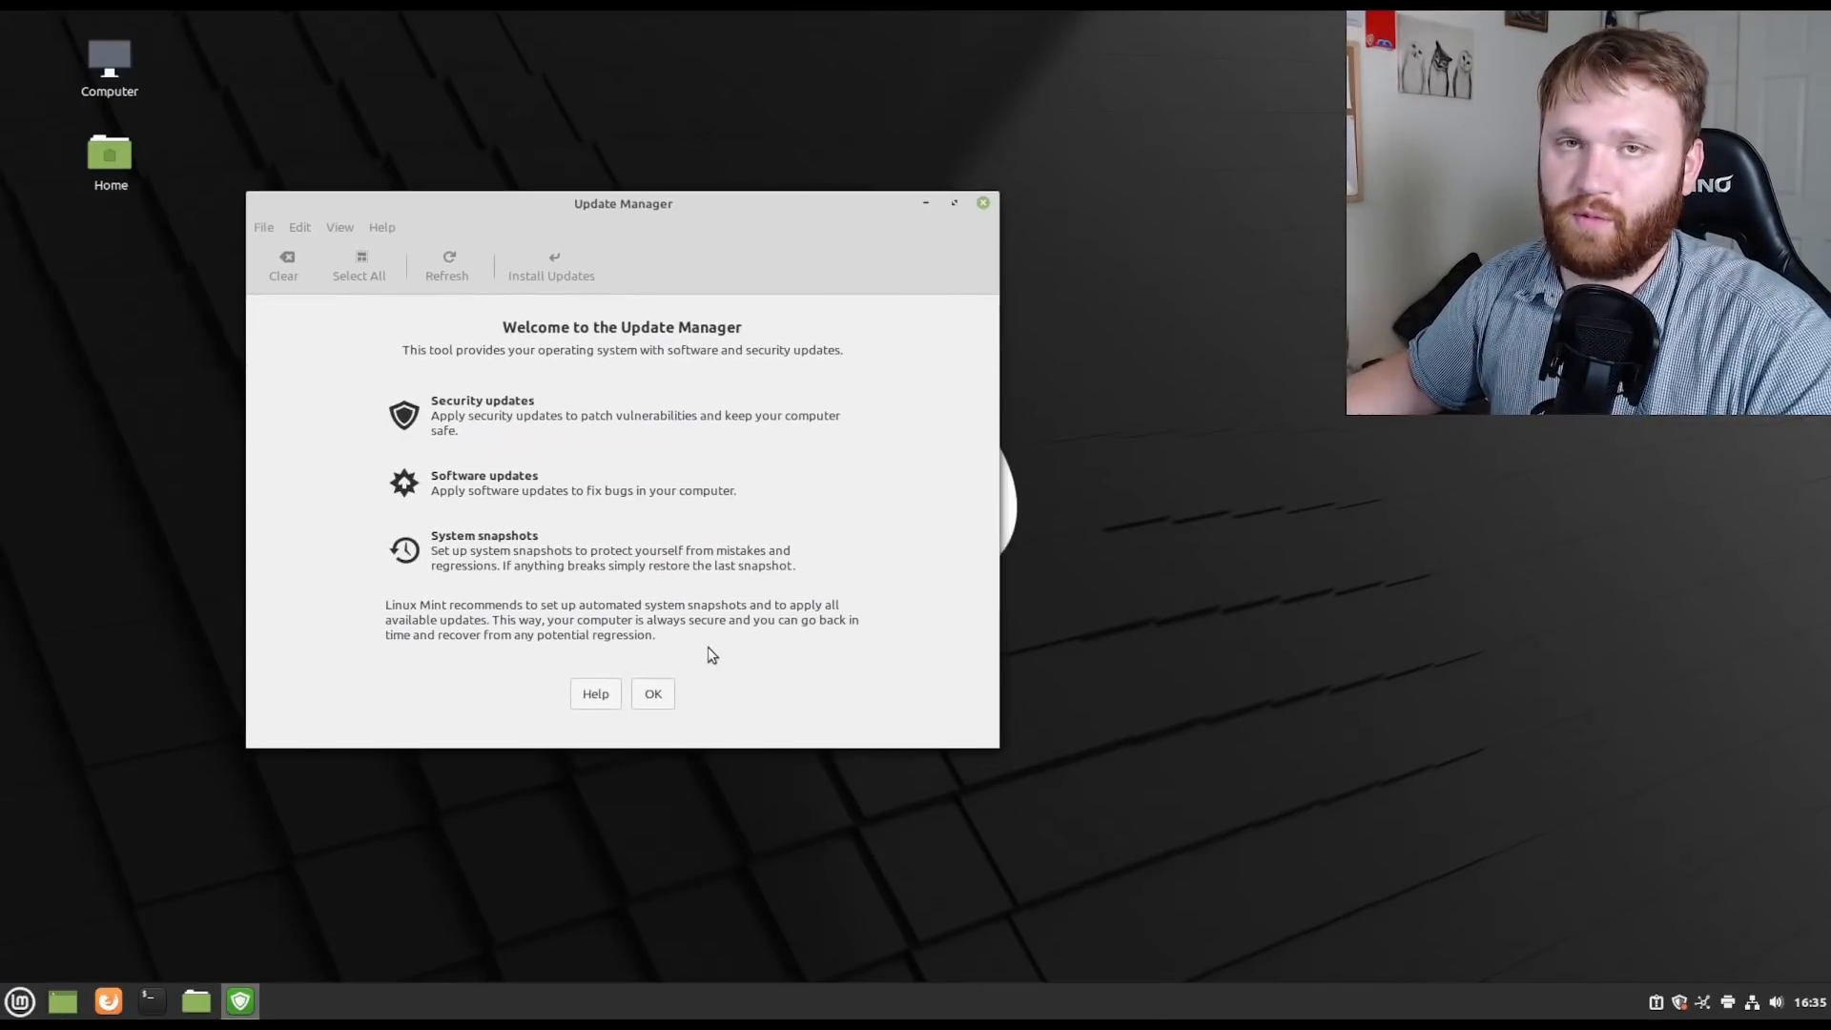
{"action": "mouse_move", "coordinate": [629, 660]}
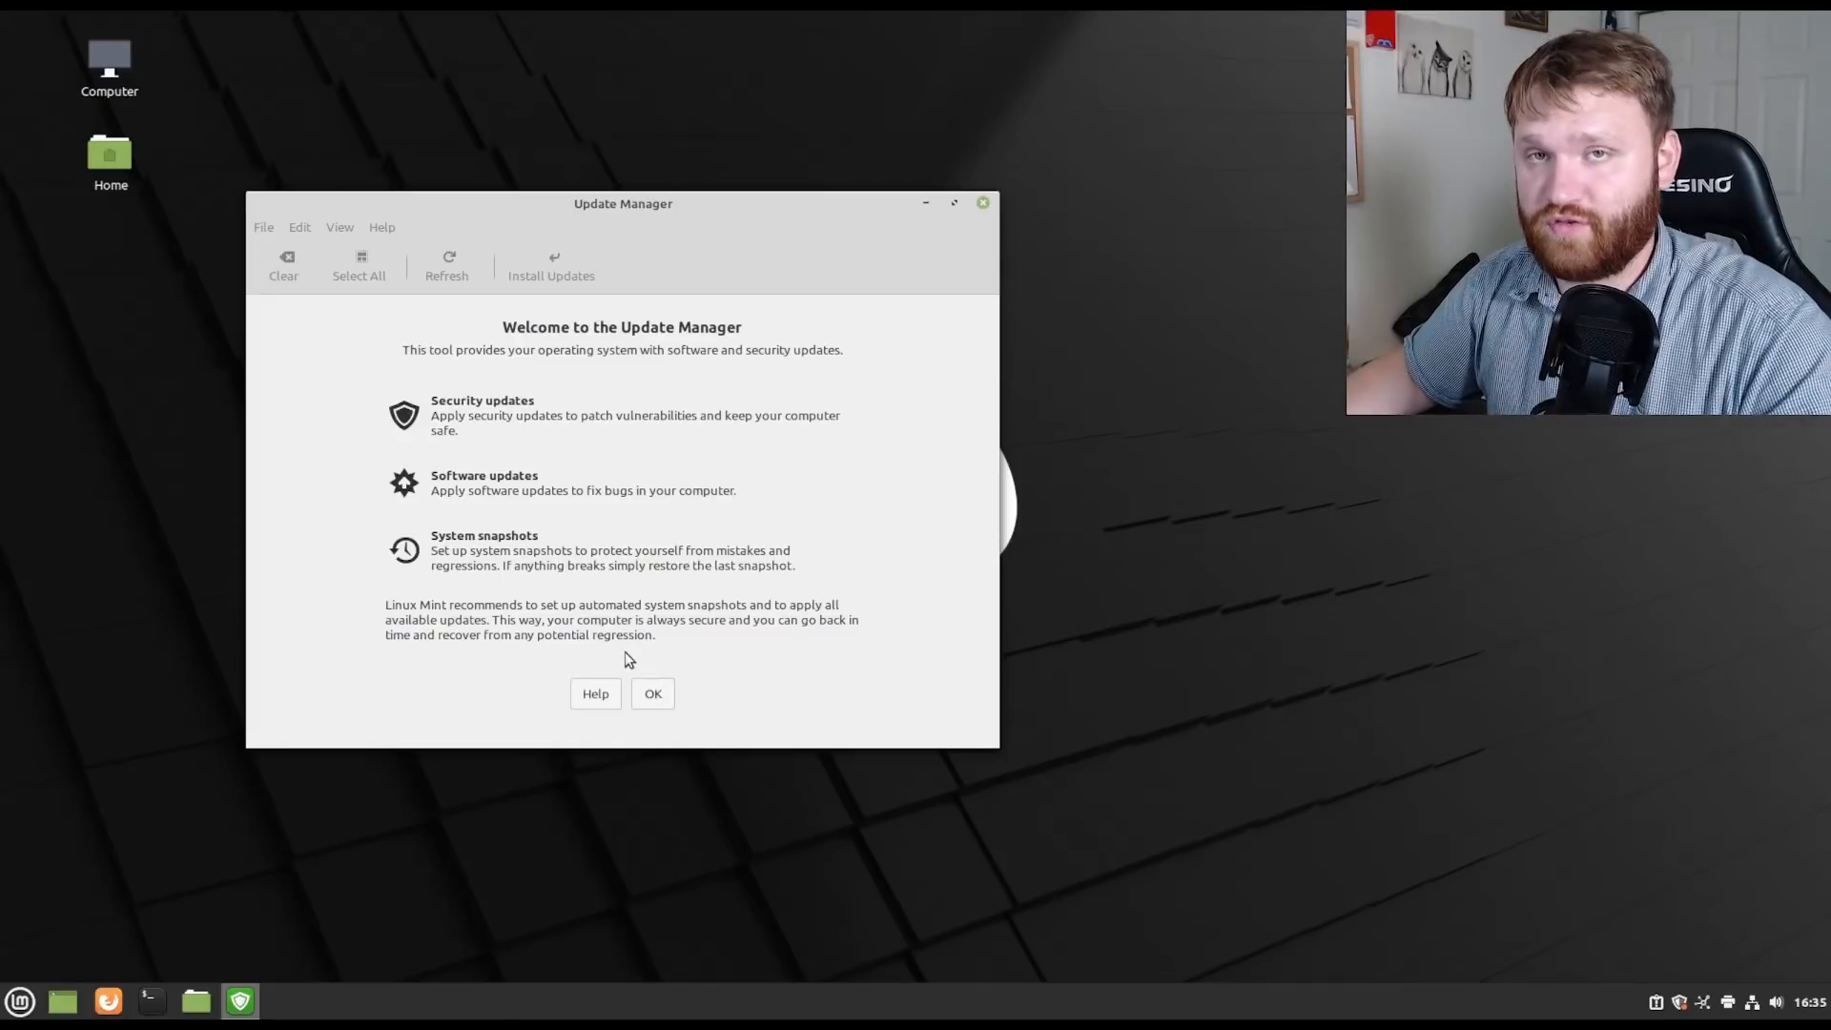
{"action": "mouse_move", "coordinate": [697, 664]}
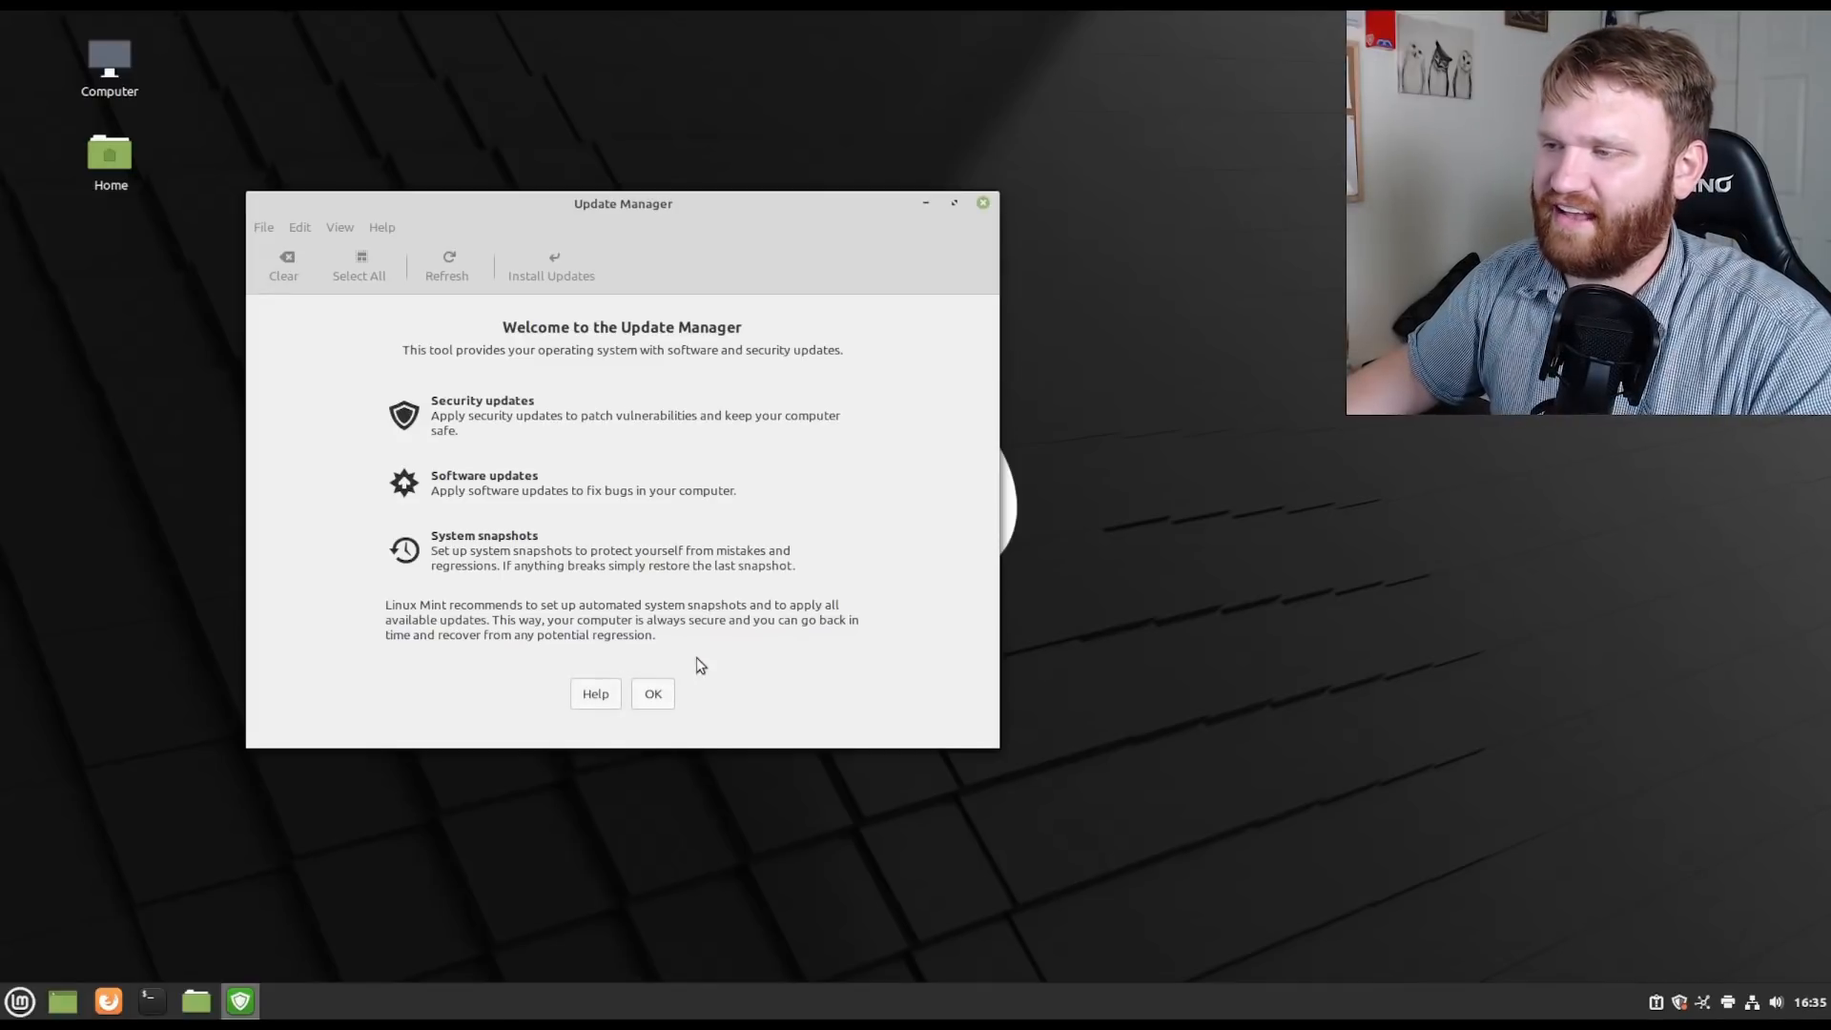
{"action": "left_click", "coordinate": [651, 693]}
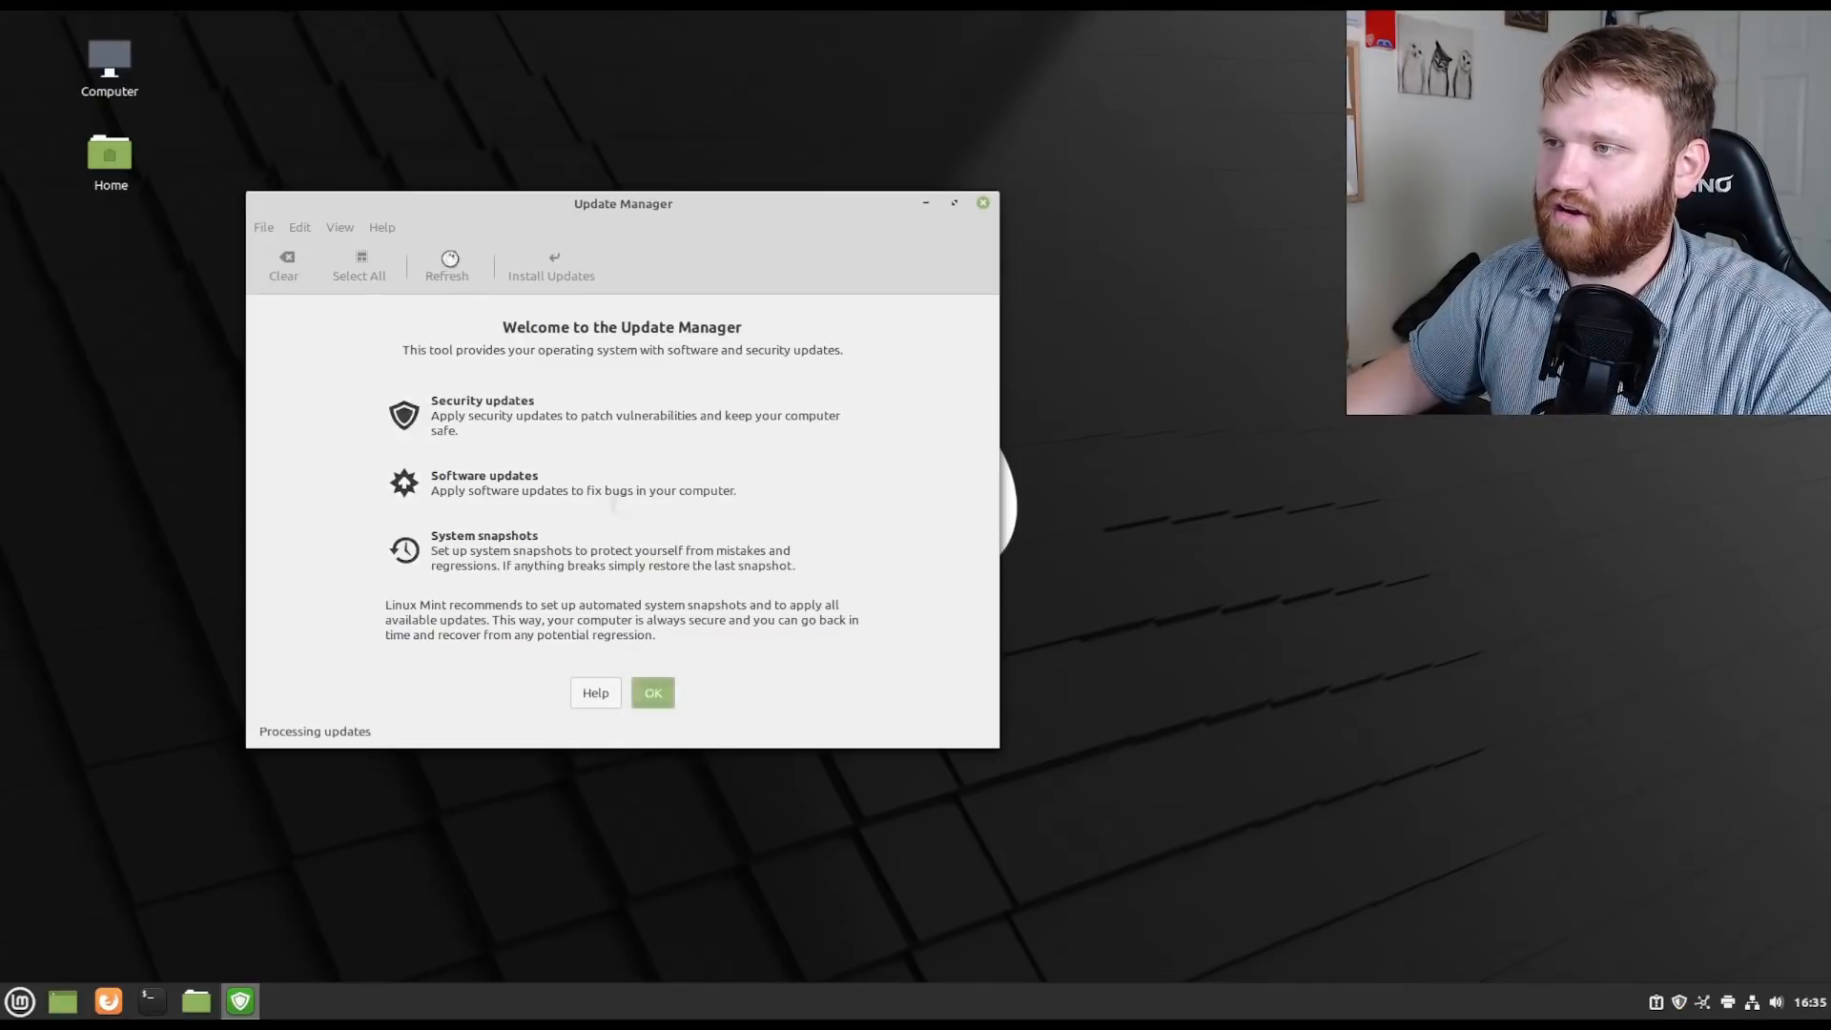
{"action": "left_click", "coordinate": [652, 692]}
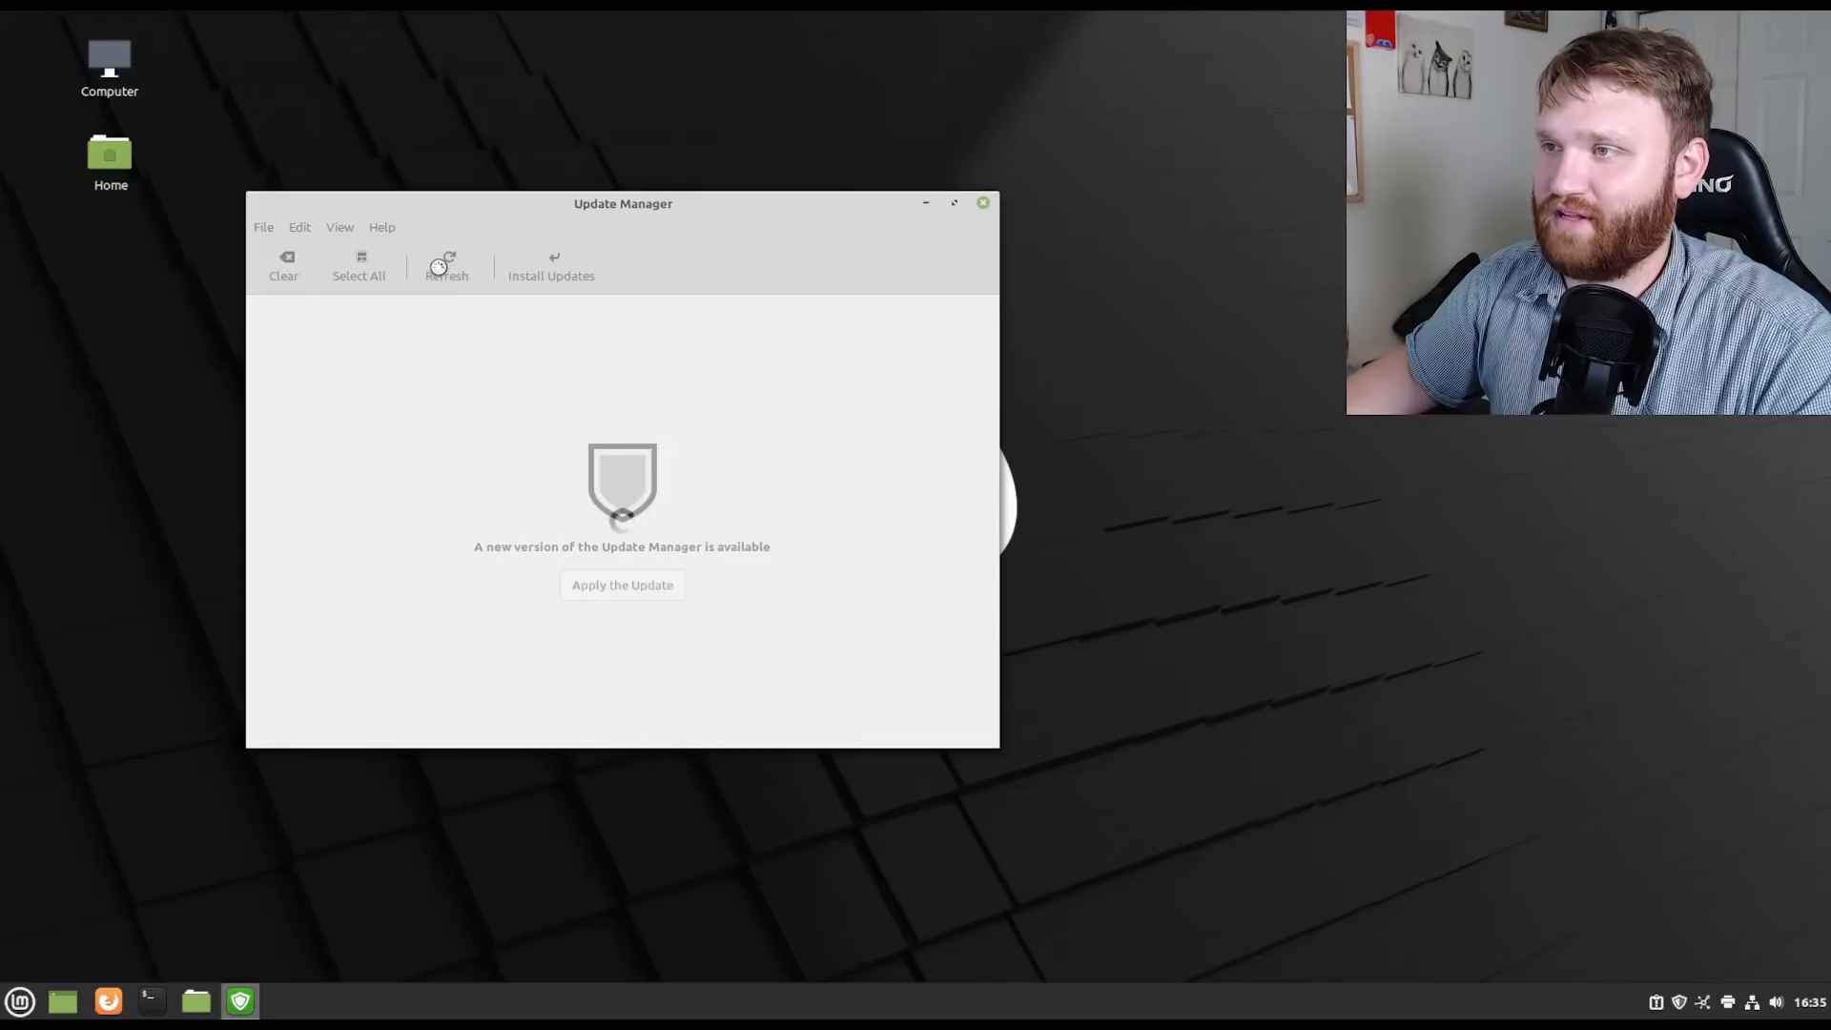
Install the new Update Manager version and scroll through the update list.
{"action": "left_click", "coordinate": [446, 266]}
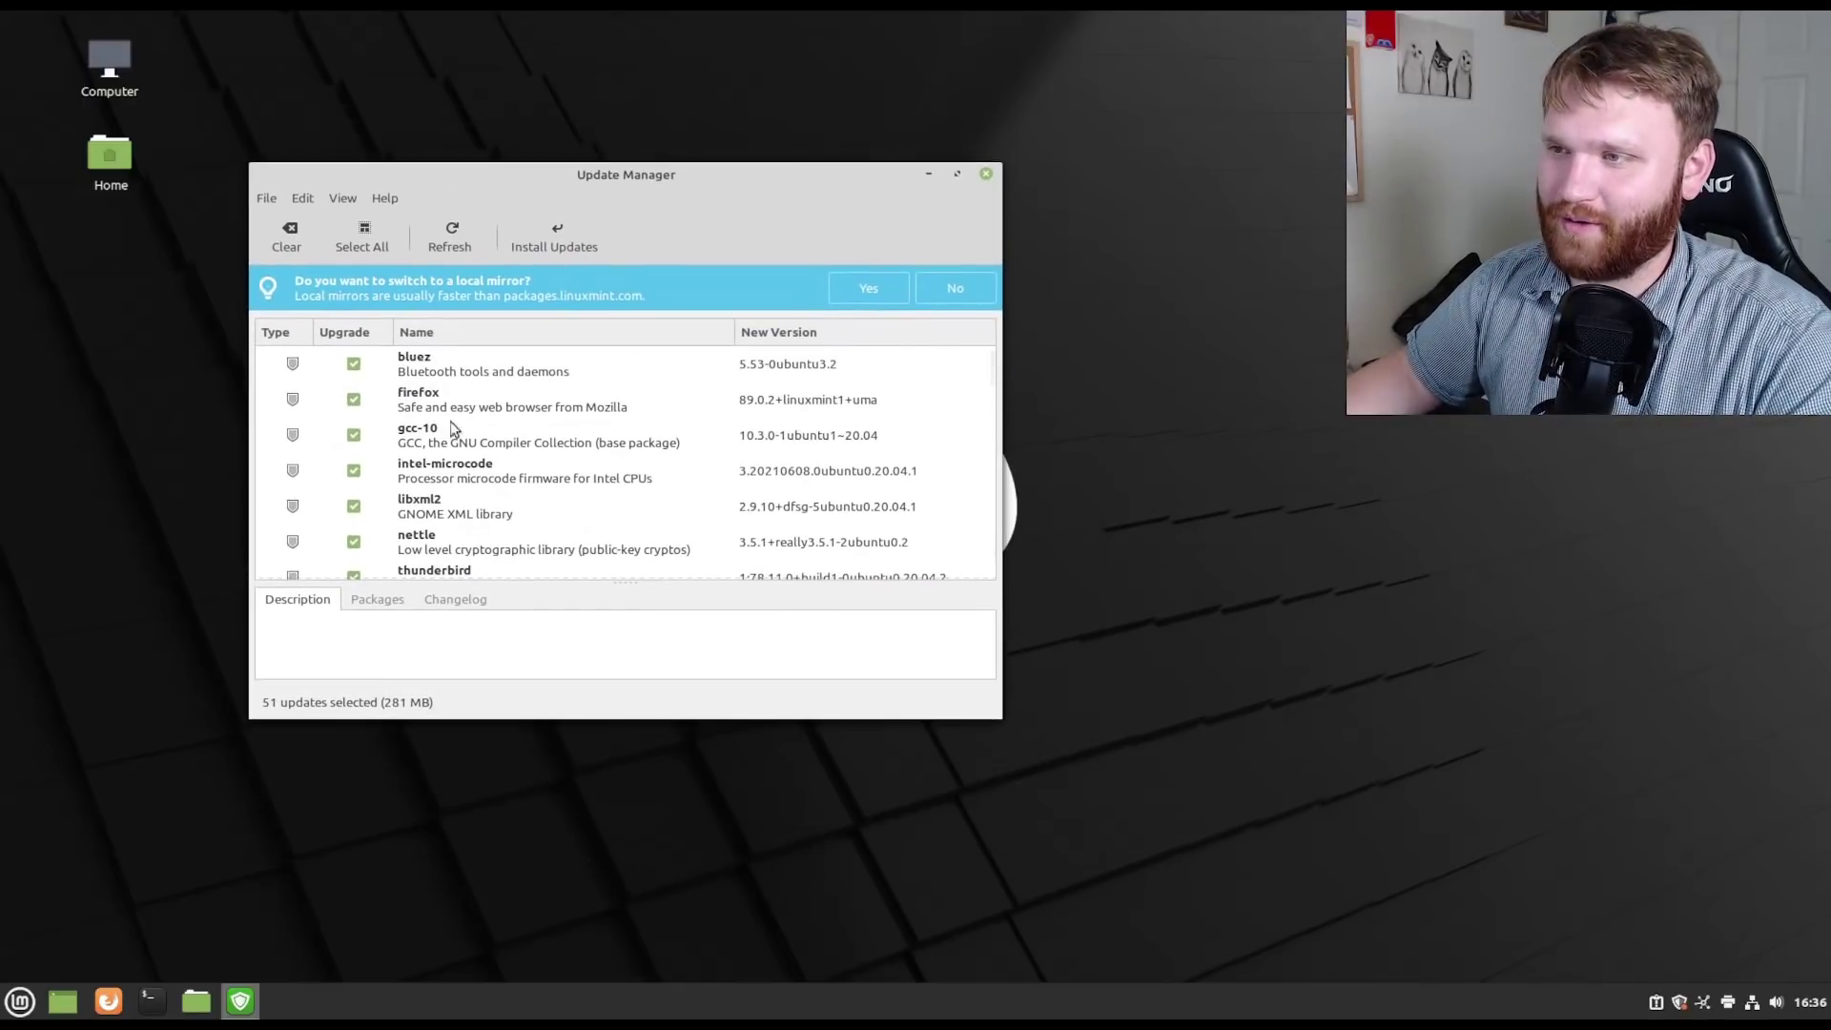
{"action": "scroll", "scroll_direction": "down", "scroll_amount": 3}
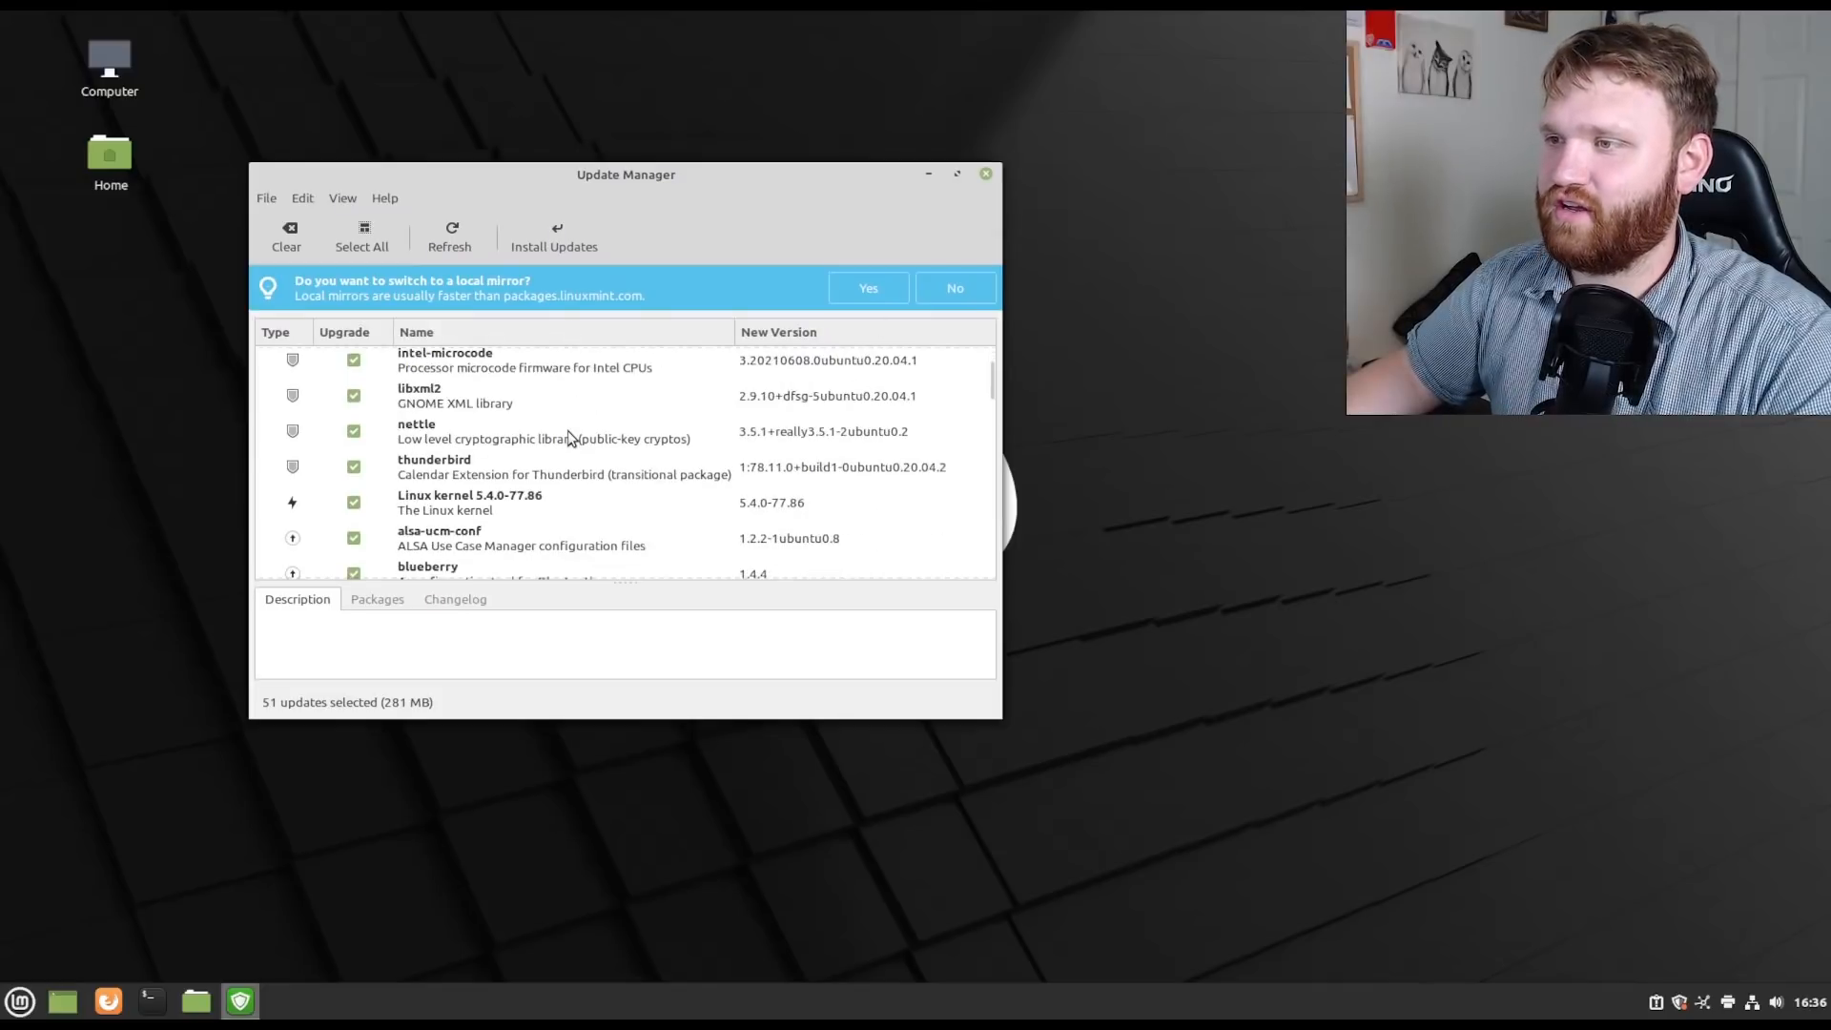
{"action": "scroll", "scroll_direction": "down", "scroll_amount": 3}
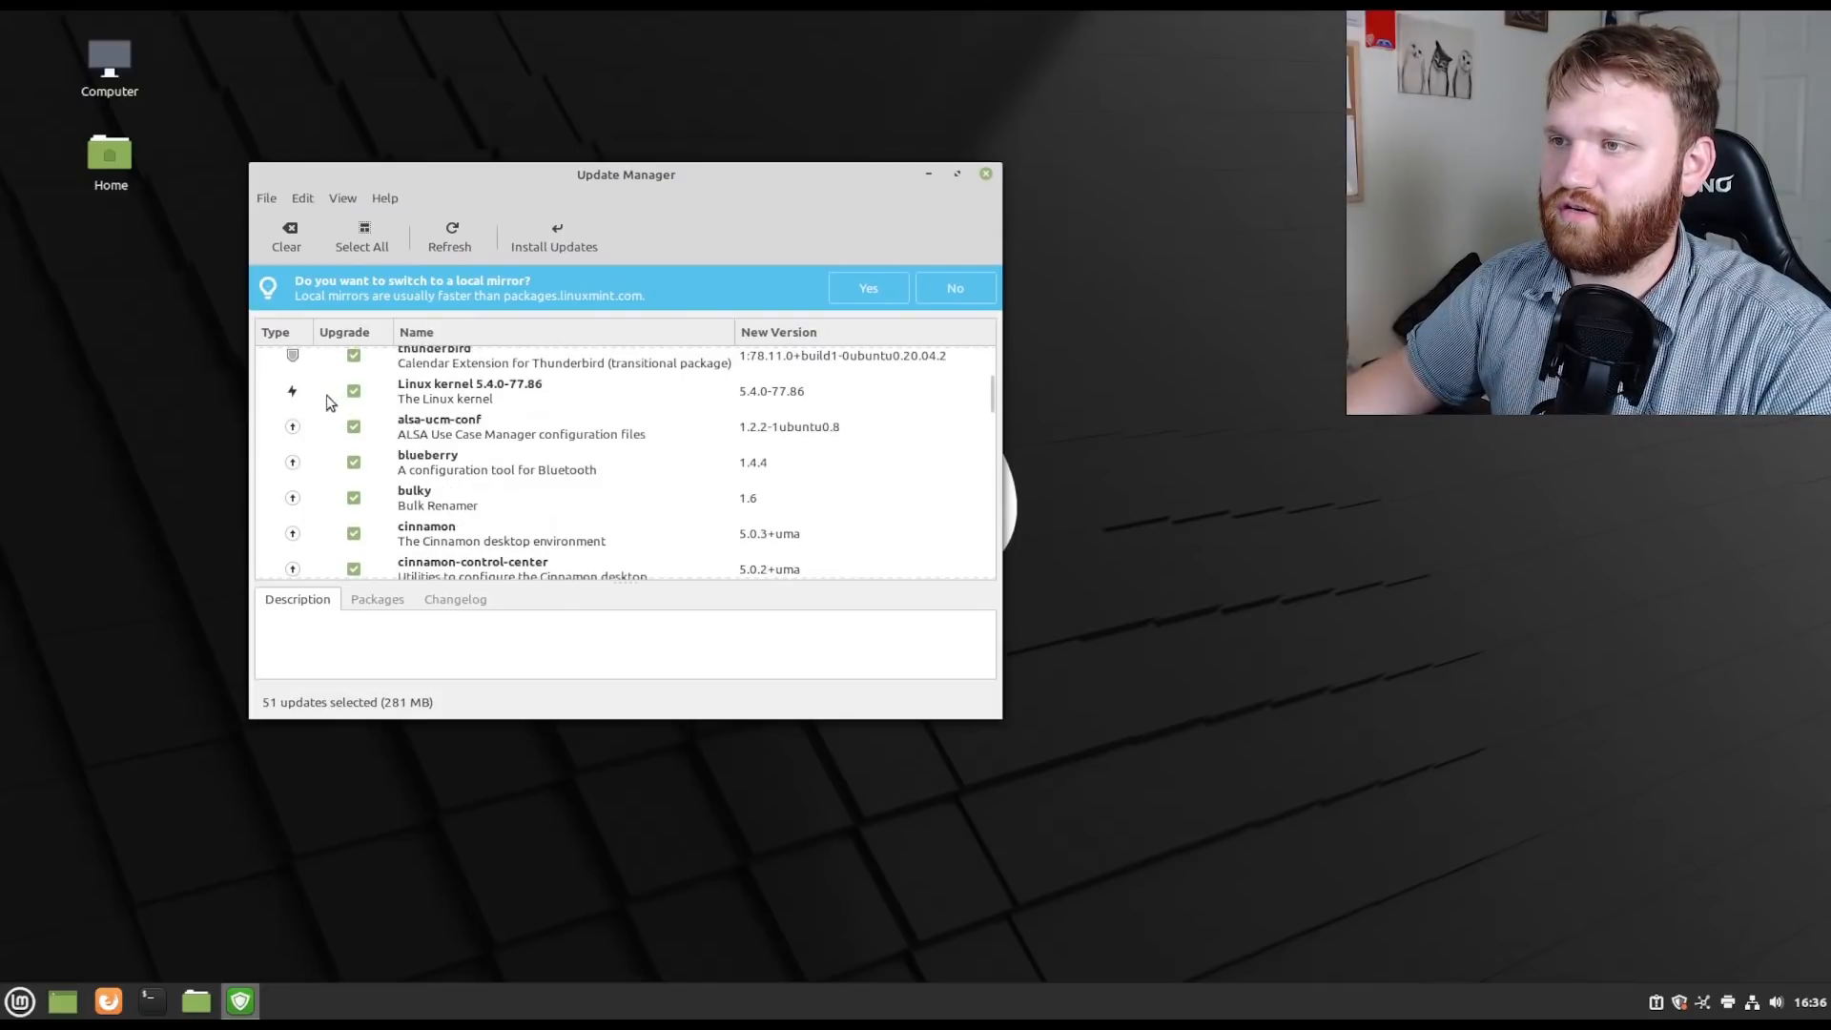
Sort the 51 pending updates by type, review them, and close Update Manager.
{"action": "left_click", "coordinate": [277, 332]}
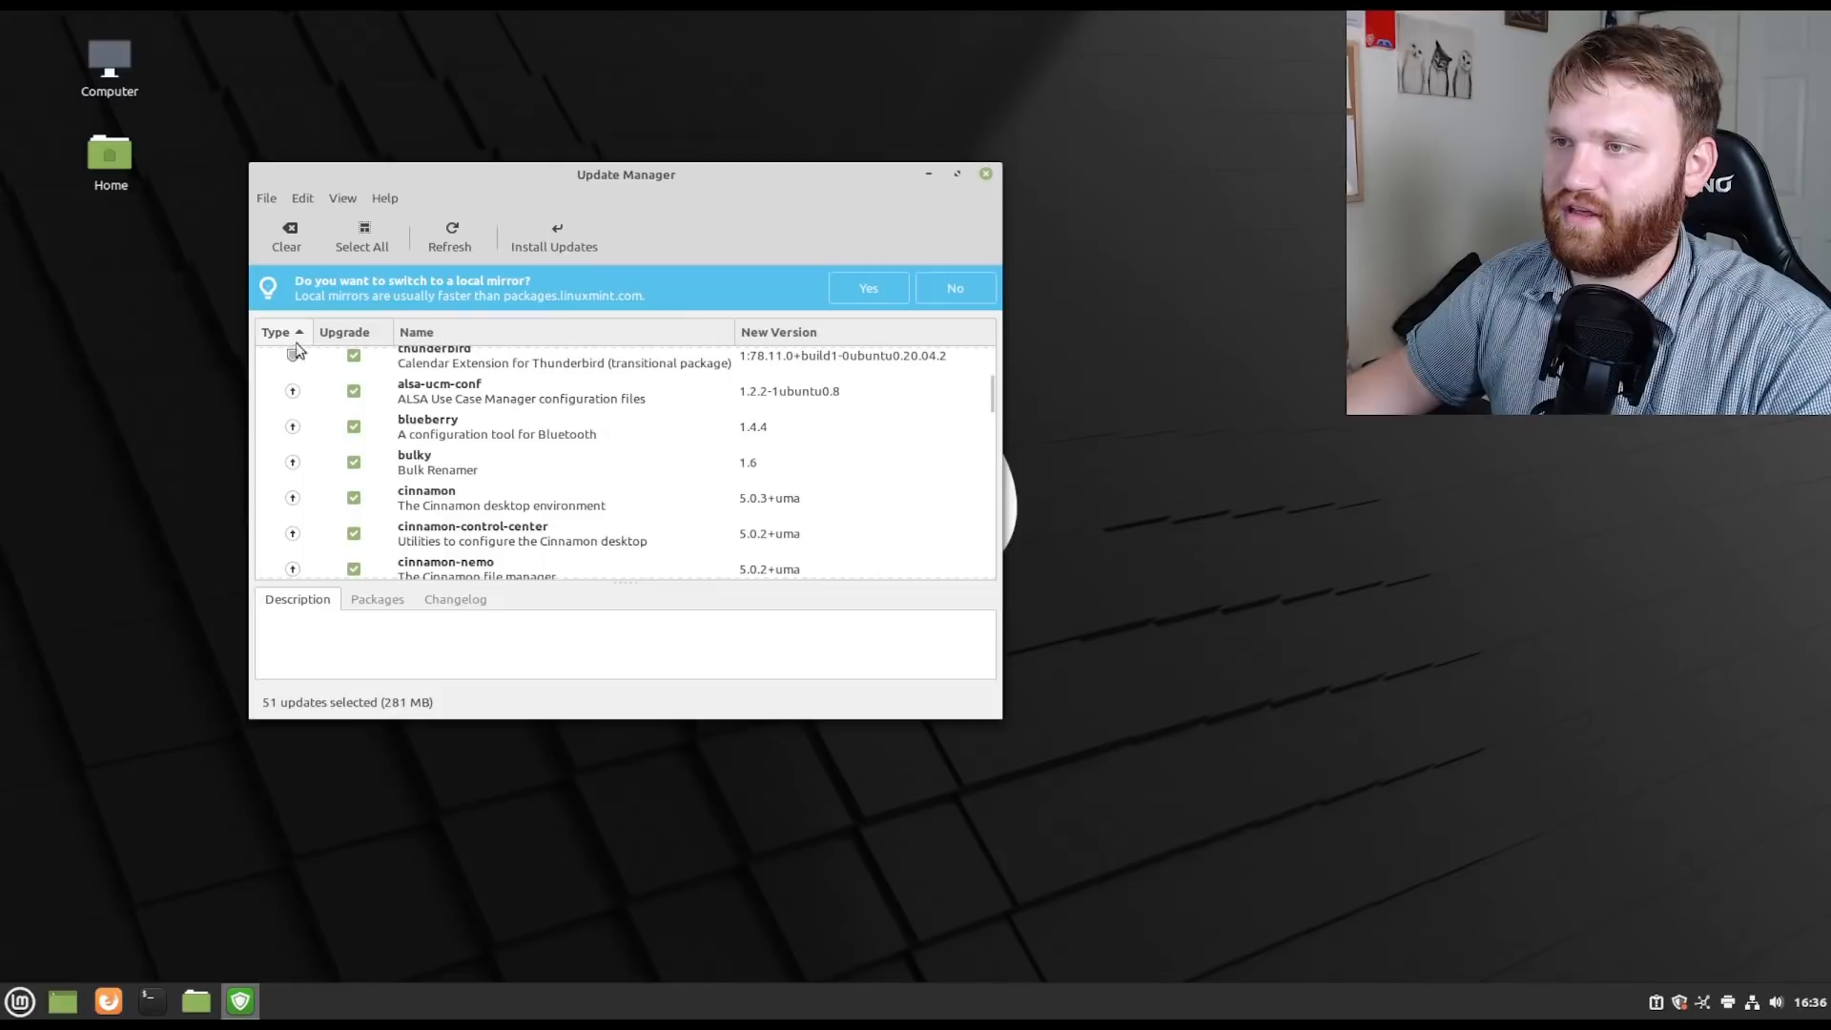
{"action": "scroll", "scroll_direction": "down", "scroll_amount": 3}
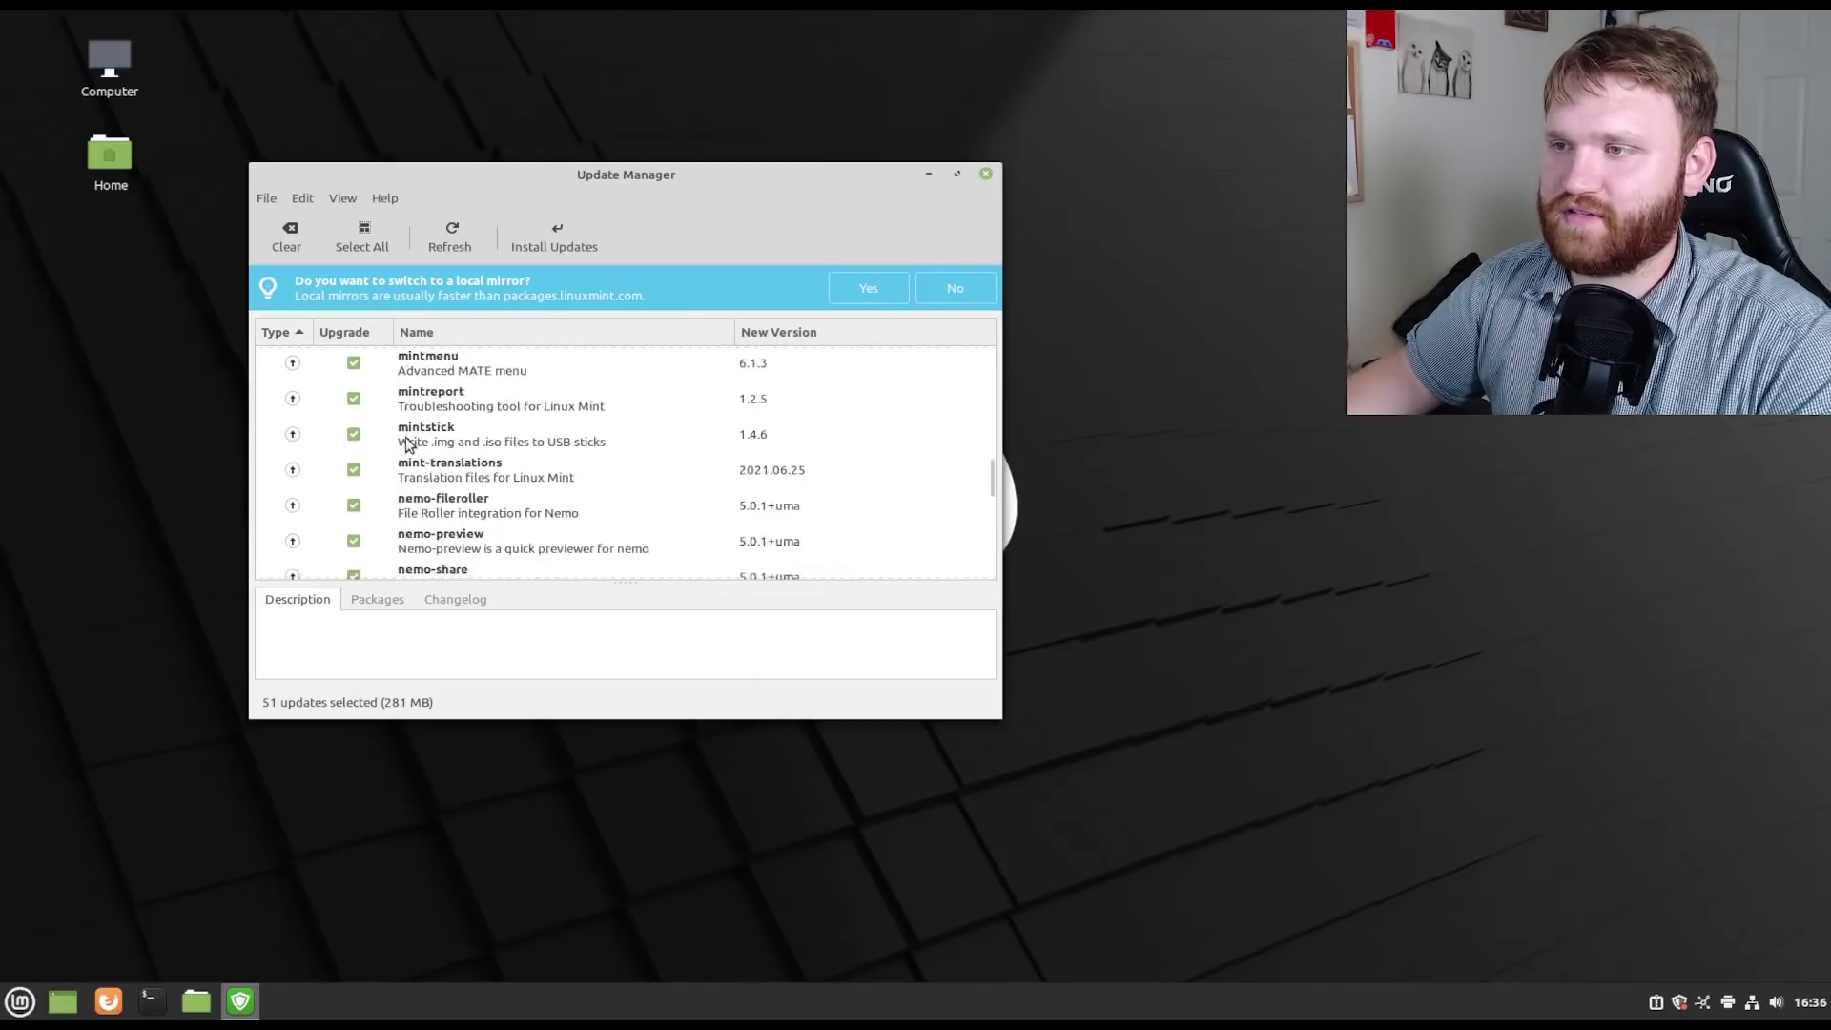
{"action": "scroll", "scroll_direction": "down", "scroll_amount": 3}
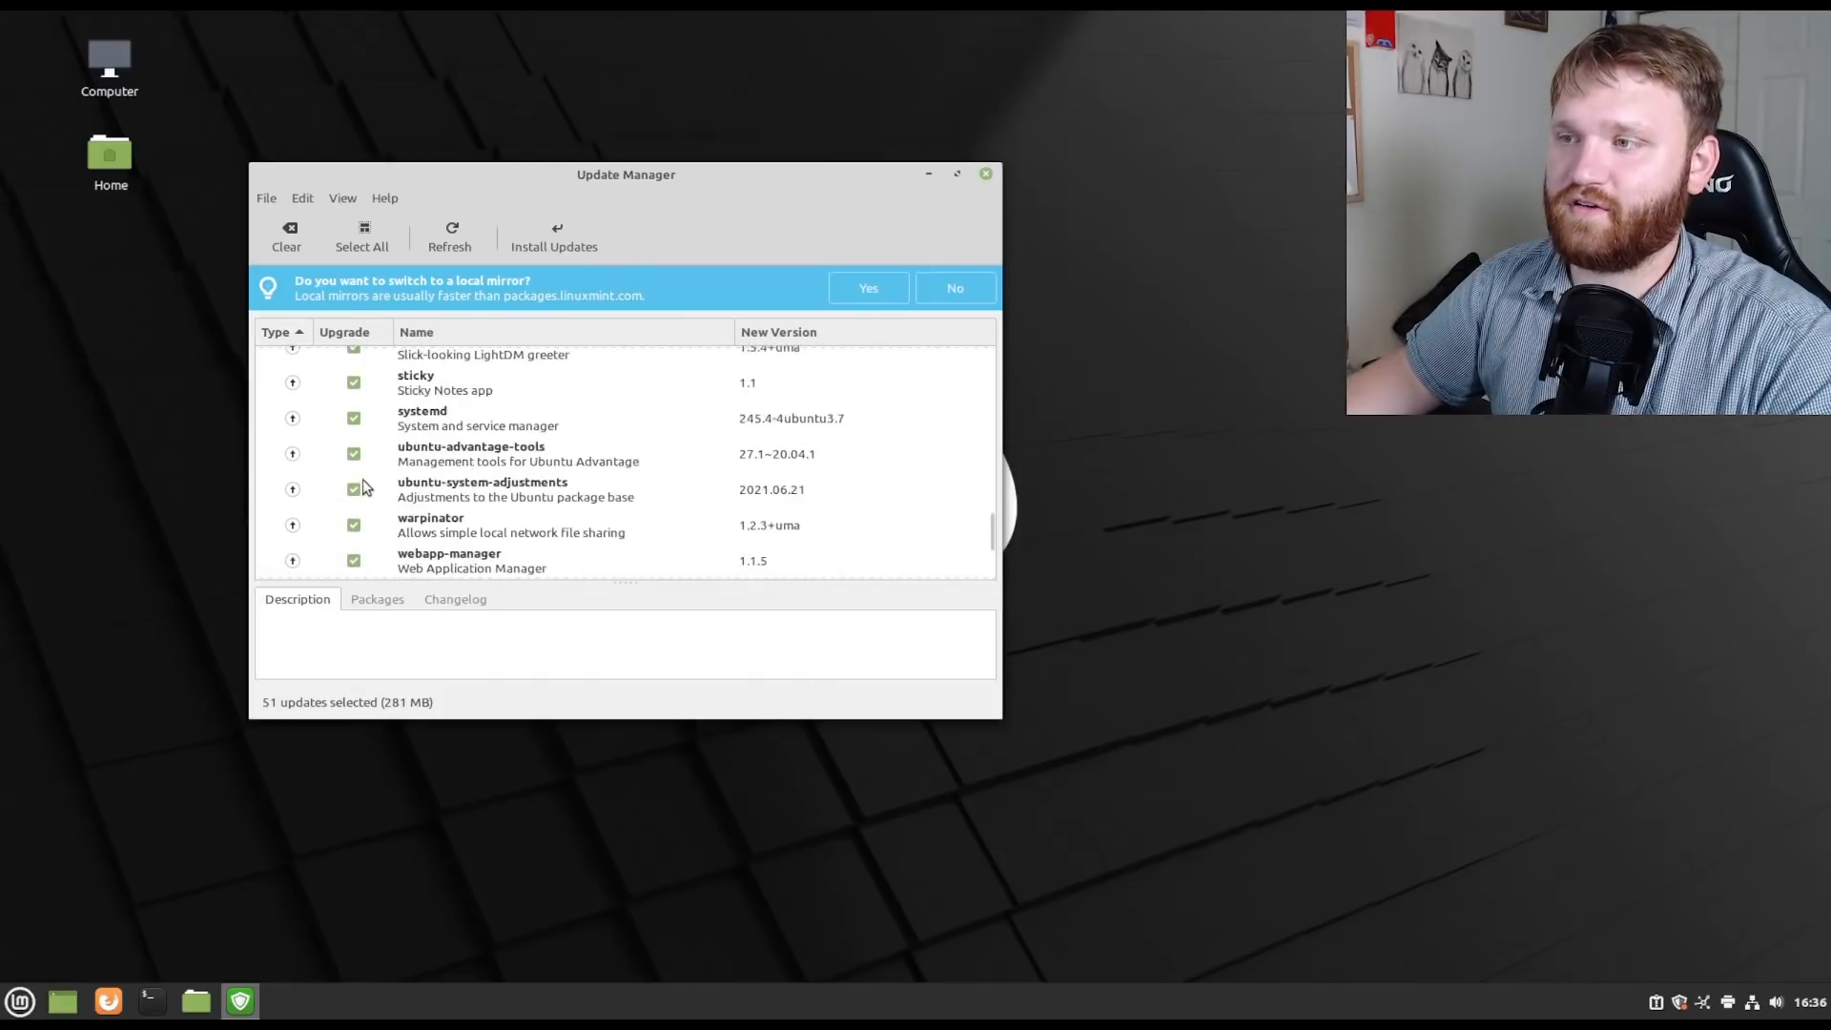
{"action": "scroll", "scroll_direction": "up", "scroll_amount": 3}
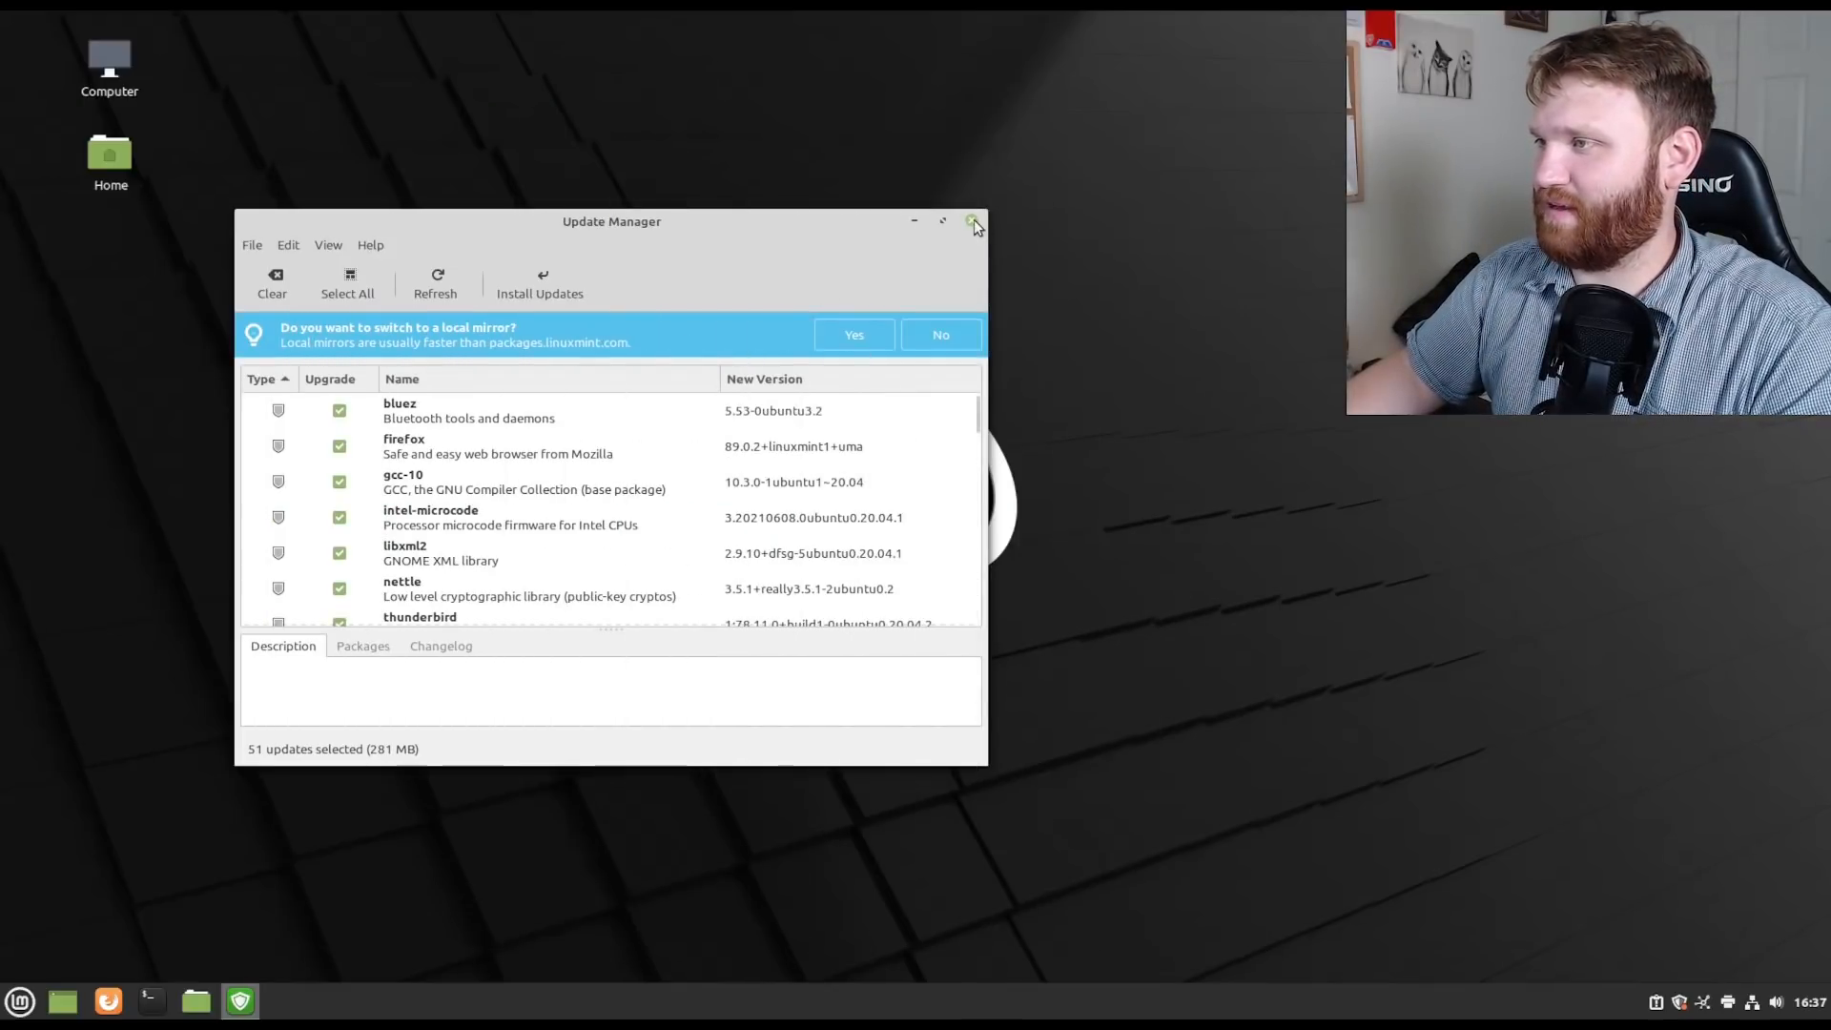
{"action": "left_click", "coordinate": [974, 222]}
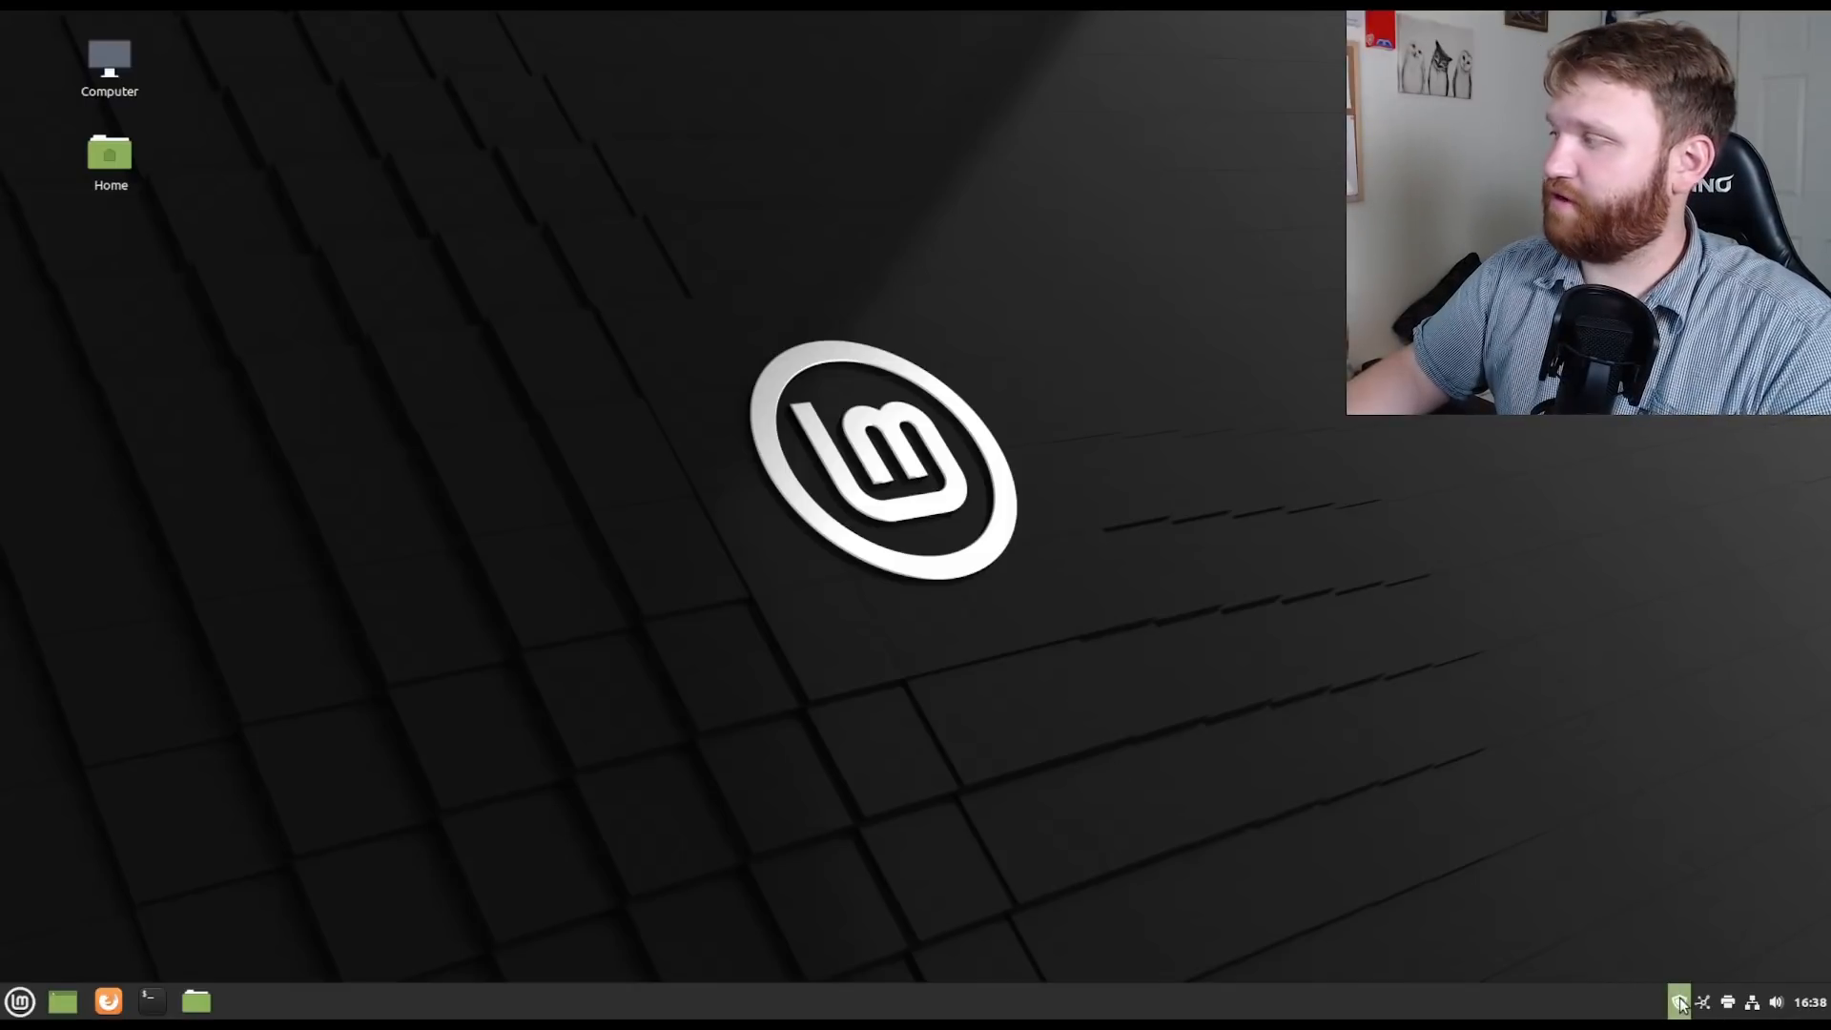
Open Update Manager's automation preferences and turn on automatic update installation.
{"action": "left_click", "coordinate": [1678, 1002]}
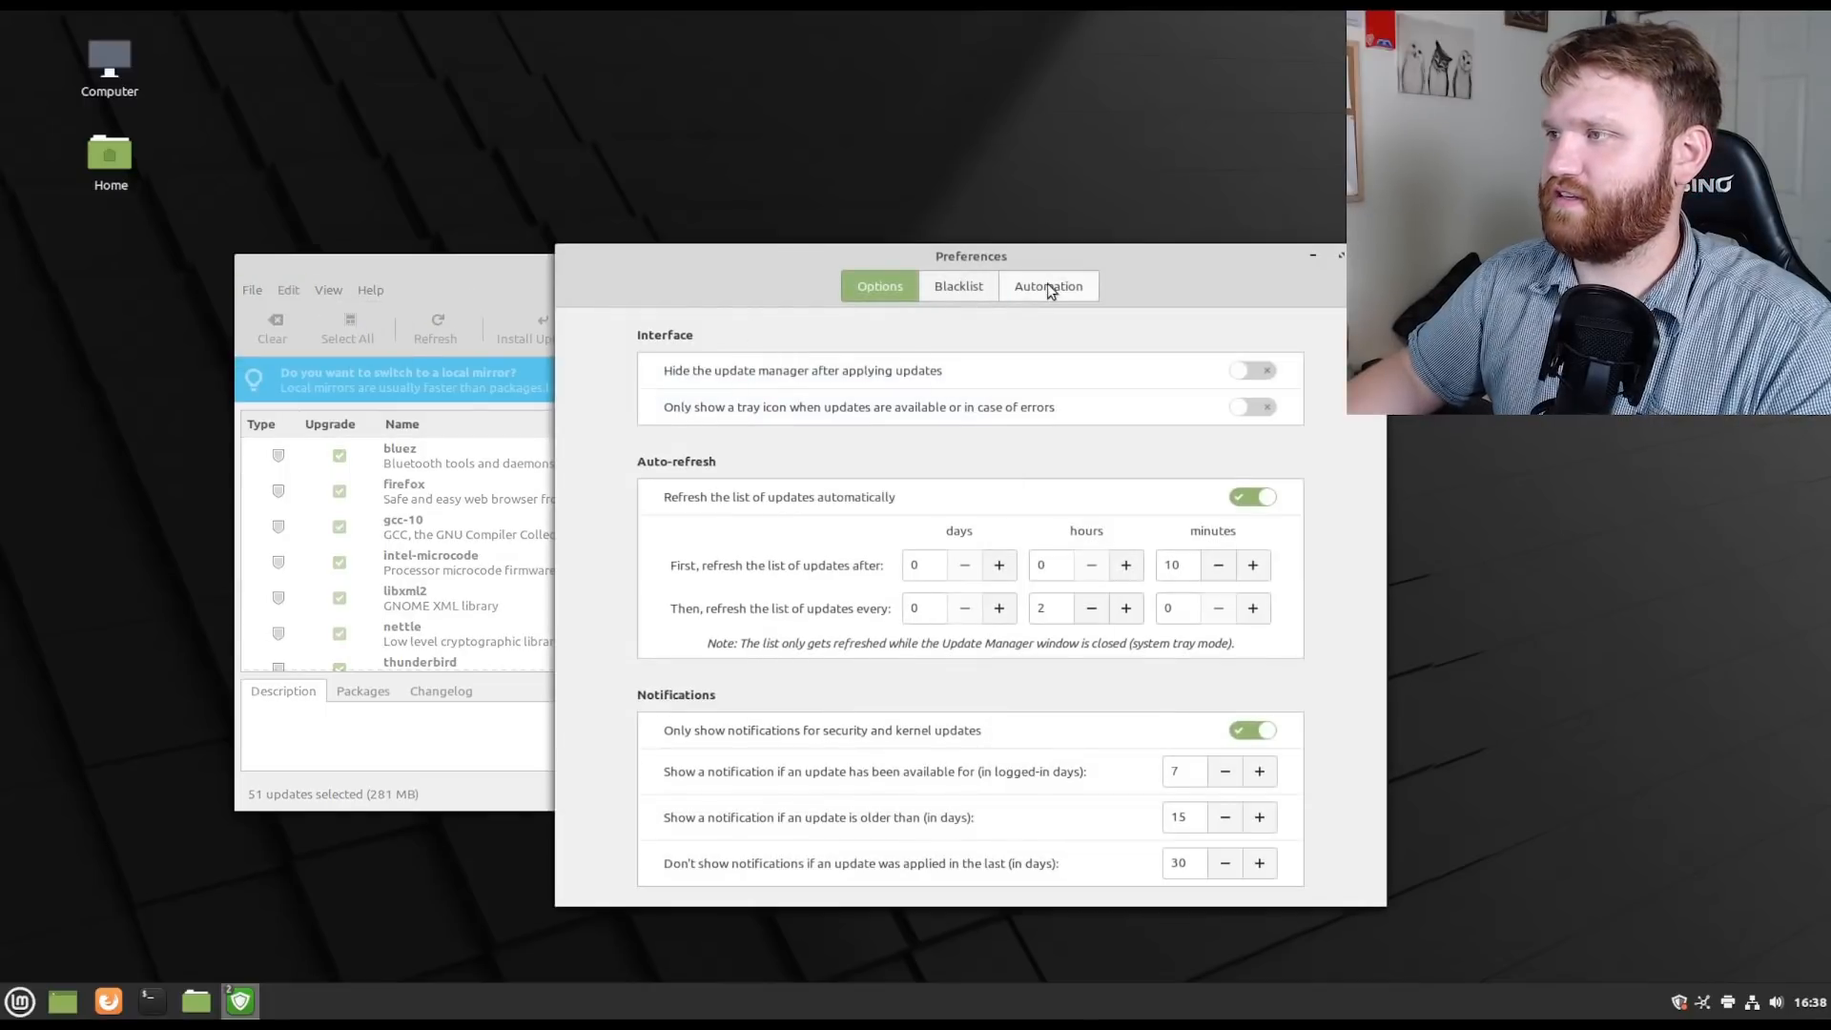
{"action": "left_click", "coordinate": [1046, 286]}
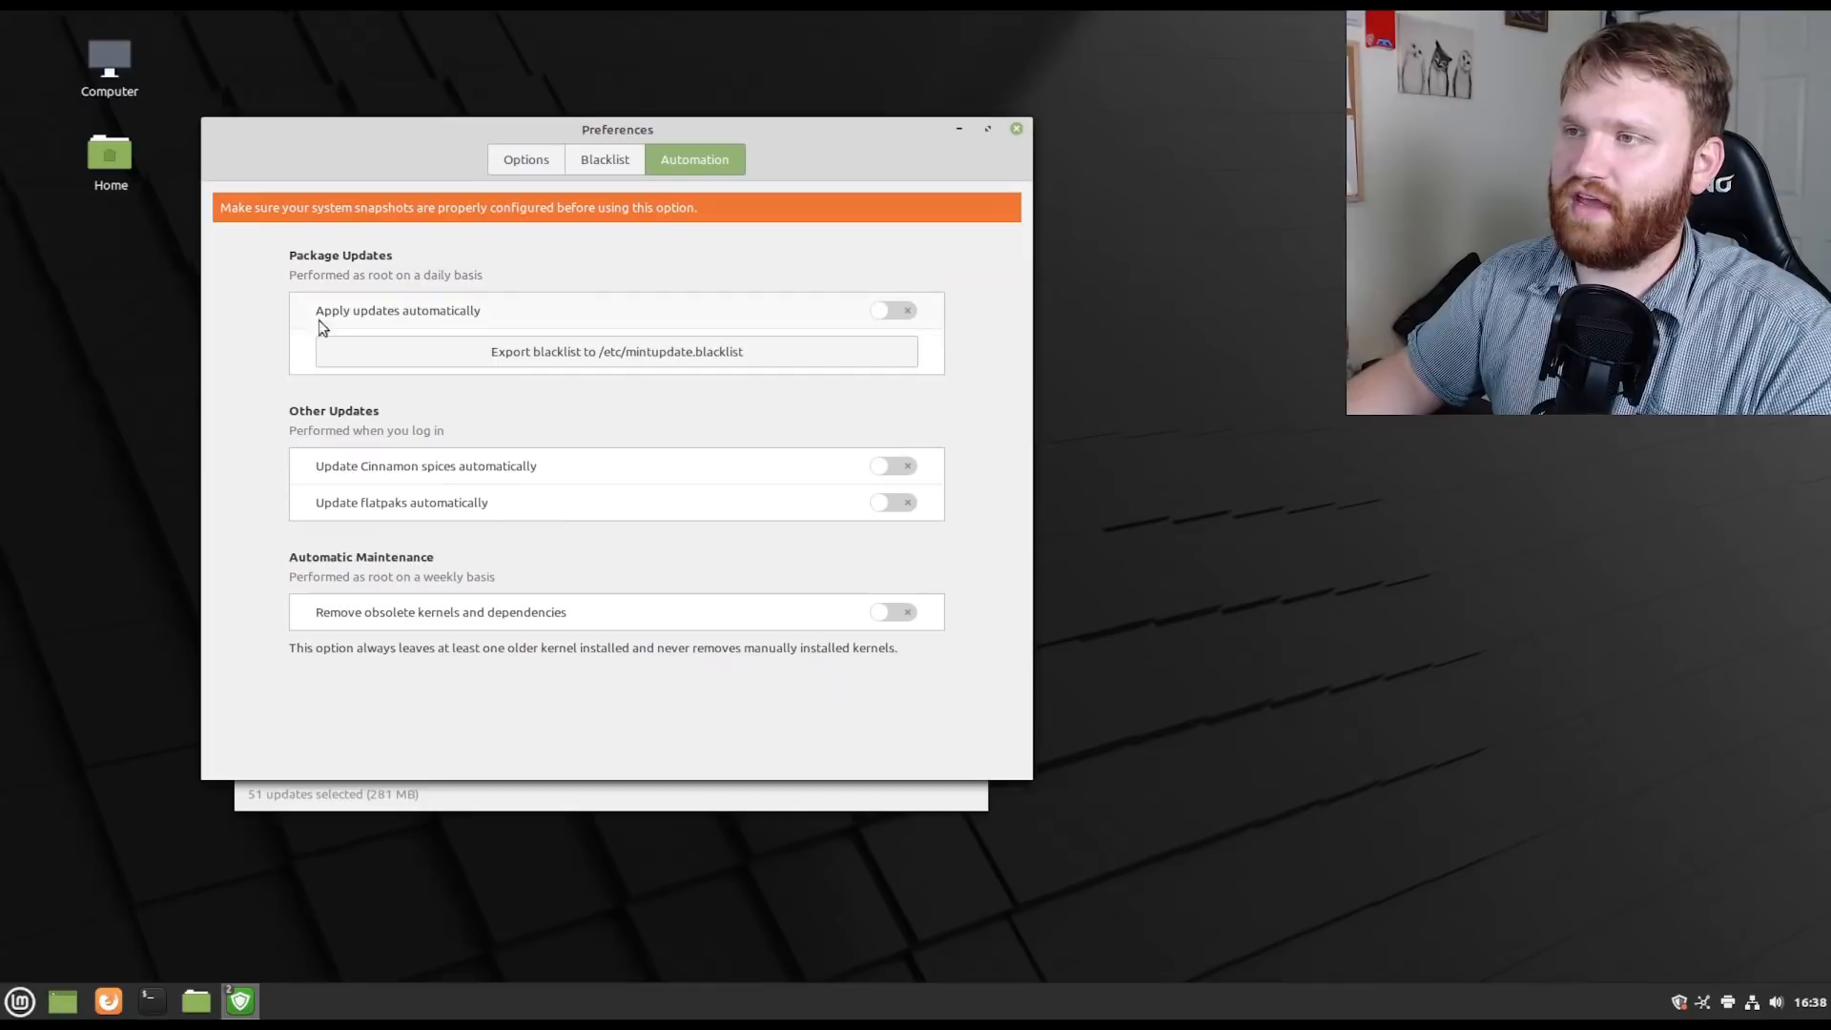
{"action": "left_click", "coordinate": [892, 309]}
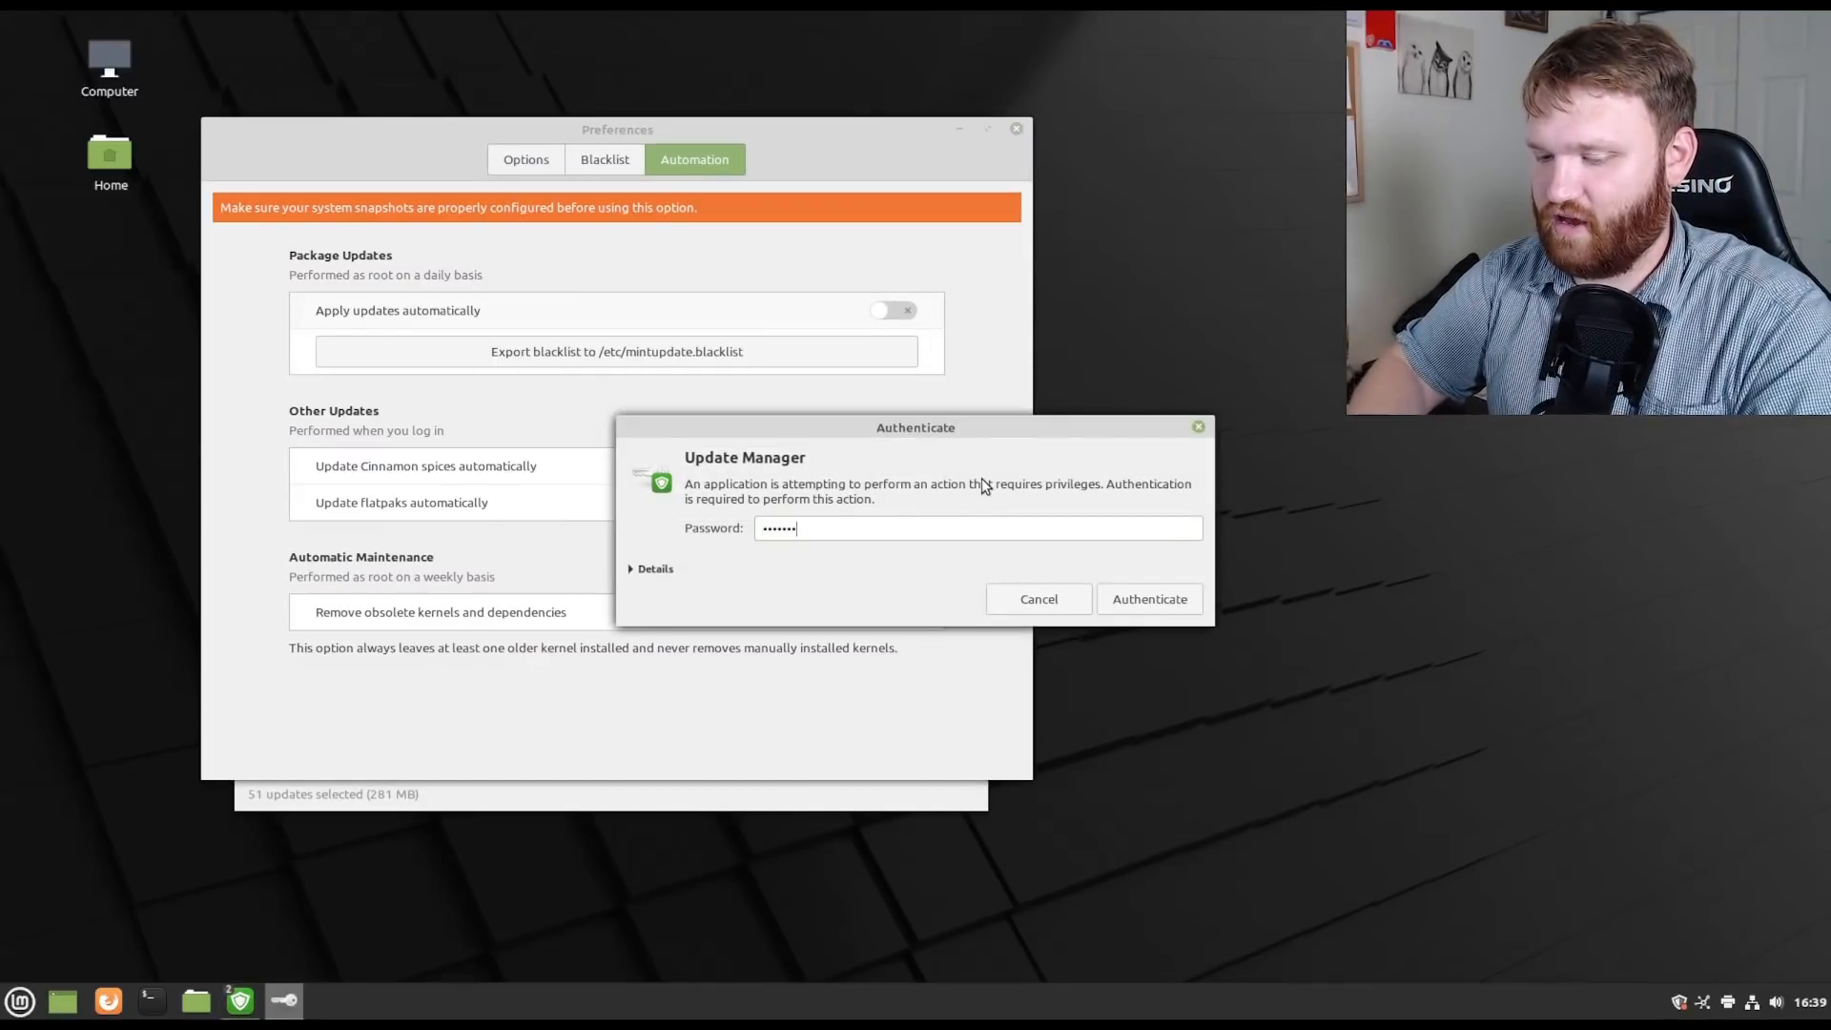
{"action": "left_click", "coordinate": [1146, 598]}
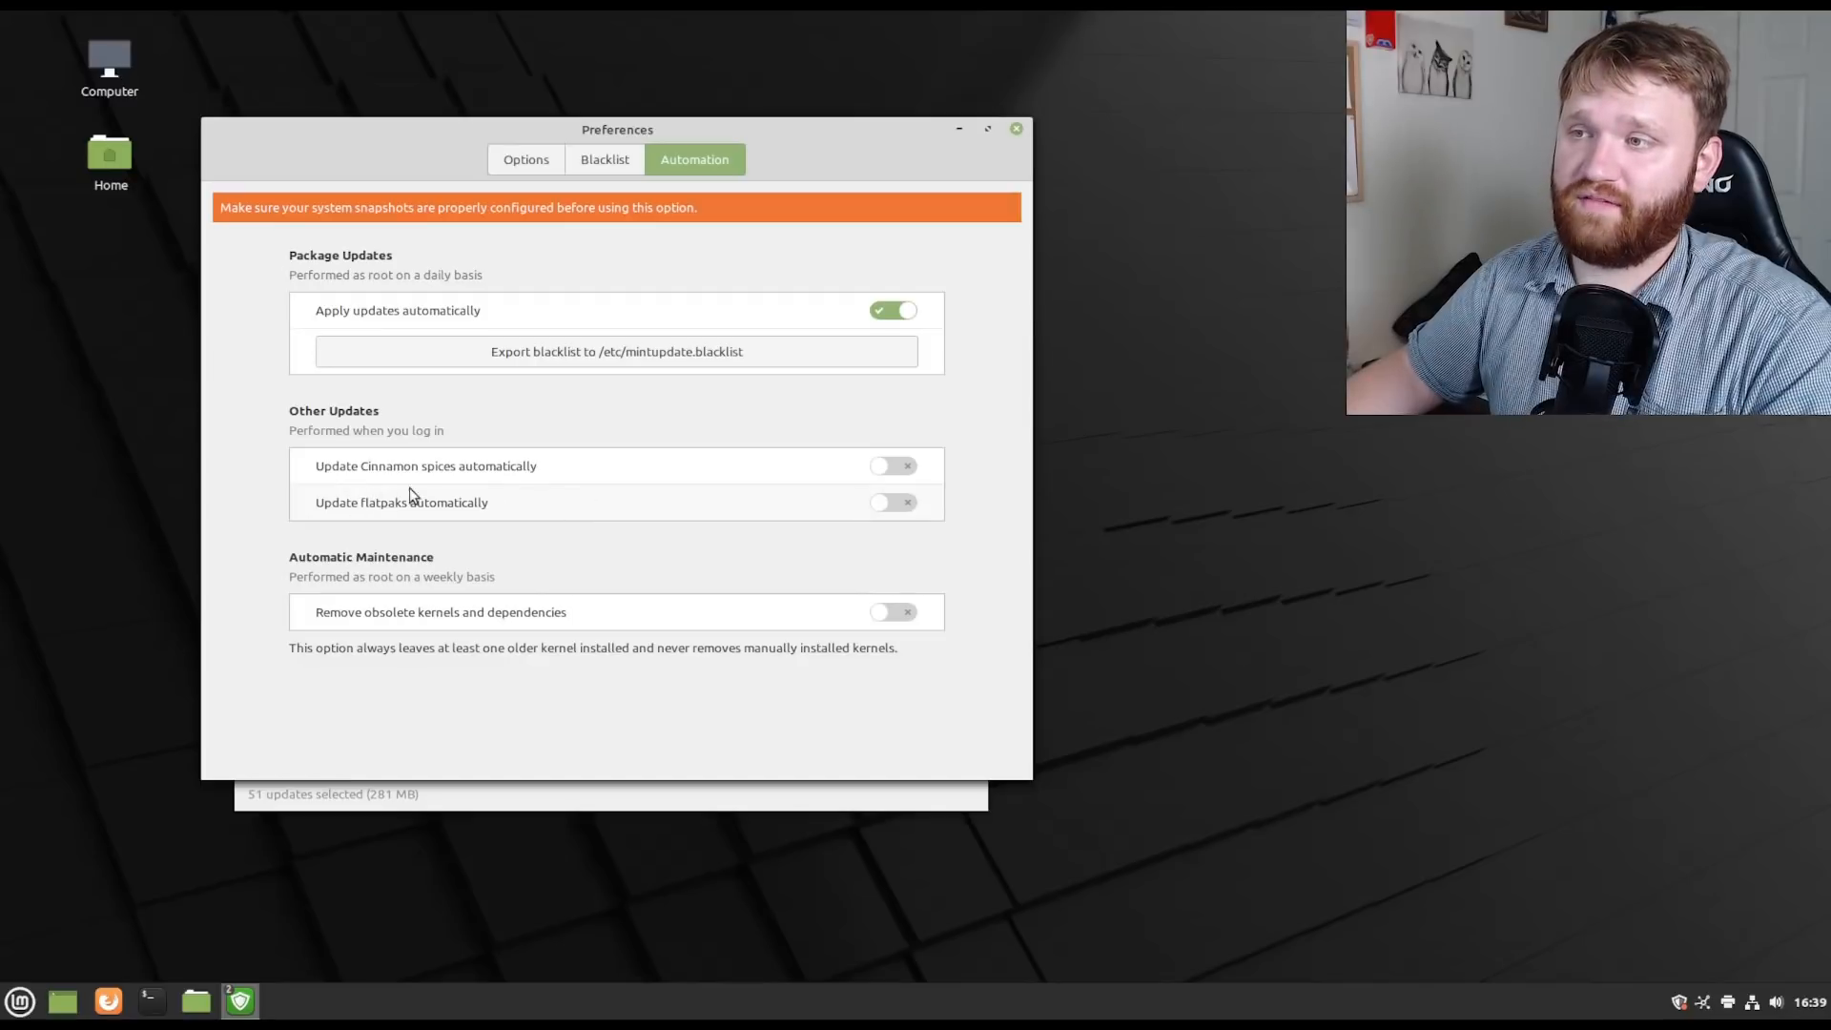
{"action": "mouse_move", "coordinate": [875, 511]}
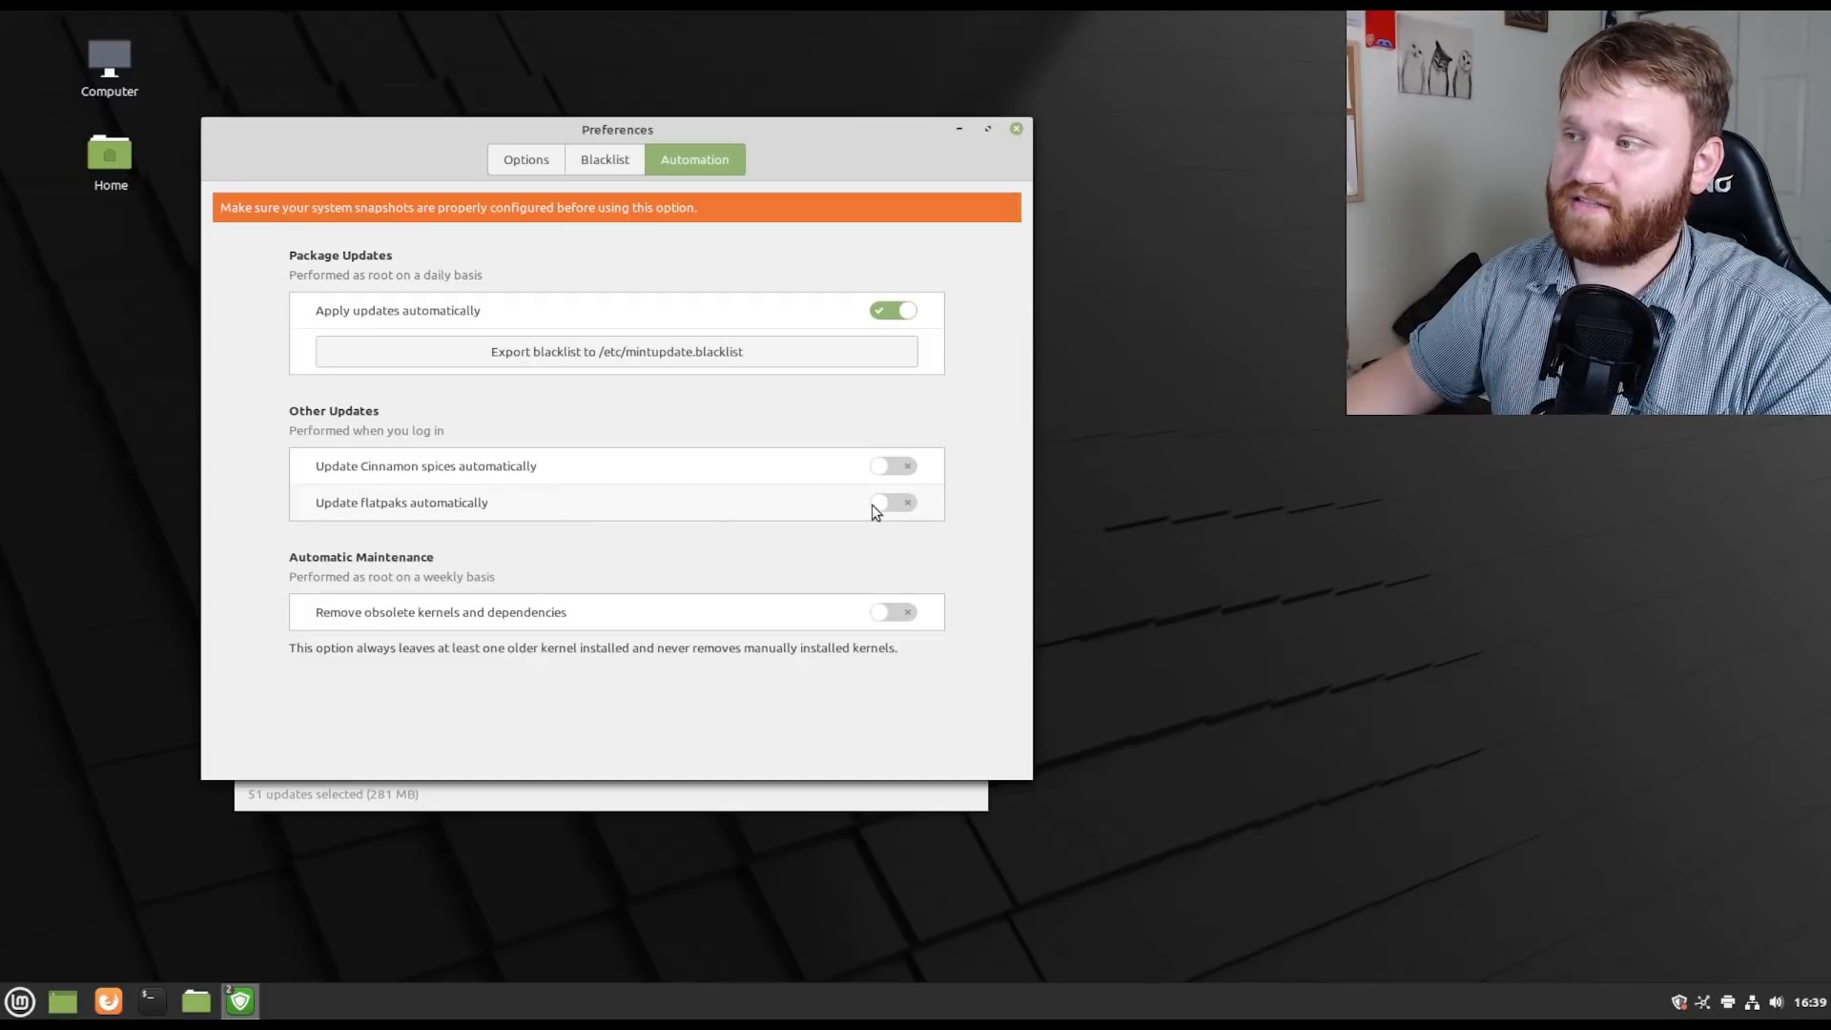
Enable automatic Flatpak and Cinnamon spice updates, then close the preferences.
{"action": "left_click", "coordinate": [892, 502]}
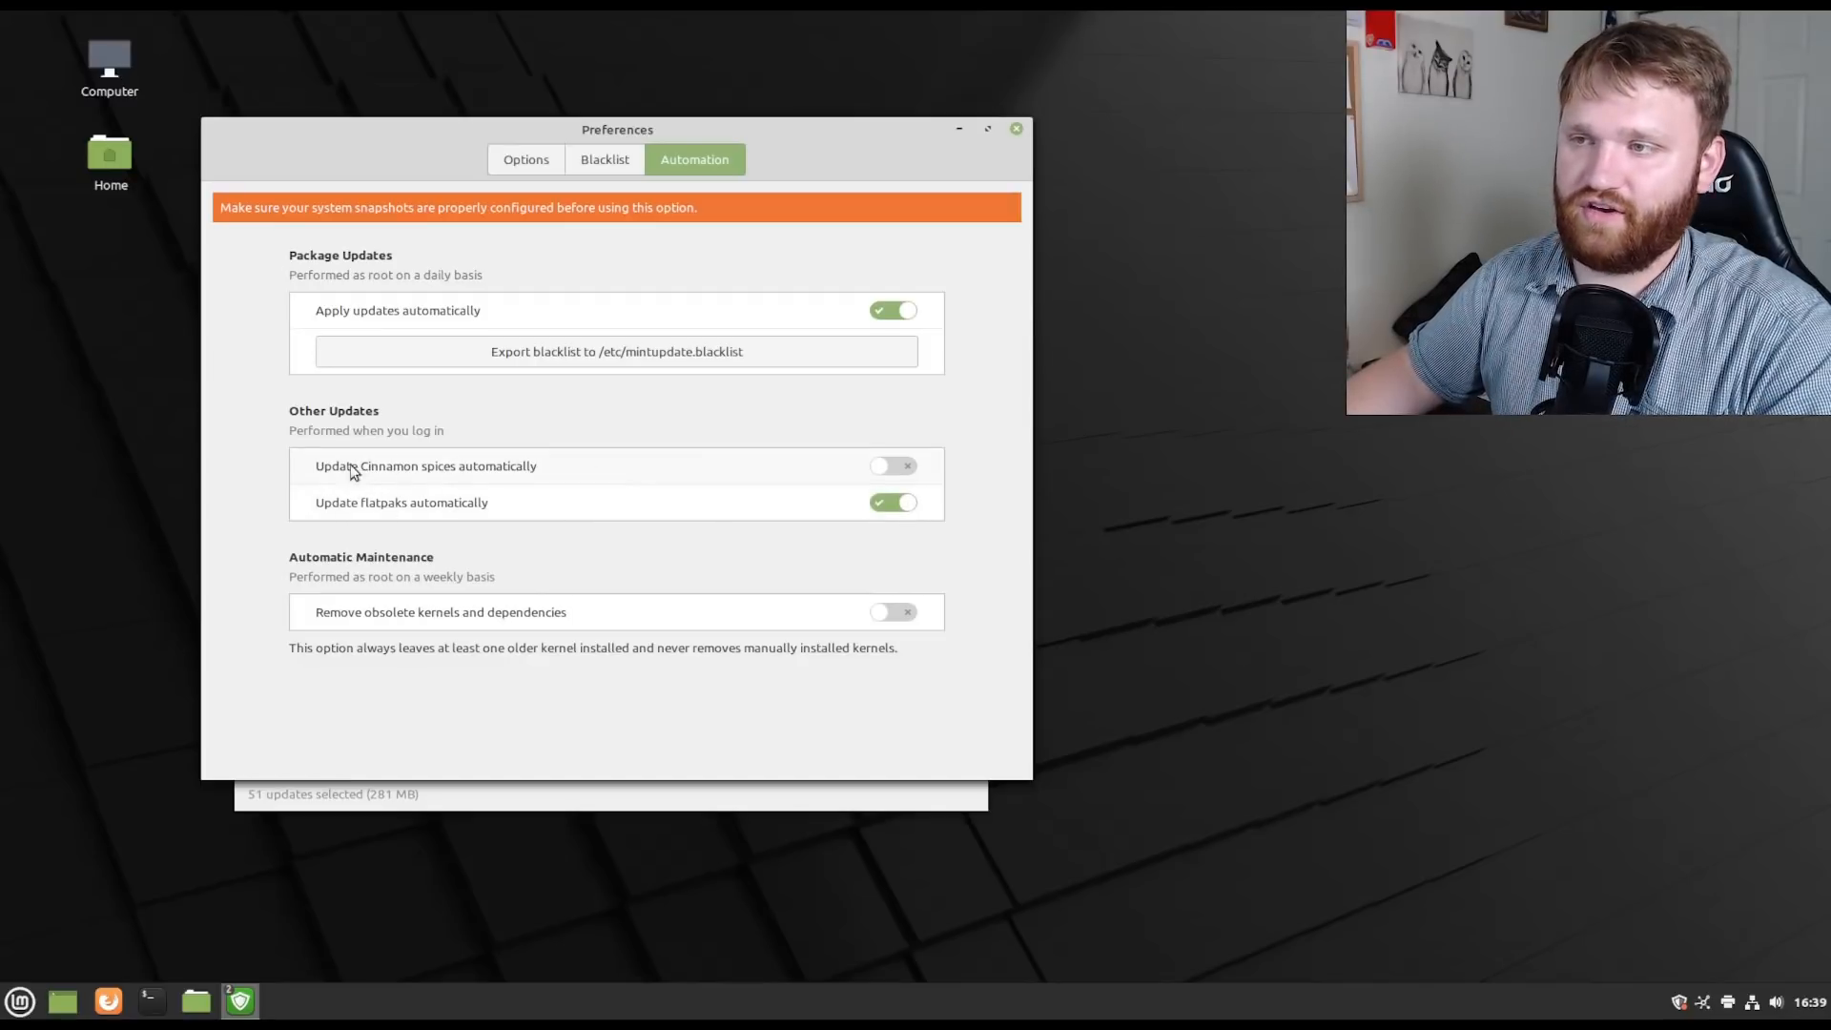
{"action": "mouse_move", "coordinate": [733, 467]}
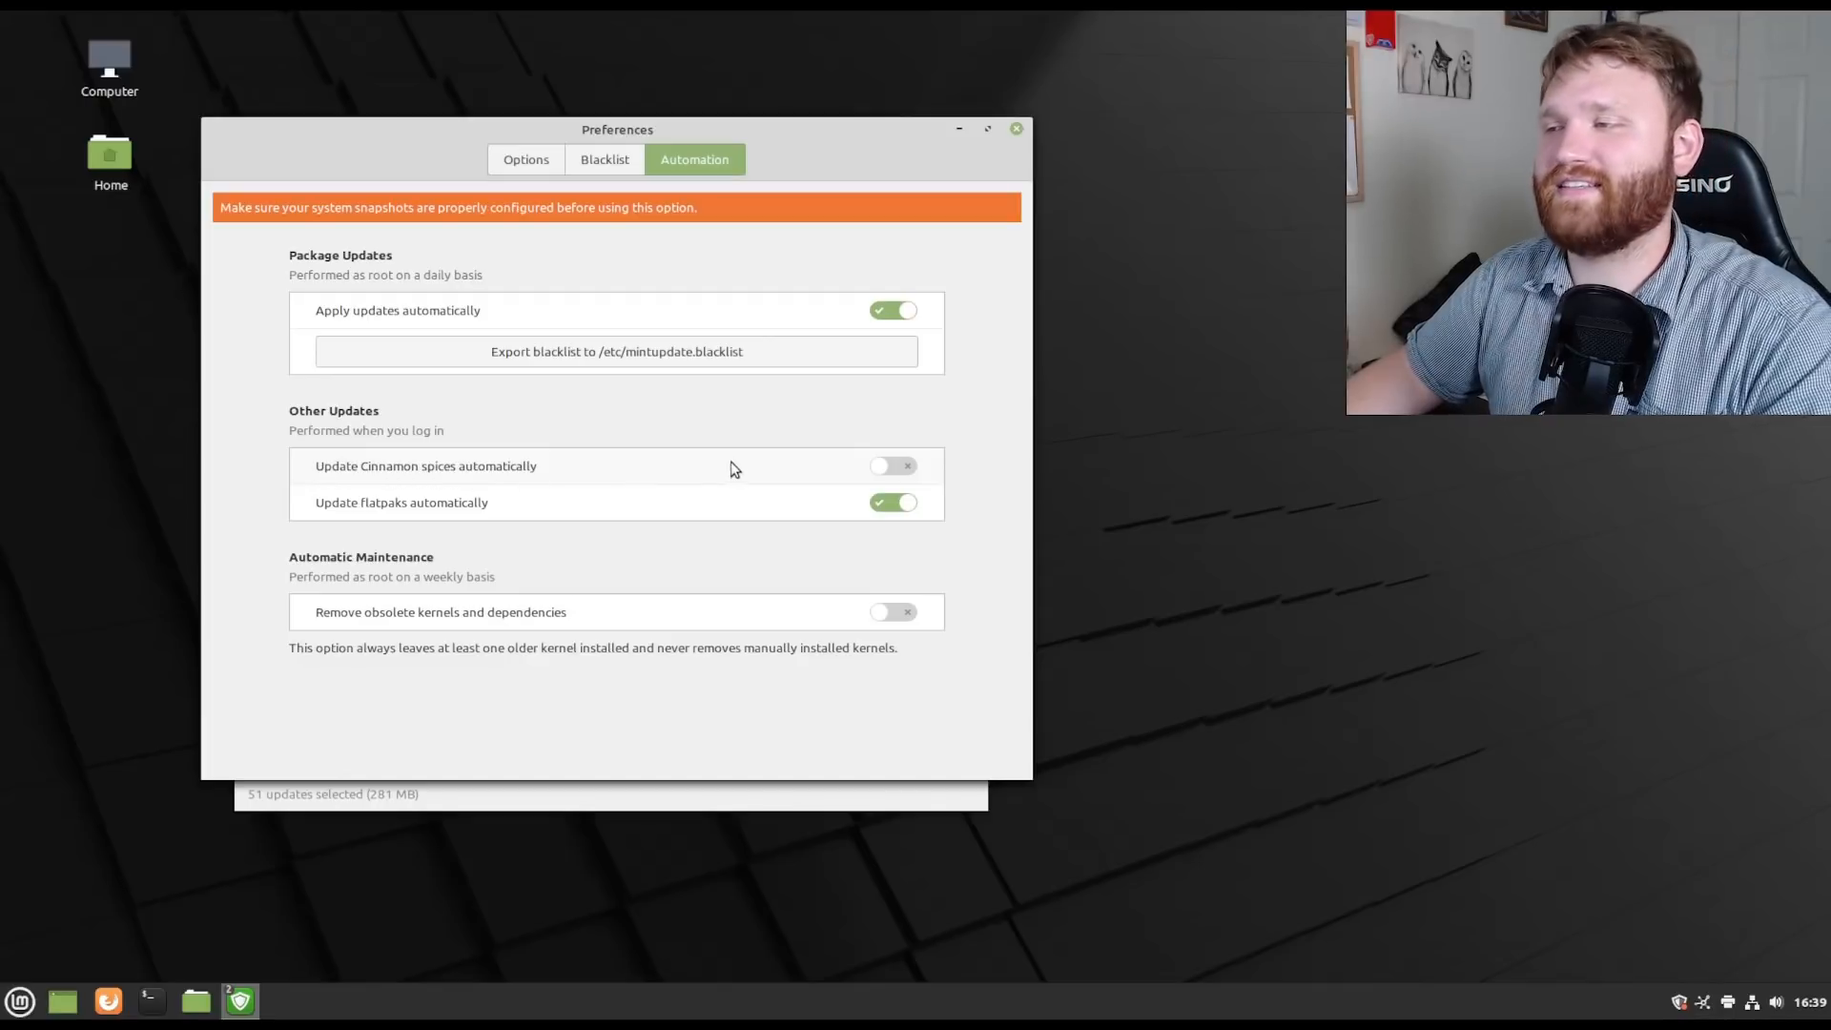
{"action": "left_click", "coordinate": [893, 467]}
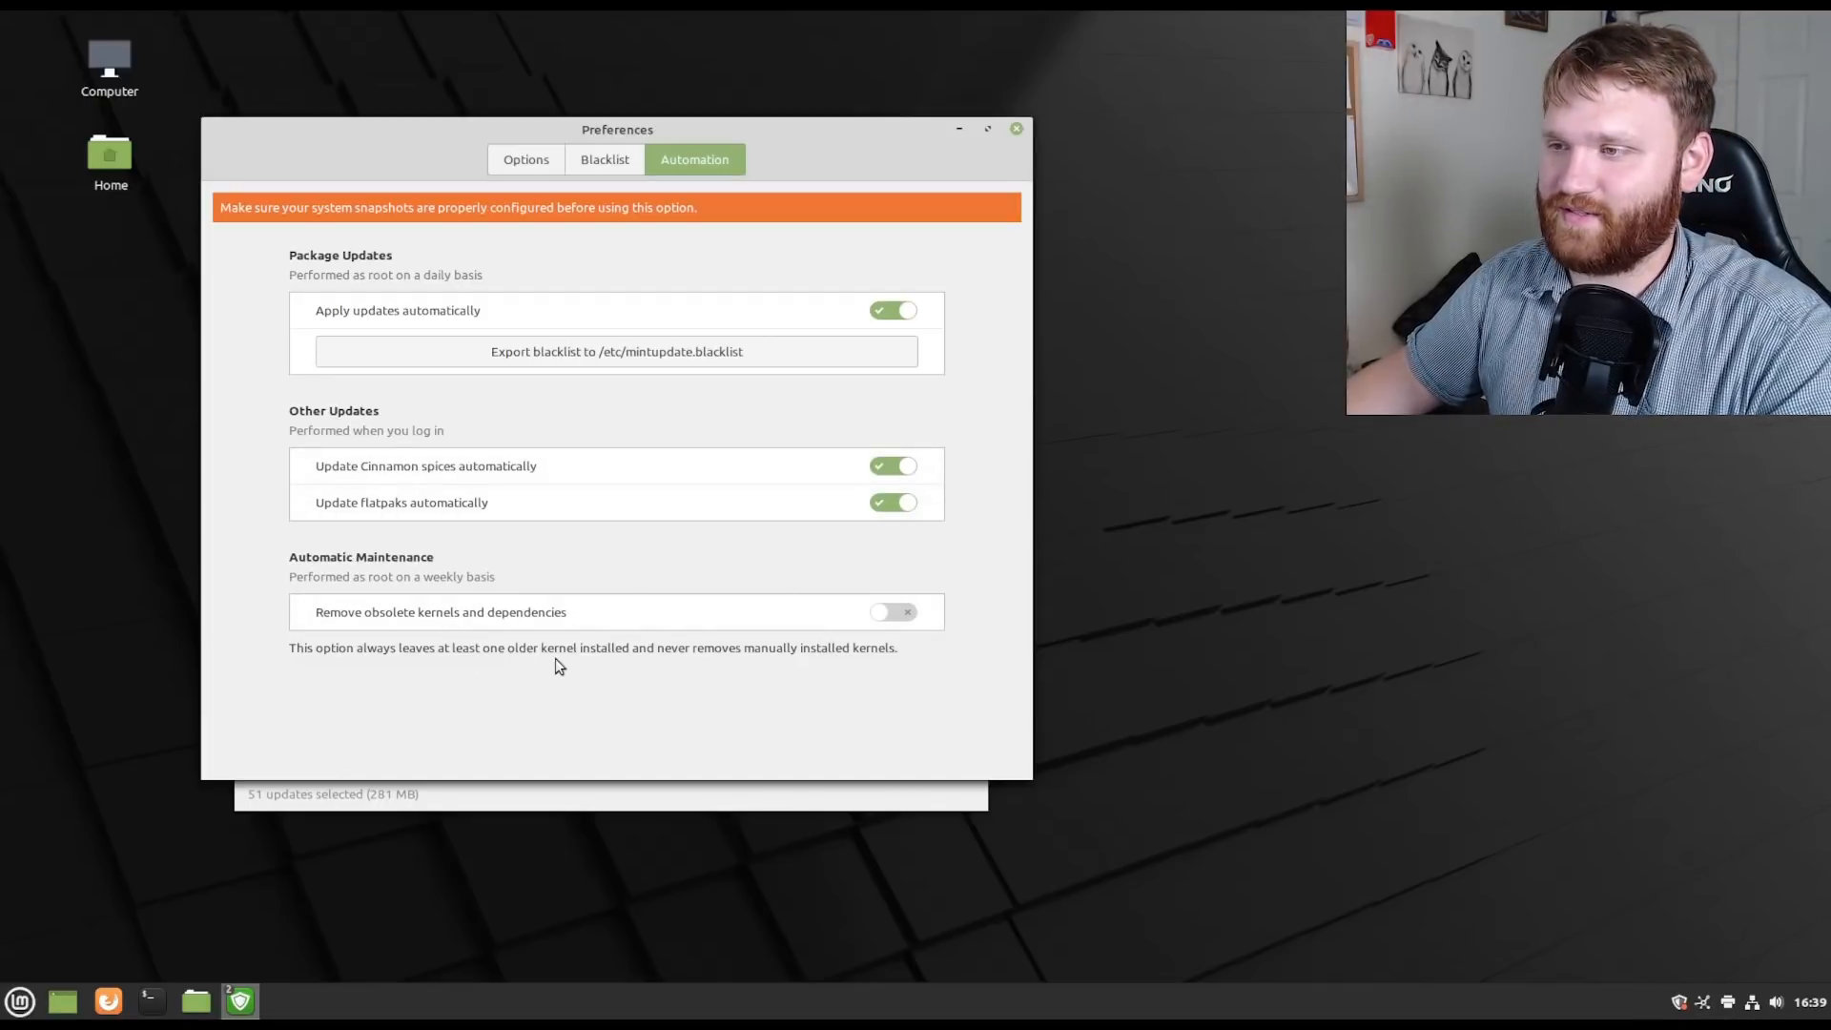
{"action": "mouse_move", "coordinate": [365, 525]}
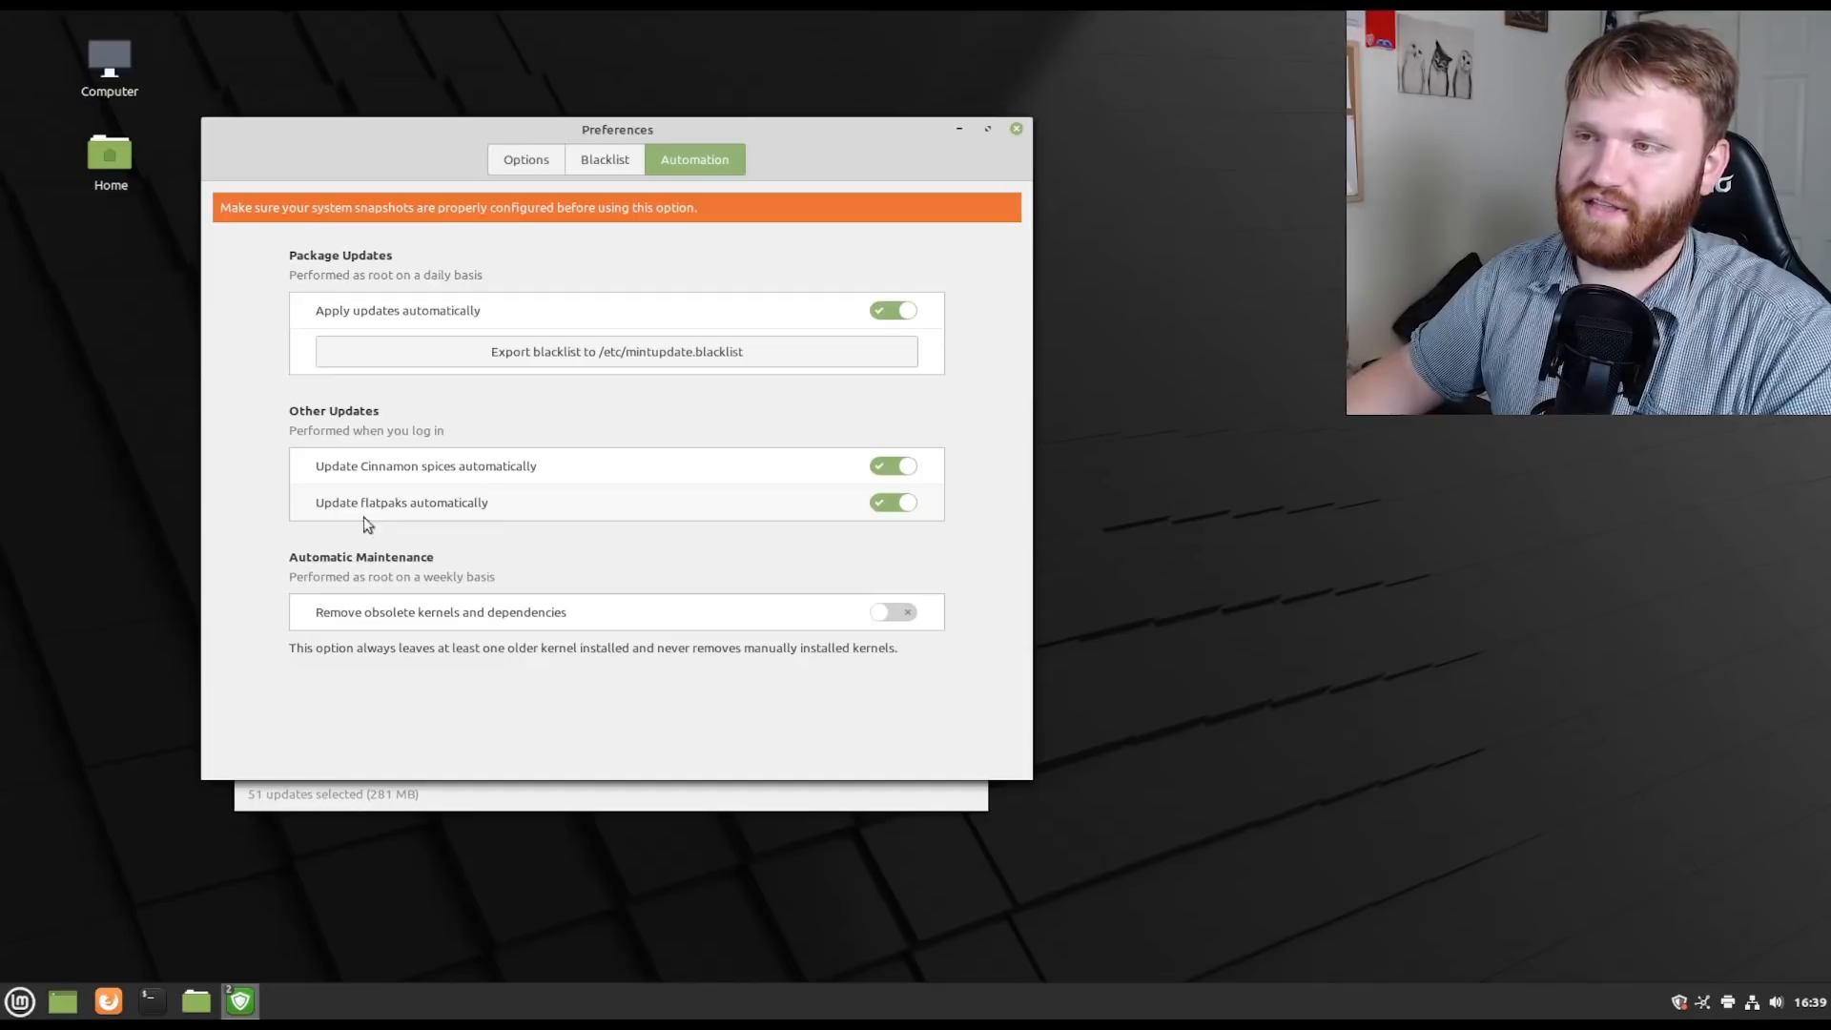
{"action": "mouse_move", "coordinate": [228, 502]}
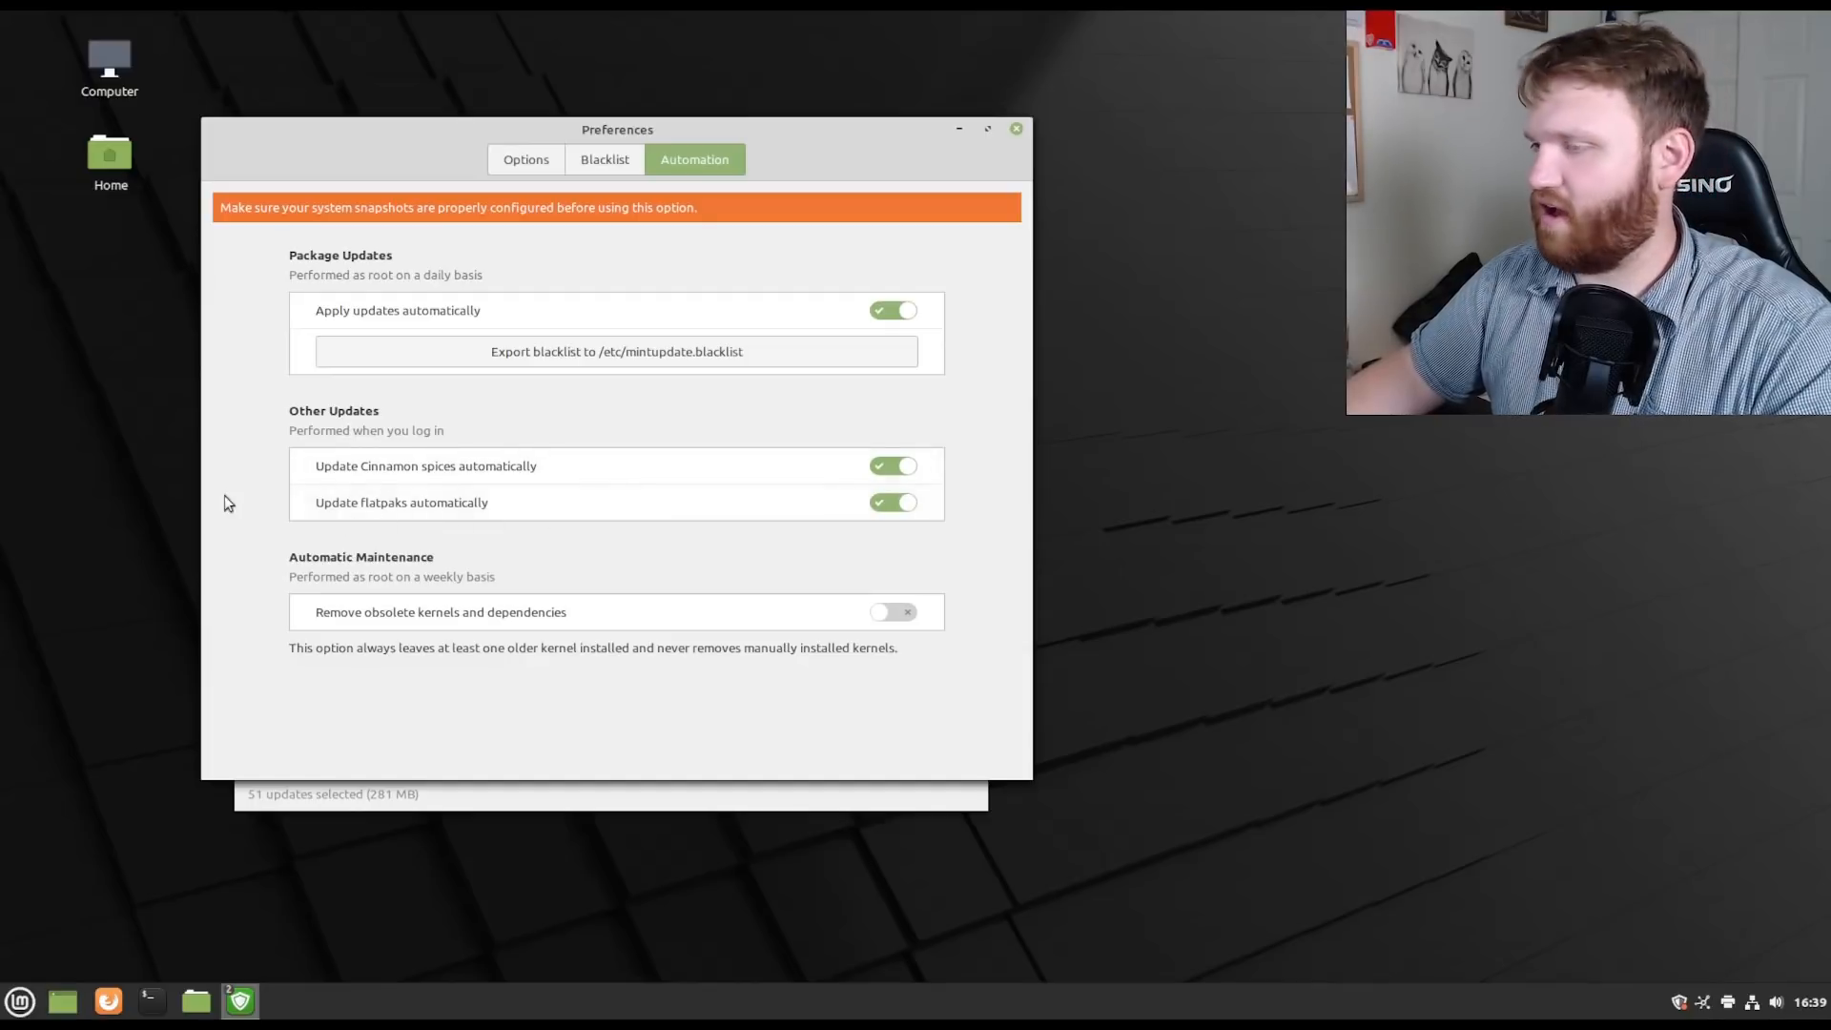
{"action": "mouse_move", "coordinate": [922, 374]}
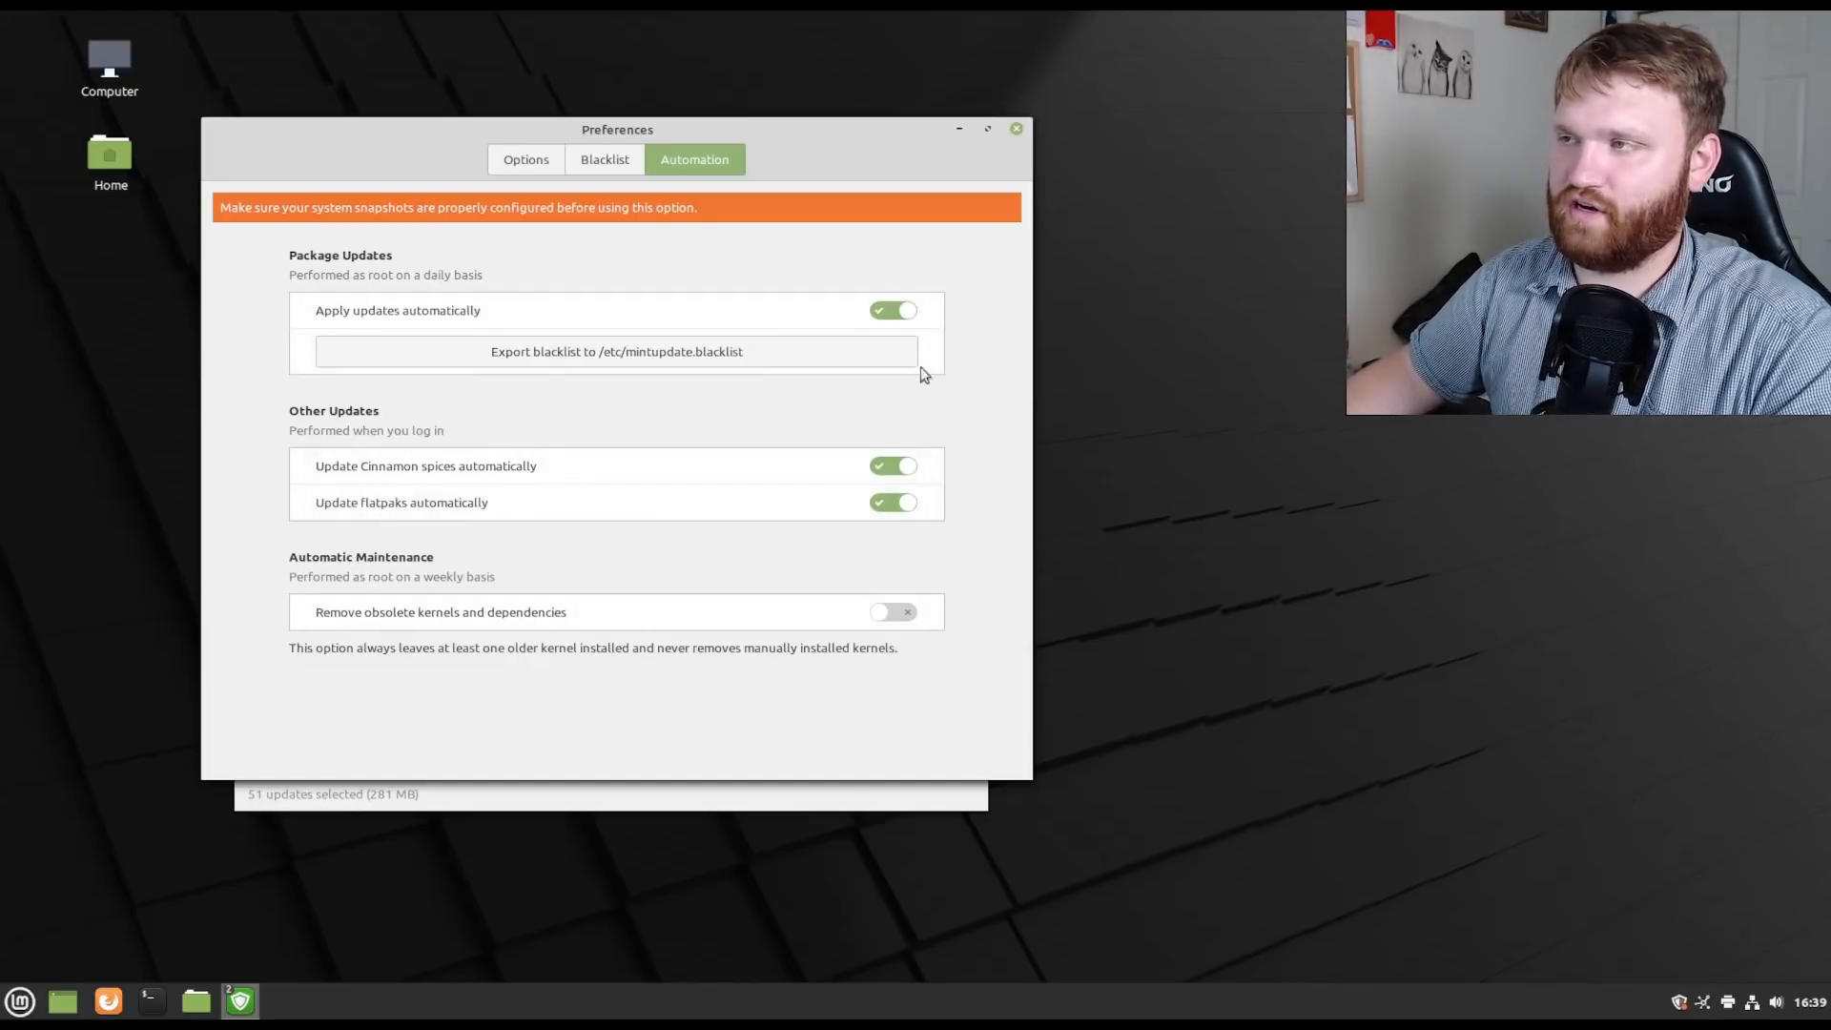
{"action": "left_click", "coordinate": [526, 159]}
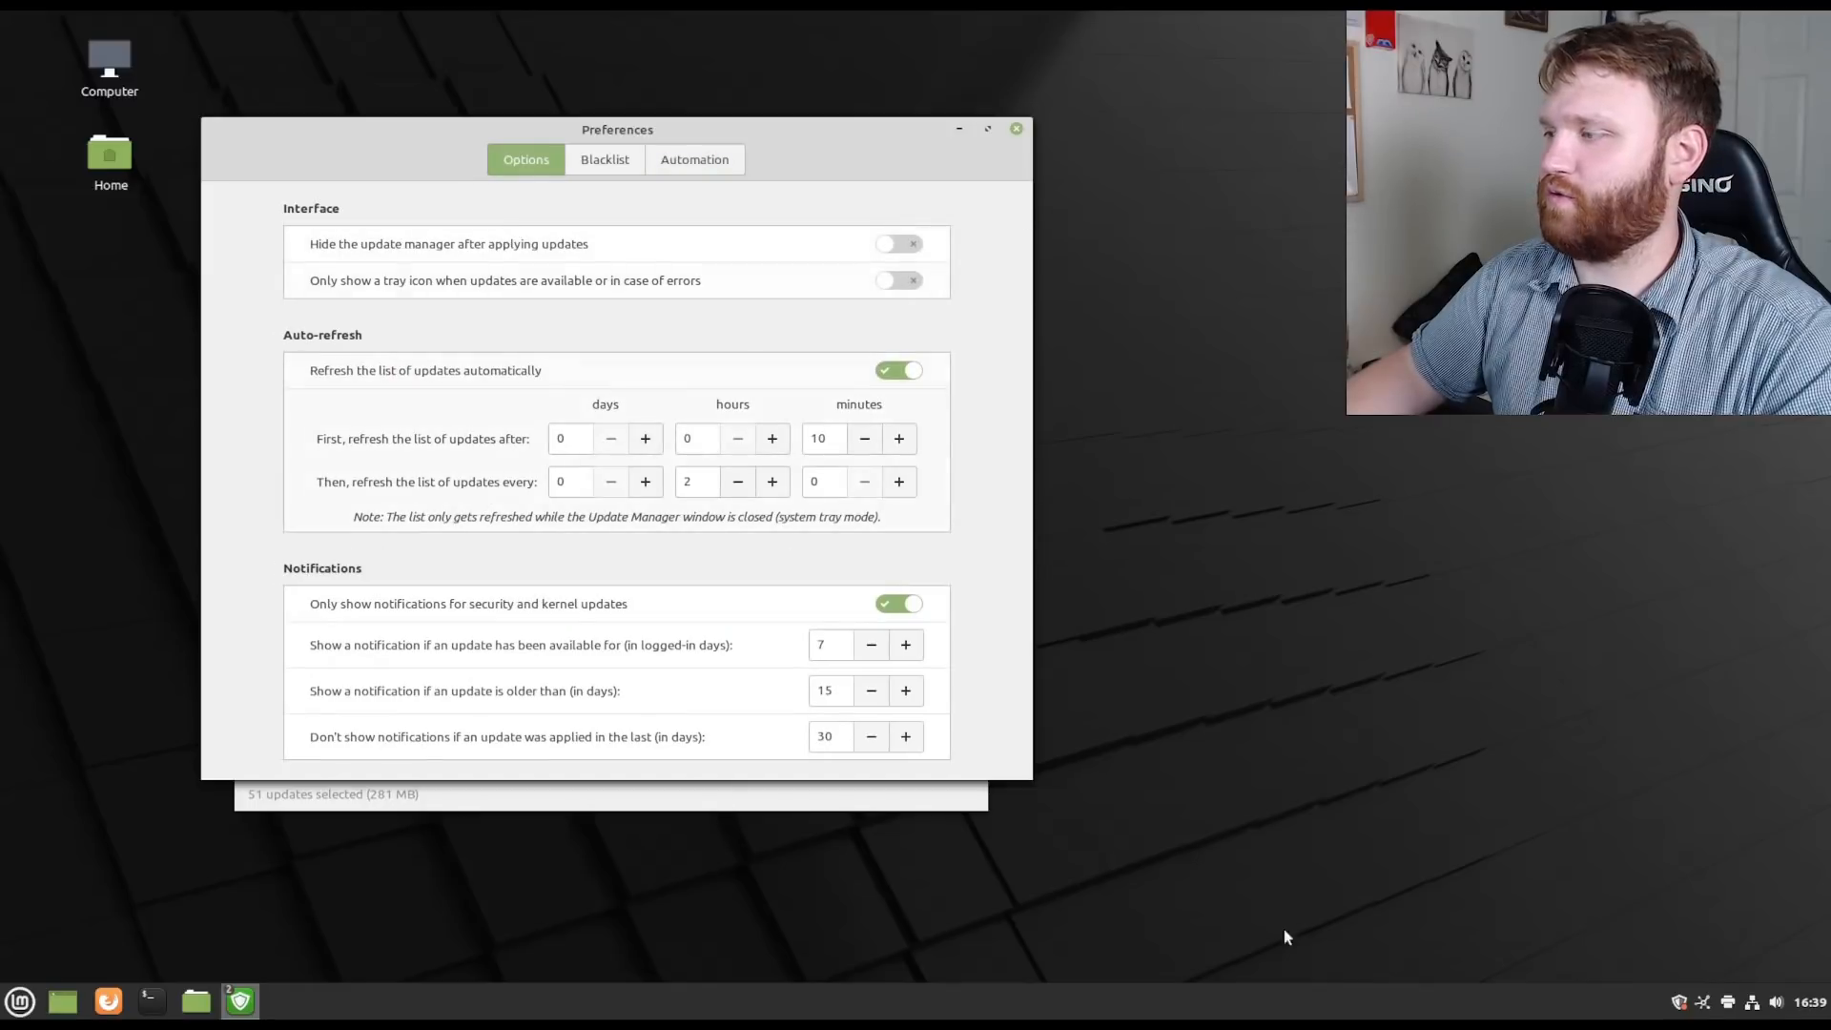
{"action": "mouse_move", "coordinate": [631, 695]}
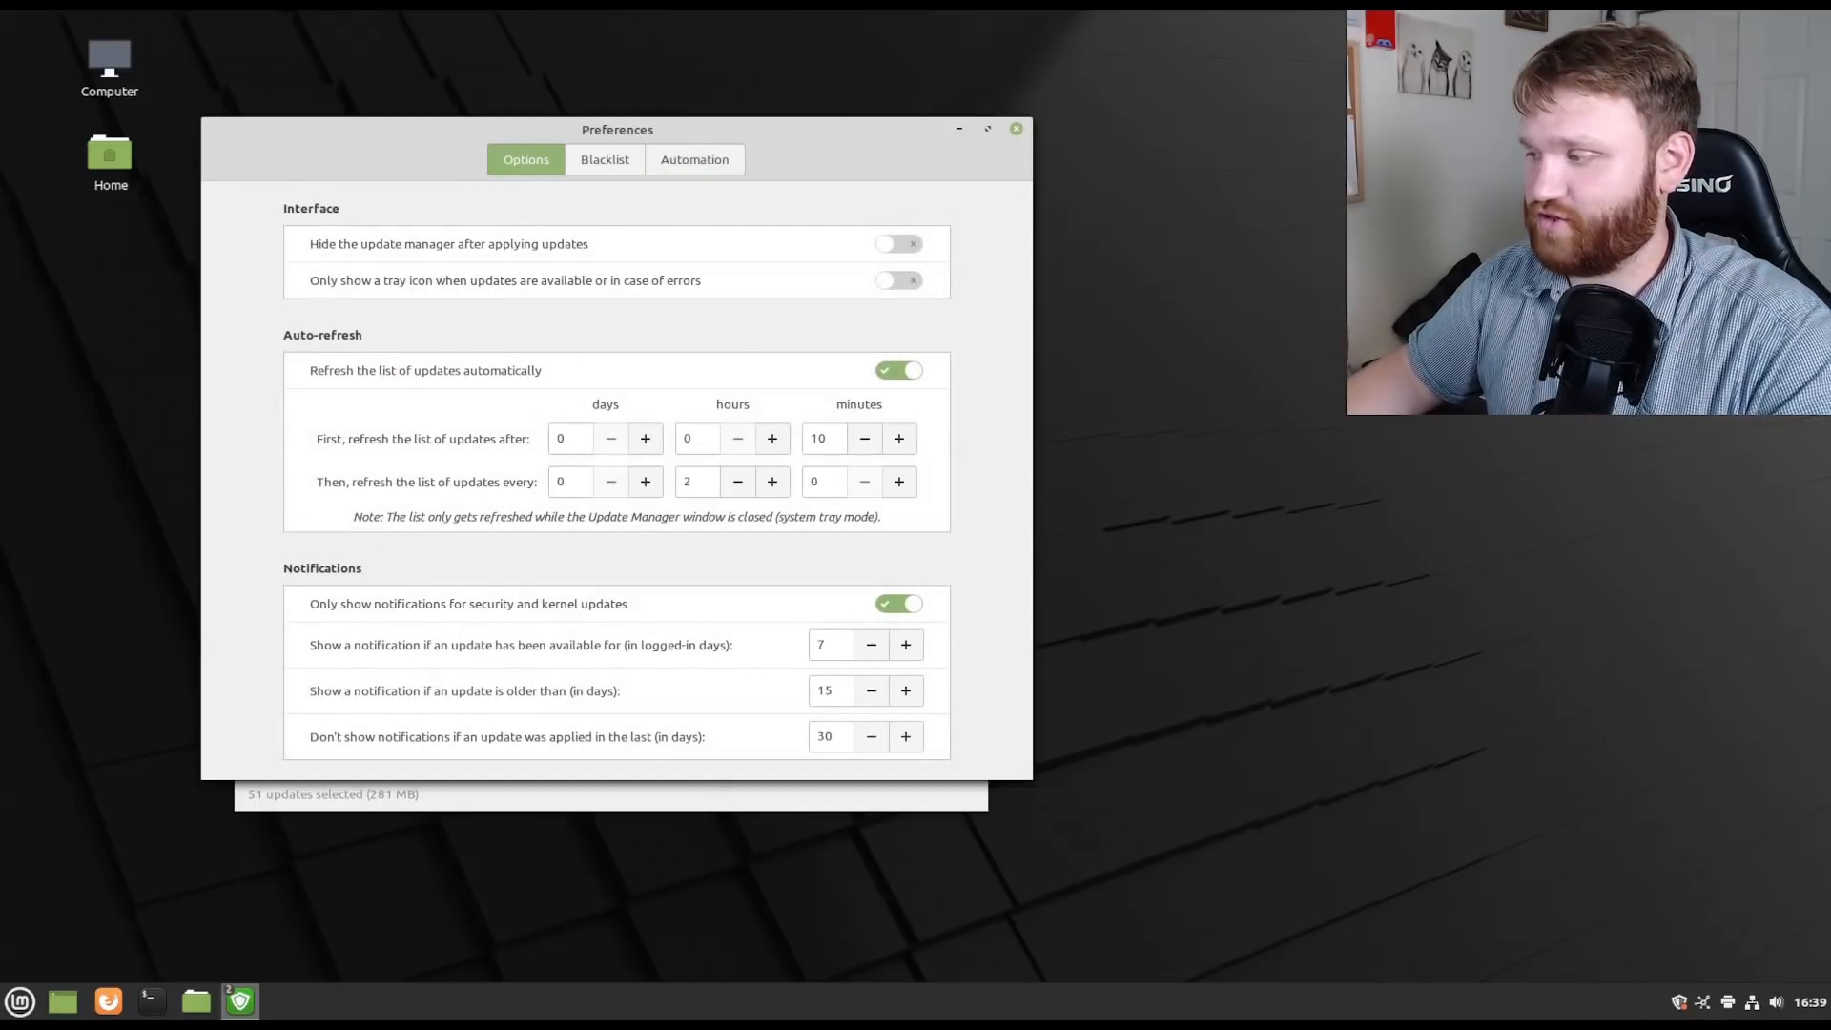
{"action": "left_click", "coordinate": [1015, 128]}
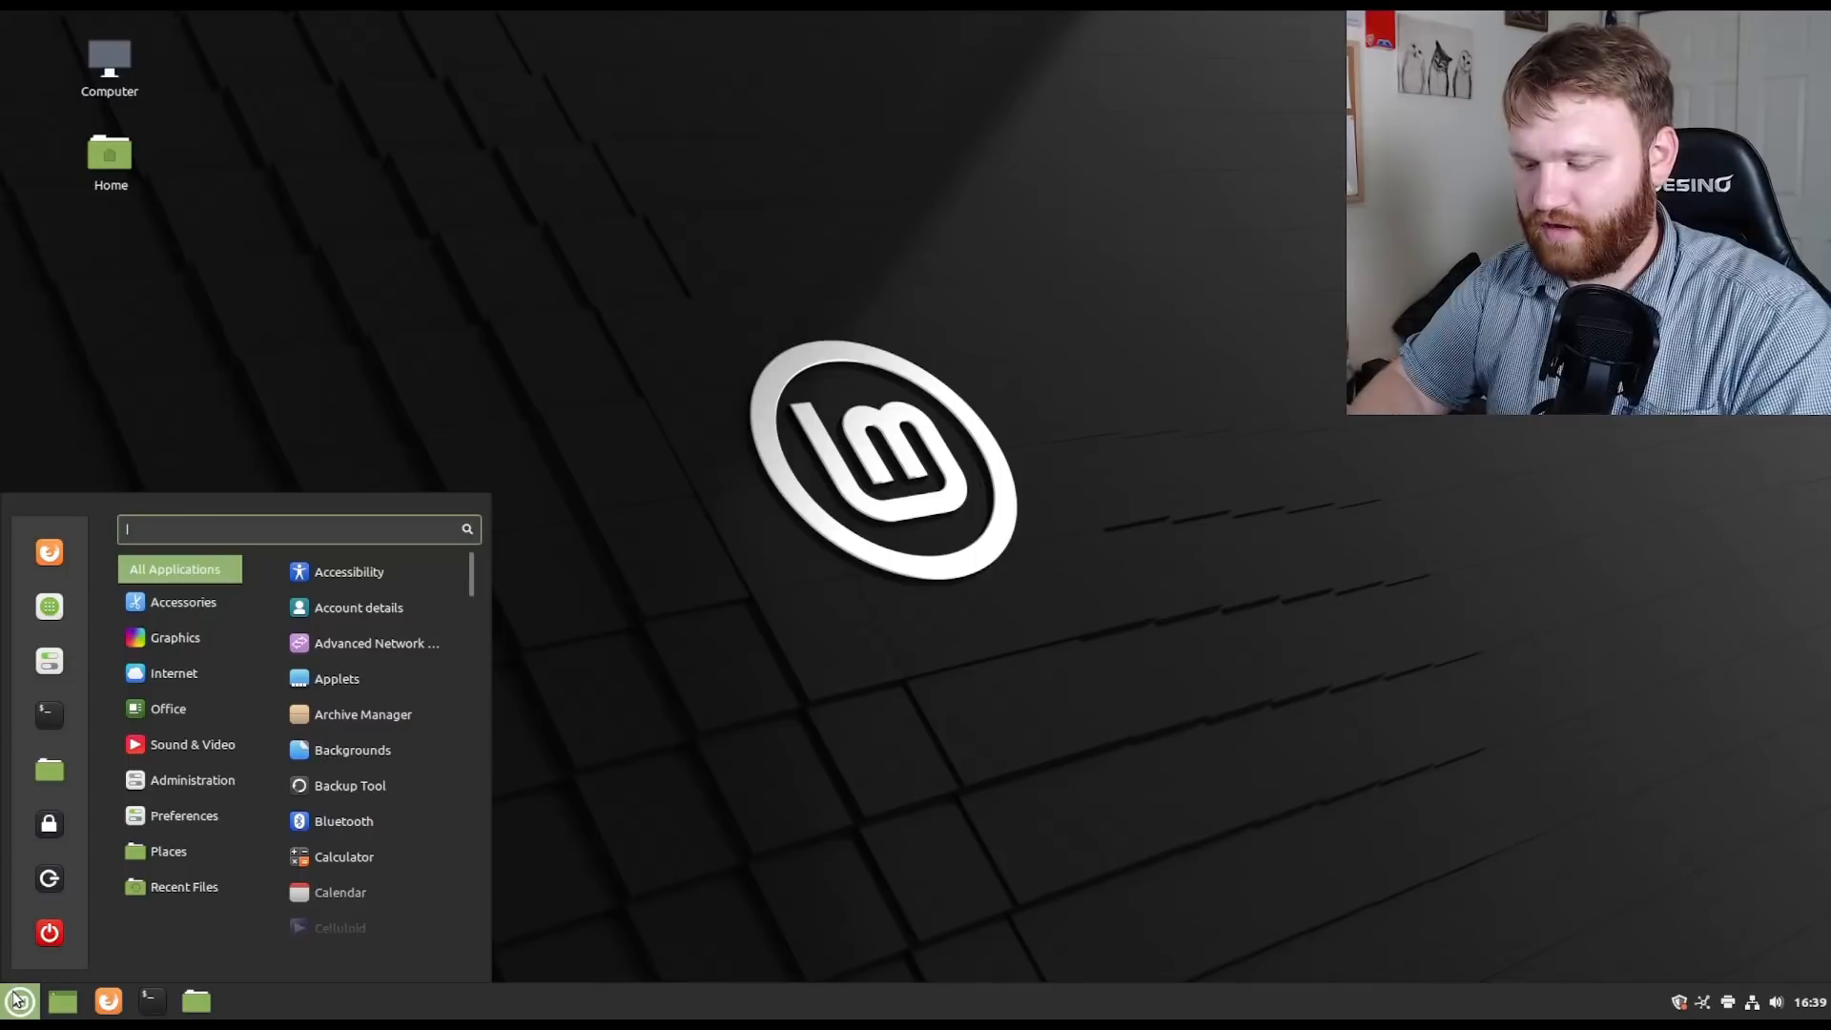
Launch File Renamer via a 'bulk' menu search, reposition its window, then close it.
{"action": "type", "text": "bulk"}
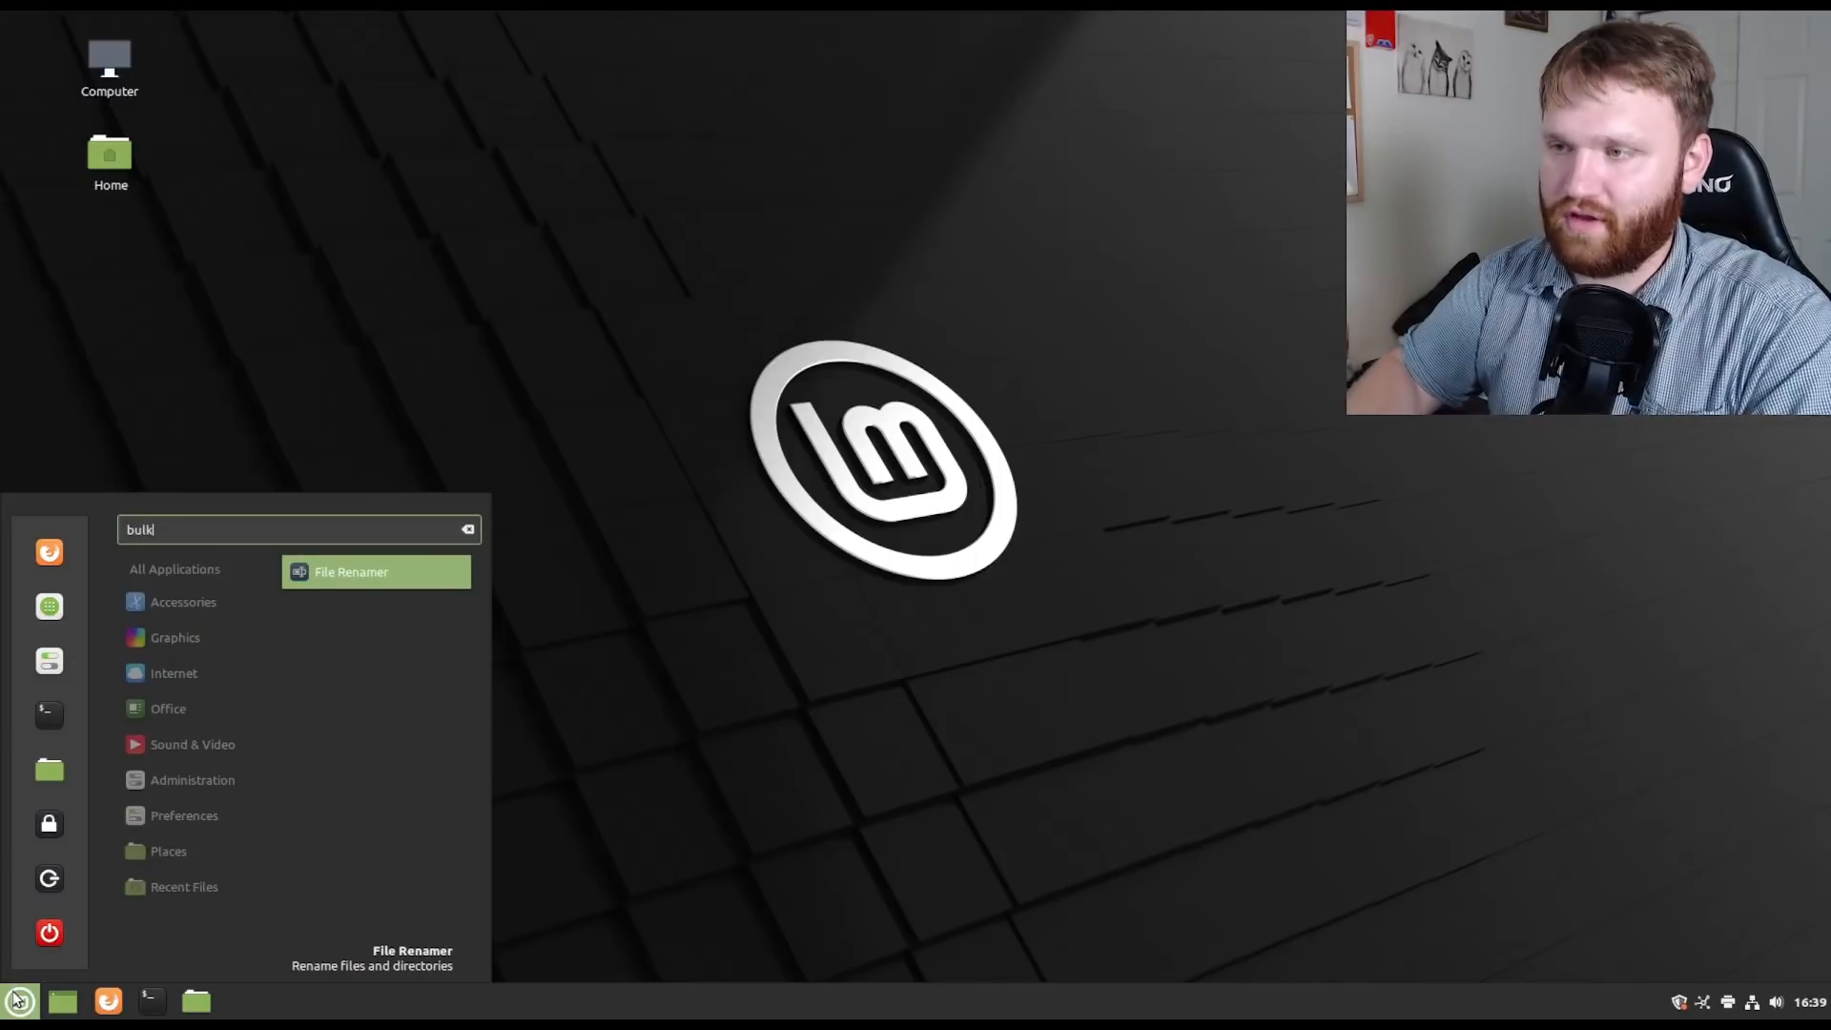
{"action": "left_click", "coordinate": [351, 571]}
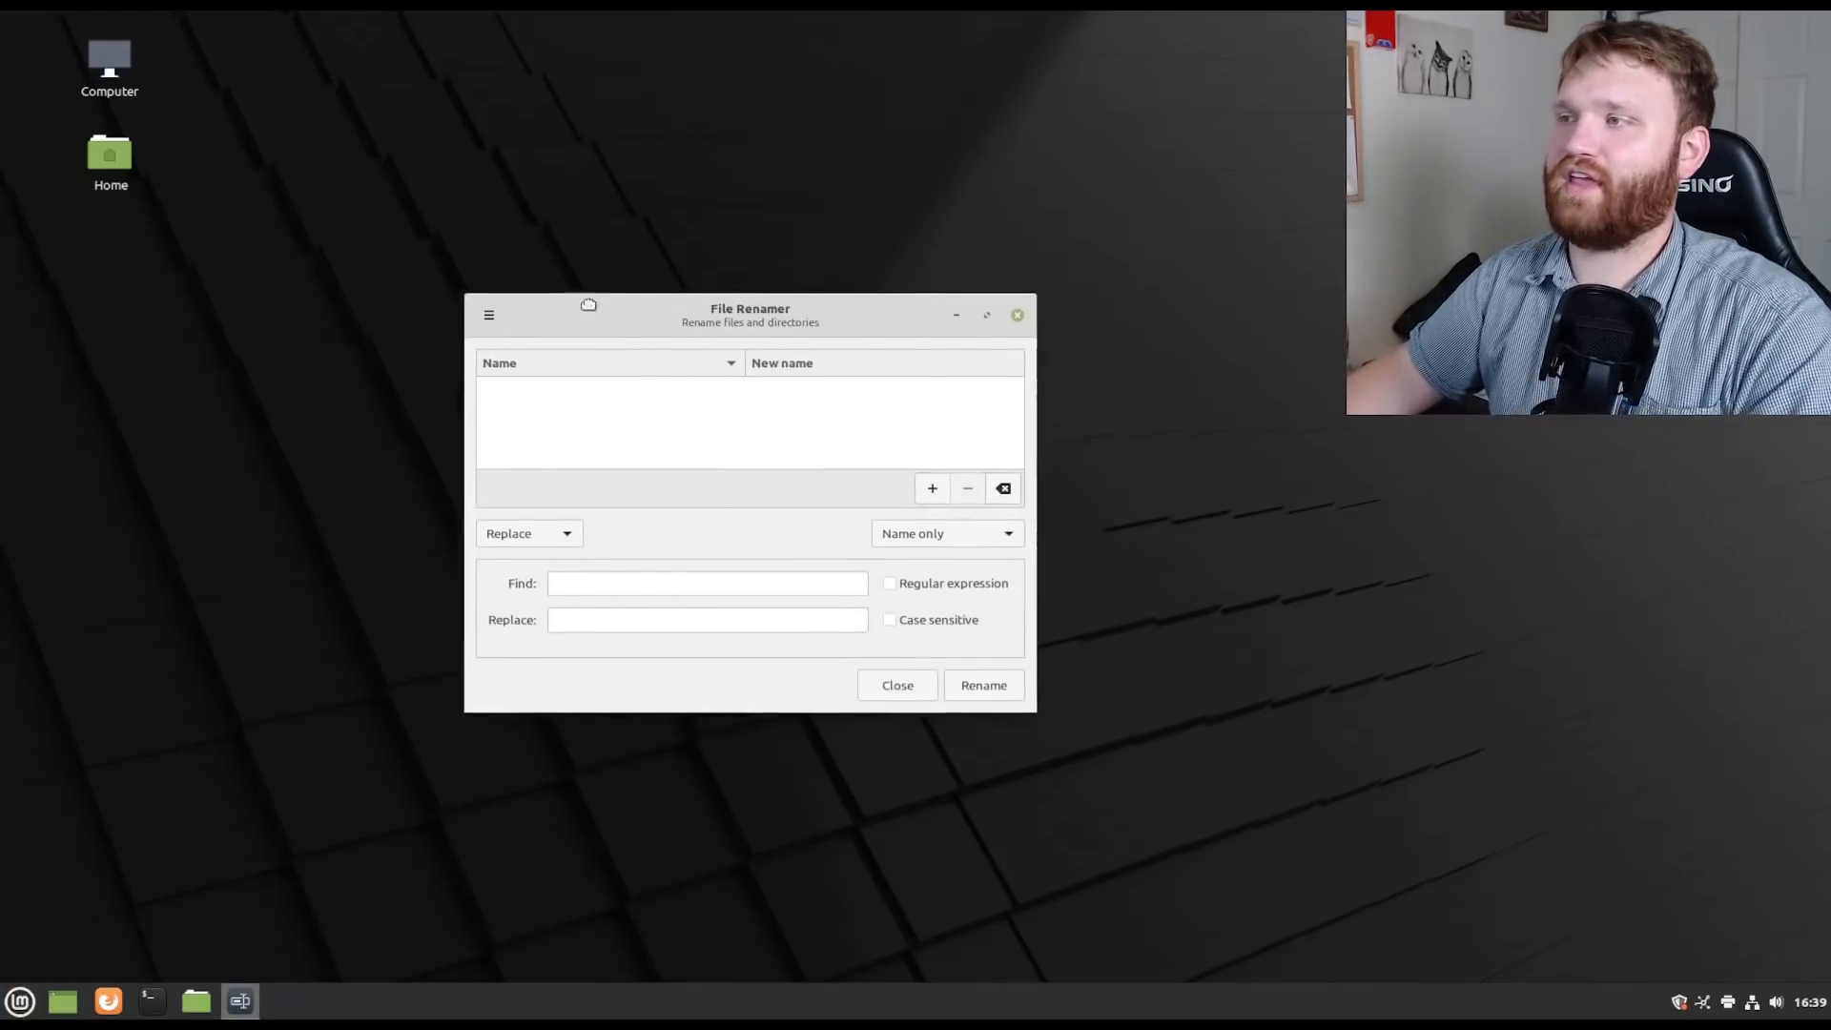
{"action": "left_click_drag", "start_coordinate": [749, 308], "coordinate": [542, 281]}
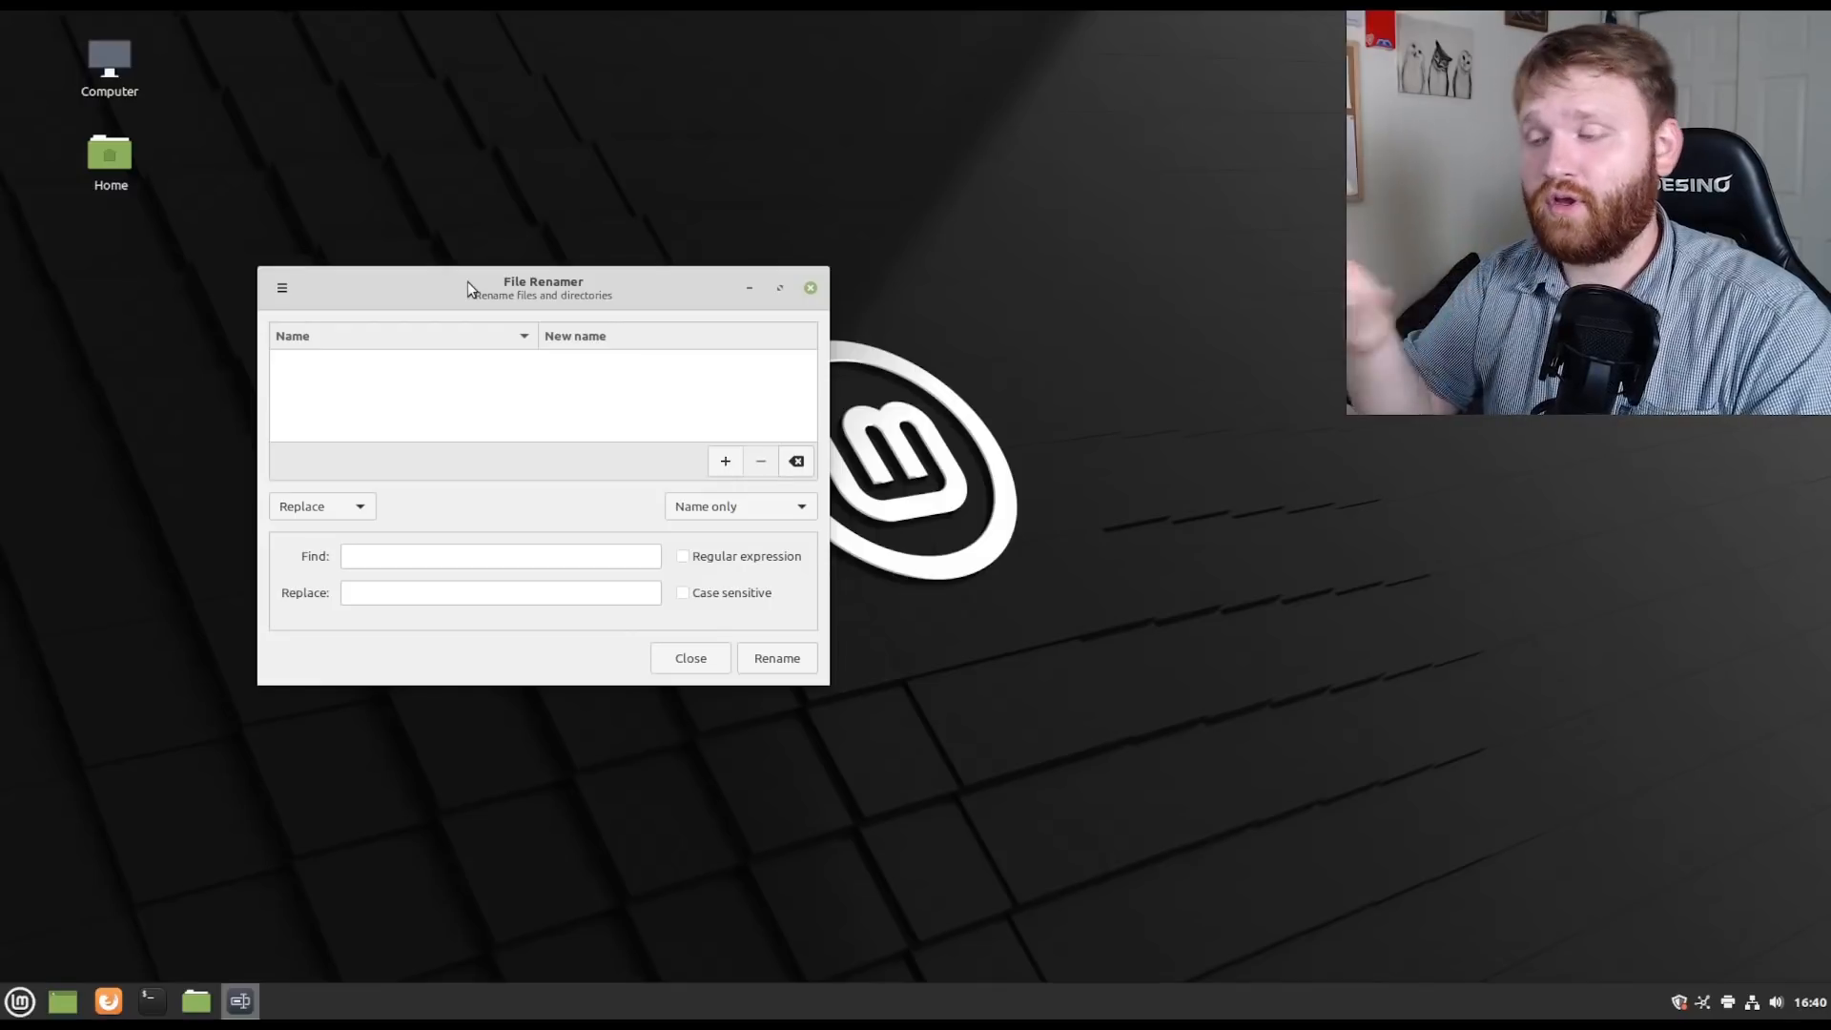
{"action": "mouse_move", "coordinate": [539, 544]}
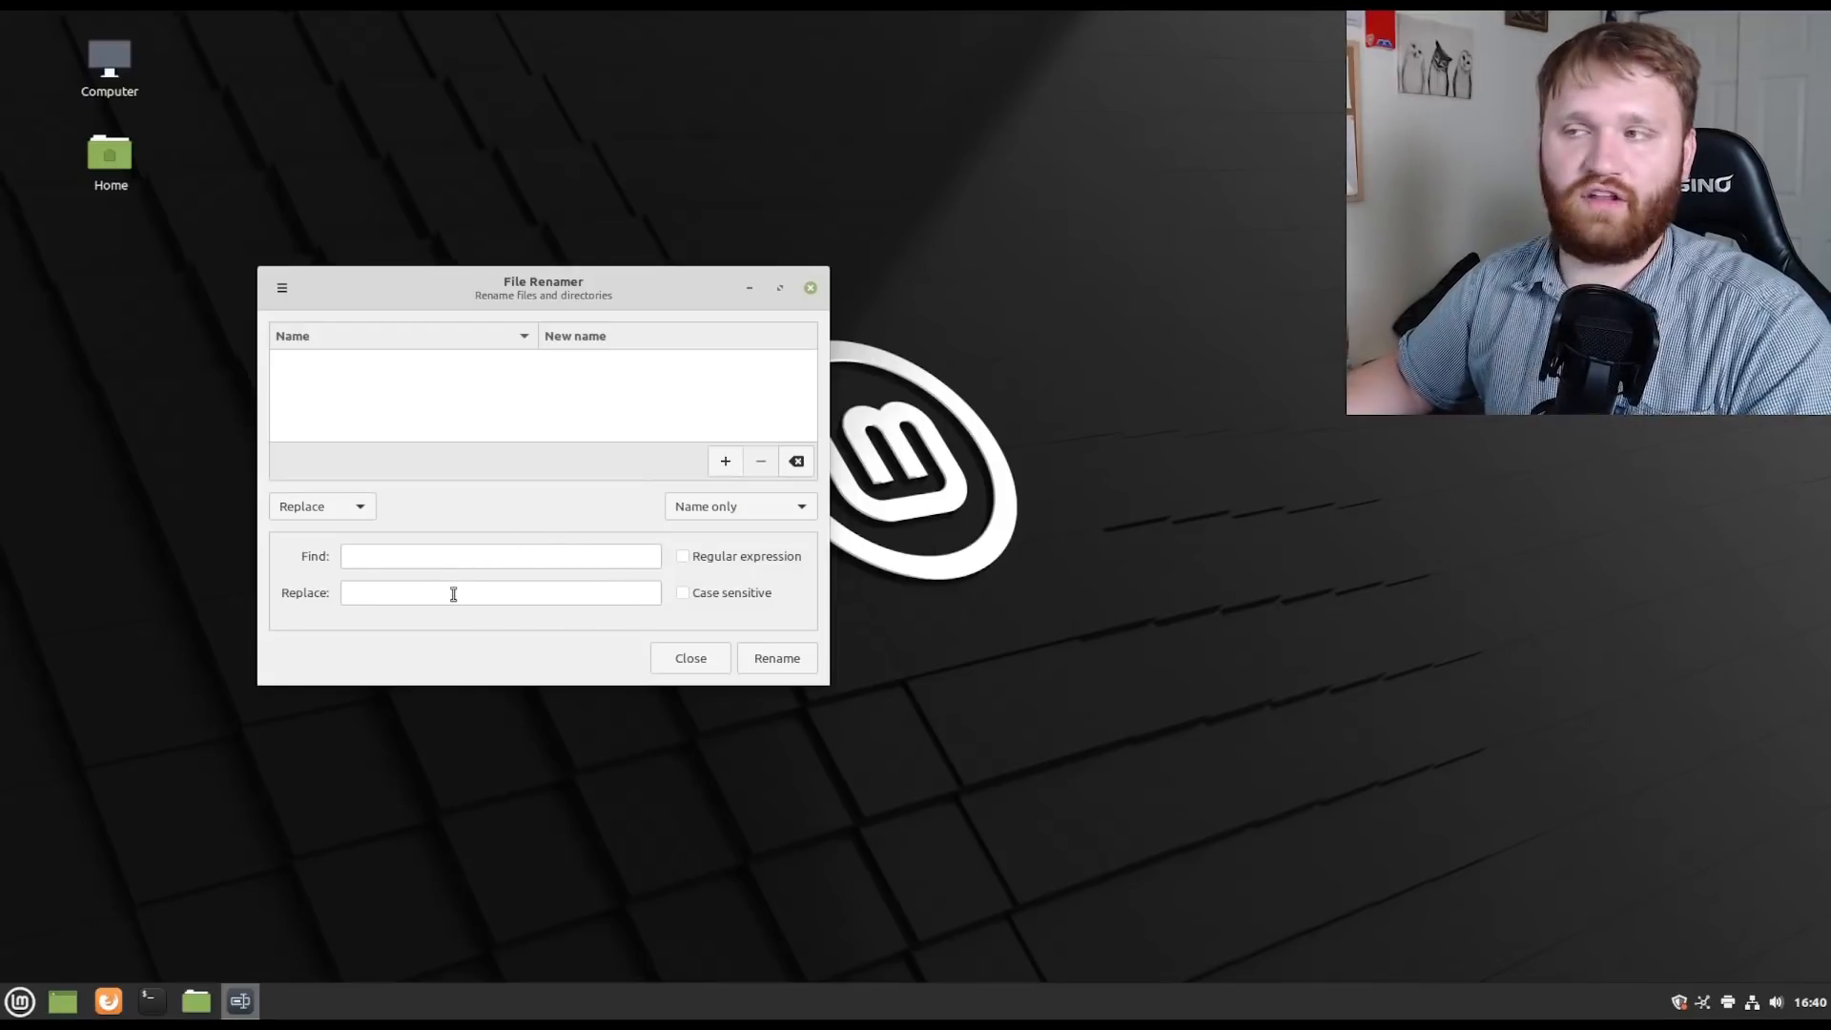
{"action": "mouse_move", "coordinate": [508, 502]}
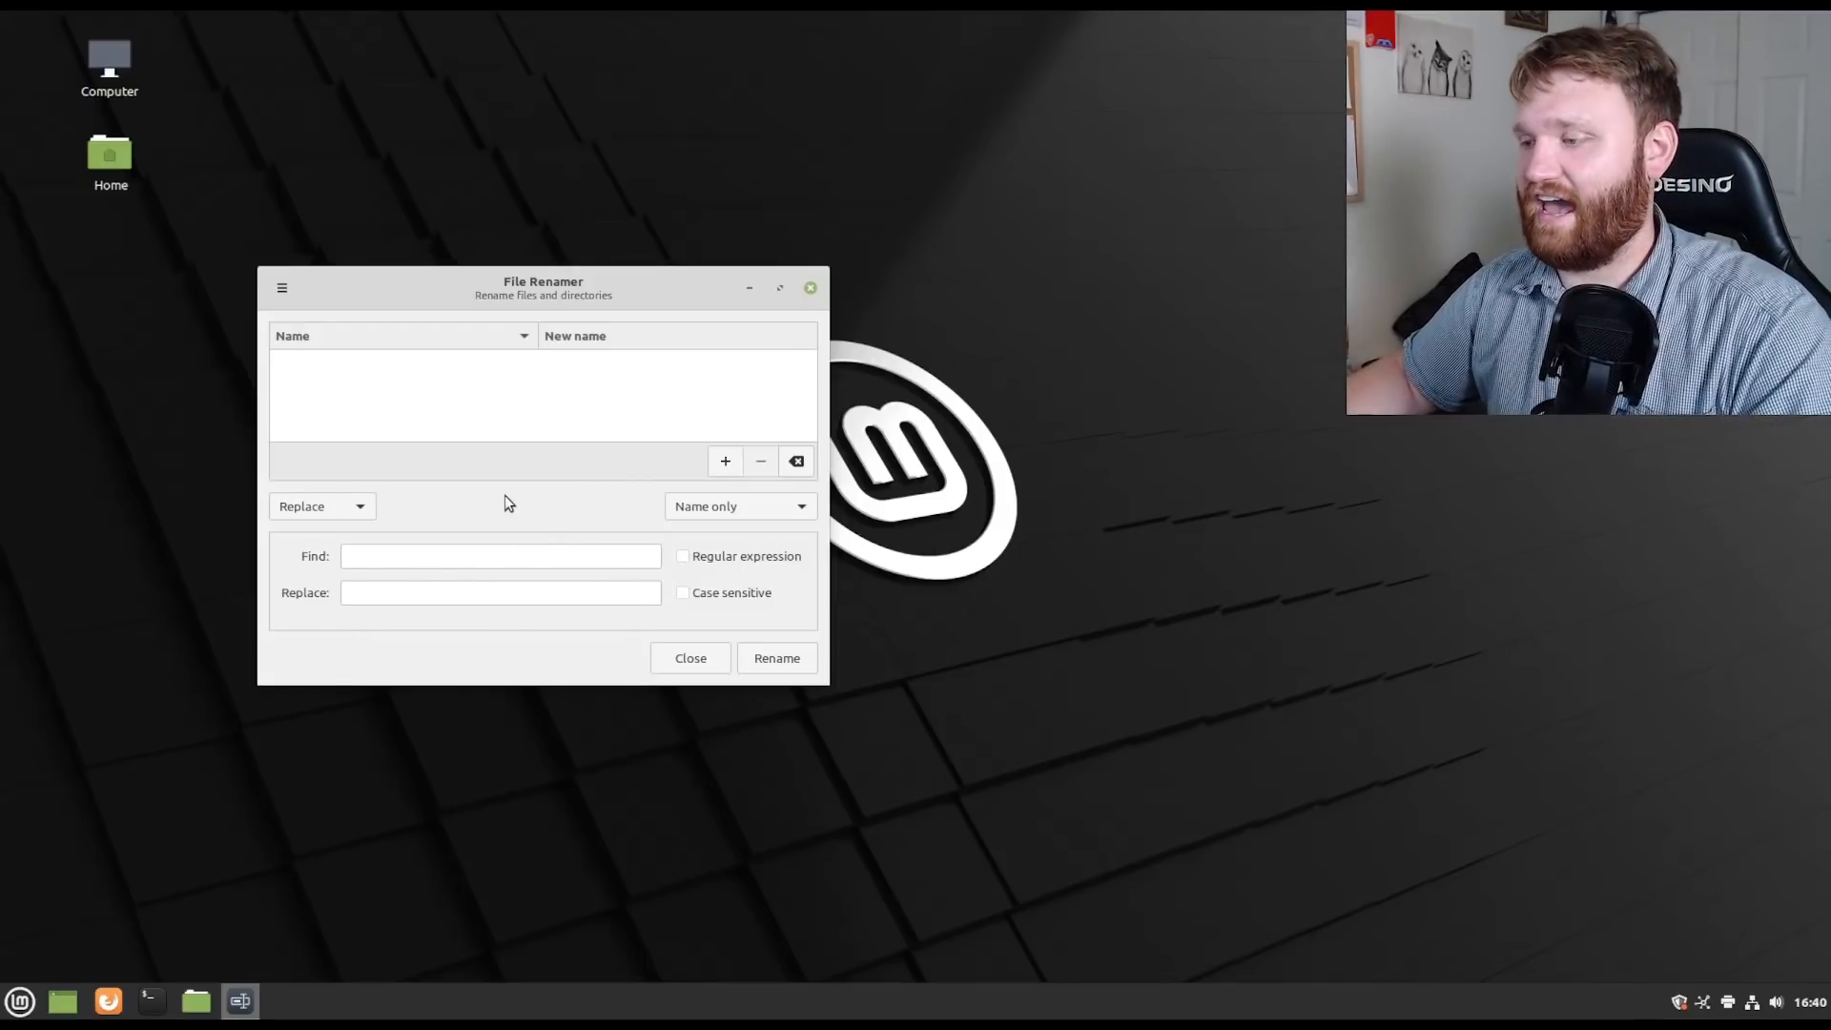
{"action": "mouse_move", "coordinate": [770, 510]}
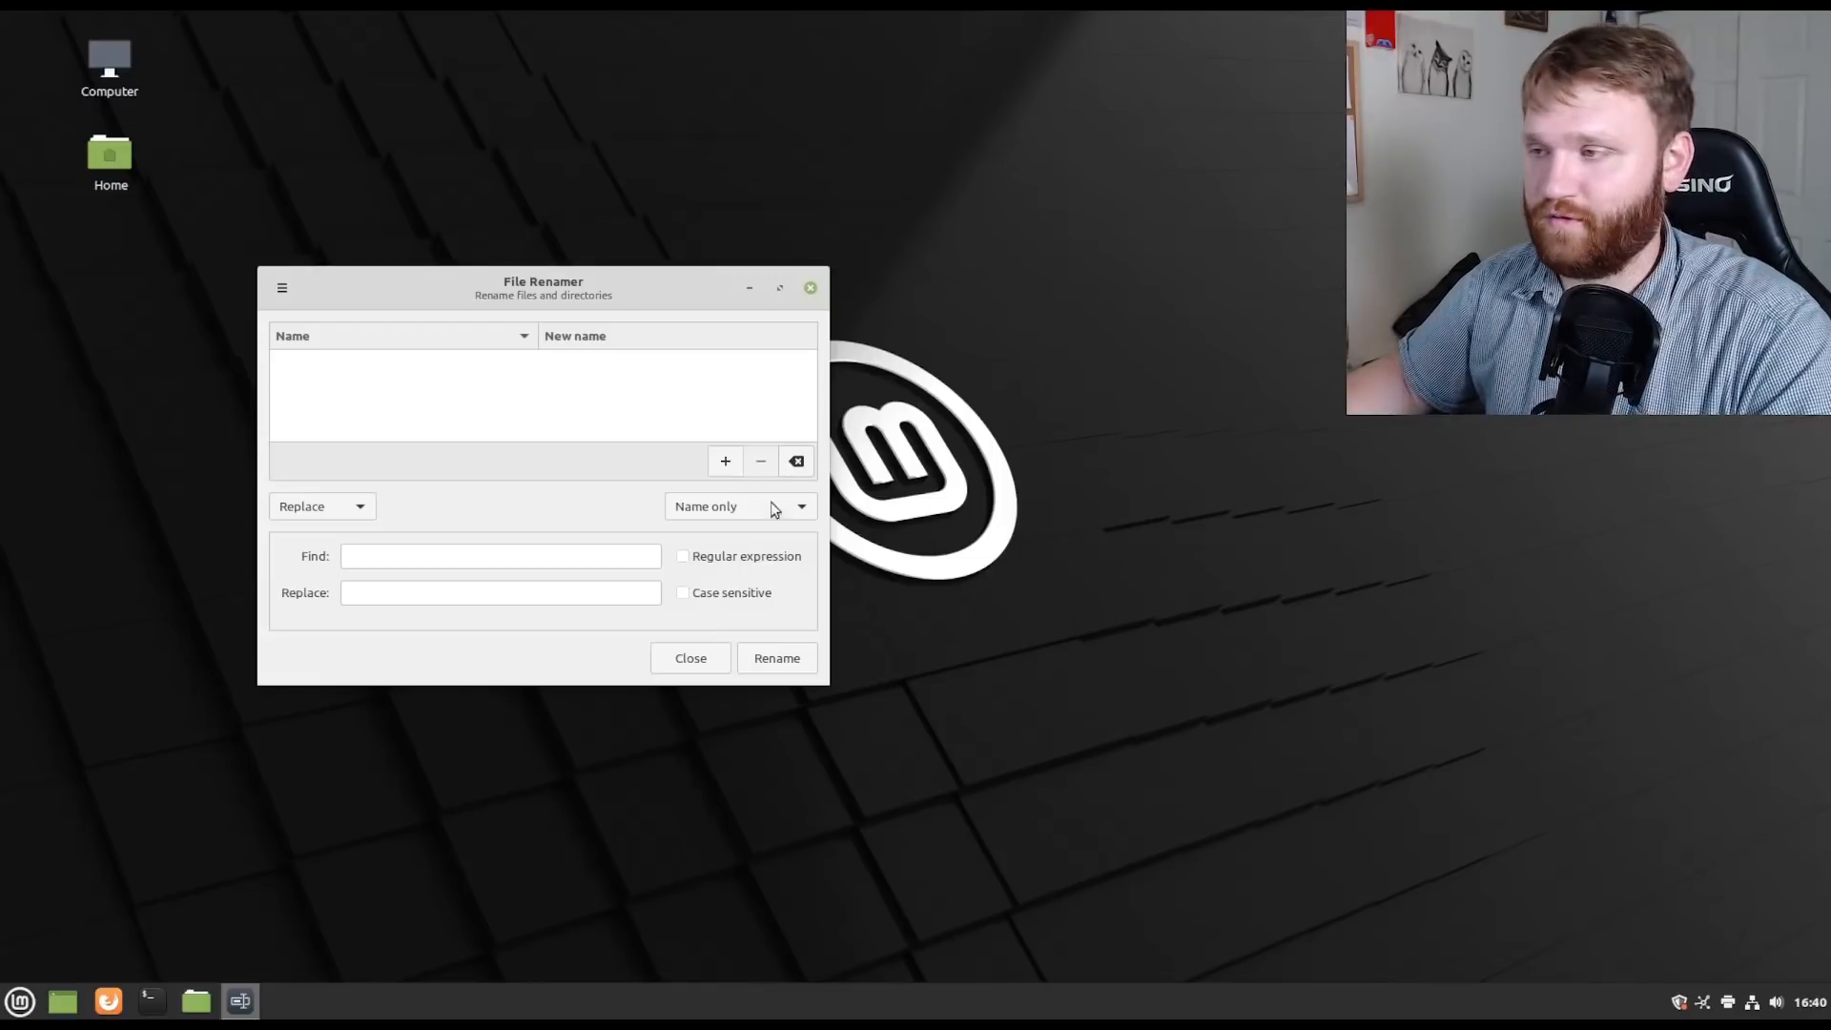
{"action": "left_click_drag", "start_coordinate": [542, 287], "coordinate": [557, 314]}
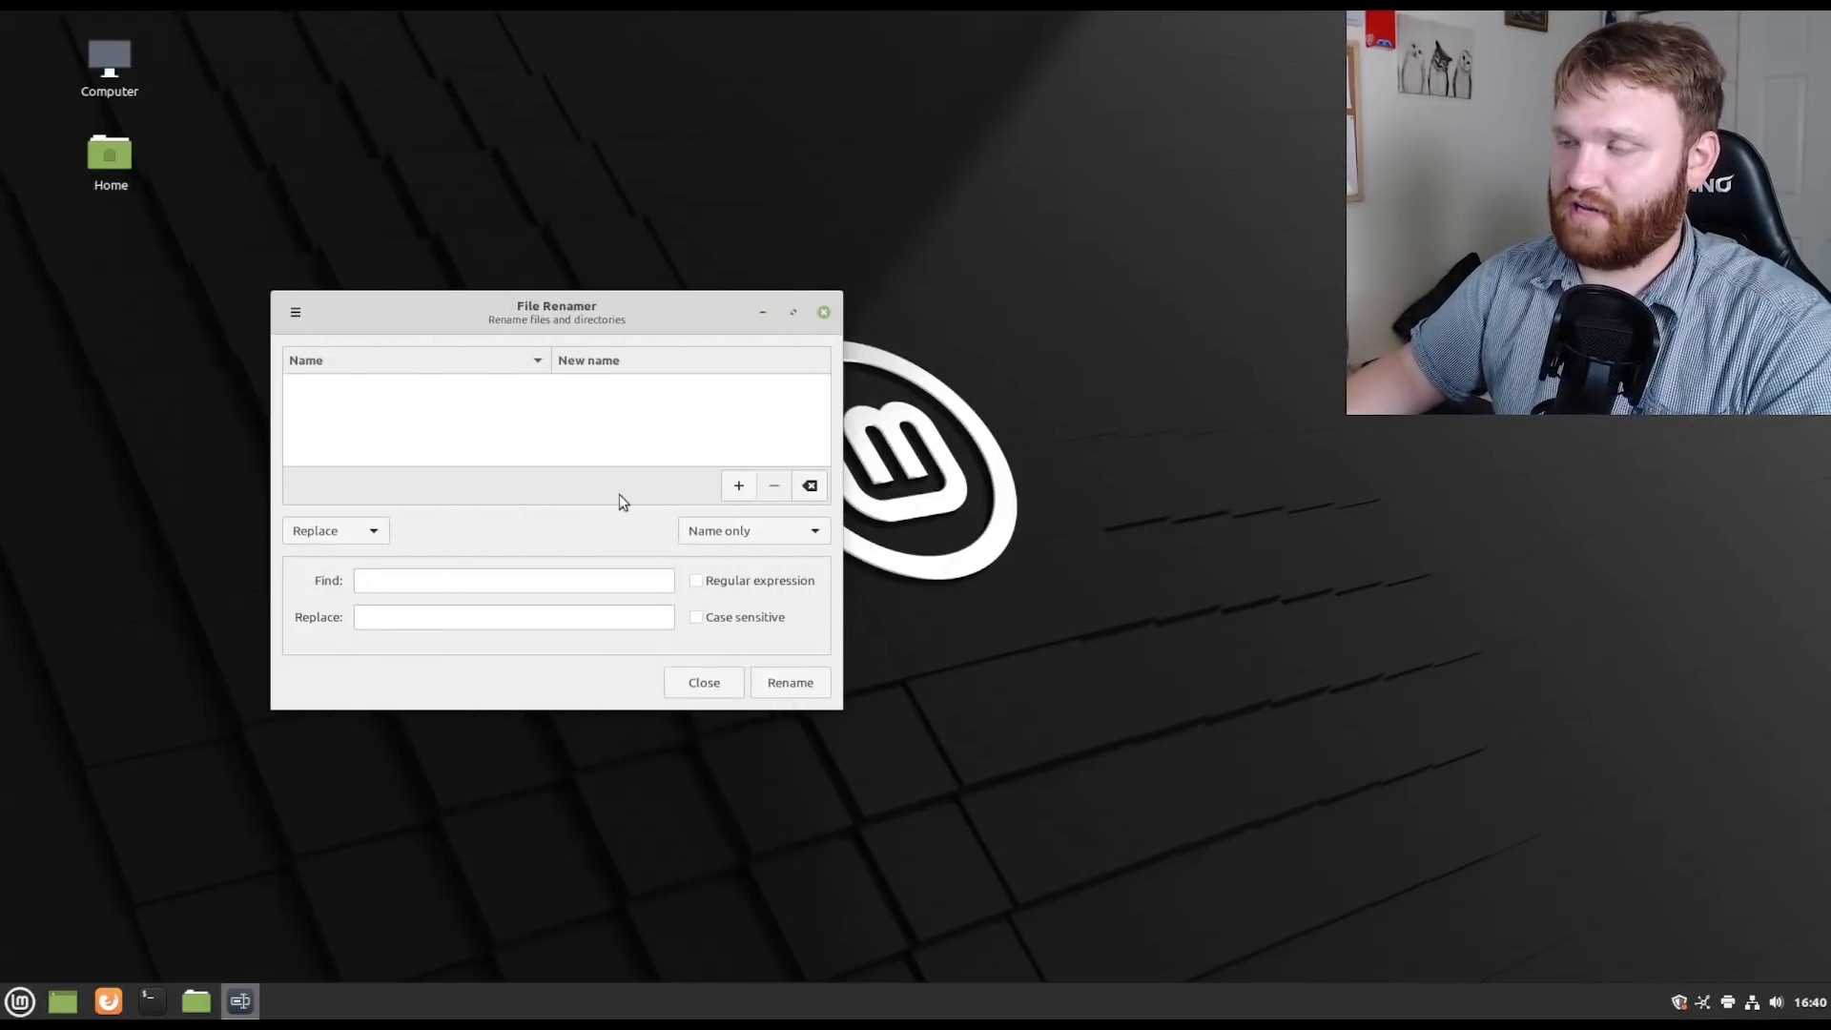
{"action": "mouse_move", "coordinate": [770, 514]}
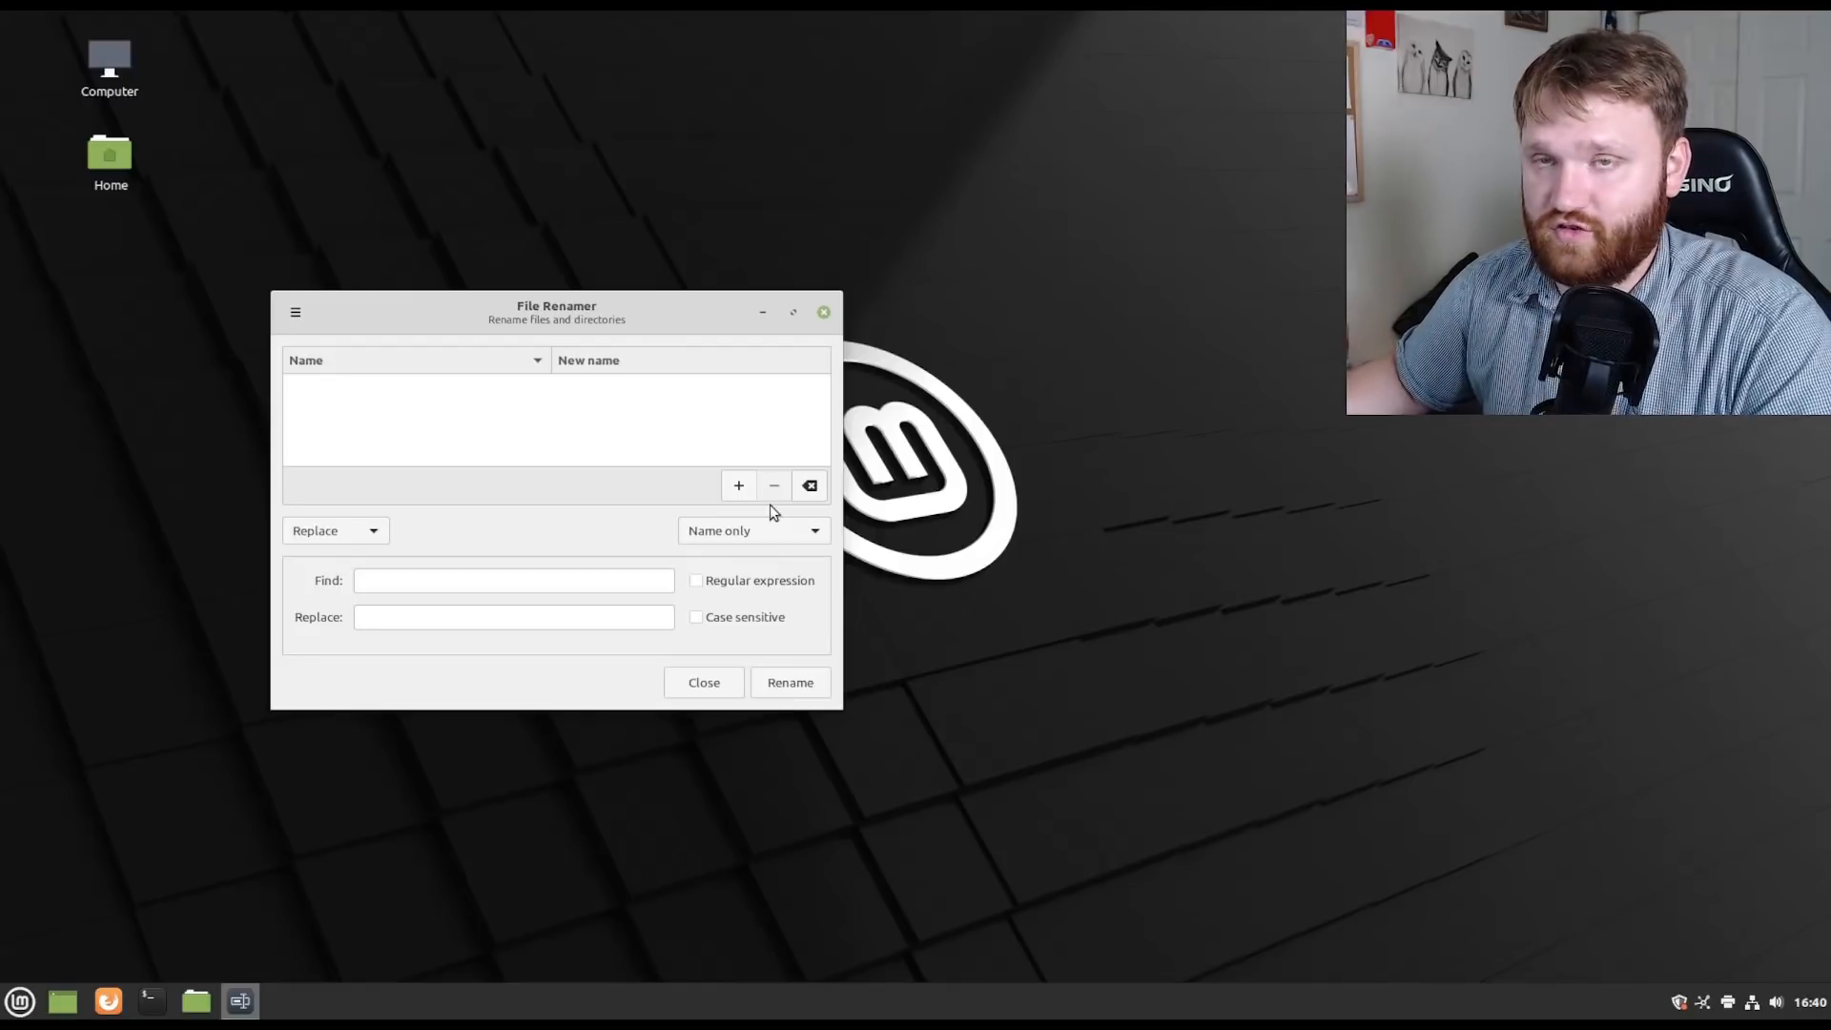
{"action": "left_click", "coordinate": [703, 682]}
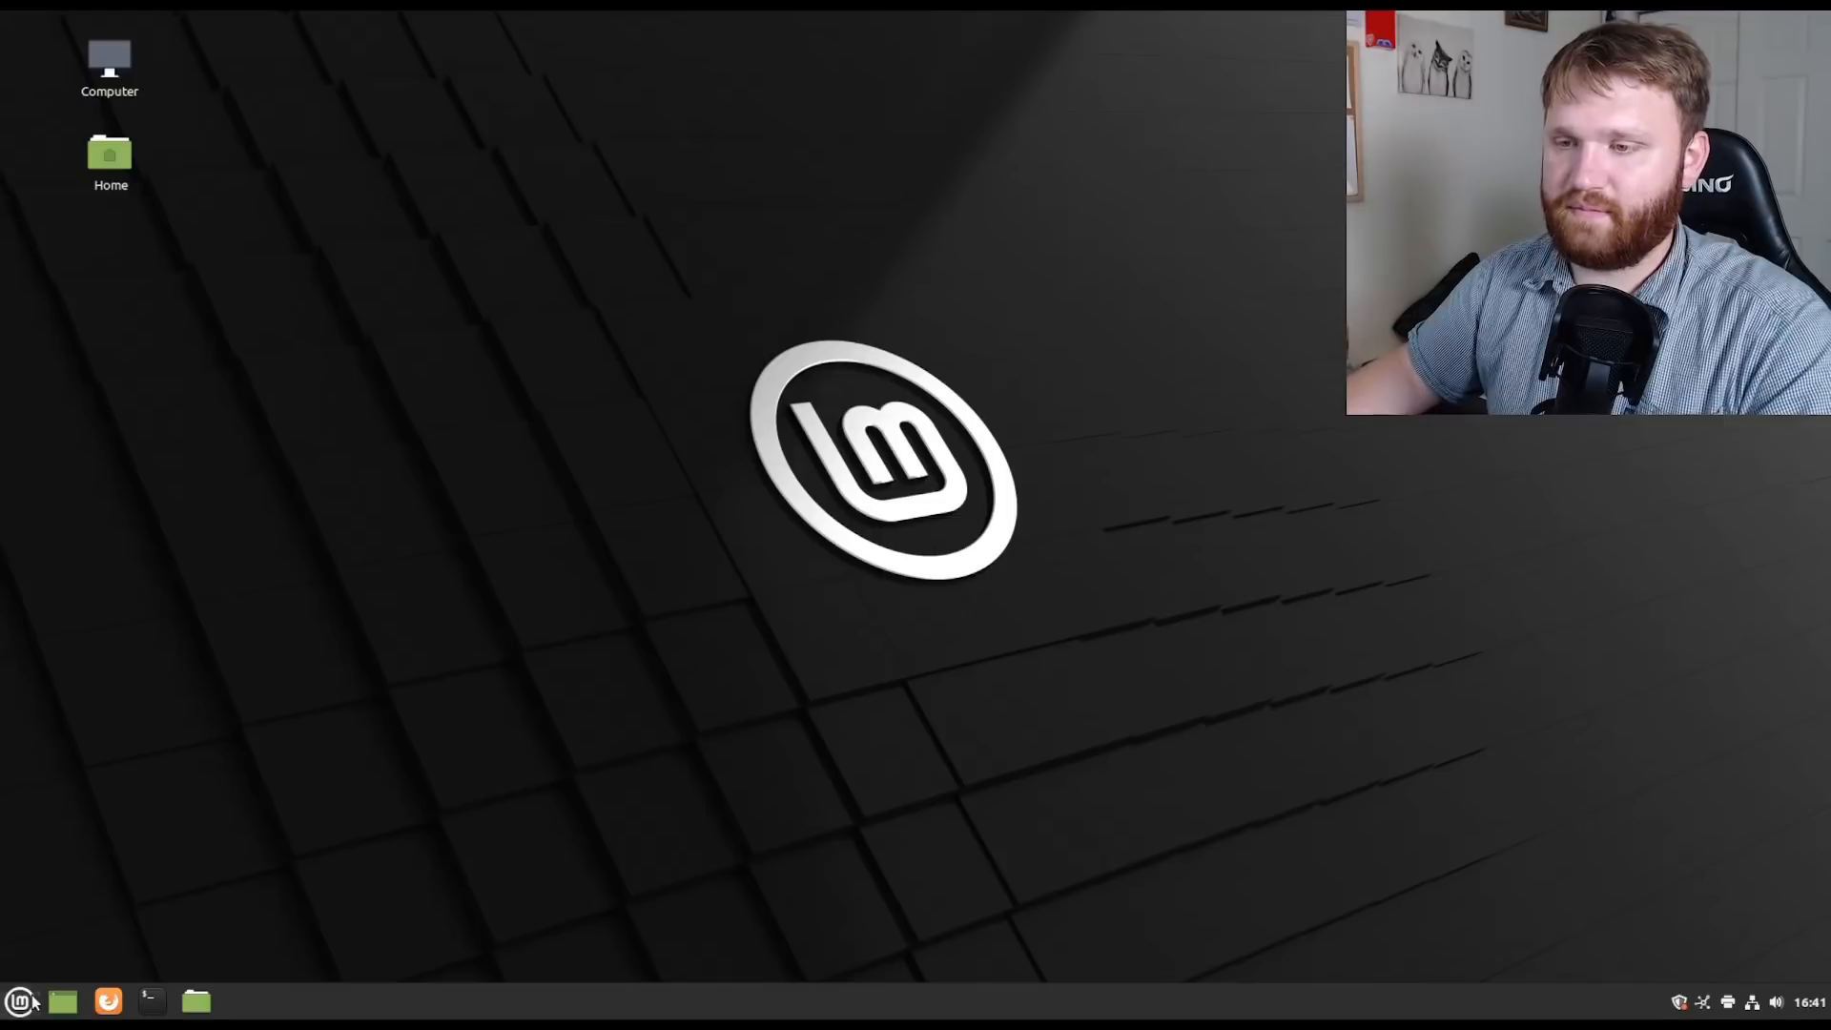
Launch the Notes sticky notes app from the applications menu.
{"action": "left_click", "coordinate": [20, 1000]}
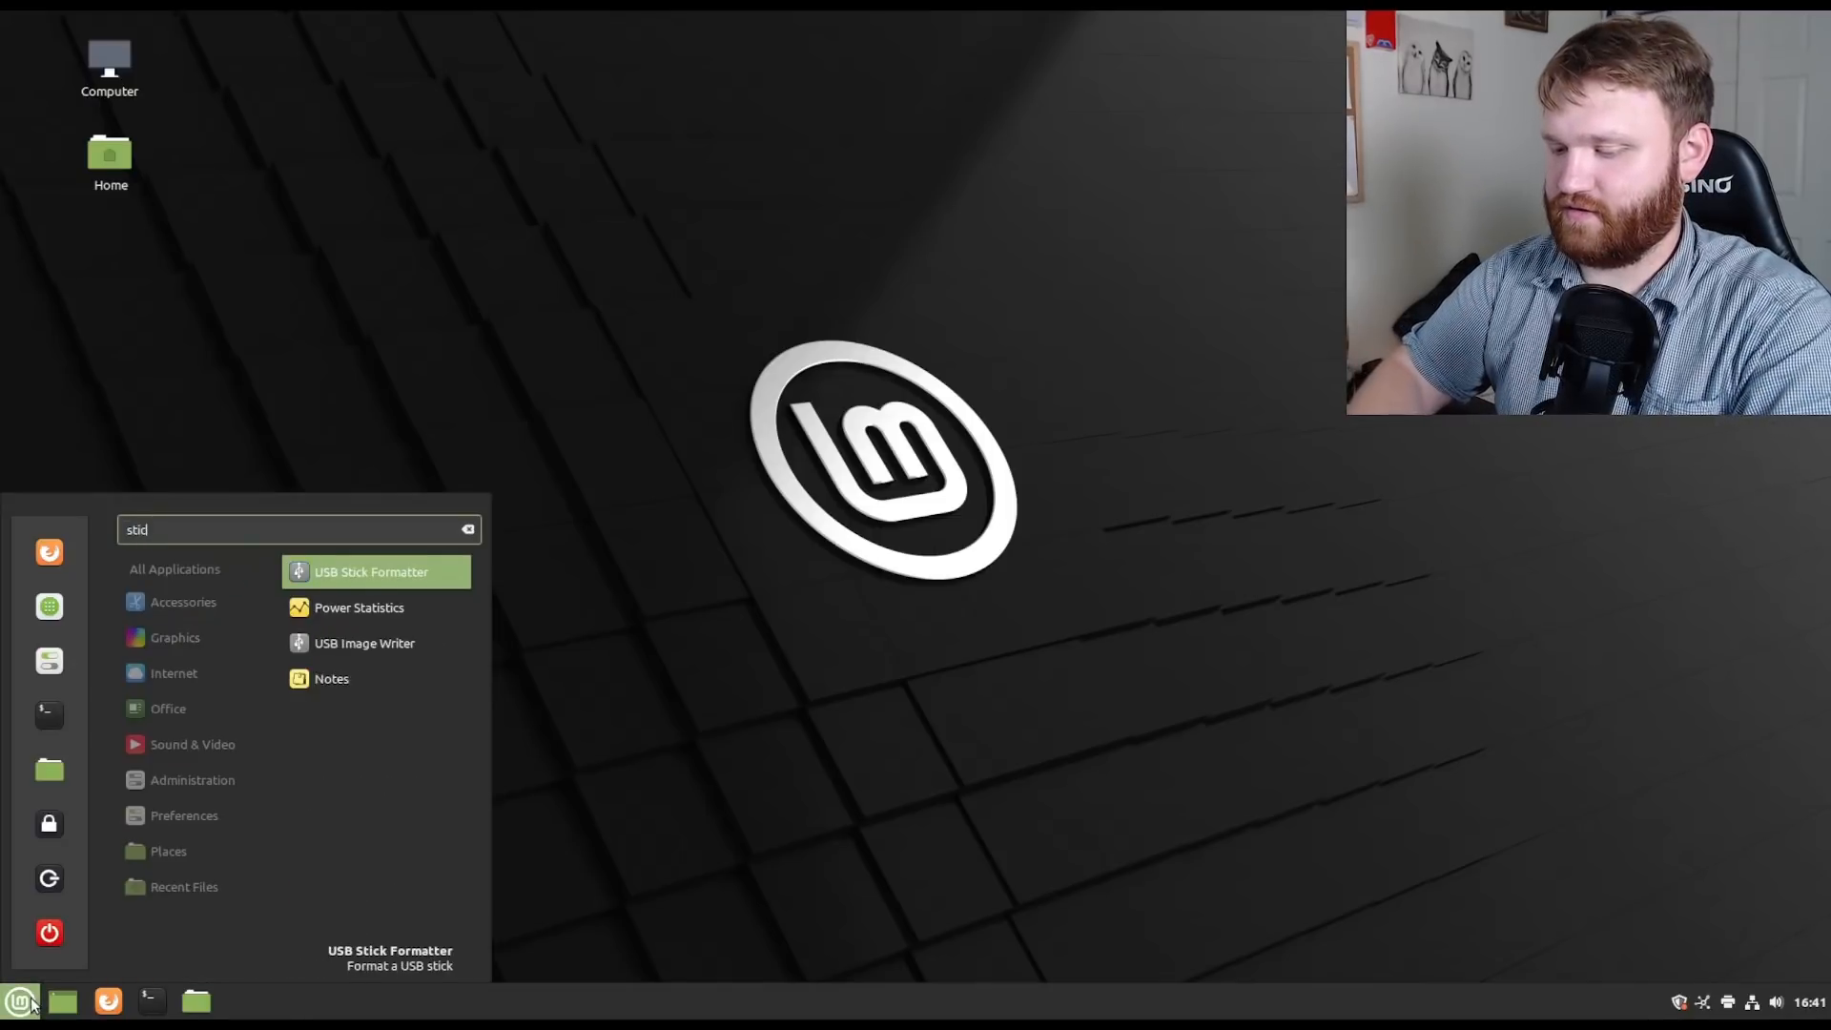
{"action": "left_click", "coordinate": [332, 678]}
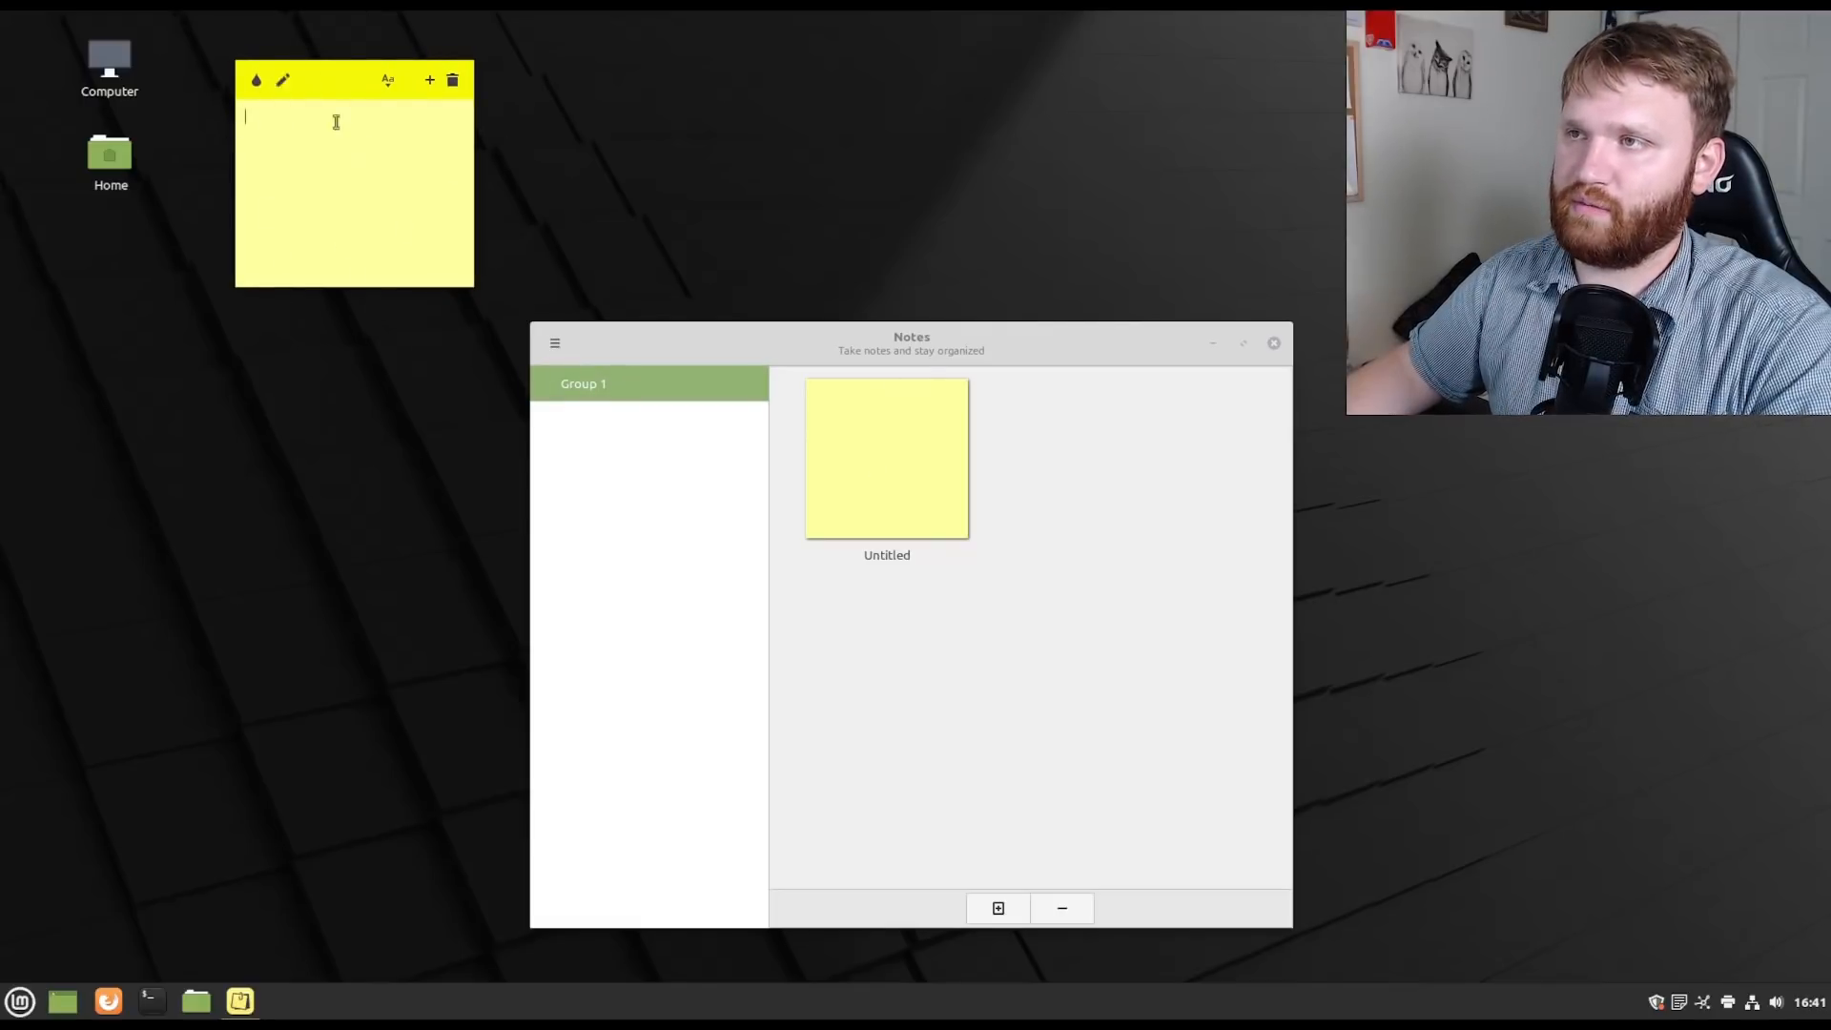
{"action": "left_click", "coordinate": [281, 79]}
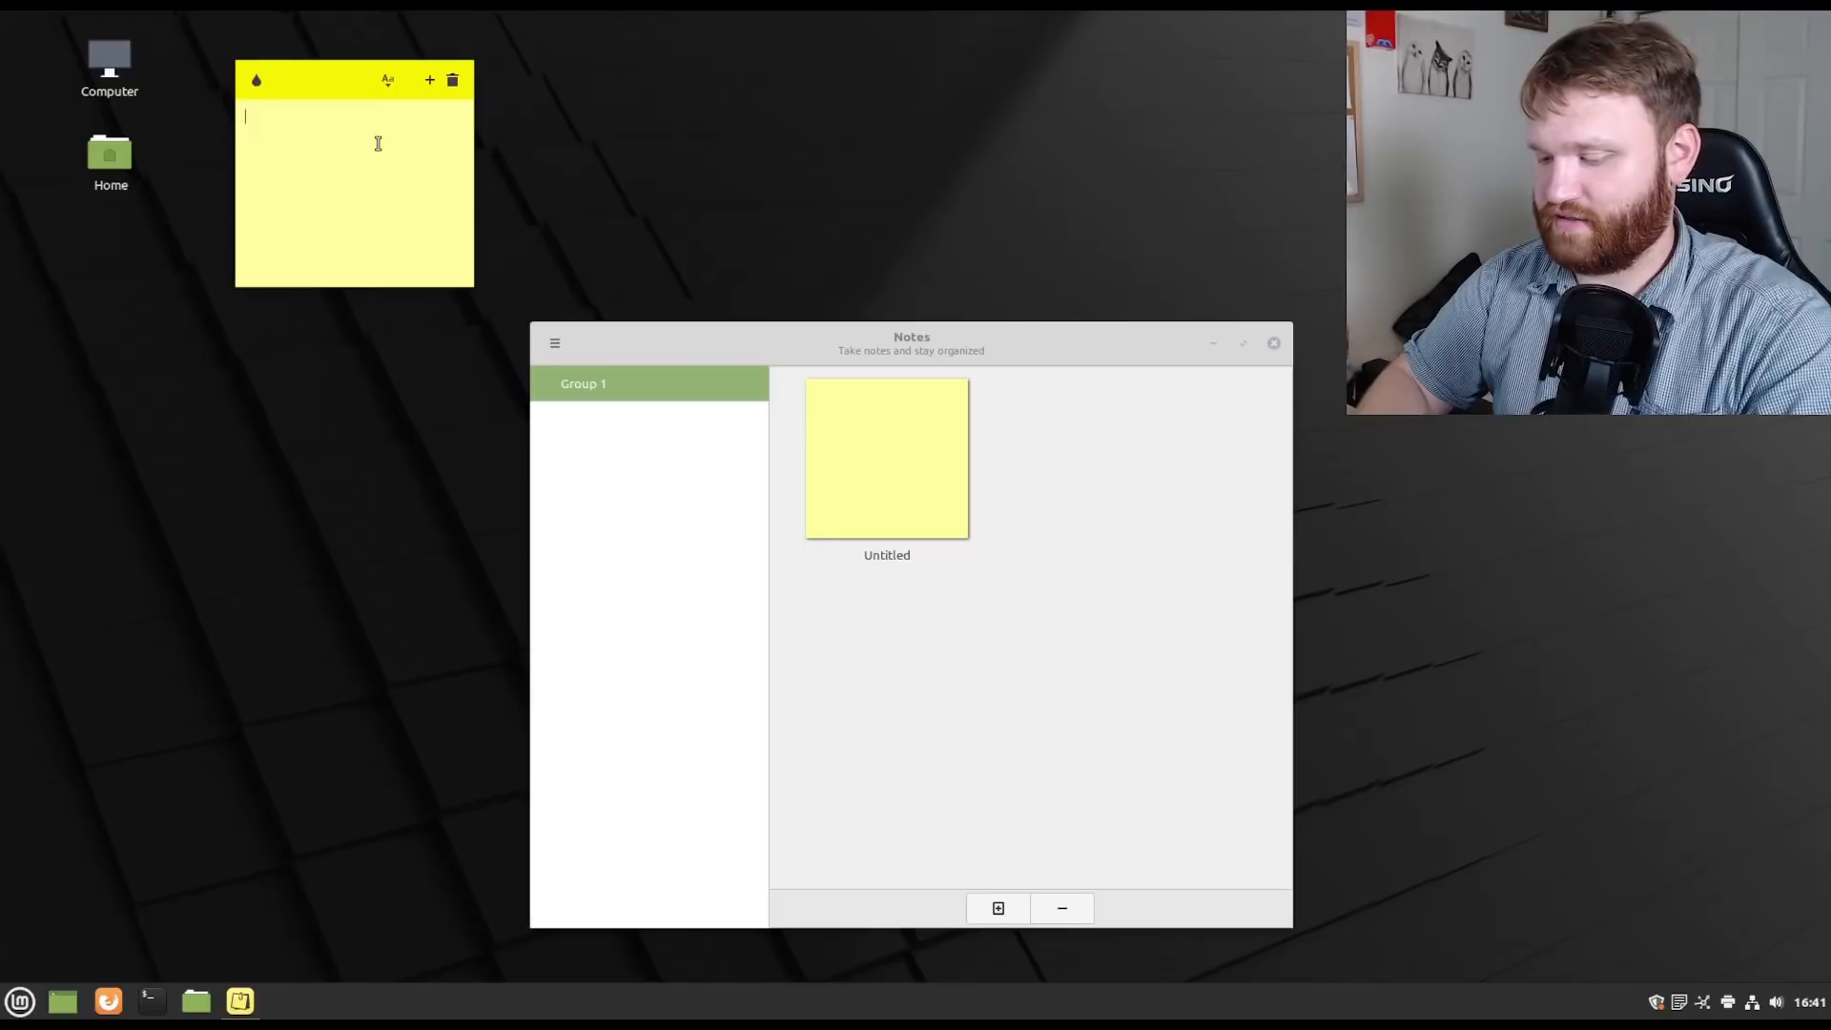
{"action": "type", "text": "This is a"}
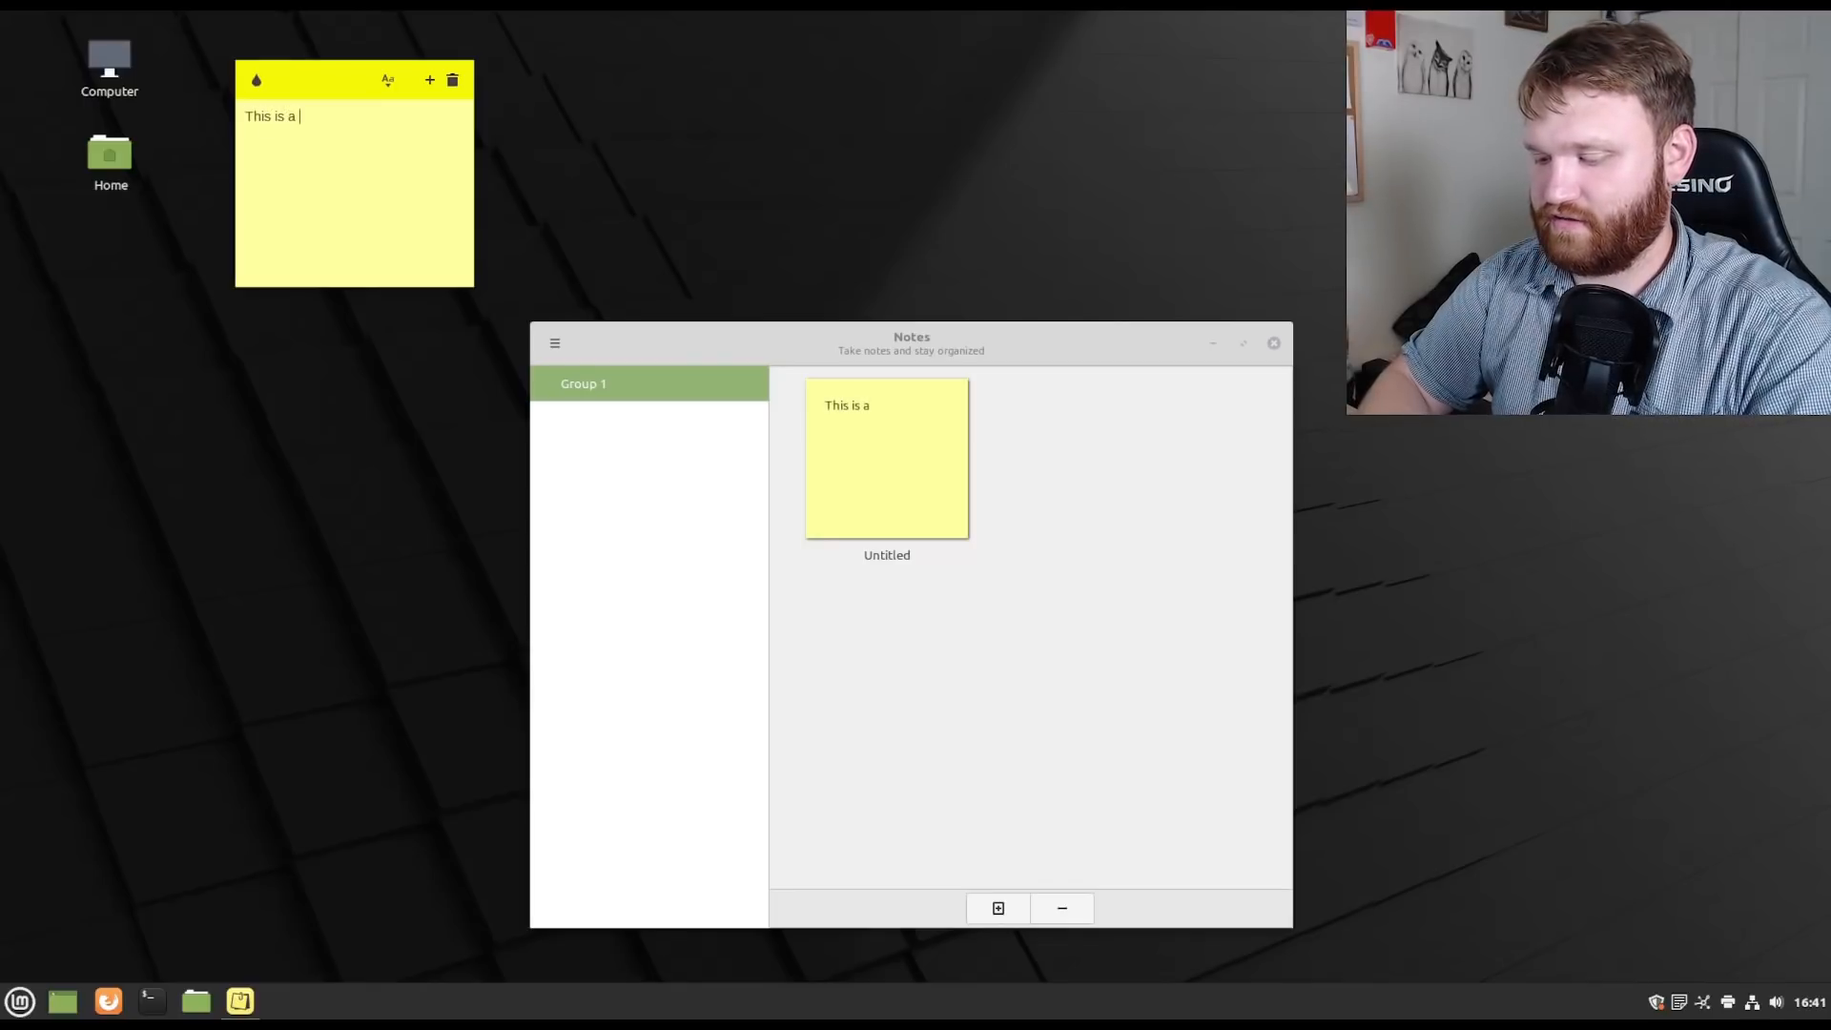
{"action": "type", "text": "note"}
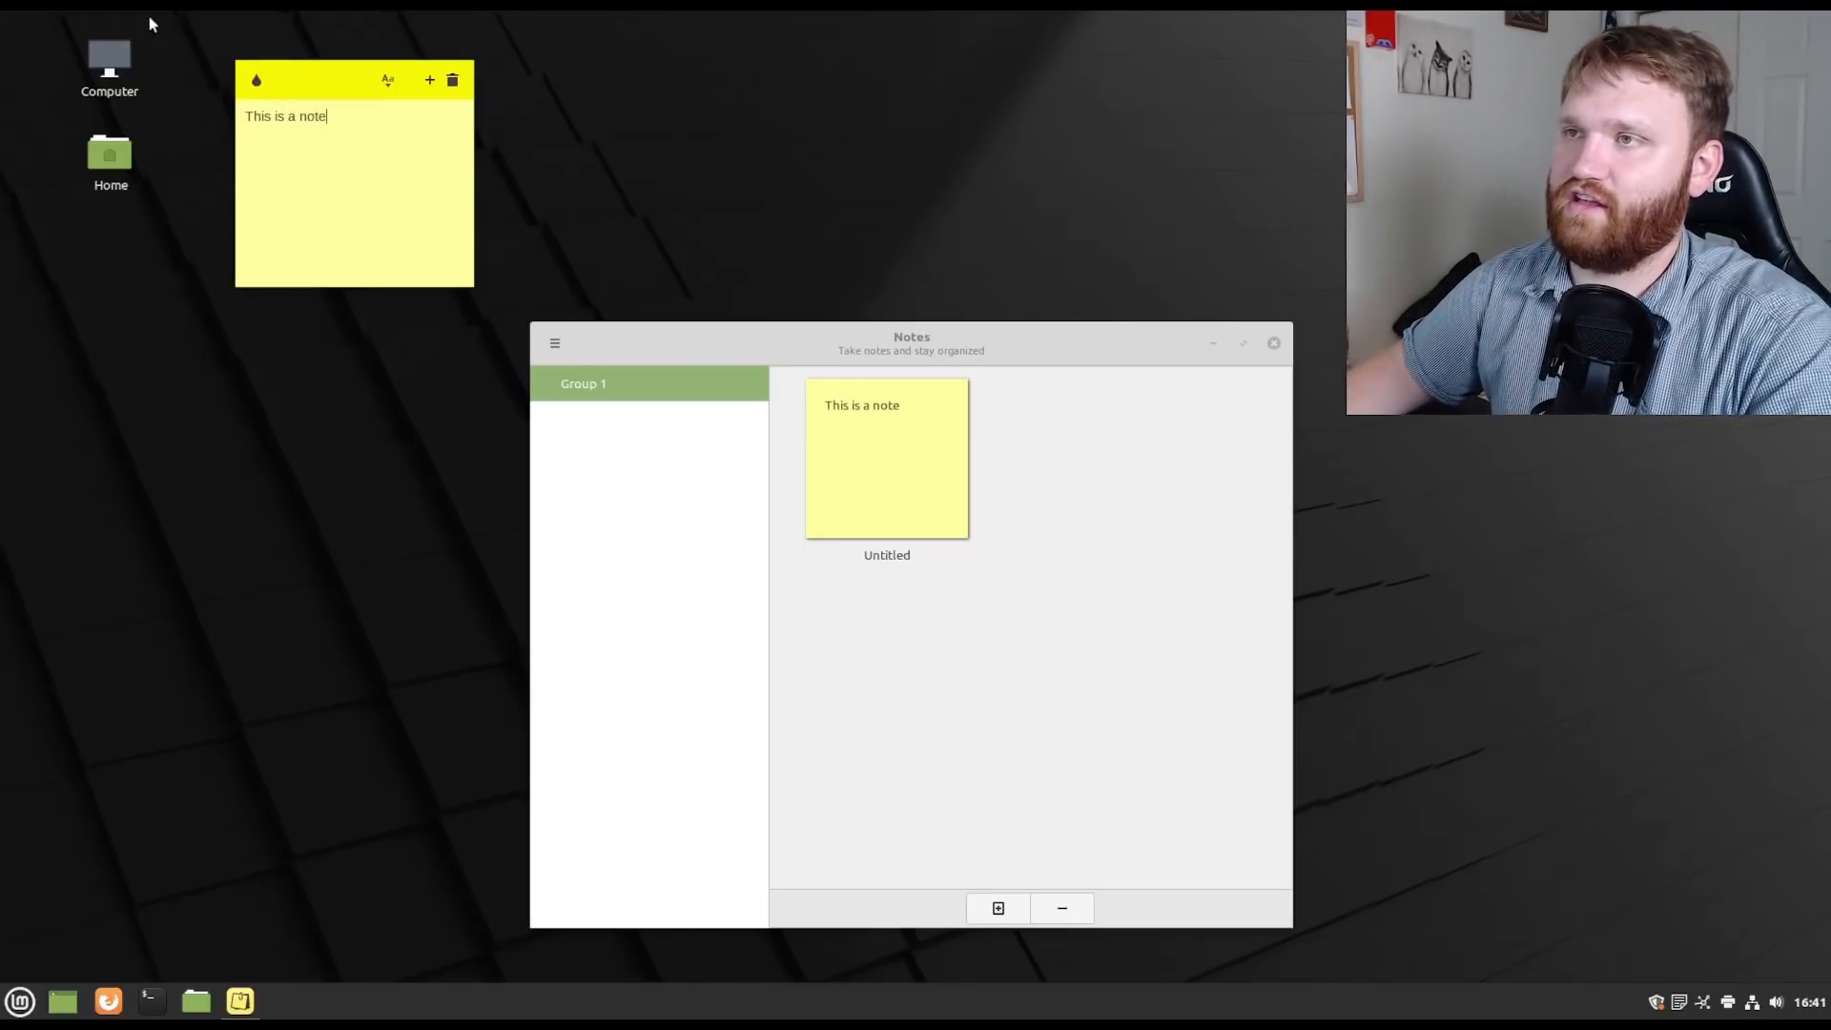
{"action": "left_click", "coordinate": [254, 79]}
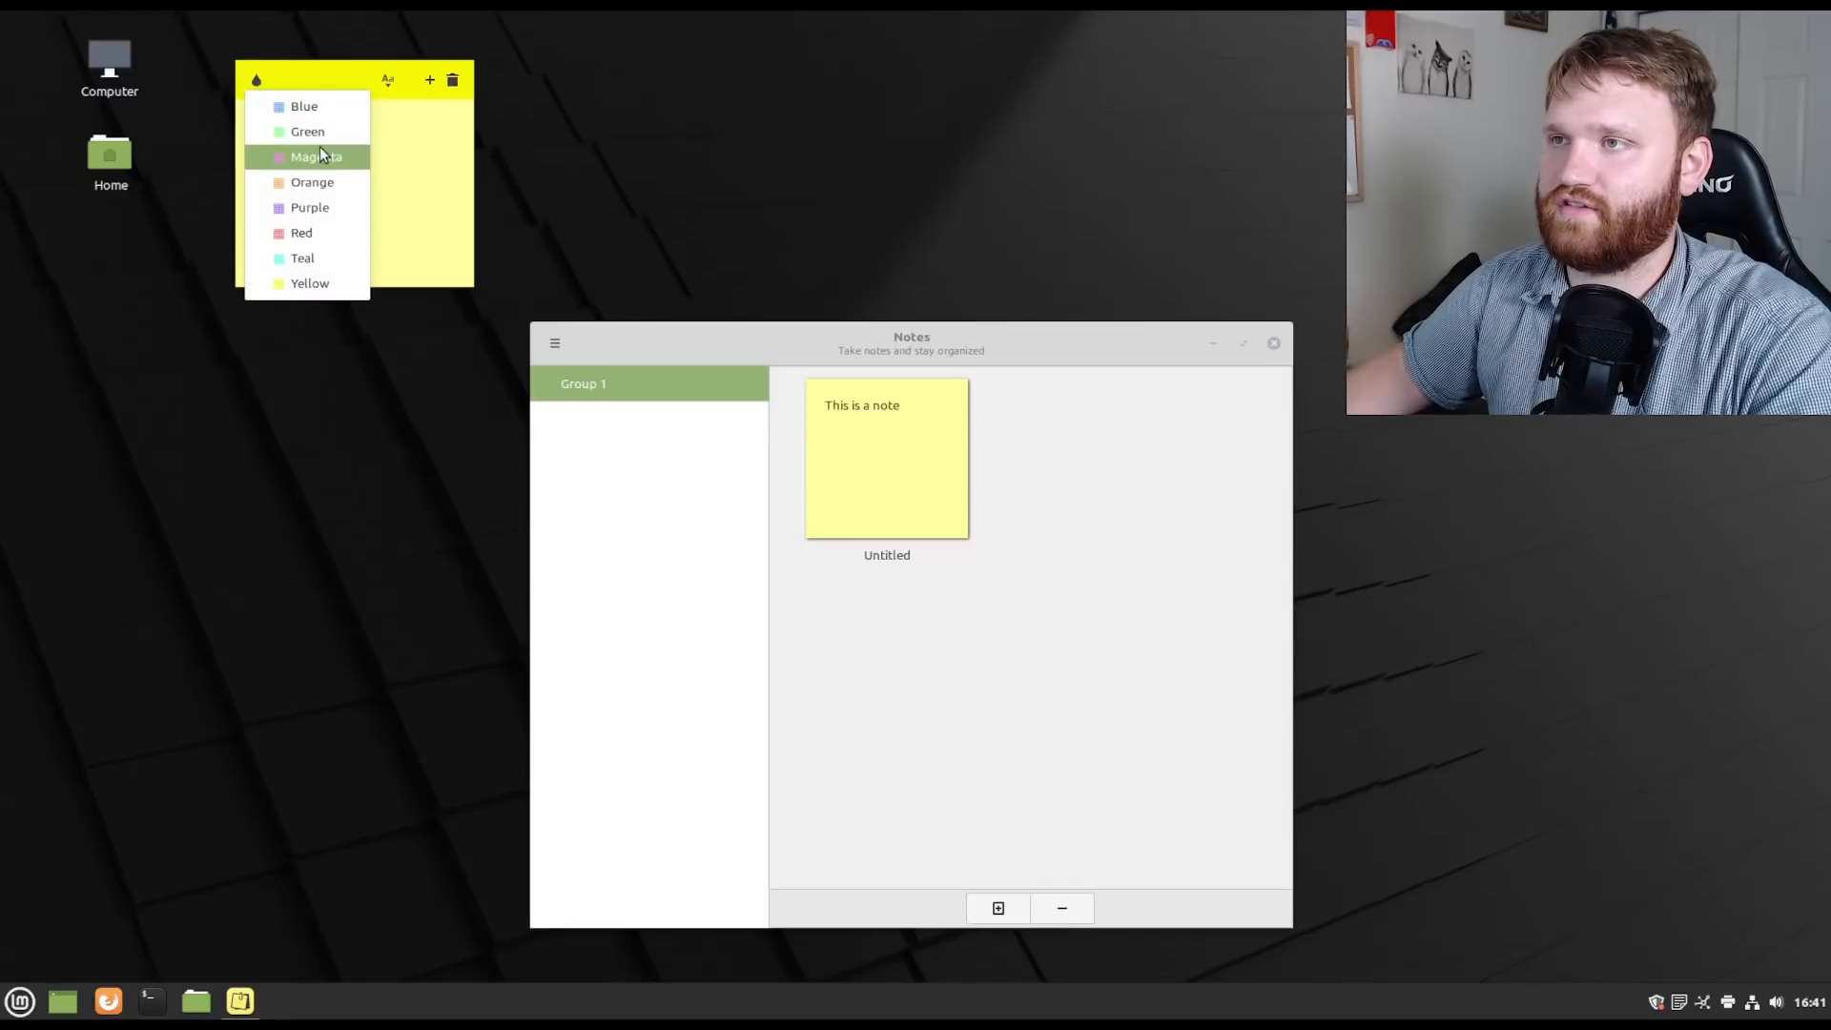
{"action": "left_click", "coordinate": [308, 131]}
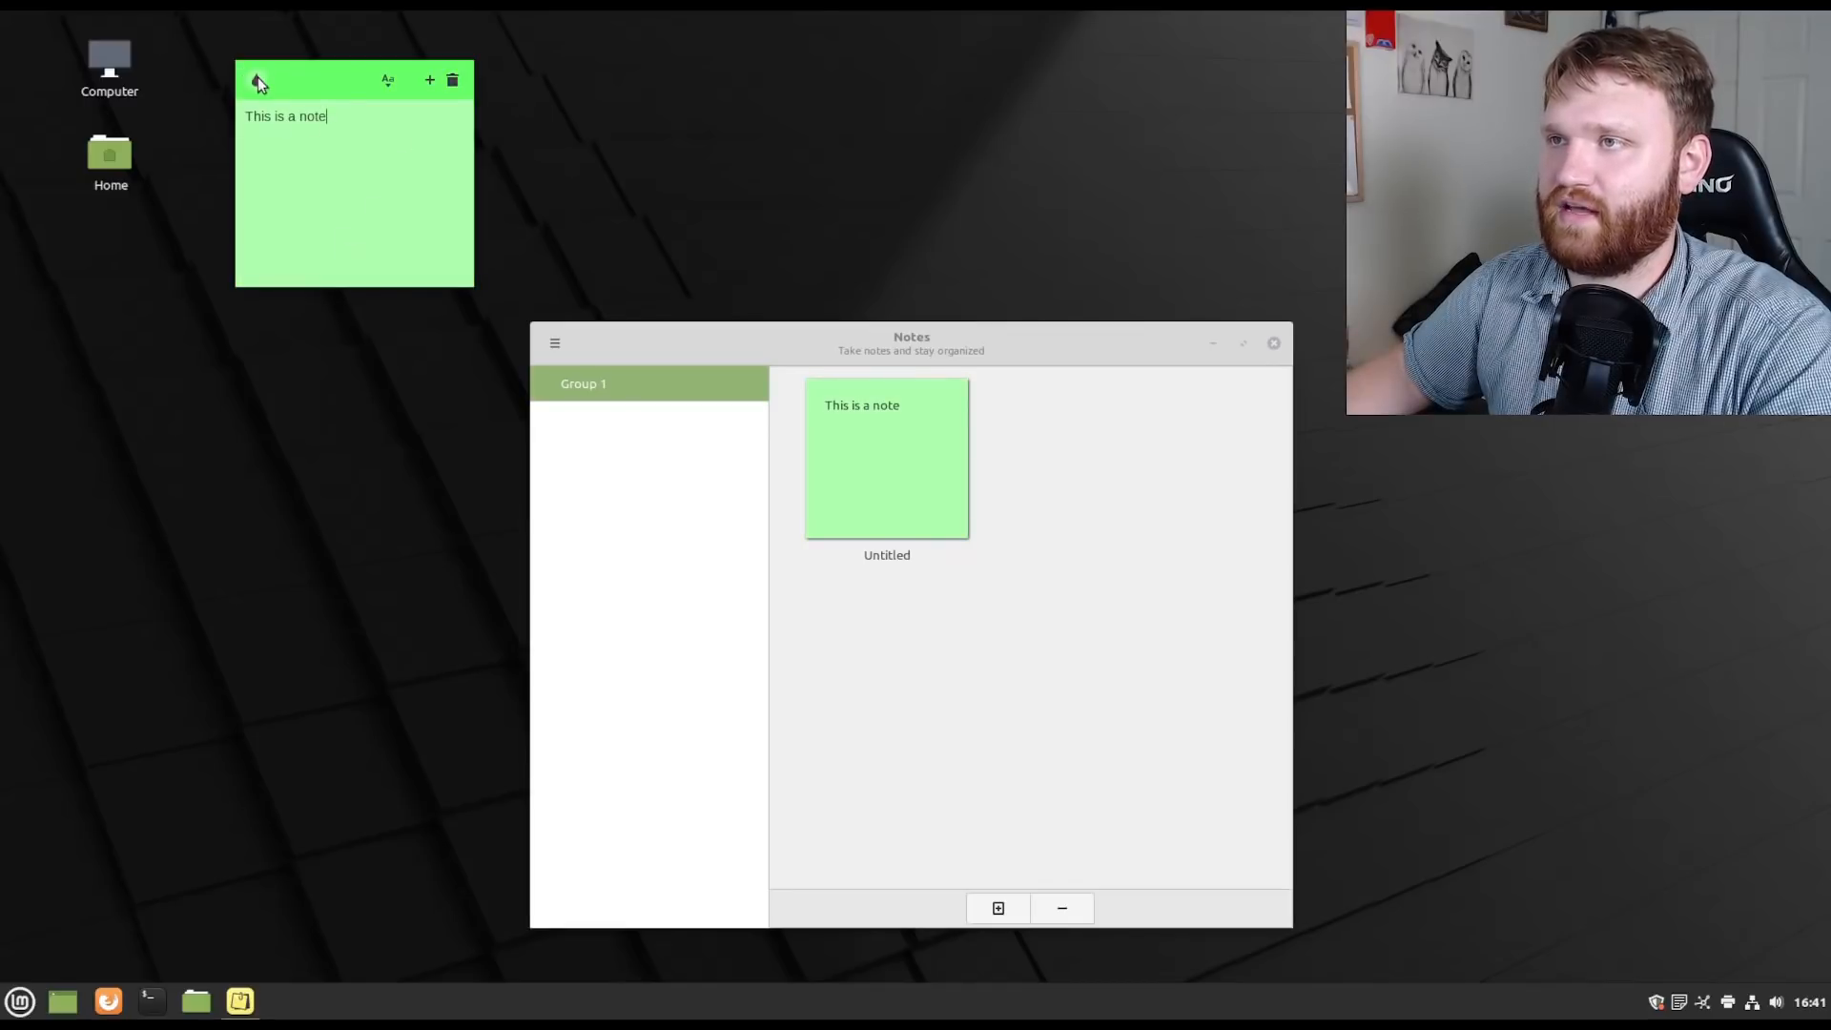
{"action": "left_click", "coordinate": [256, 79]}
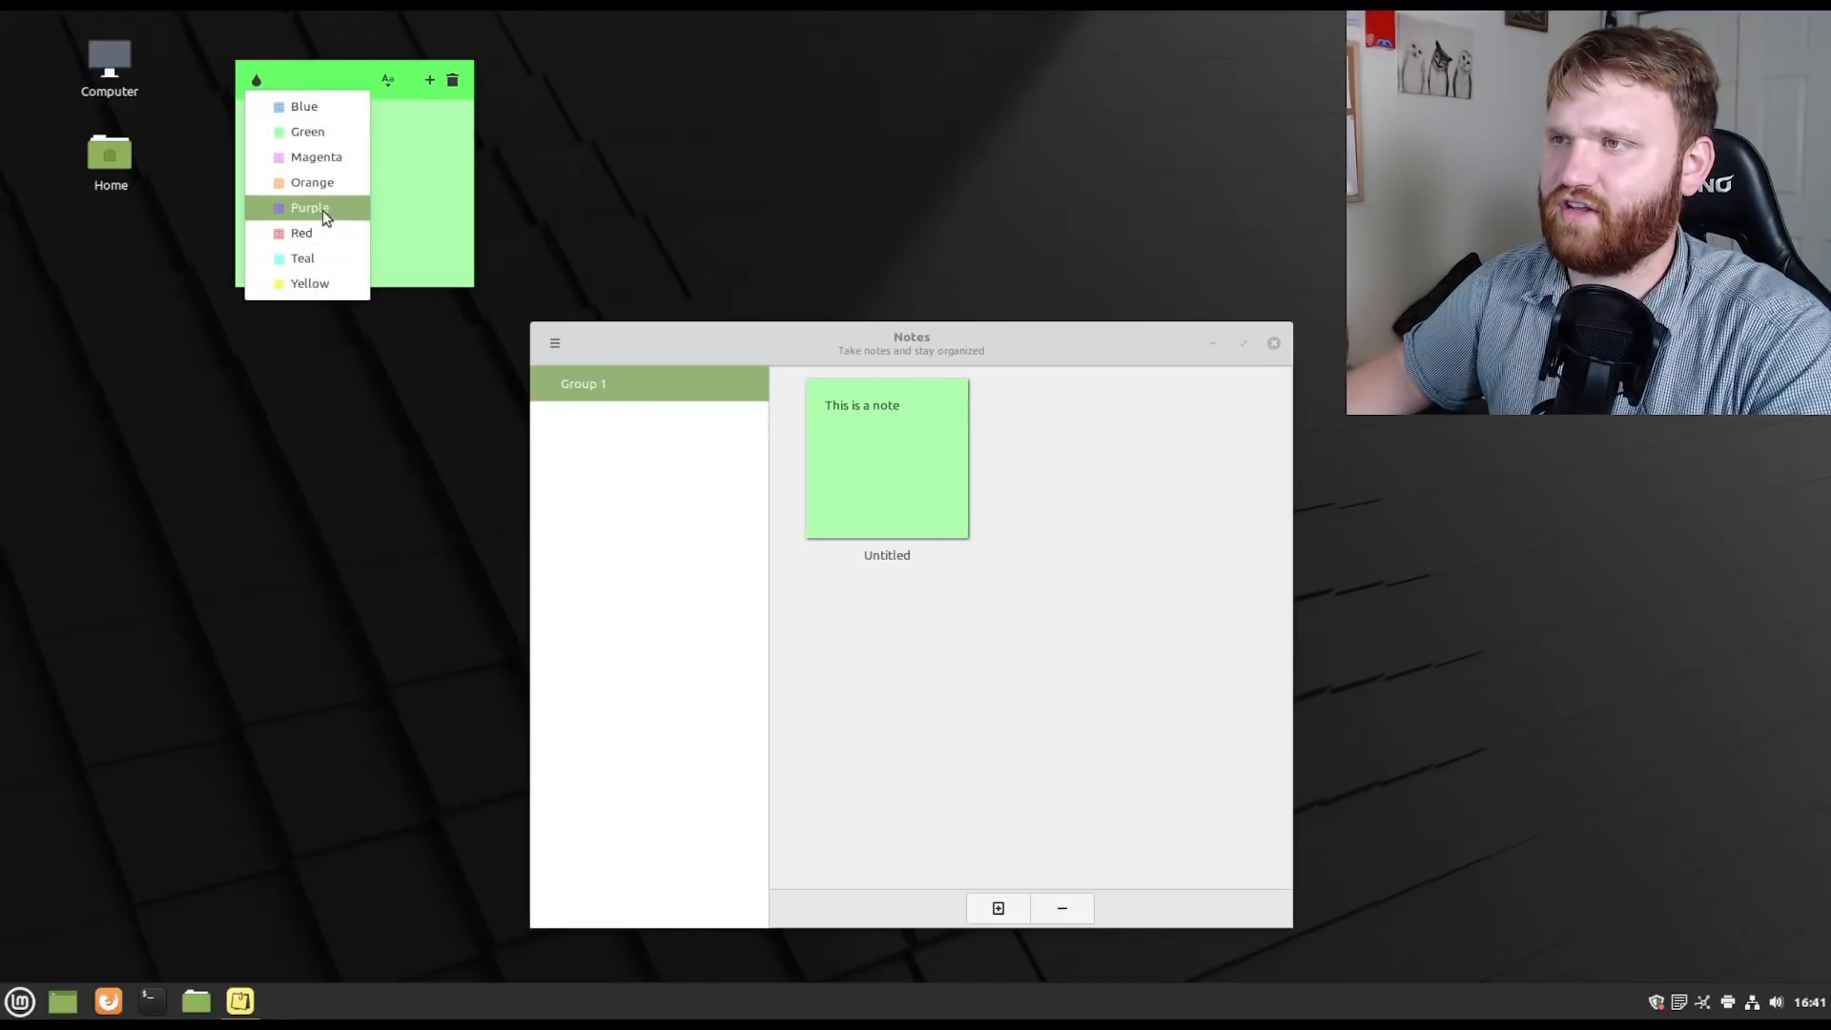
{"action": "left_click", "coordinate": [312, 181]}
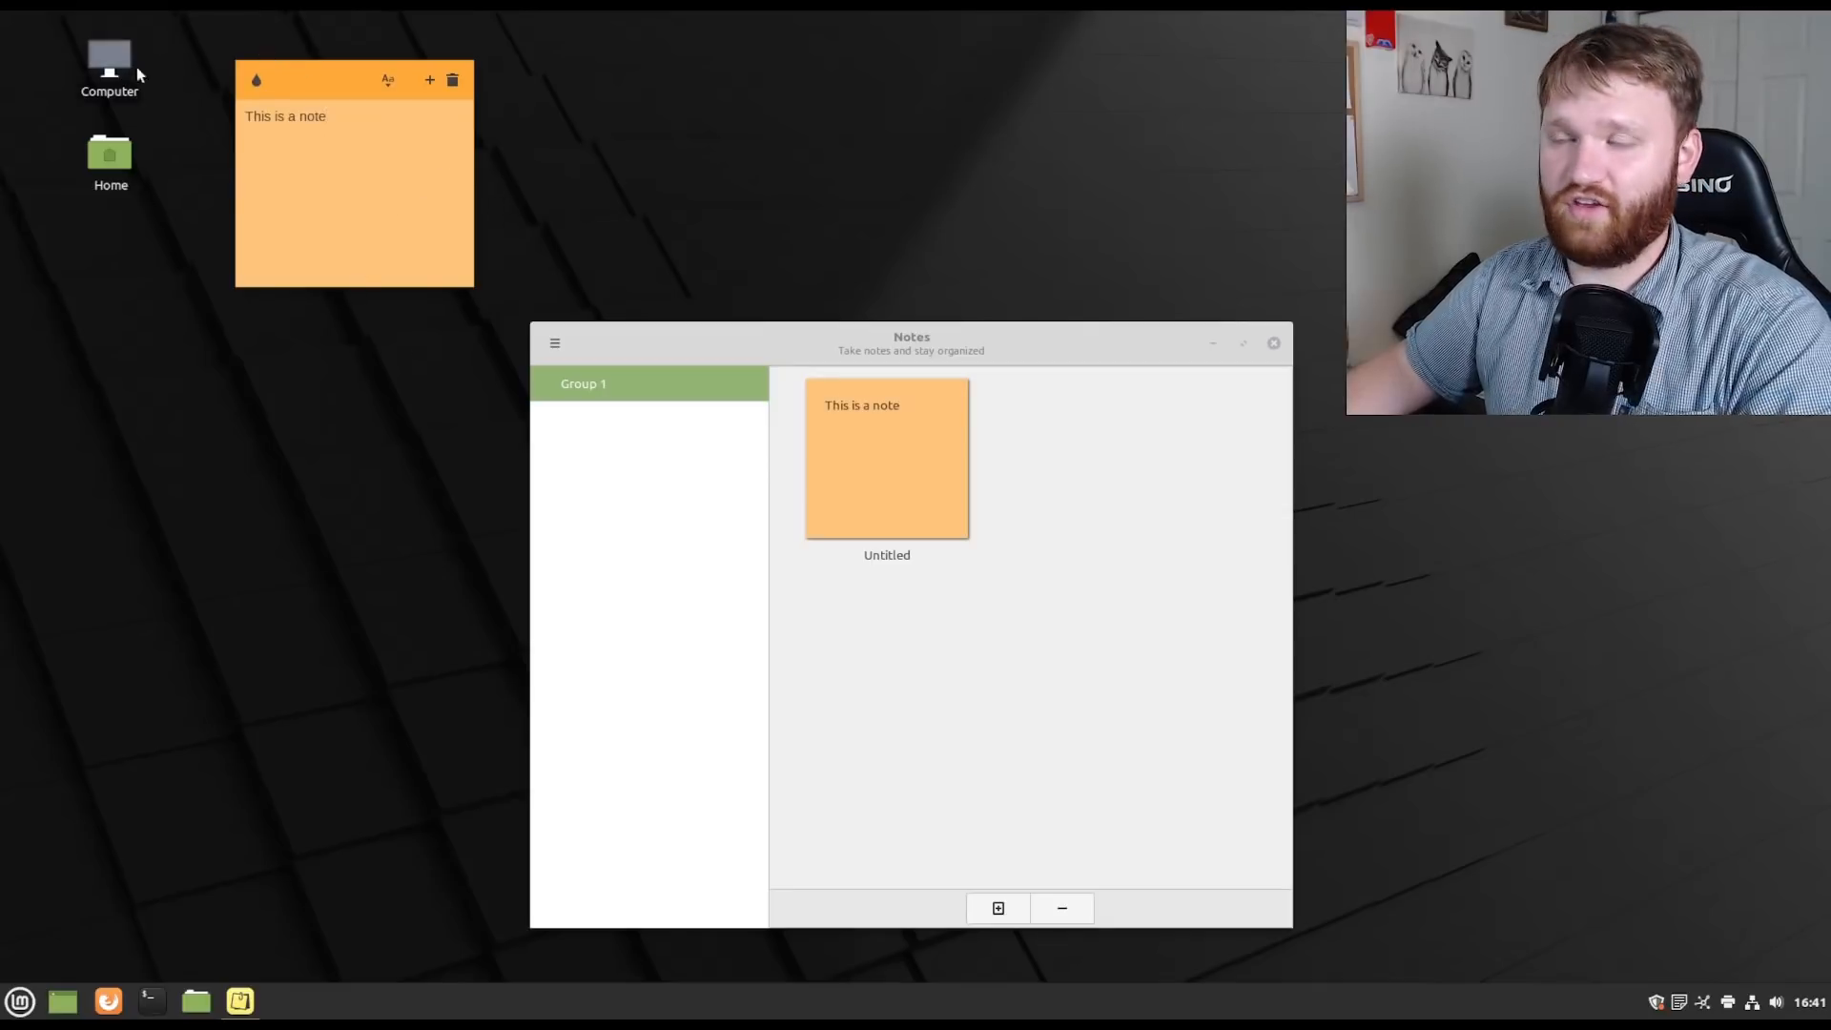
{"action": "left_click", "coordinate": [388, 79]}
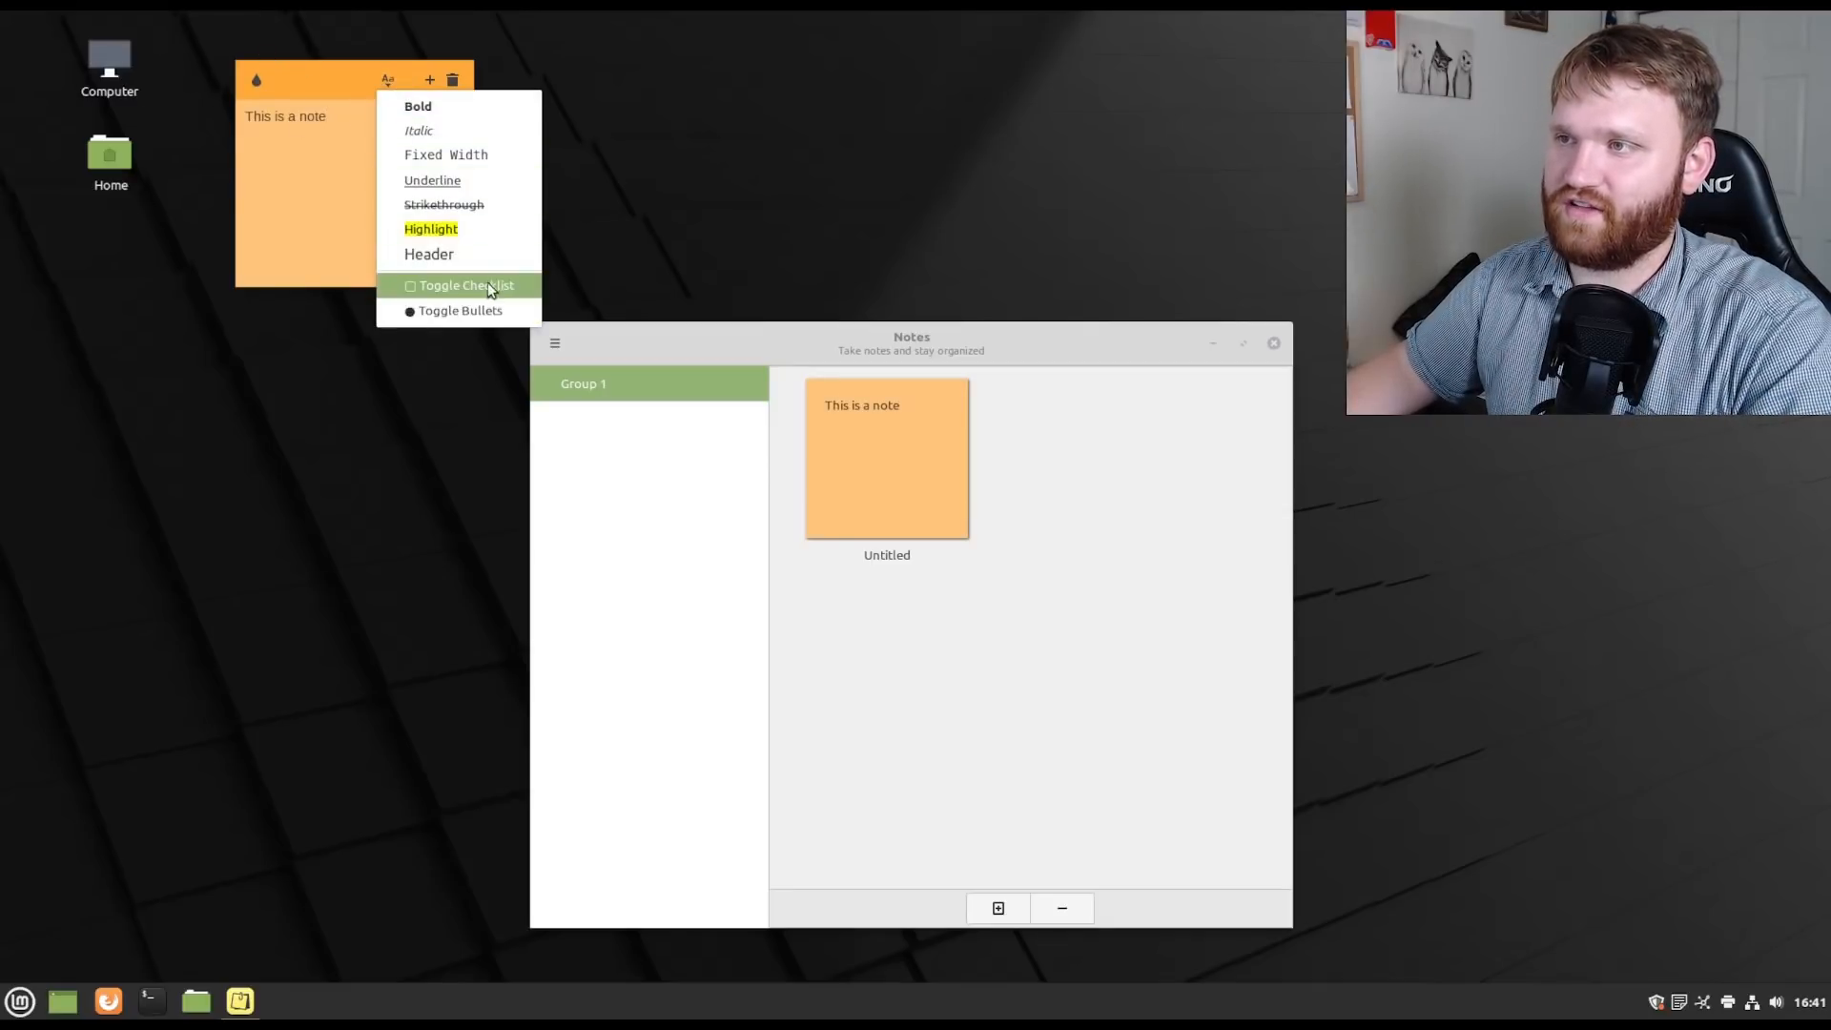
{"action": "mouse_move", "coordinate": [418, 106]}
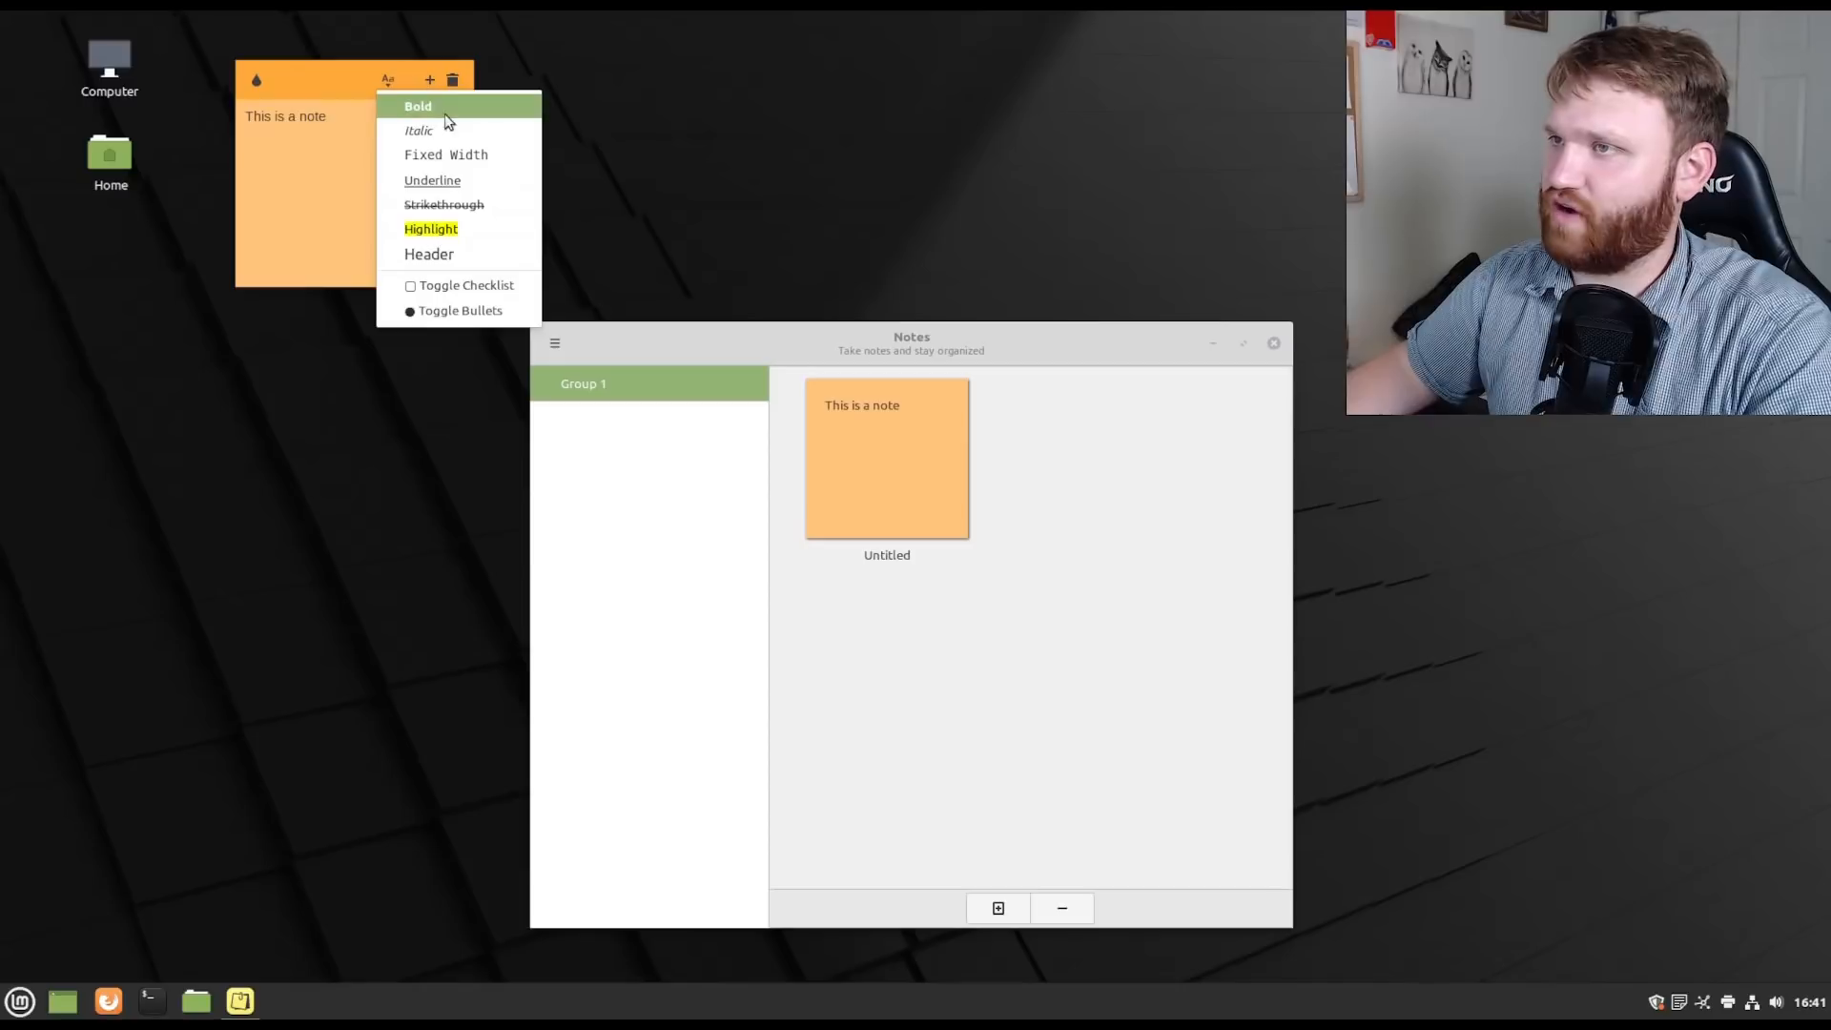
{"action": "mouse_move", "coordinate": [430, 79]}
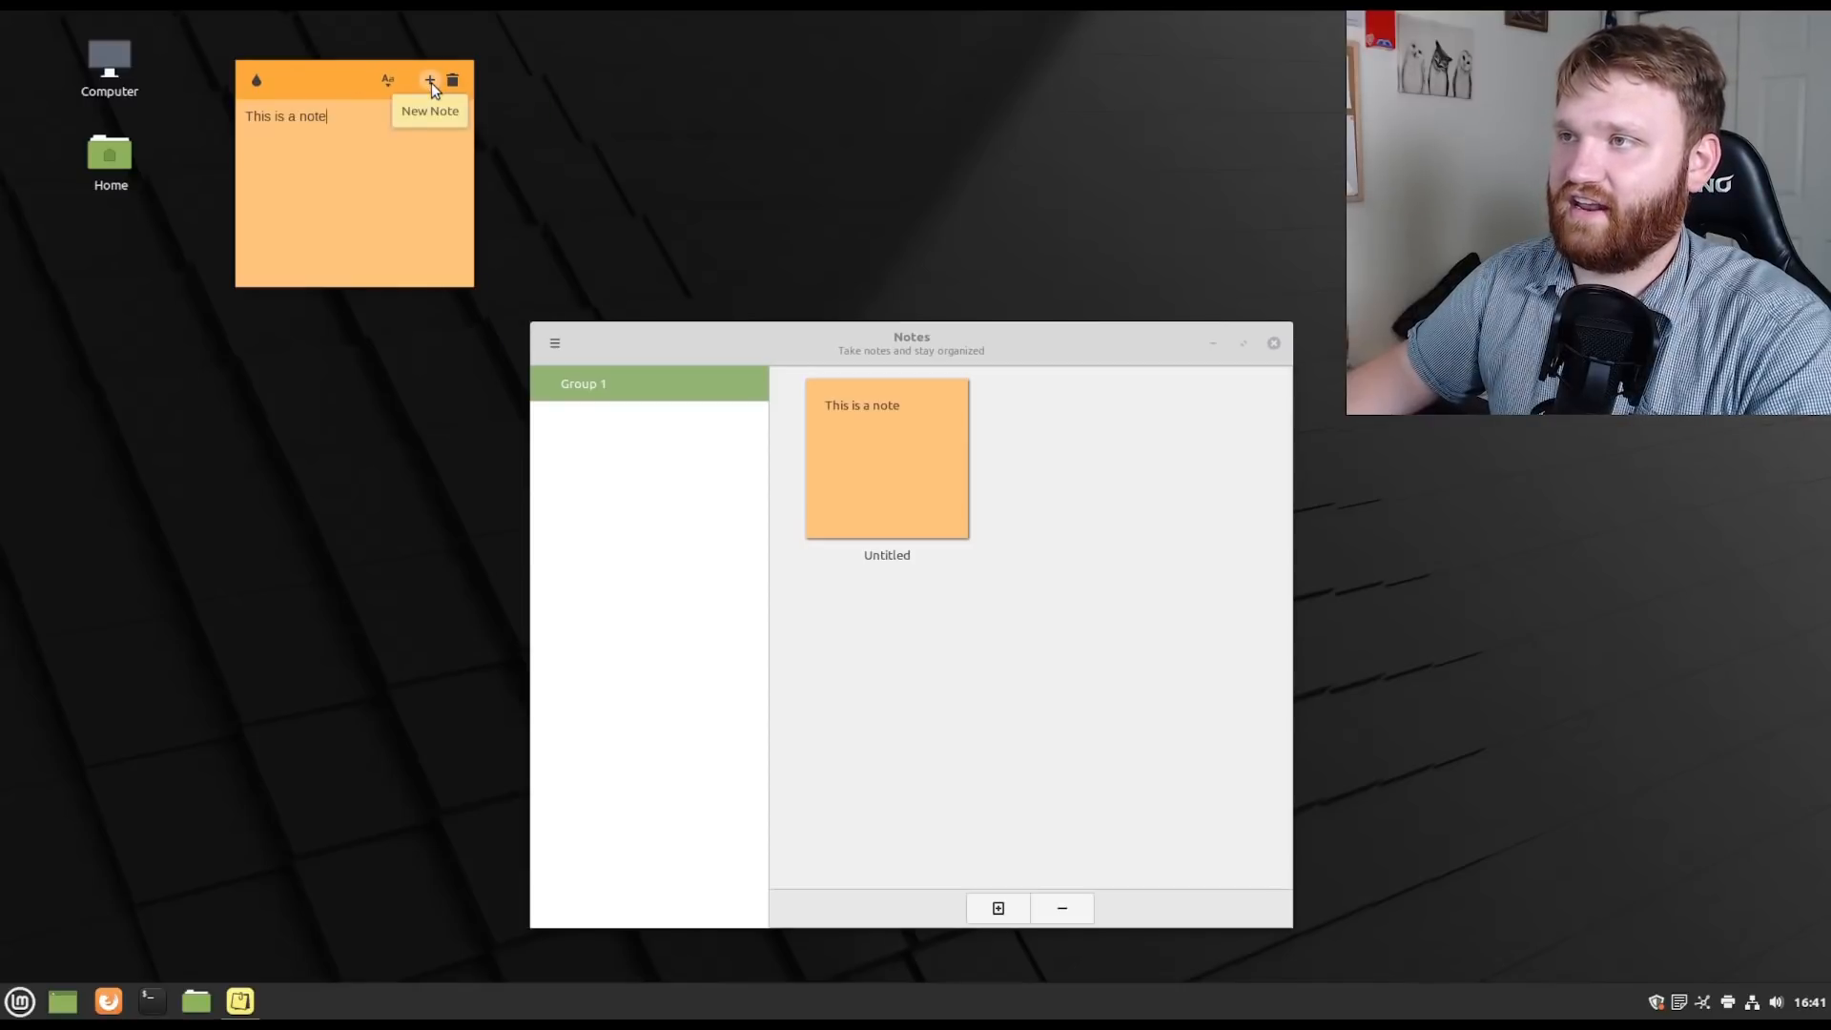
Add a blank note, widen the original note, and title it 'Note 1'.
{"action": "left_click", "coordinate": [430, 79]}
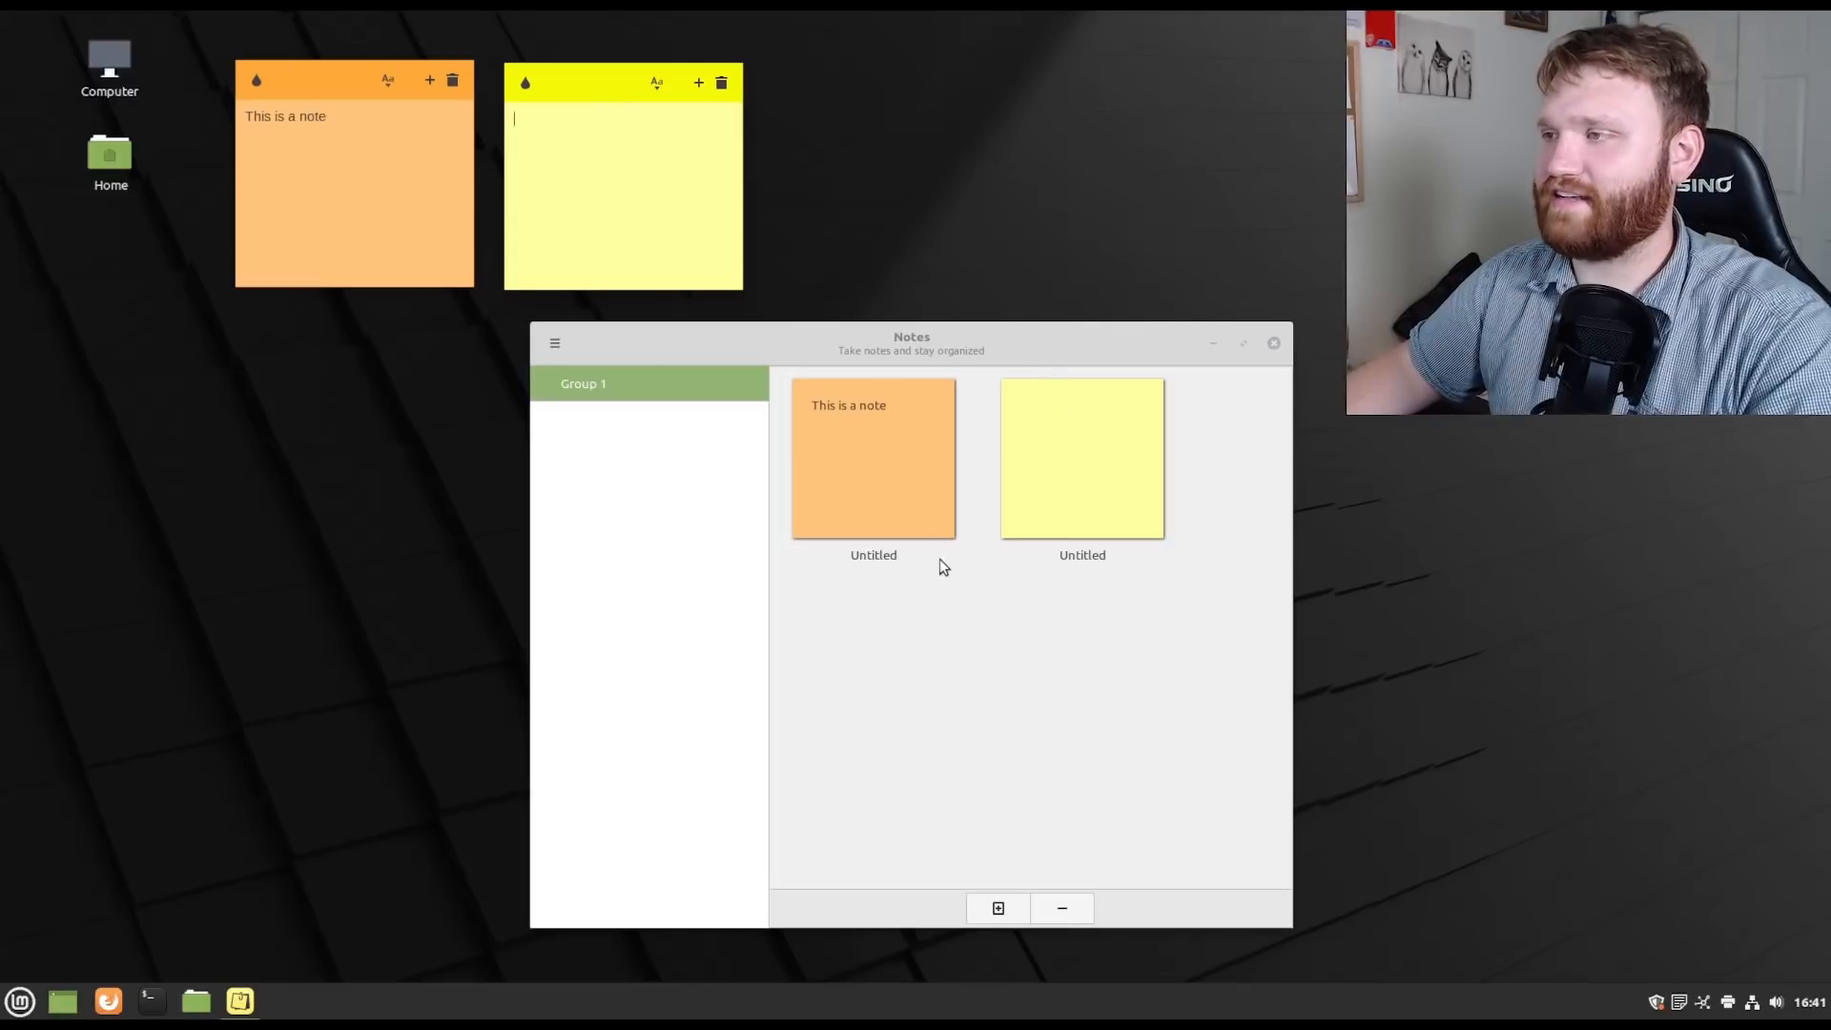
{"action": "mouse_move", "coordinate": [1229, 581]}
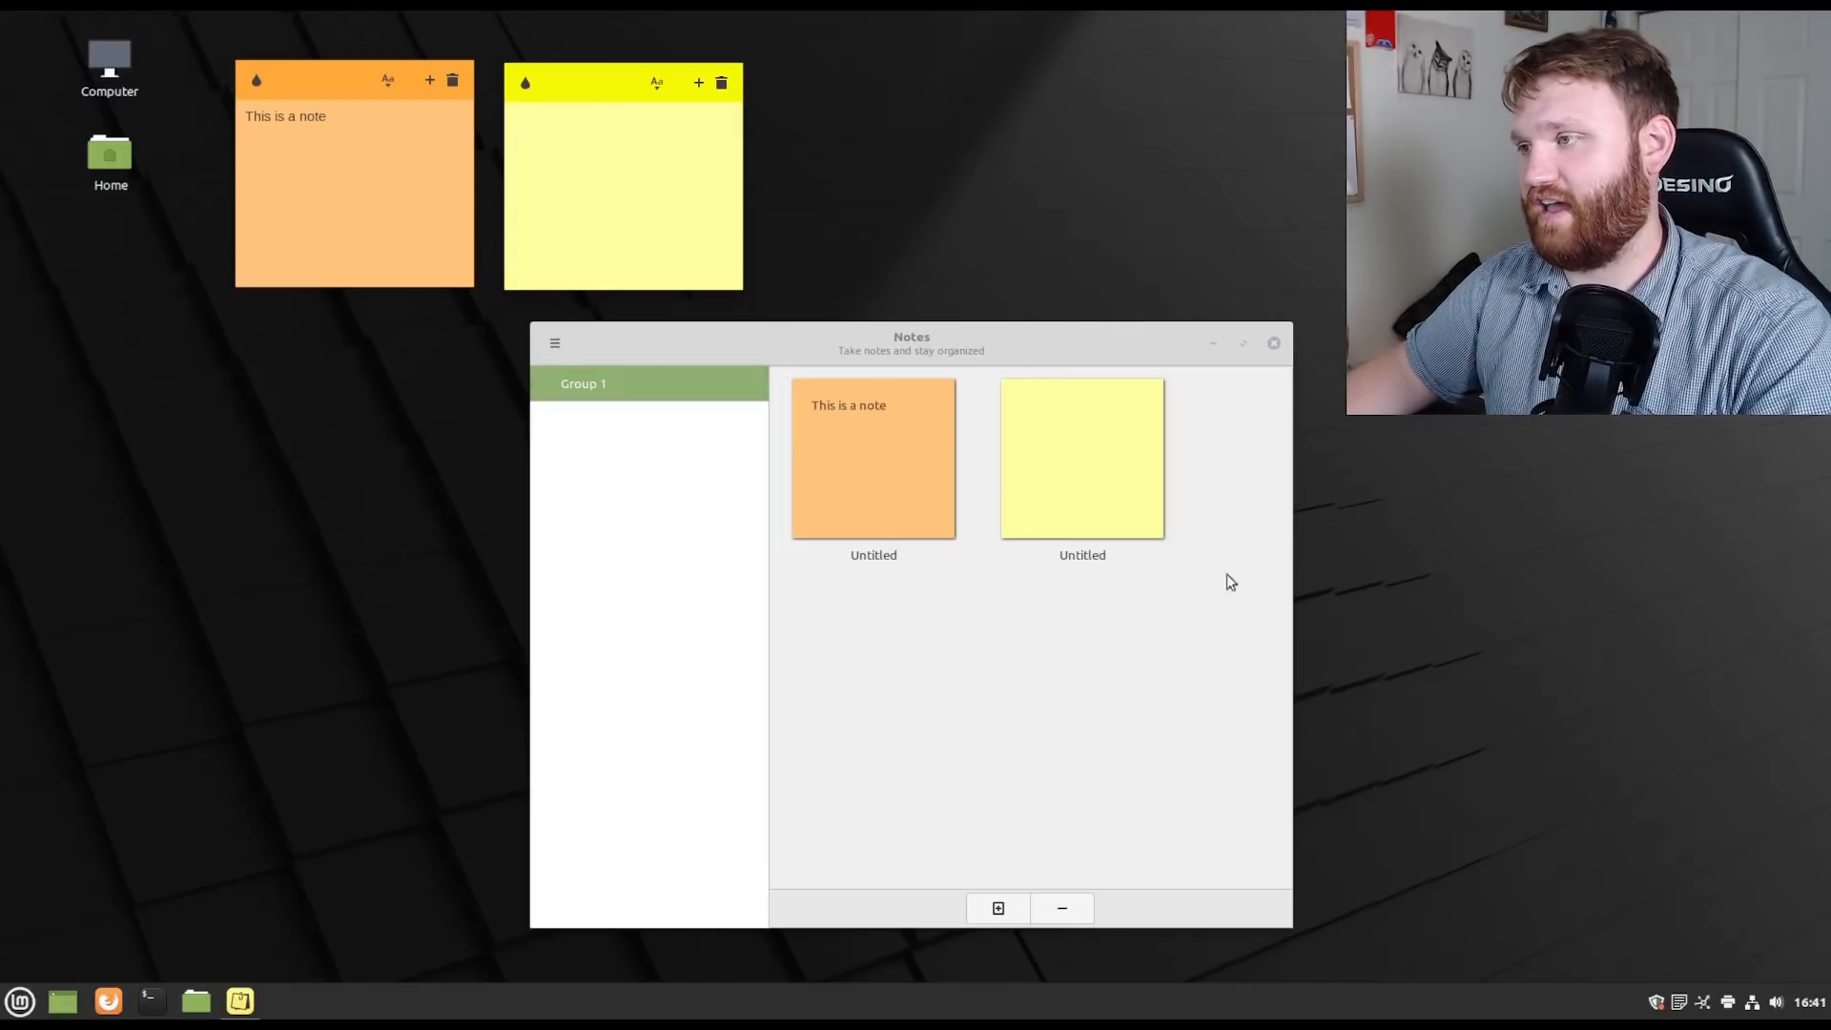
{"action": "left_click_drag", "start_coordinate": [473, 178], "coordinate": [432, 178]}
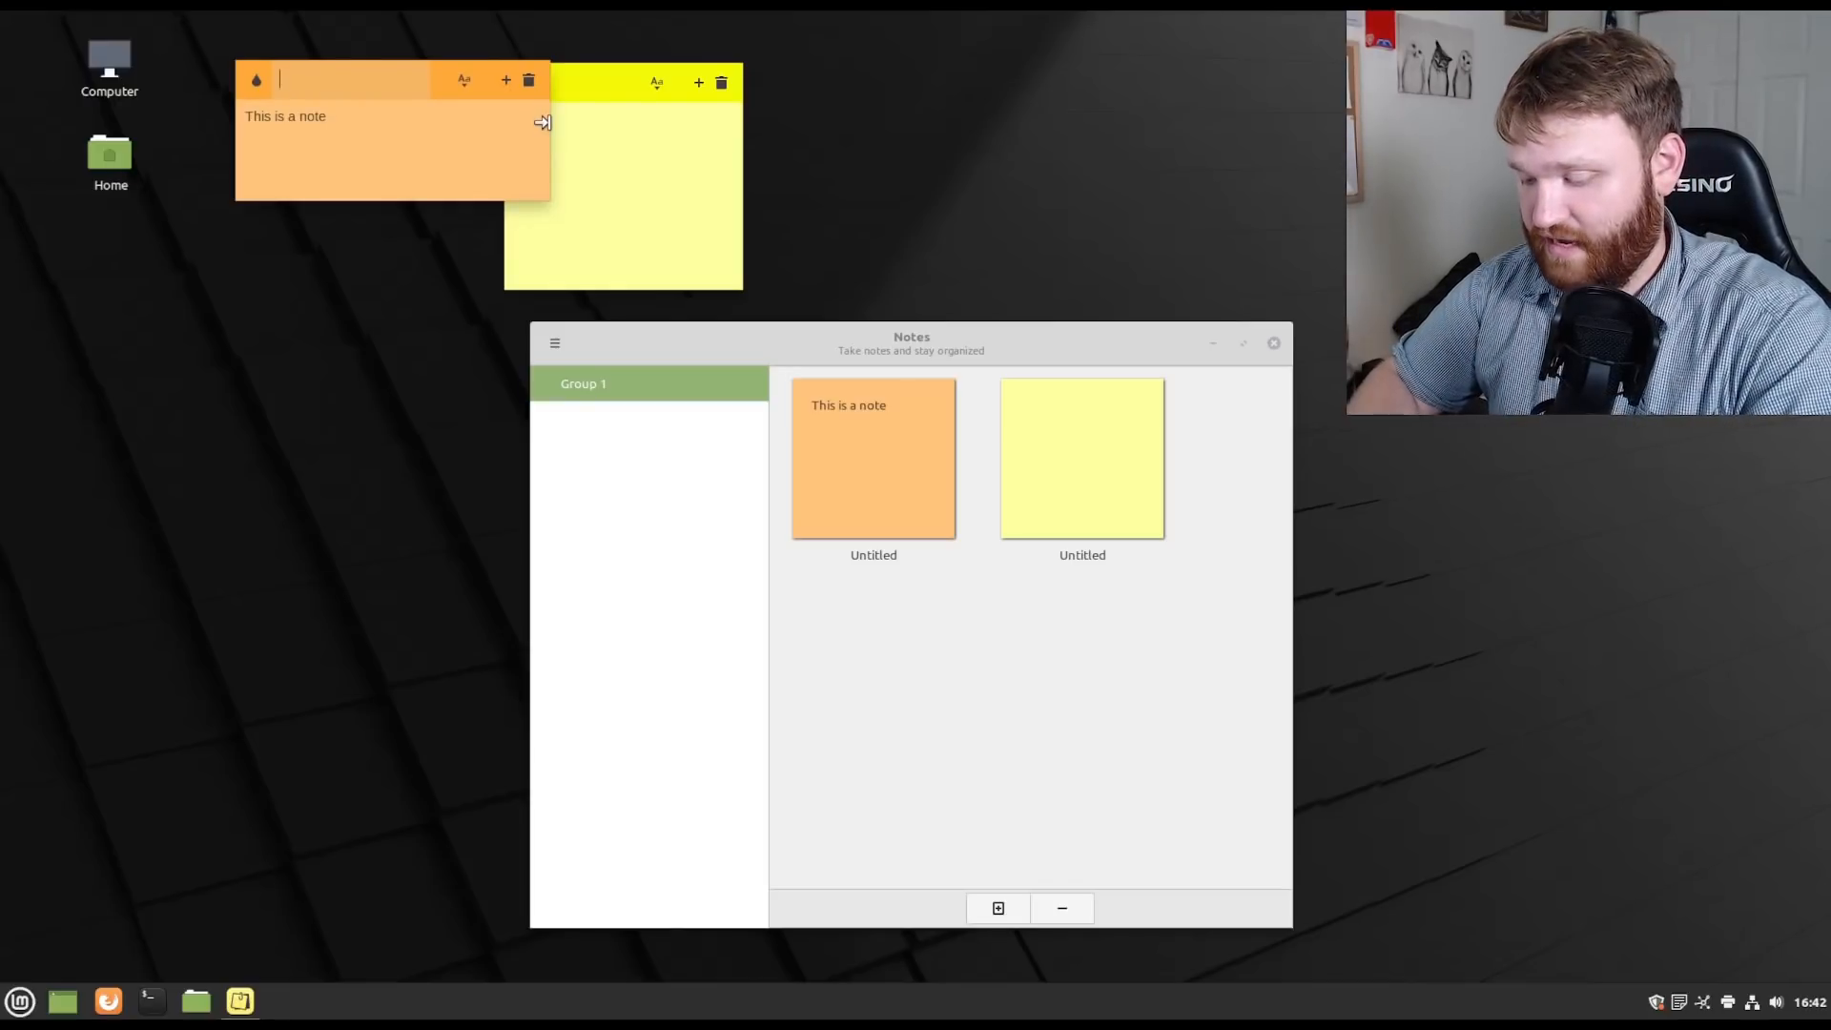
{"action": "type", "text": "Note 1"}
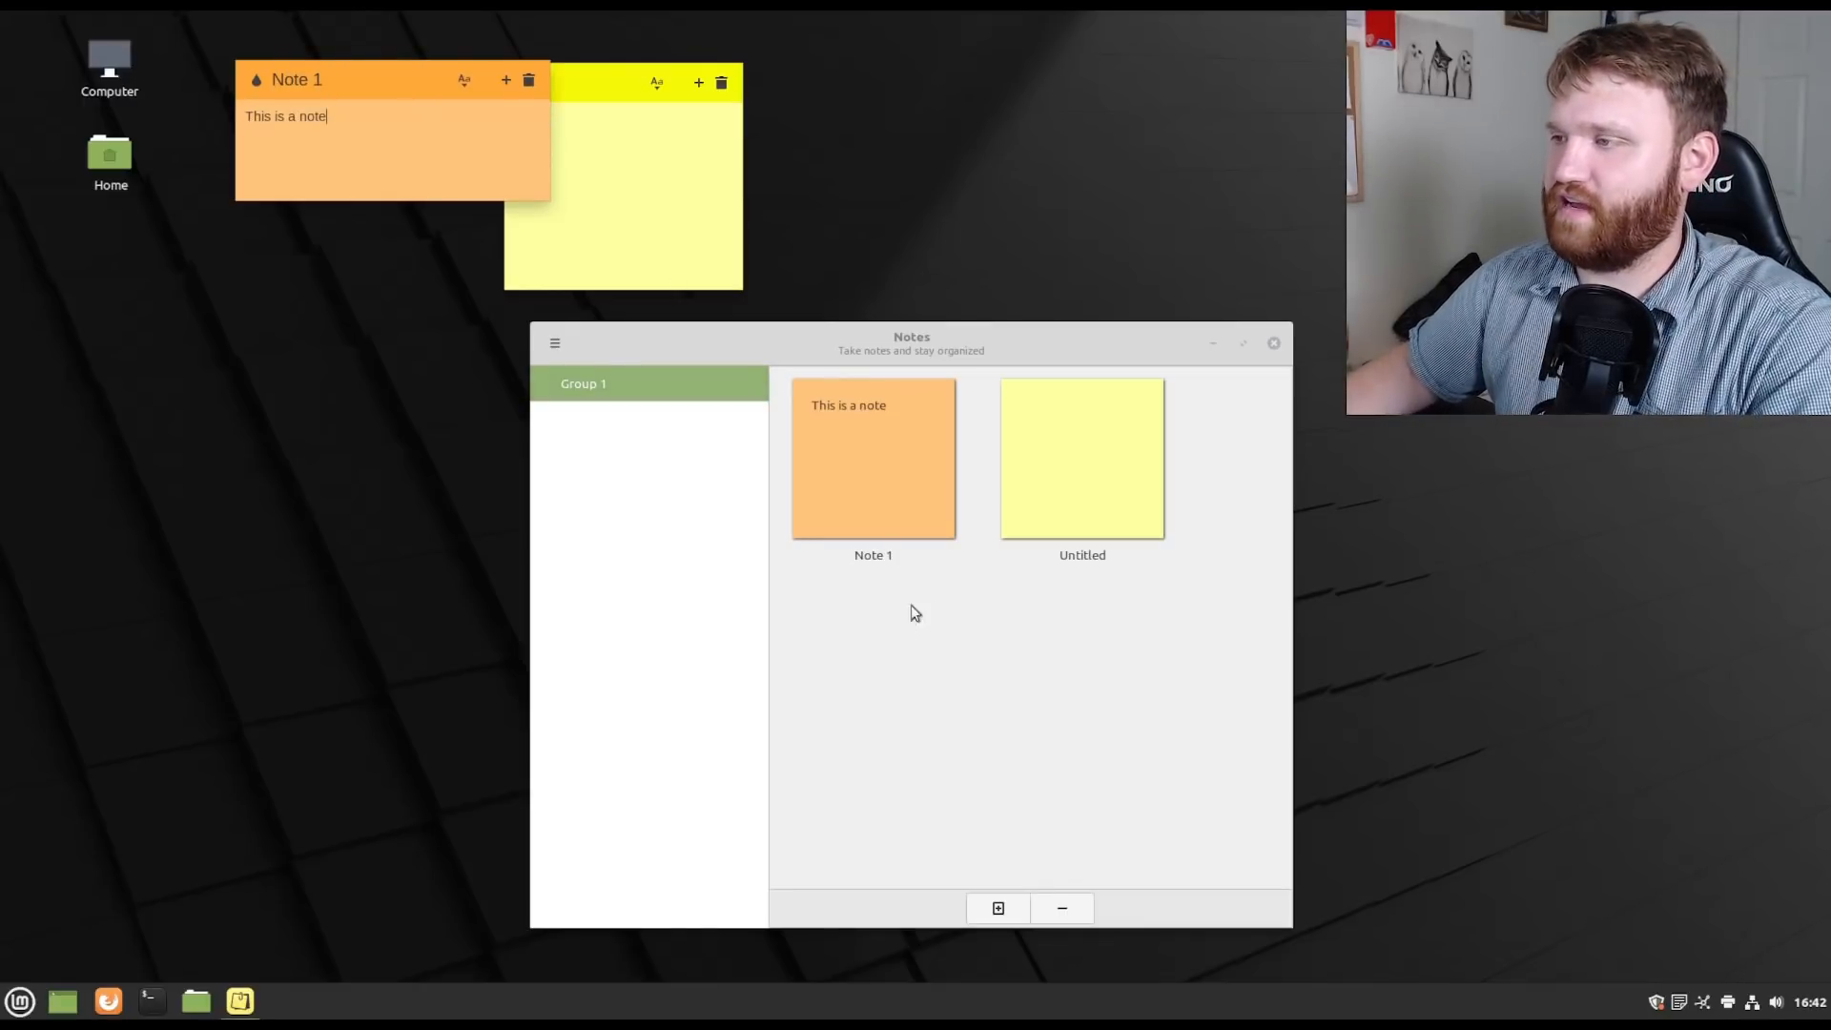
{"action": "mouse_move", "coordinate": [754, 340]}
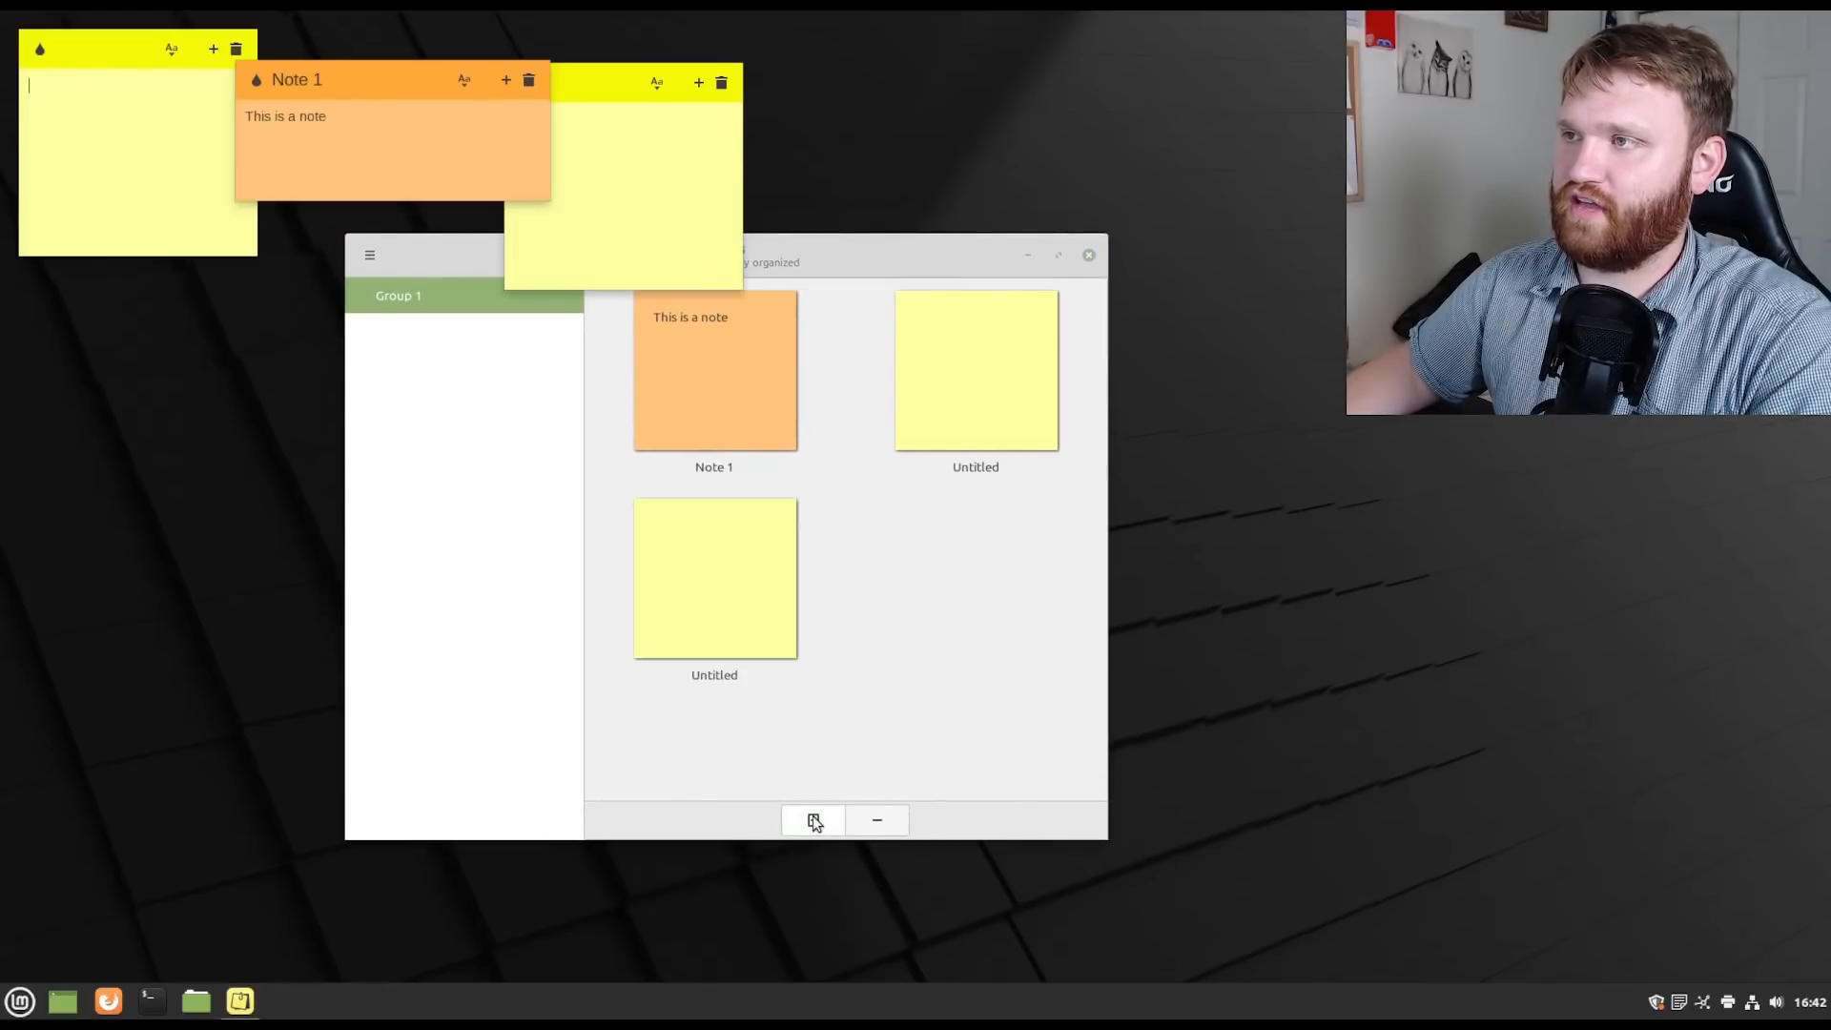
Add more blank notes and open Sticky Notes Preferences from the hamburger menu.
{"action": "left_click", "coordinate": [812, 820]}
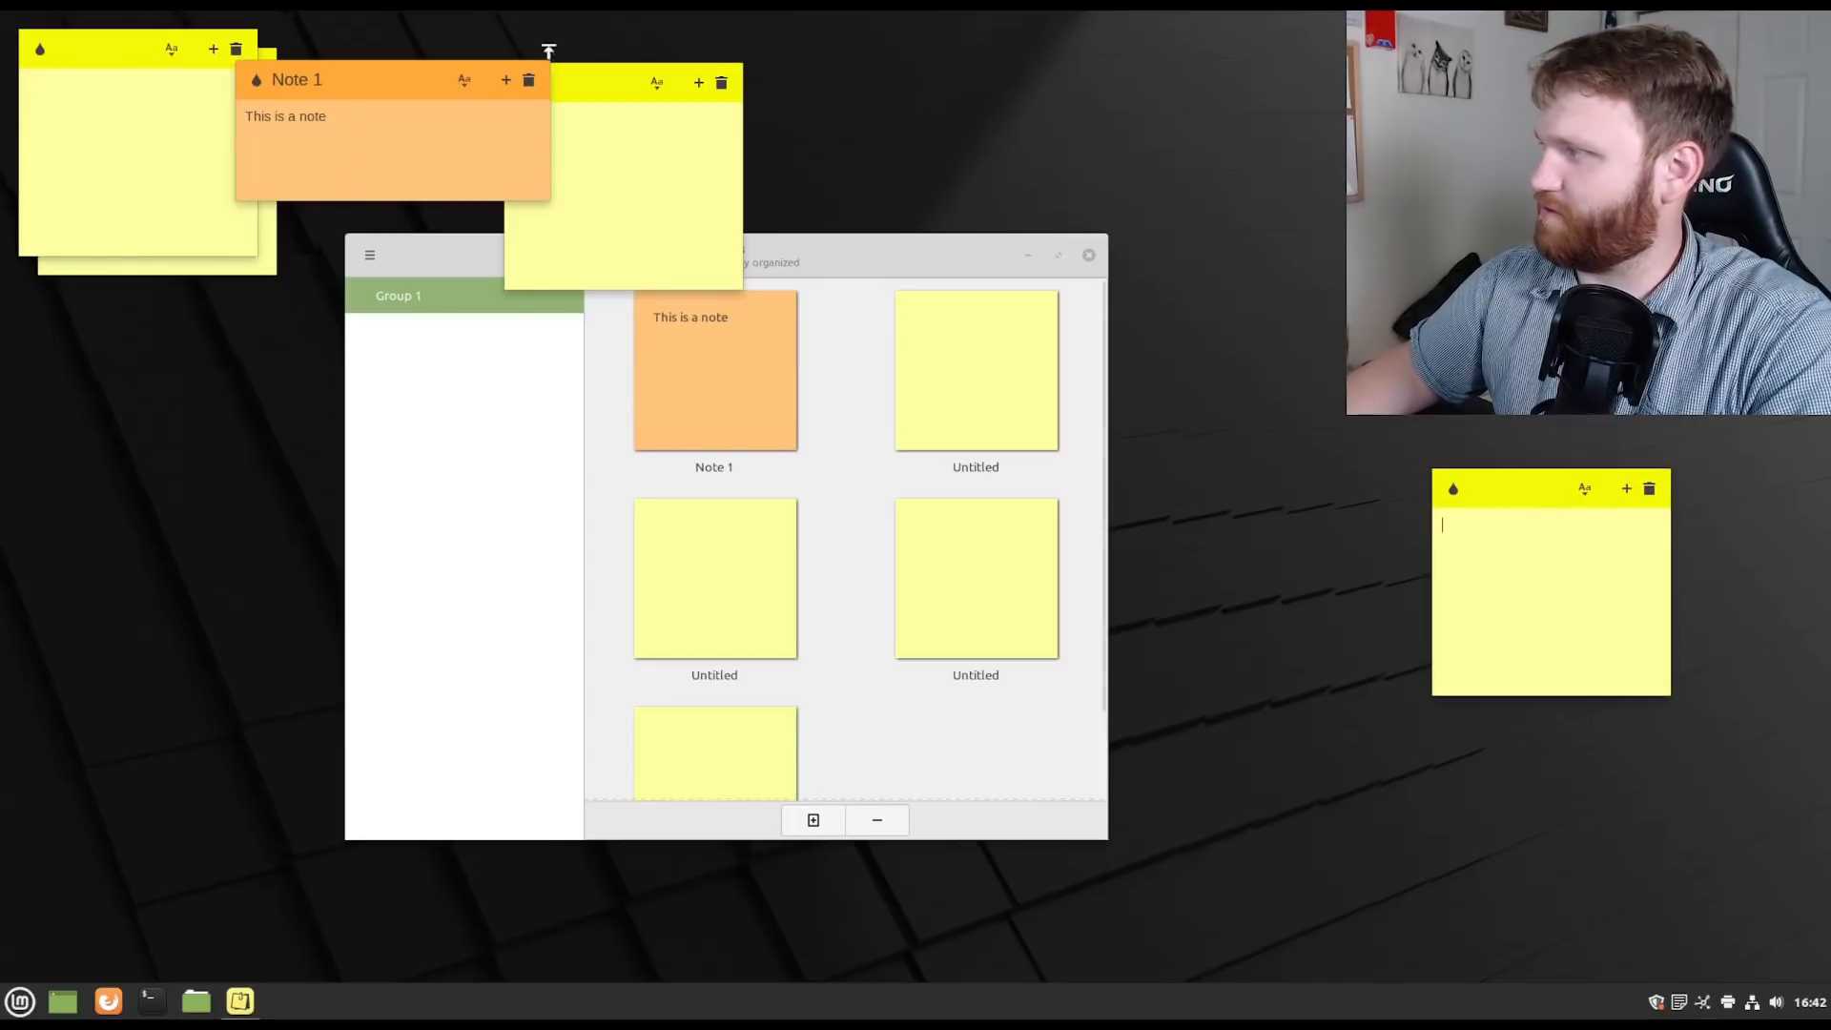
{"action": "left_click", "coordinate": [1623, 488]}
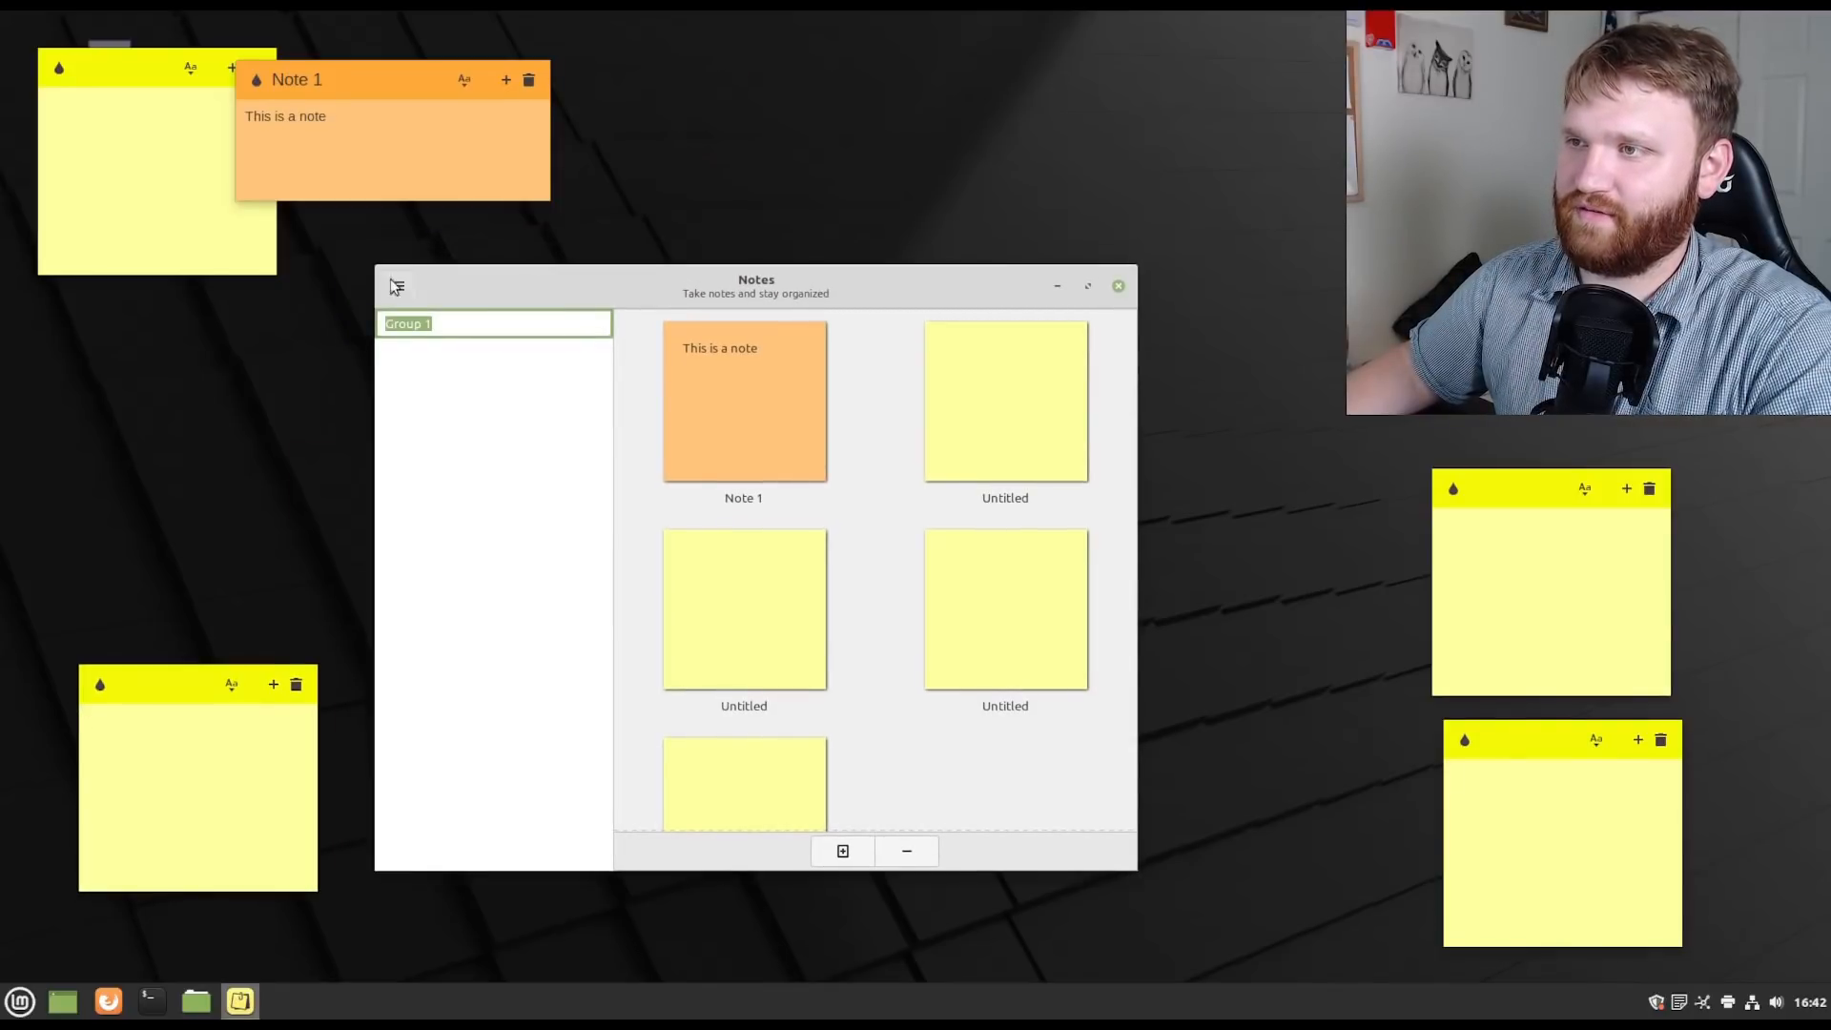
{"action": "left_click", "coordinate": [399, 285]}
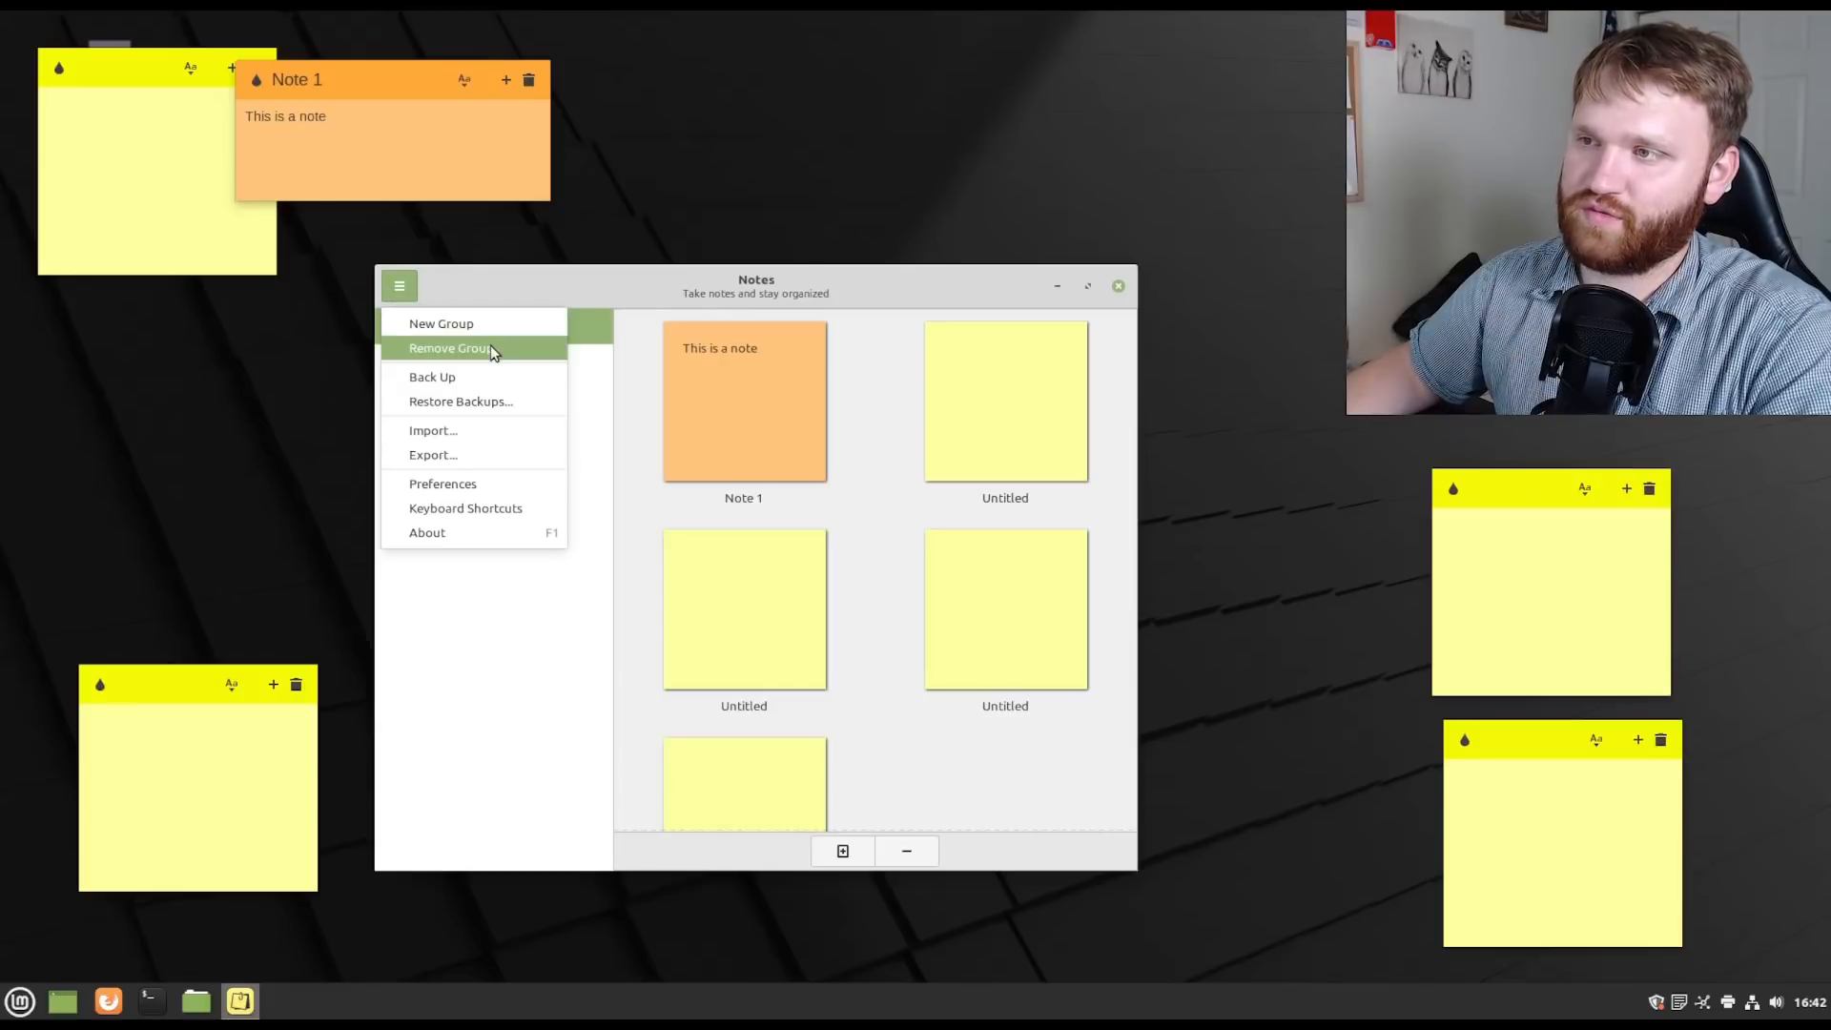
{"action": "mouse_move", "coordinate": [501, 449]}
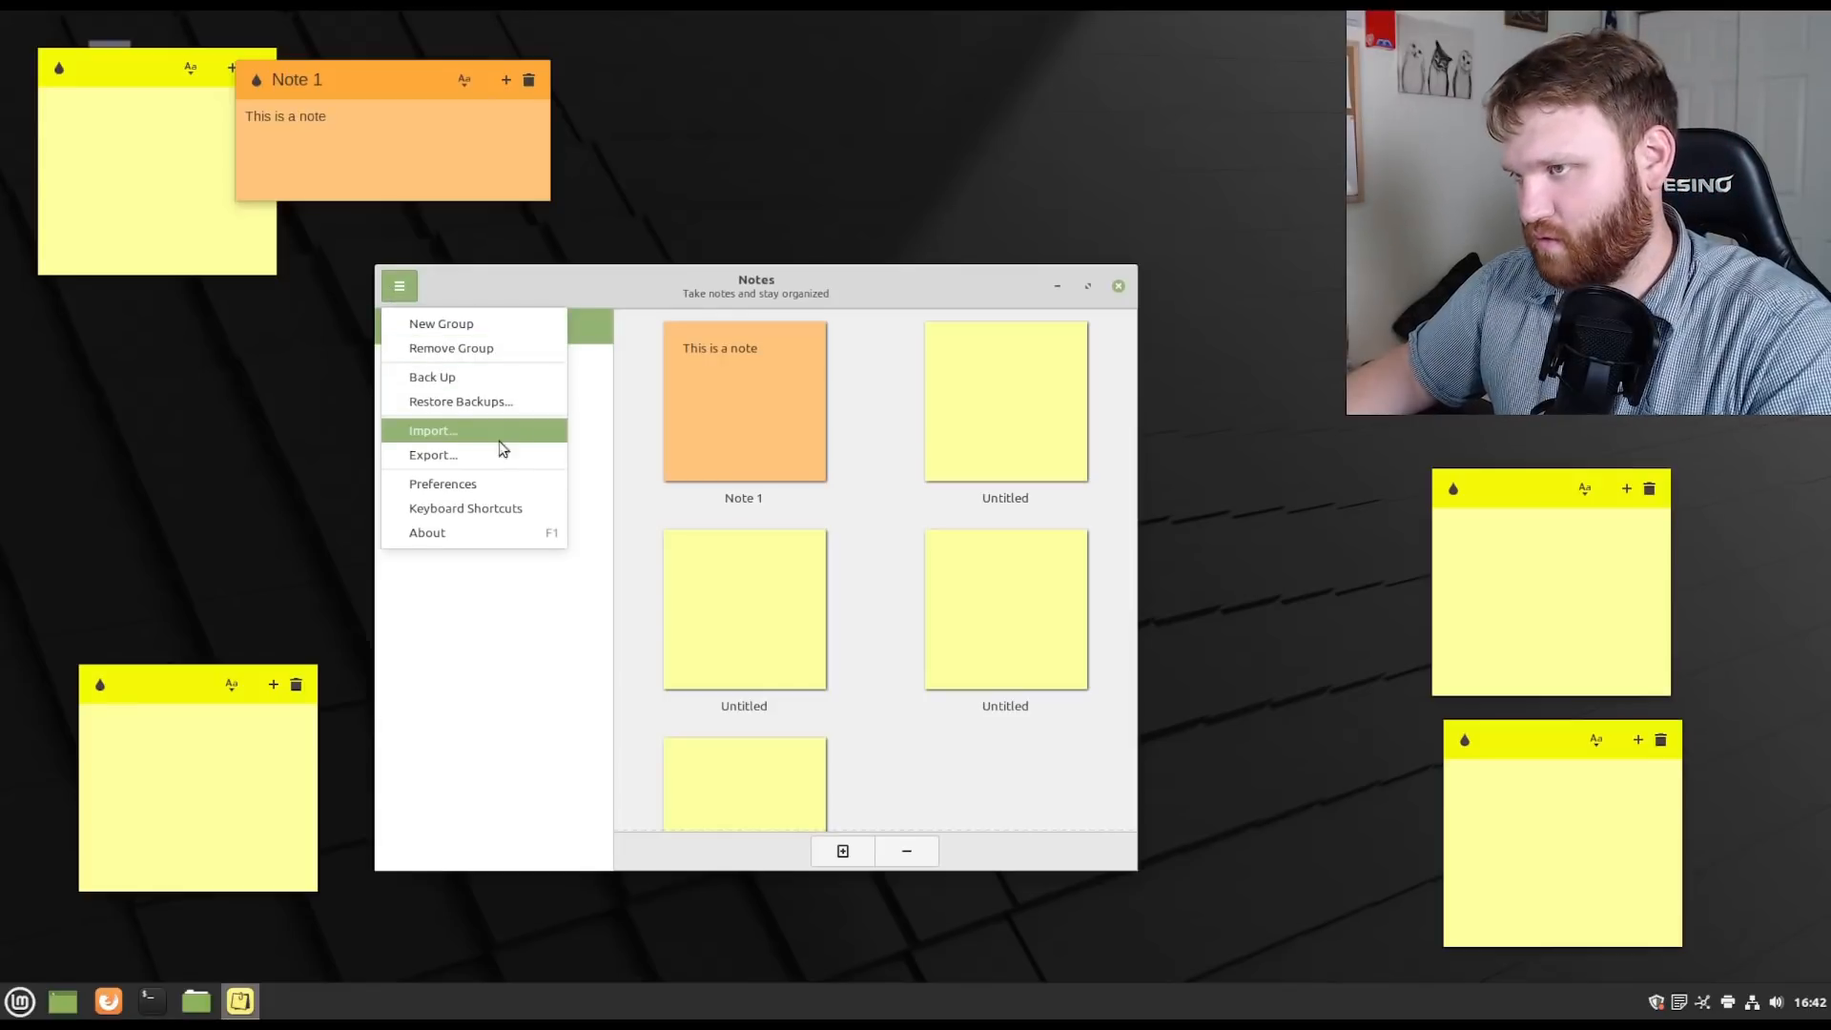
{"action": "left_click", "coordinate": [441, 483]}
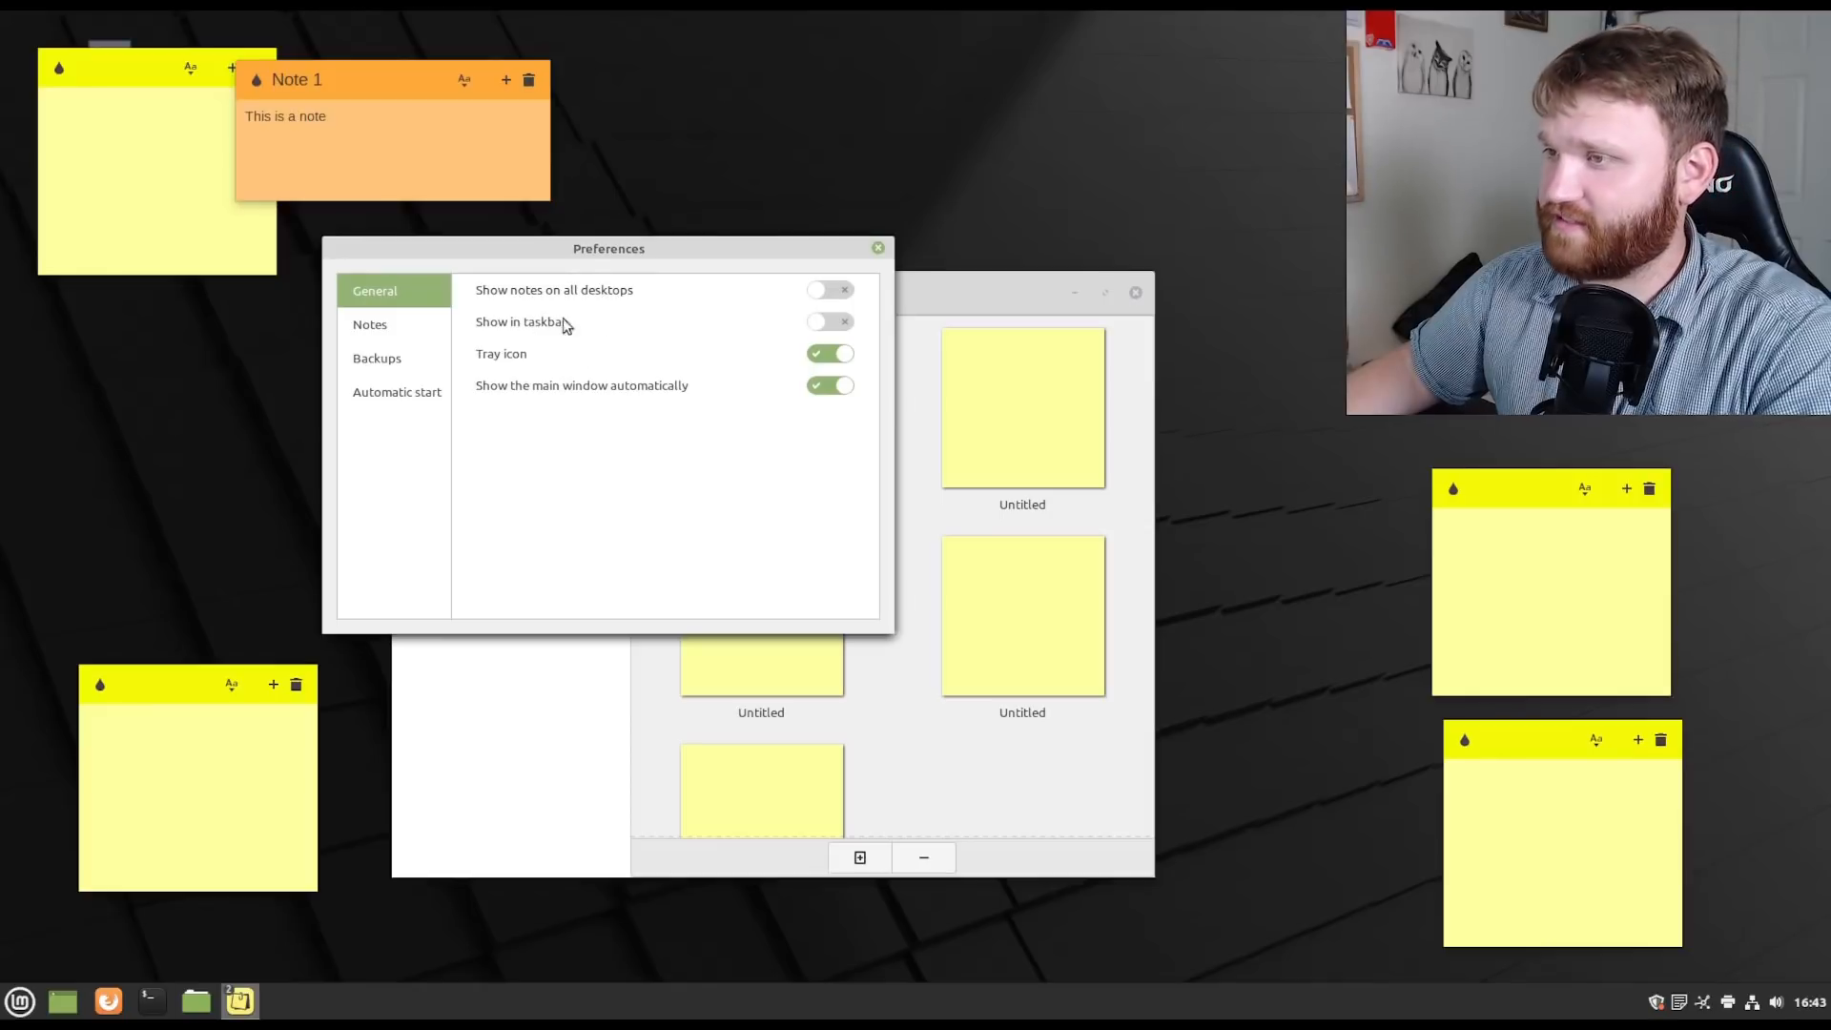
Turn on Show in taskbar and bring up the tray icon's quick actions.
{"action": "left_click", "coordinate": [828, 321]}
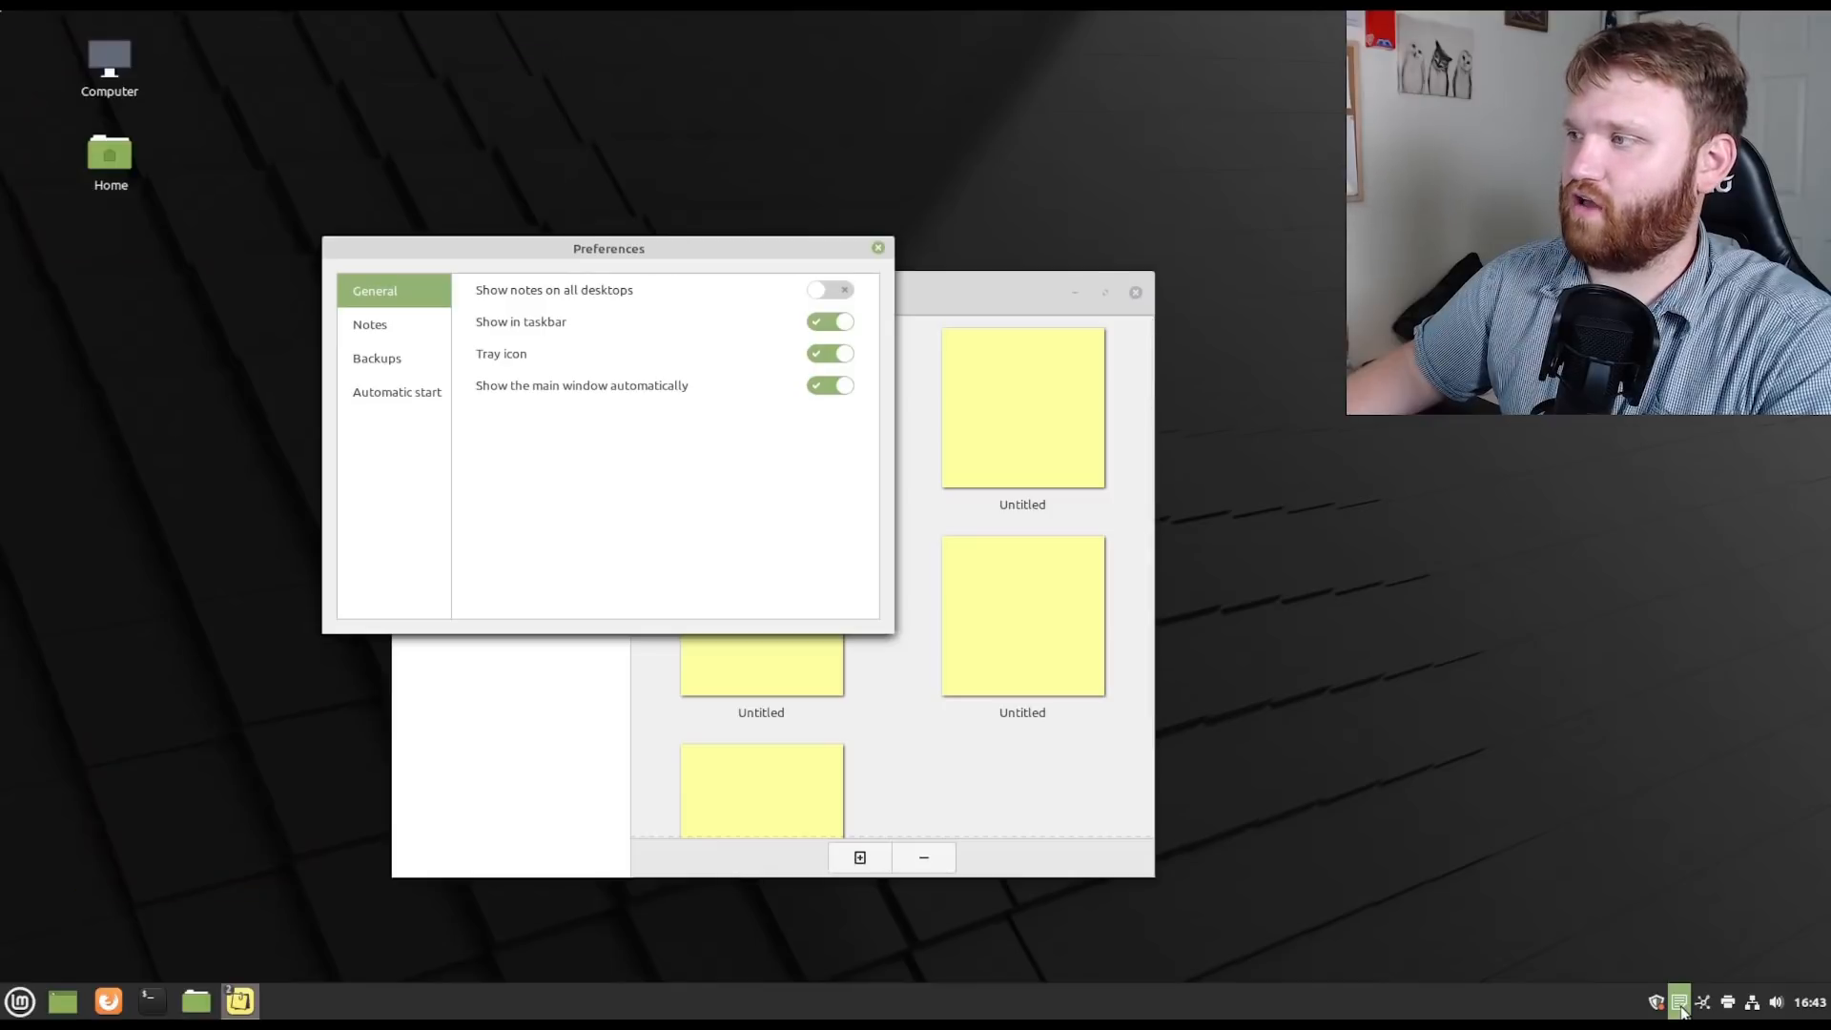
{"action": "left_click", "coordinate": [1679, 1002]}
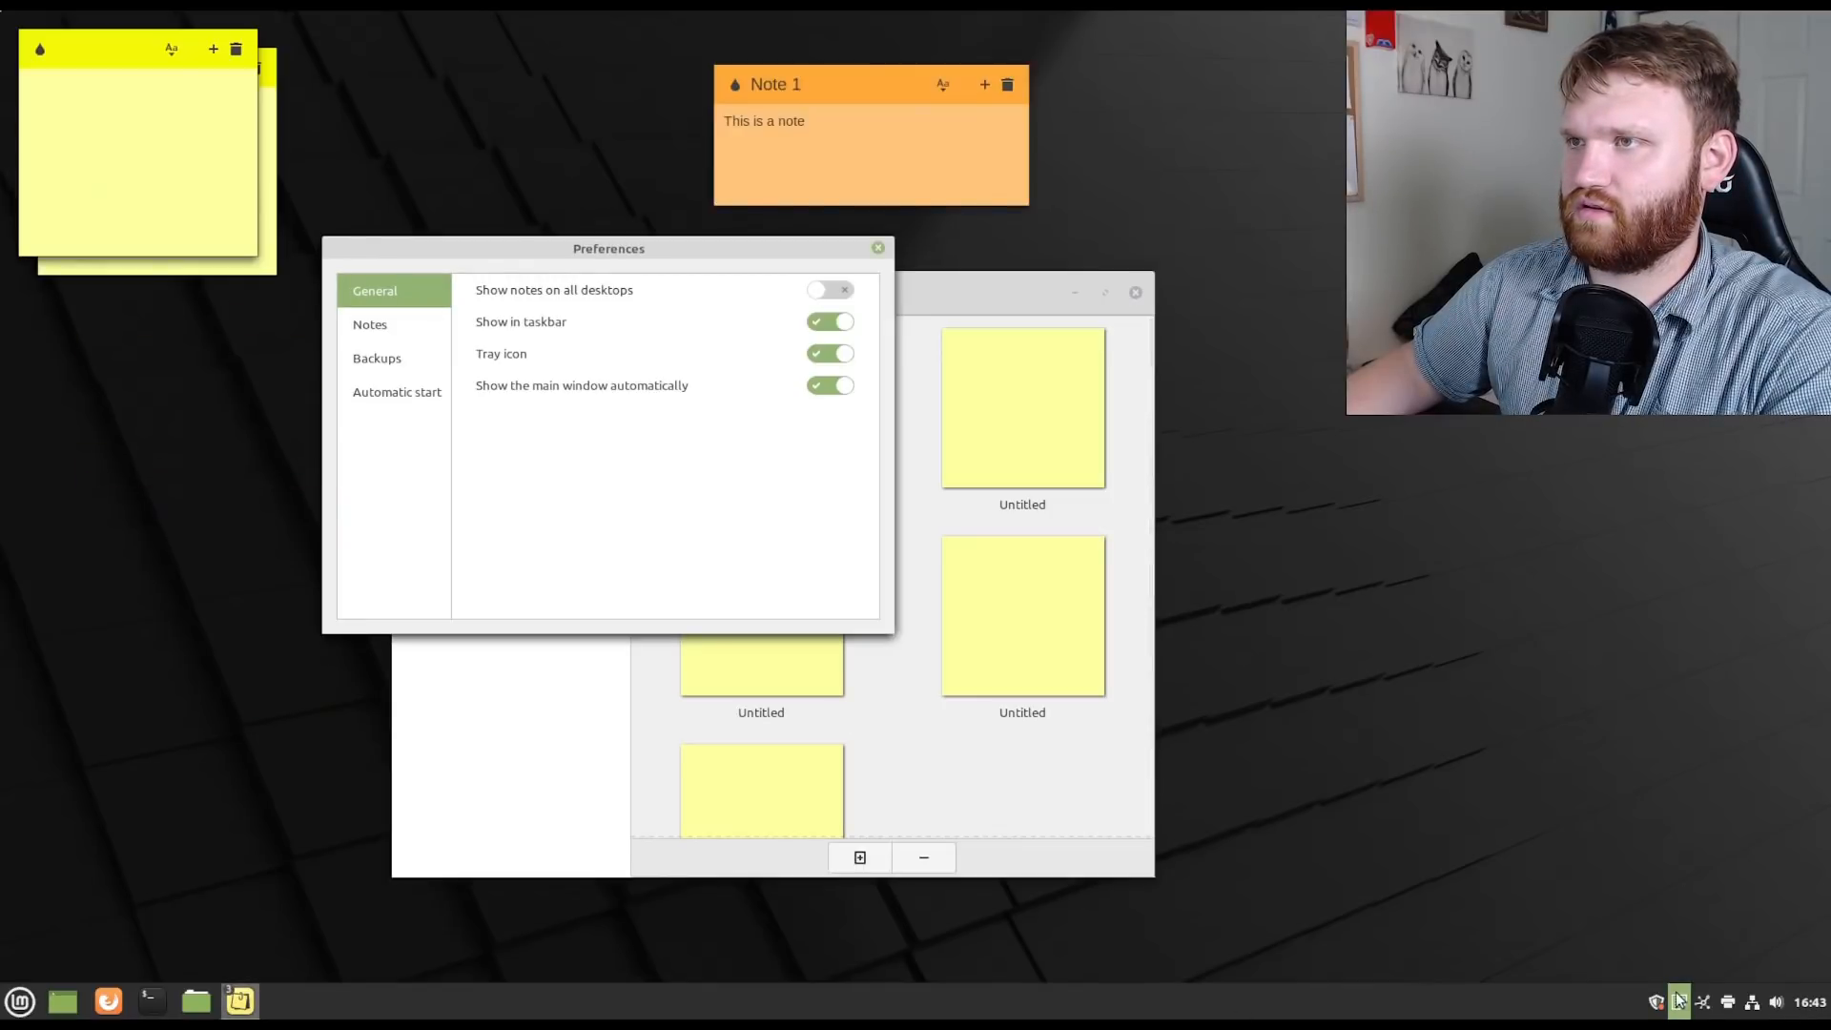
{"action": "right_click", "coordinate": [1678, 1000]}
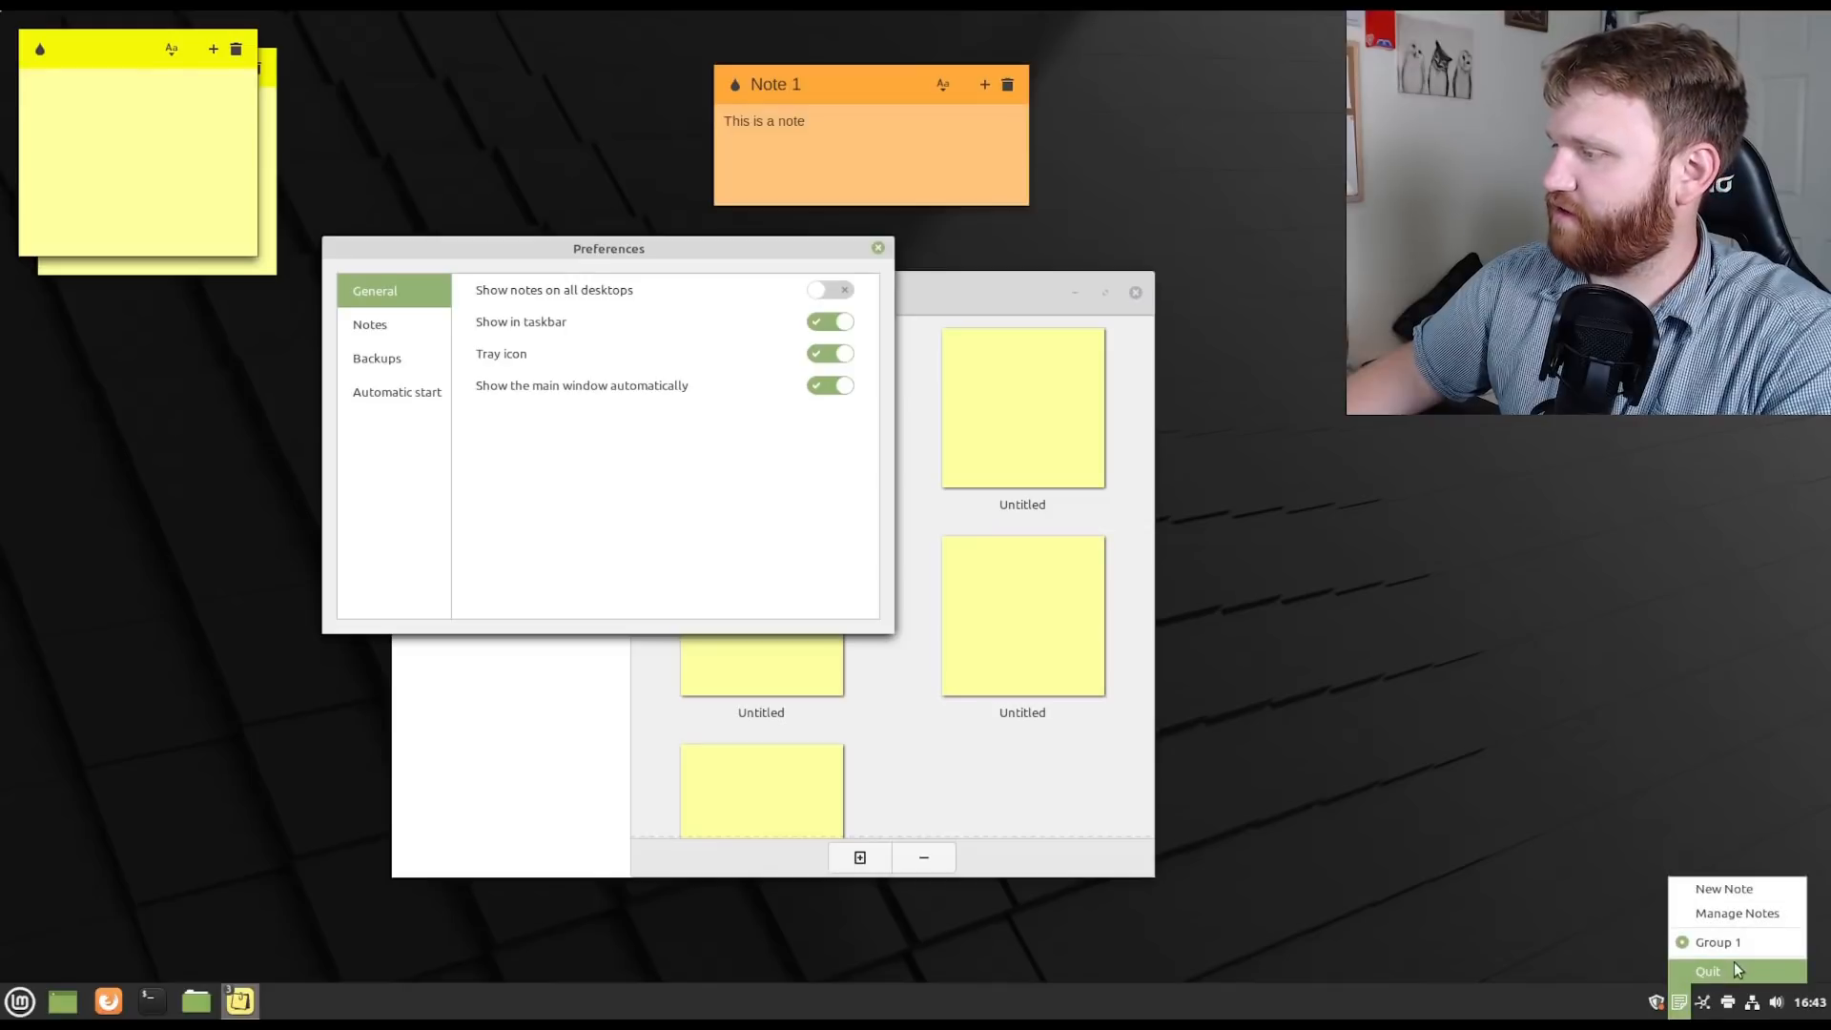
{"action": "mouse_move", "coordinate": [1736, 912]}
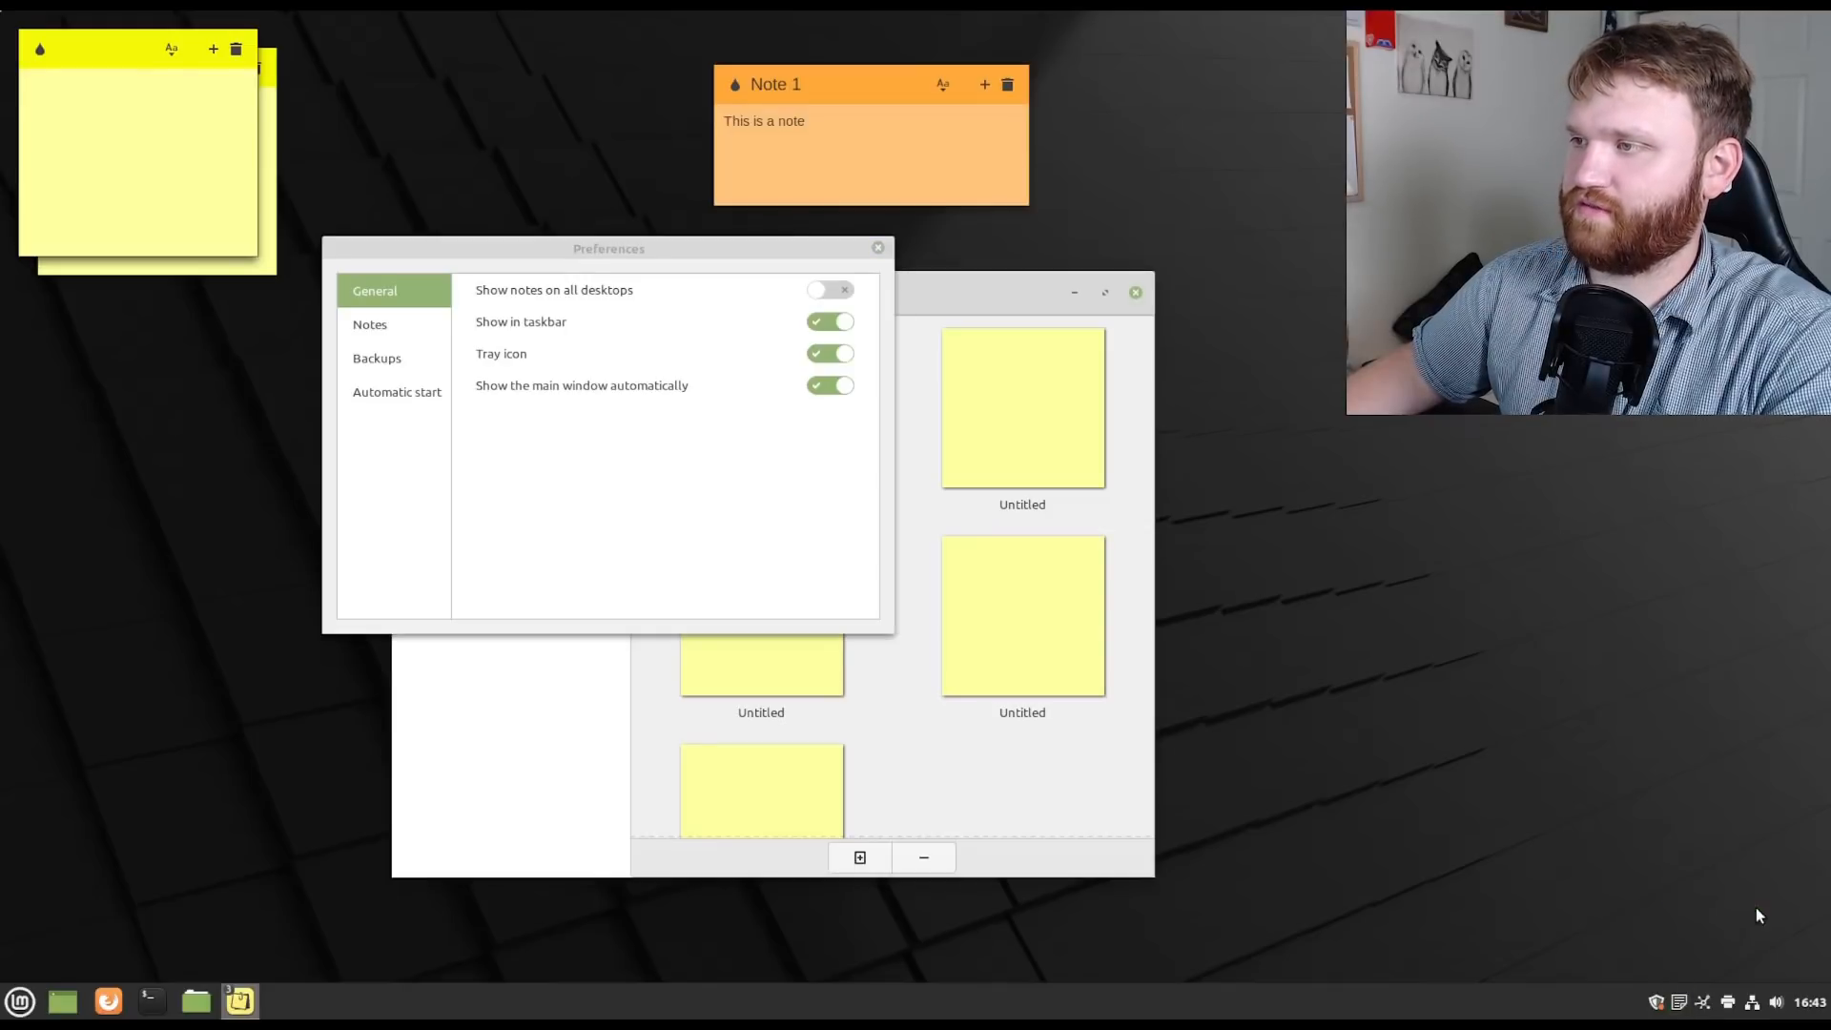
Close the Sticky Notes Preferences dialog and the Notes manager window.
{"action": "left_click", "coordinate": [878, 248]}
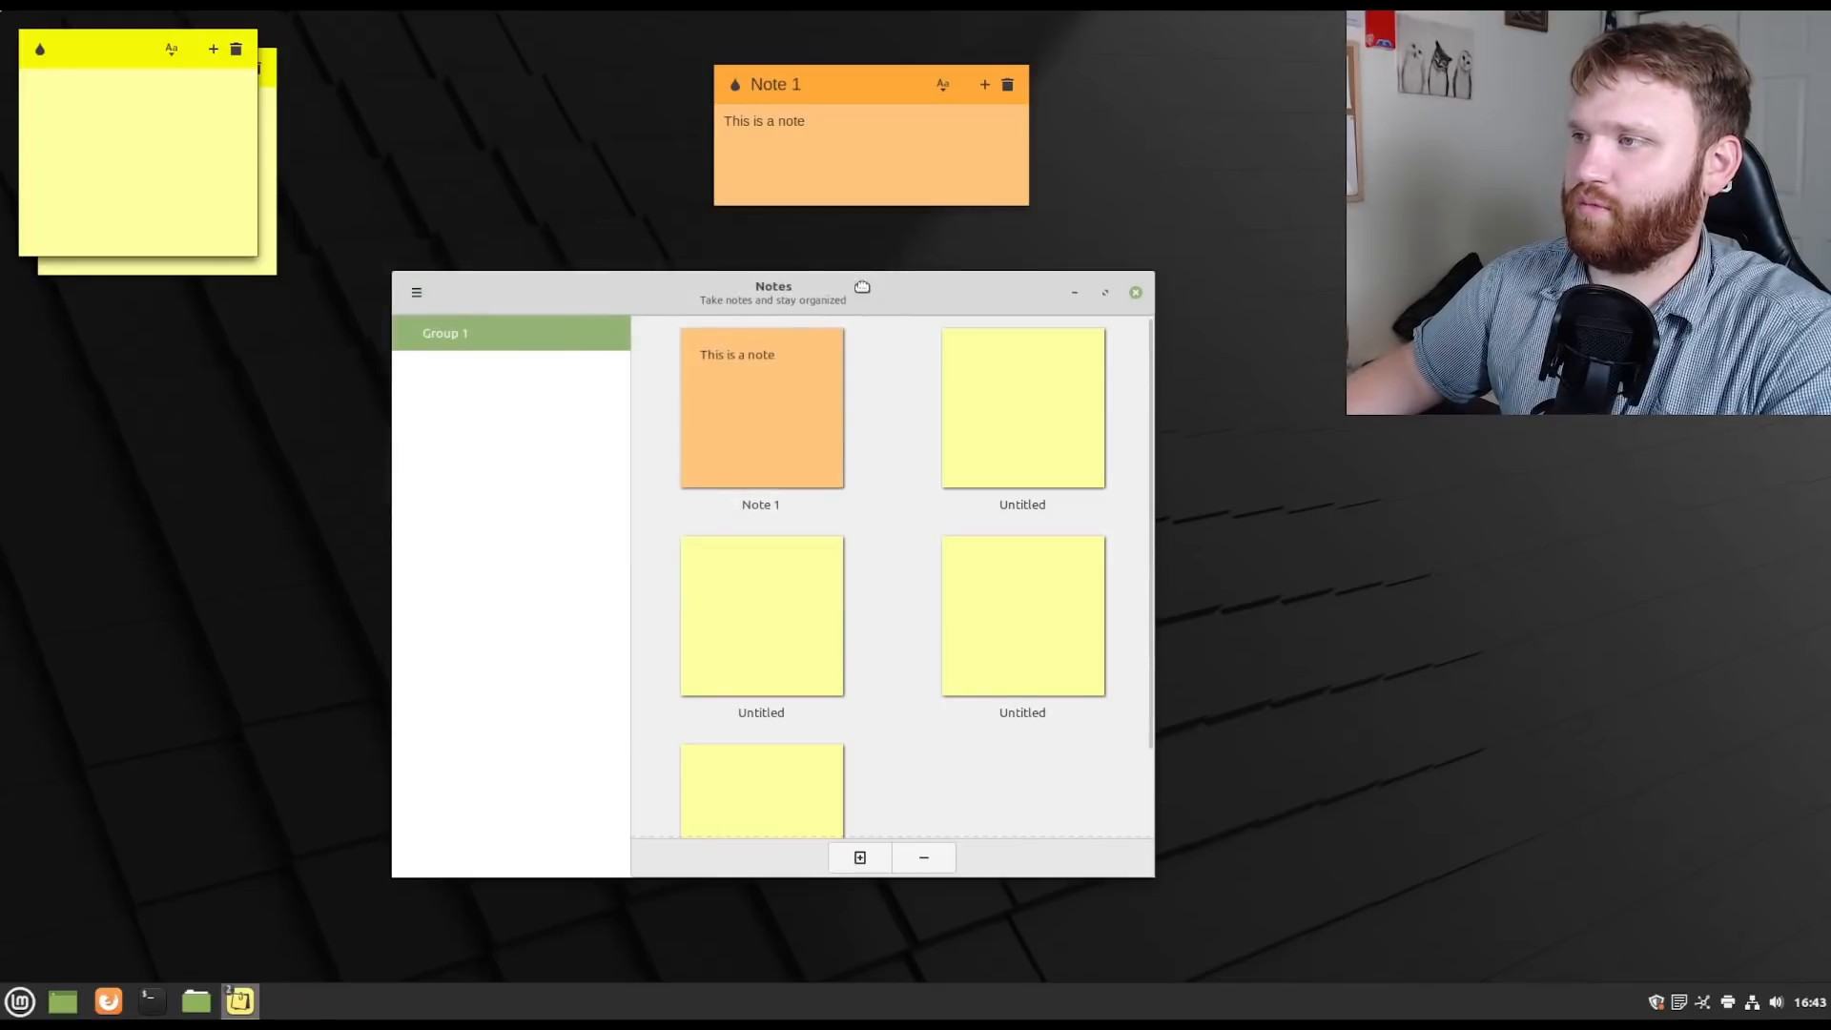
{"action": "left_click", "coordinate": [1134, 291]}
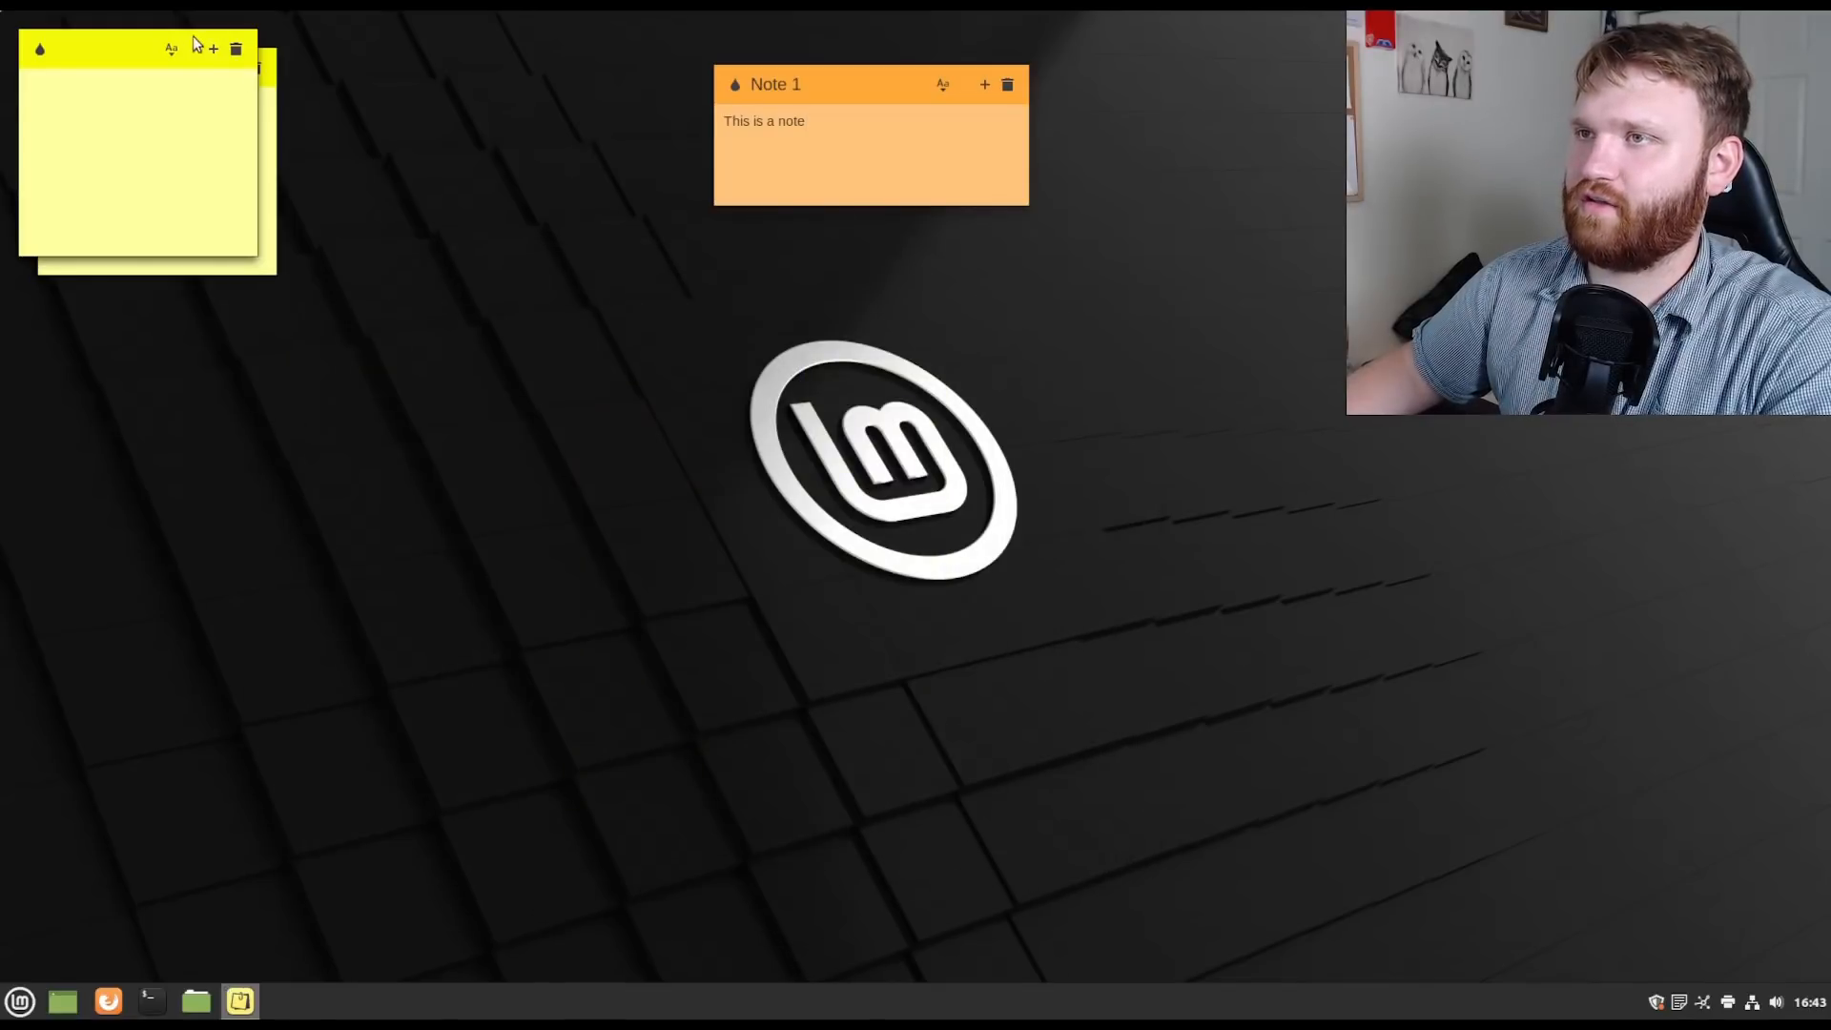
{"action": "left_click", "coordinate": [213, 48]}
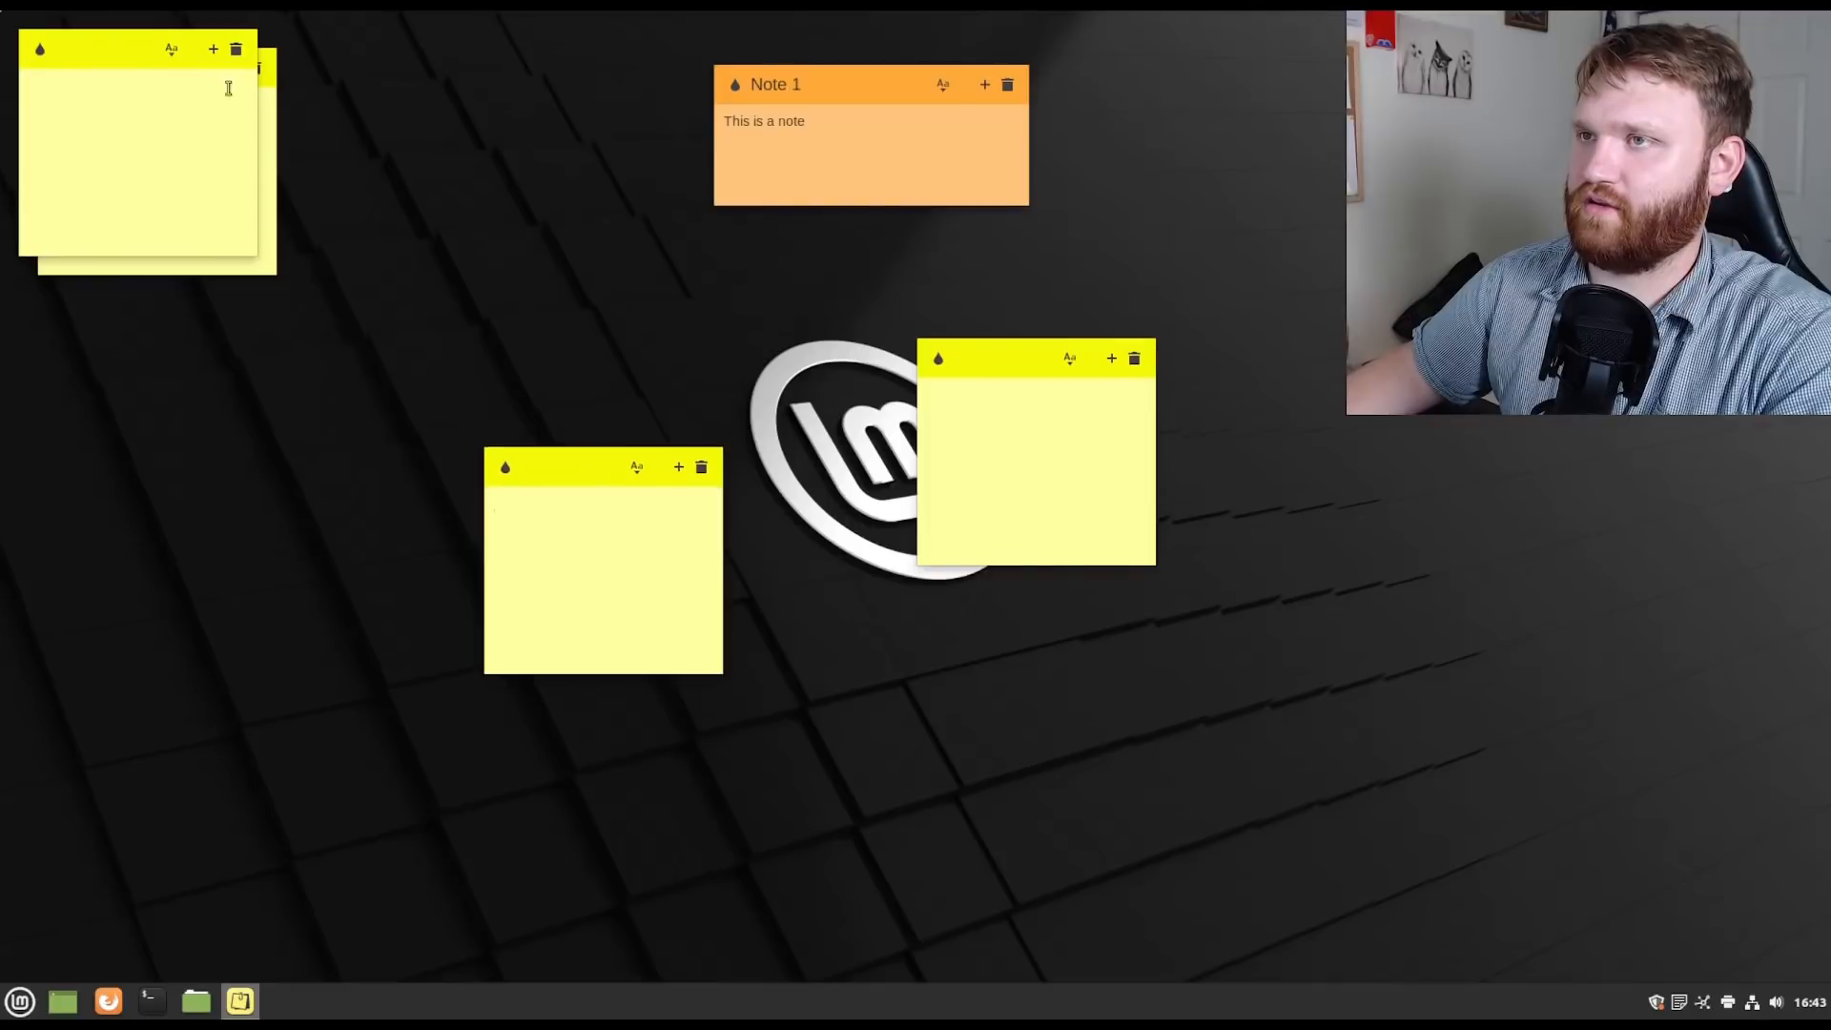
{"action": "left_click", "coordinate": [213, 48]}
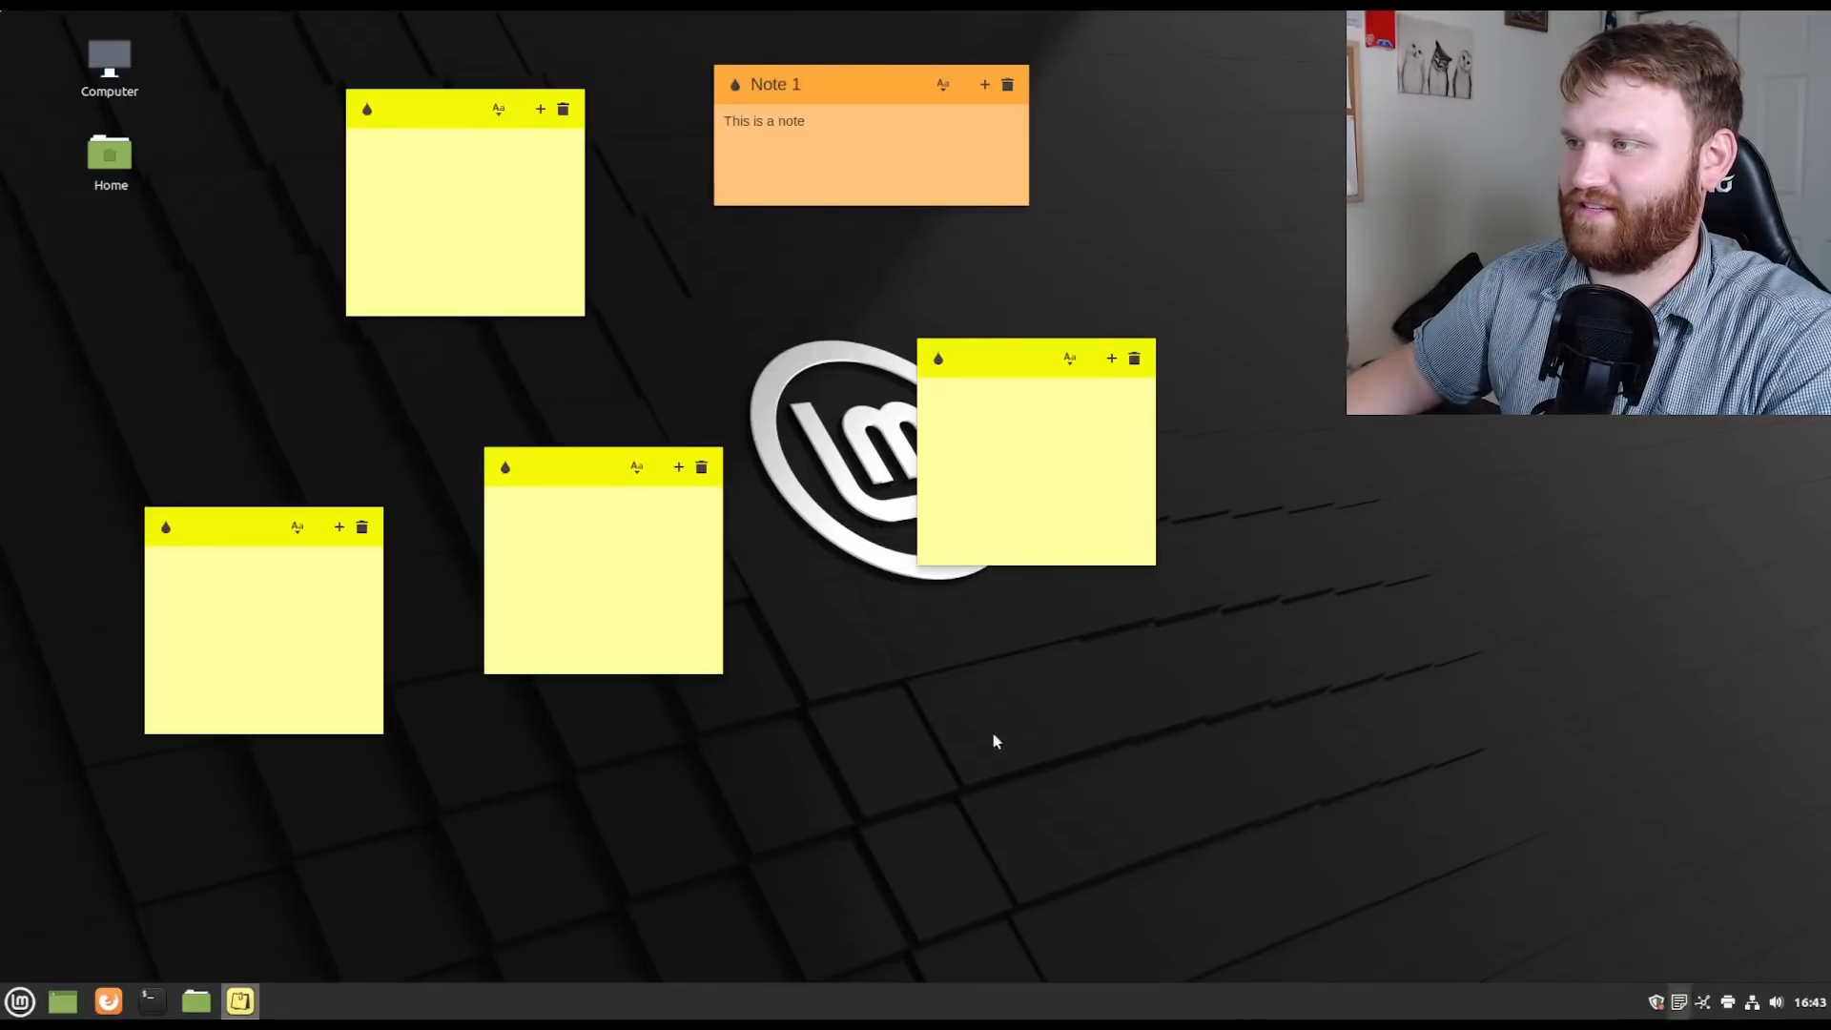
{"action": "mouse_move", "coordinate": [1690, 931]}
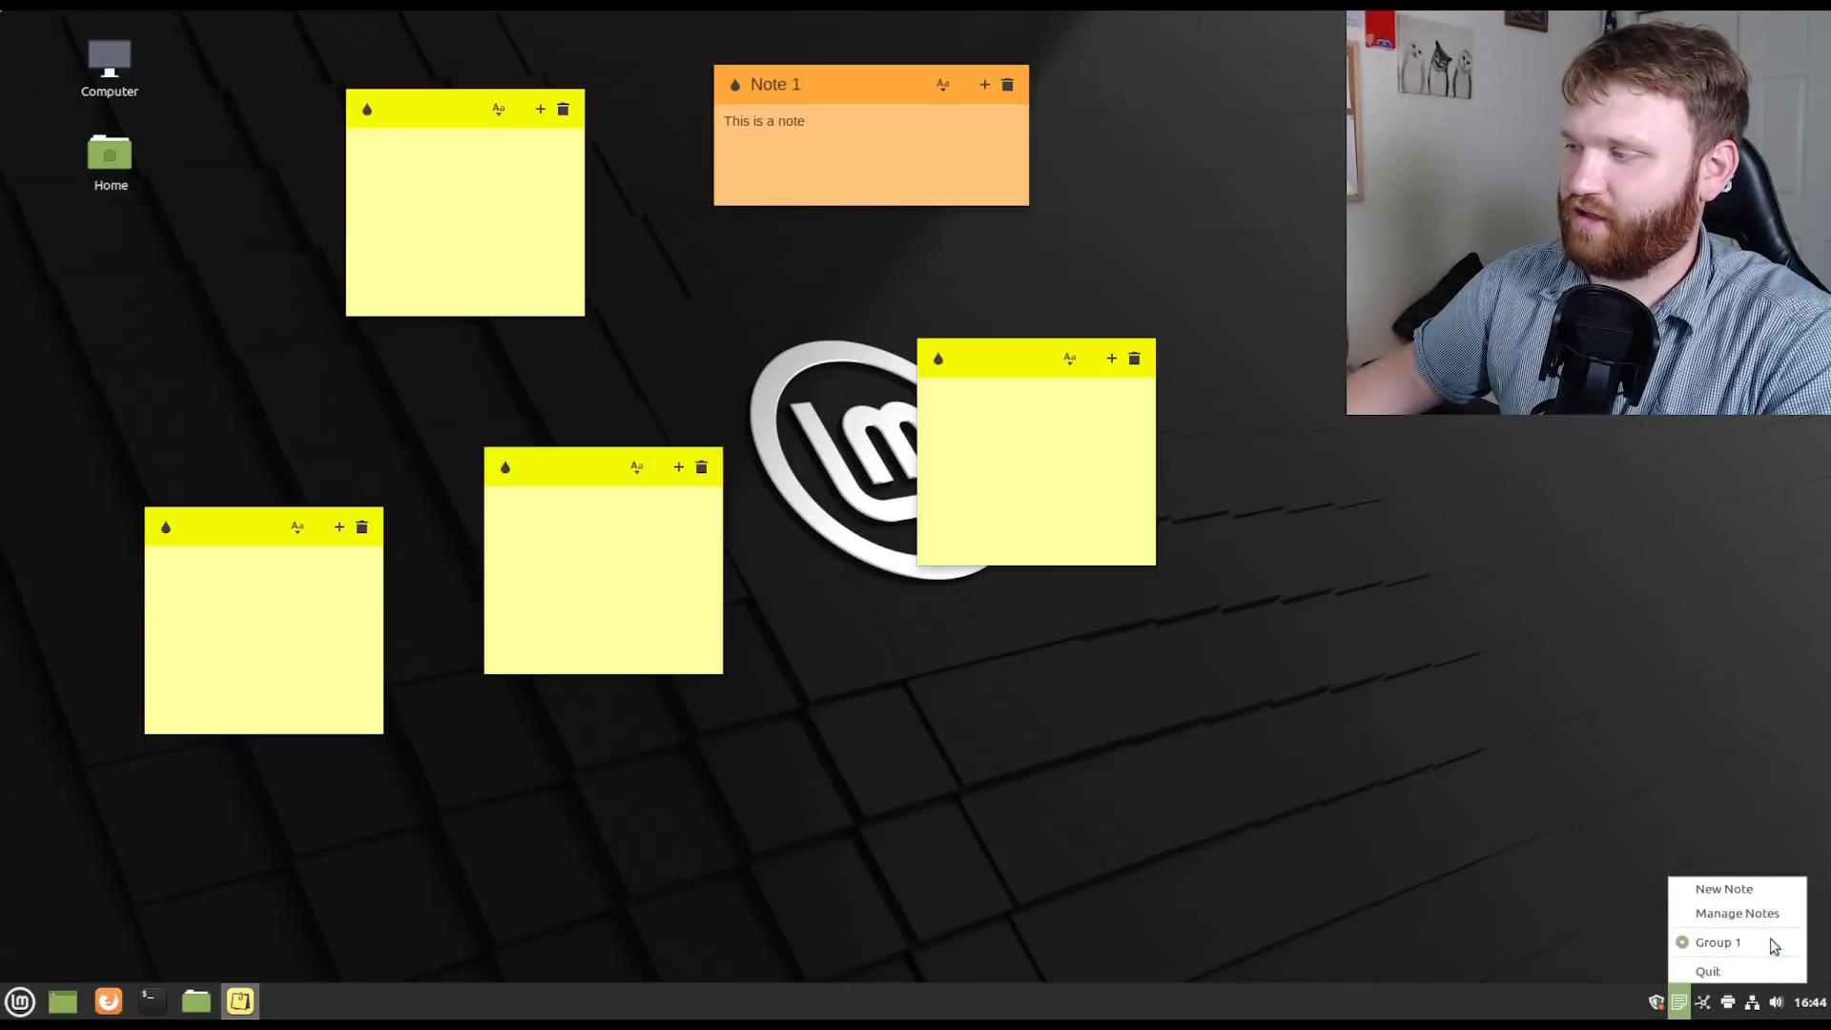
{"action": "mouse_move", "coordinate": [1727, 971]}
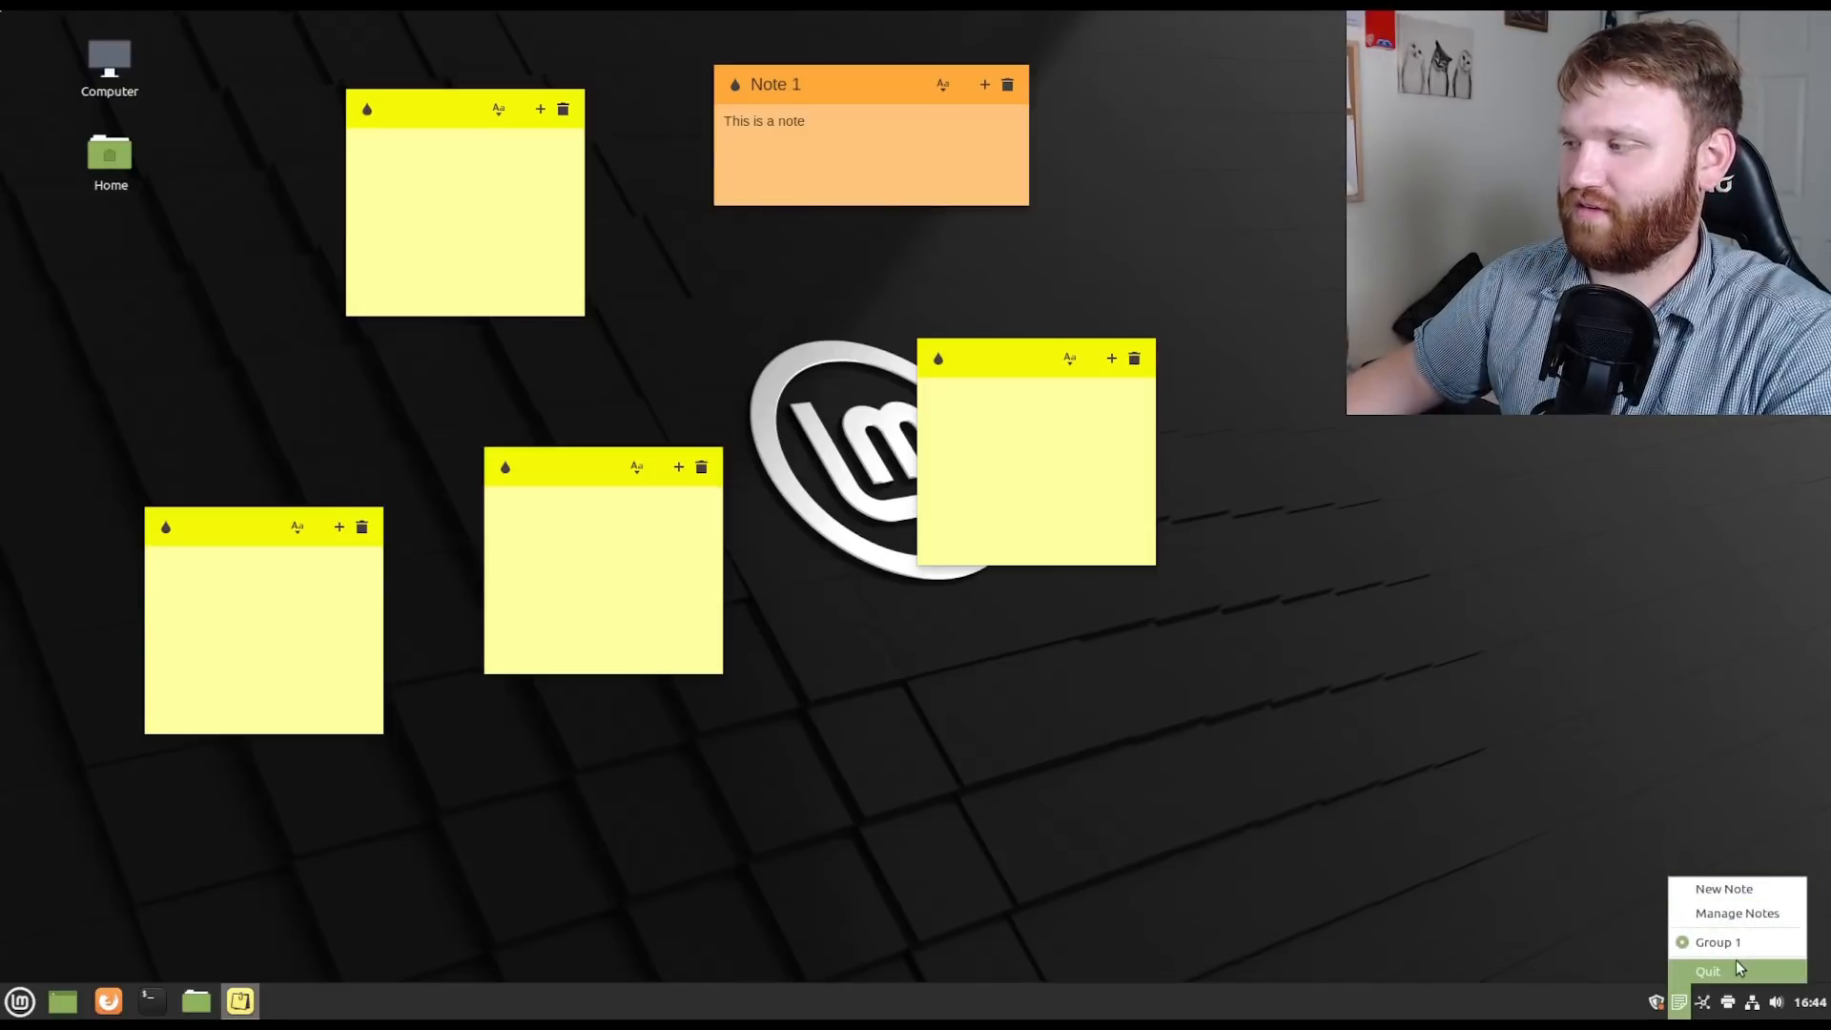
Quit and relaunch Sticky Notes, close its manager, and open Home in Nemo.
{"action": "left_click", "coordinate": [1706, 971]}
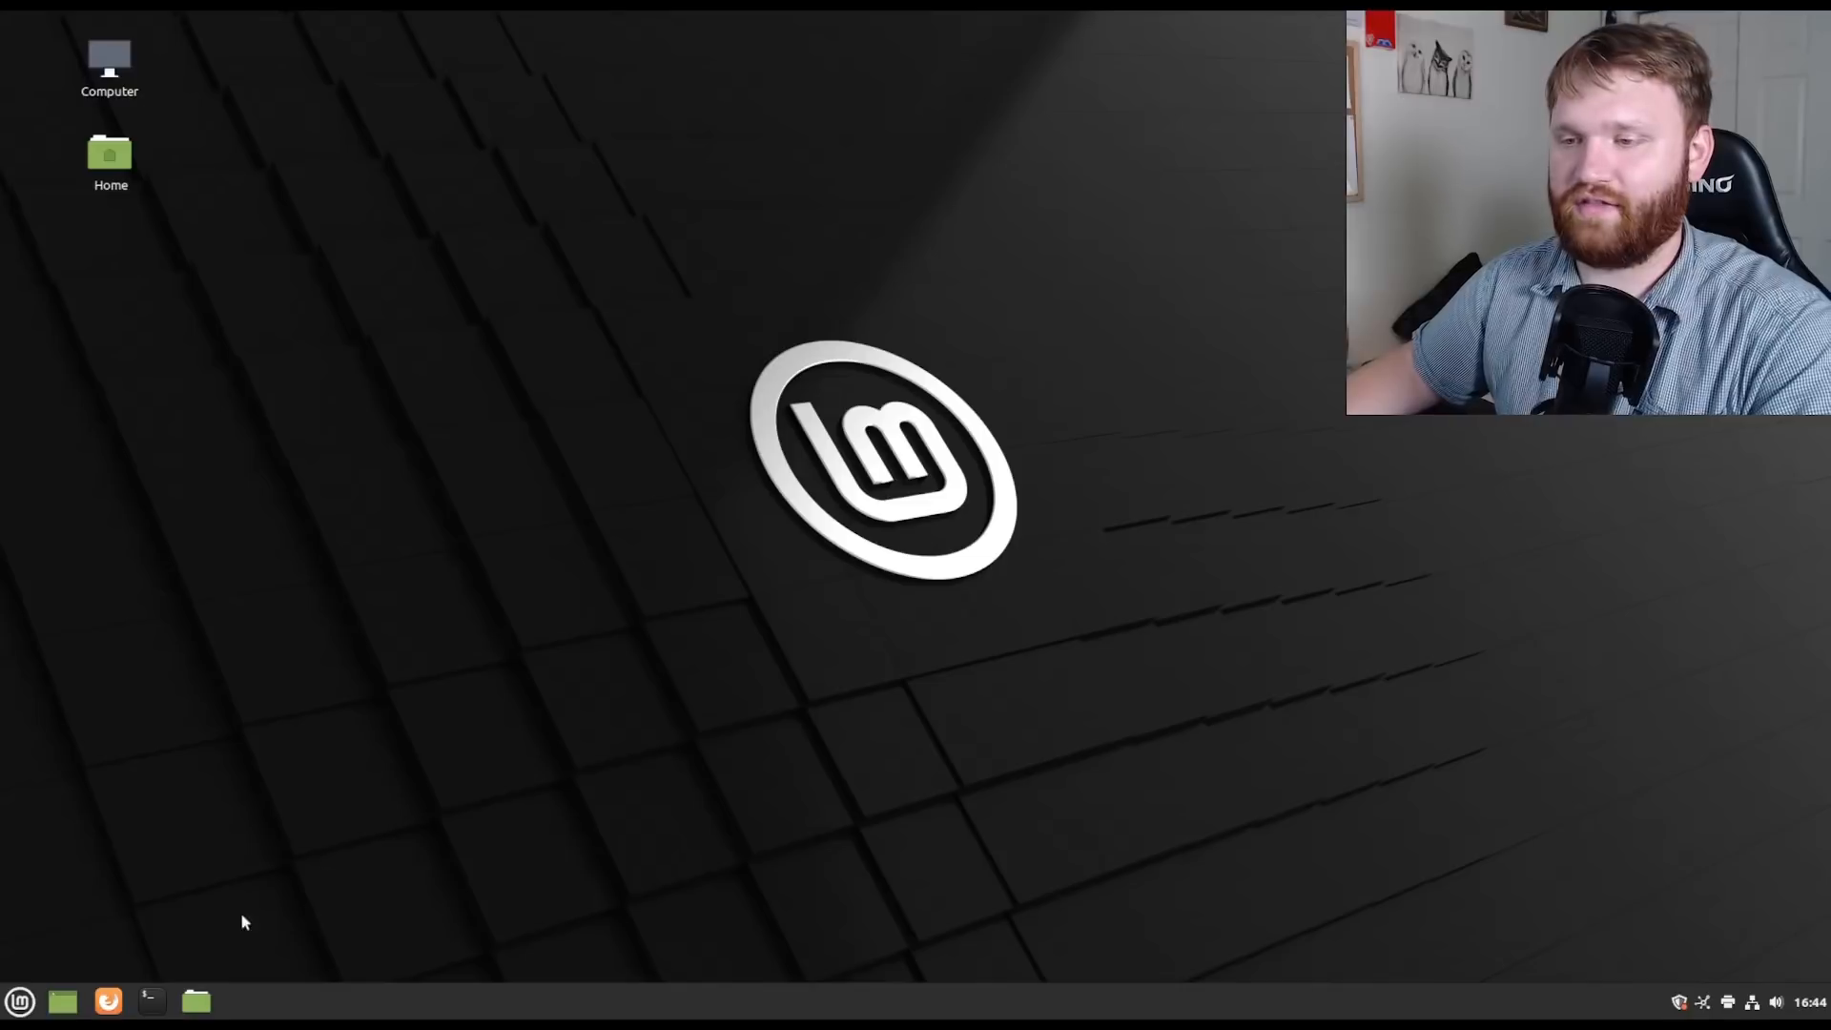
{"action": "left_click", "coordinate": [19, 1002]}
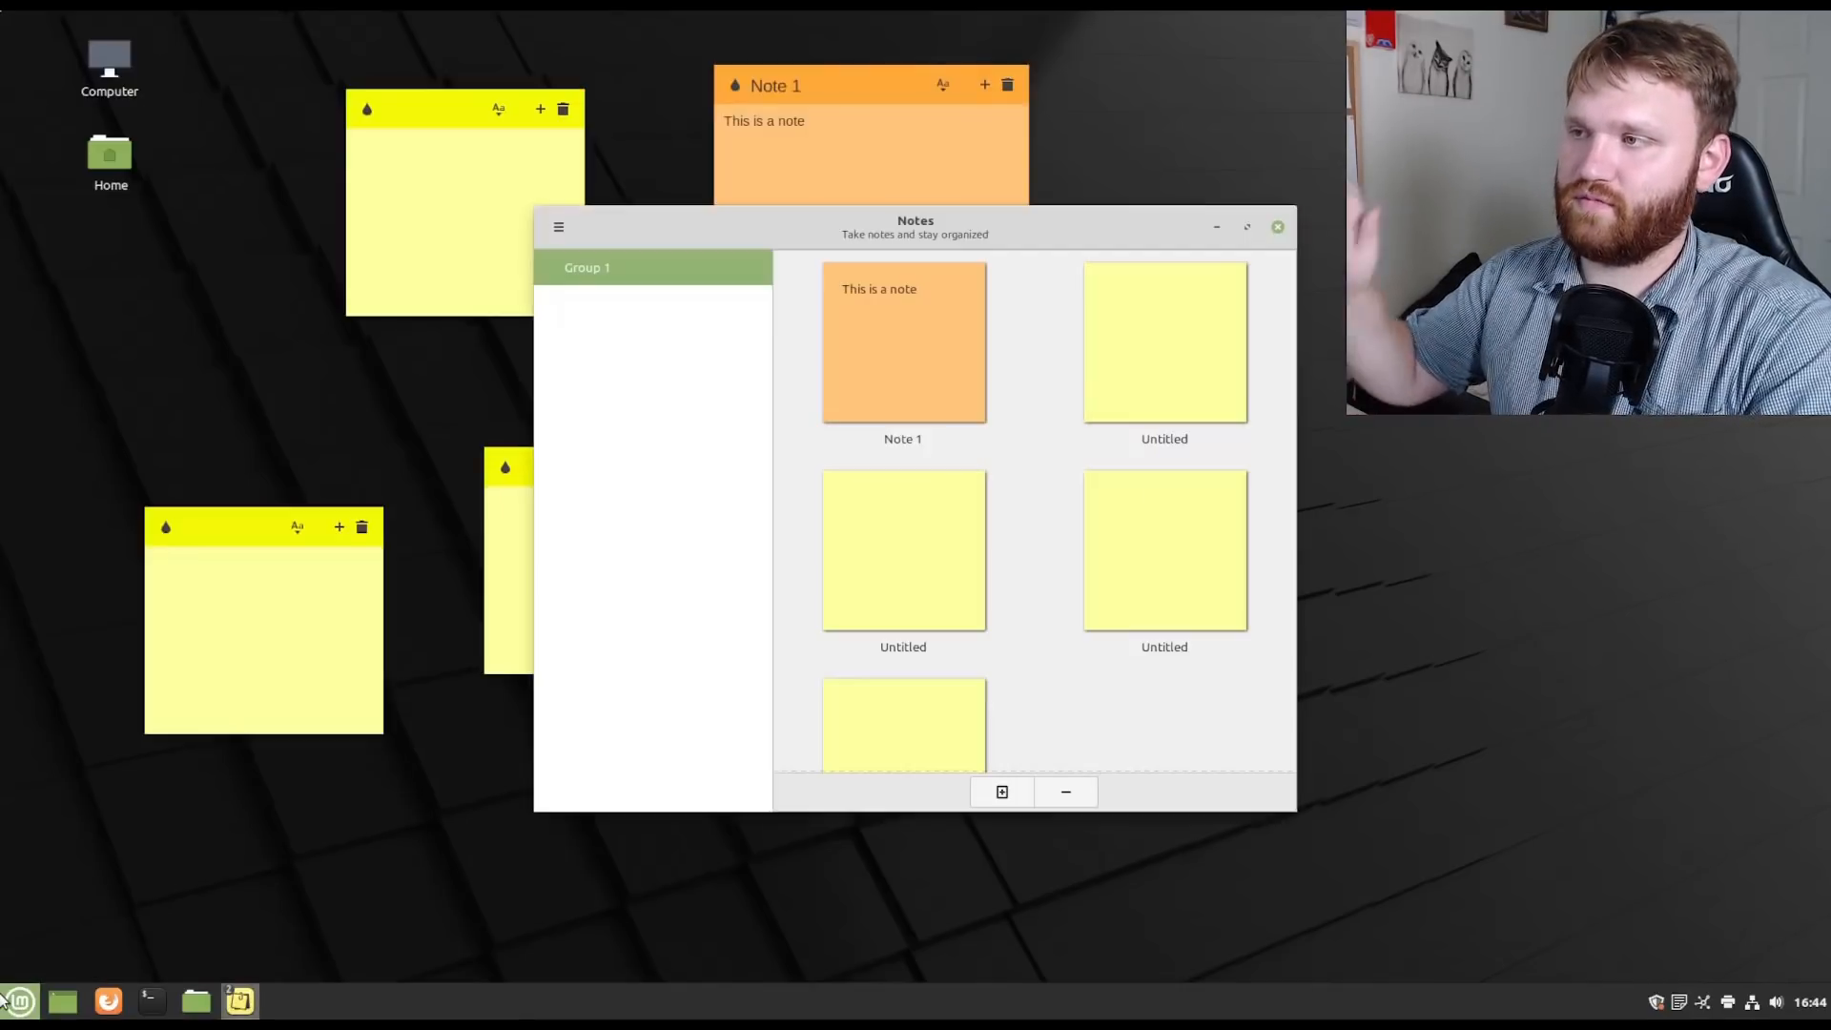
{"action": "mouse_move", "coordinate": [19, 1000]}
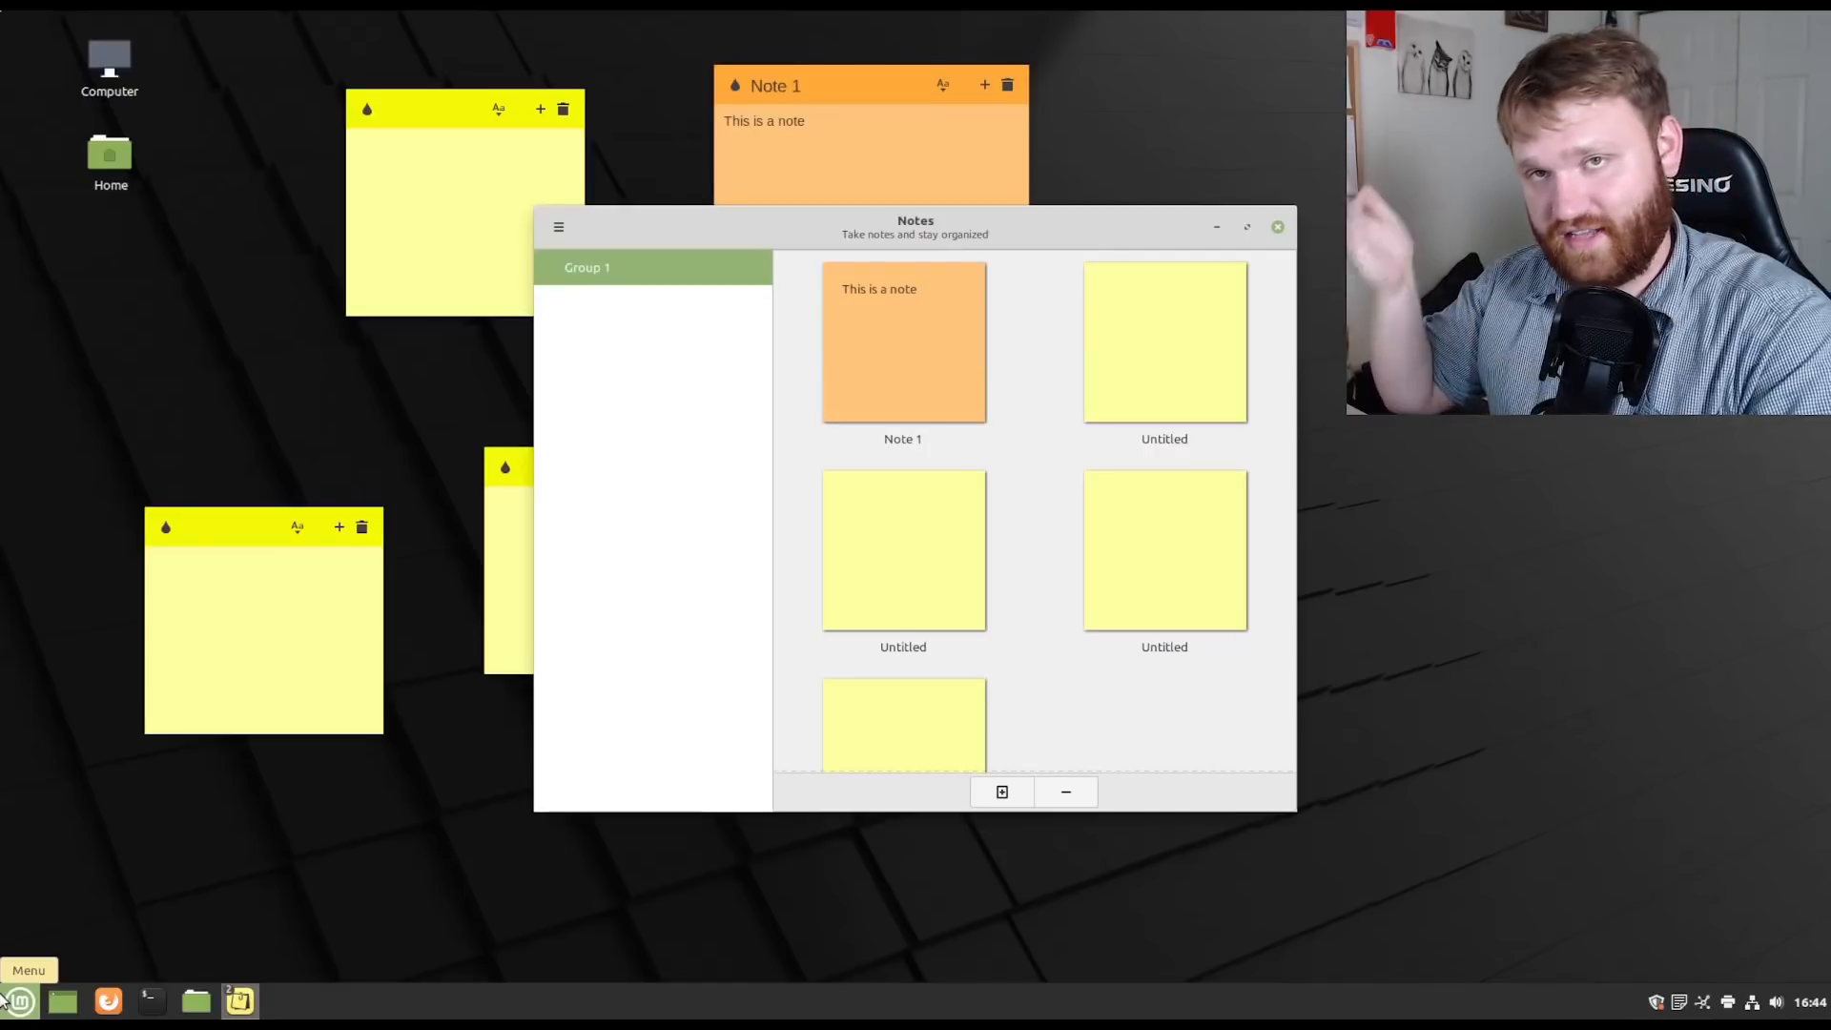
{"action": "mouse_move", "coordinate": [1217, 291]}
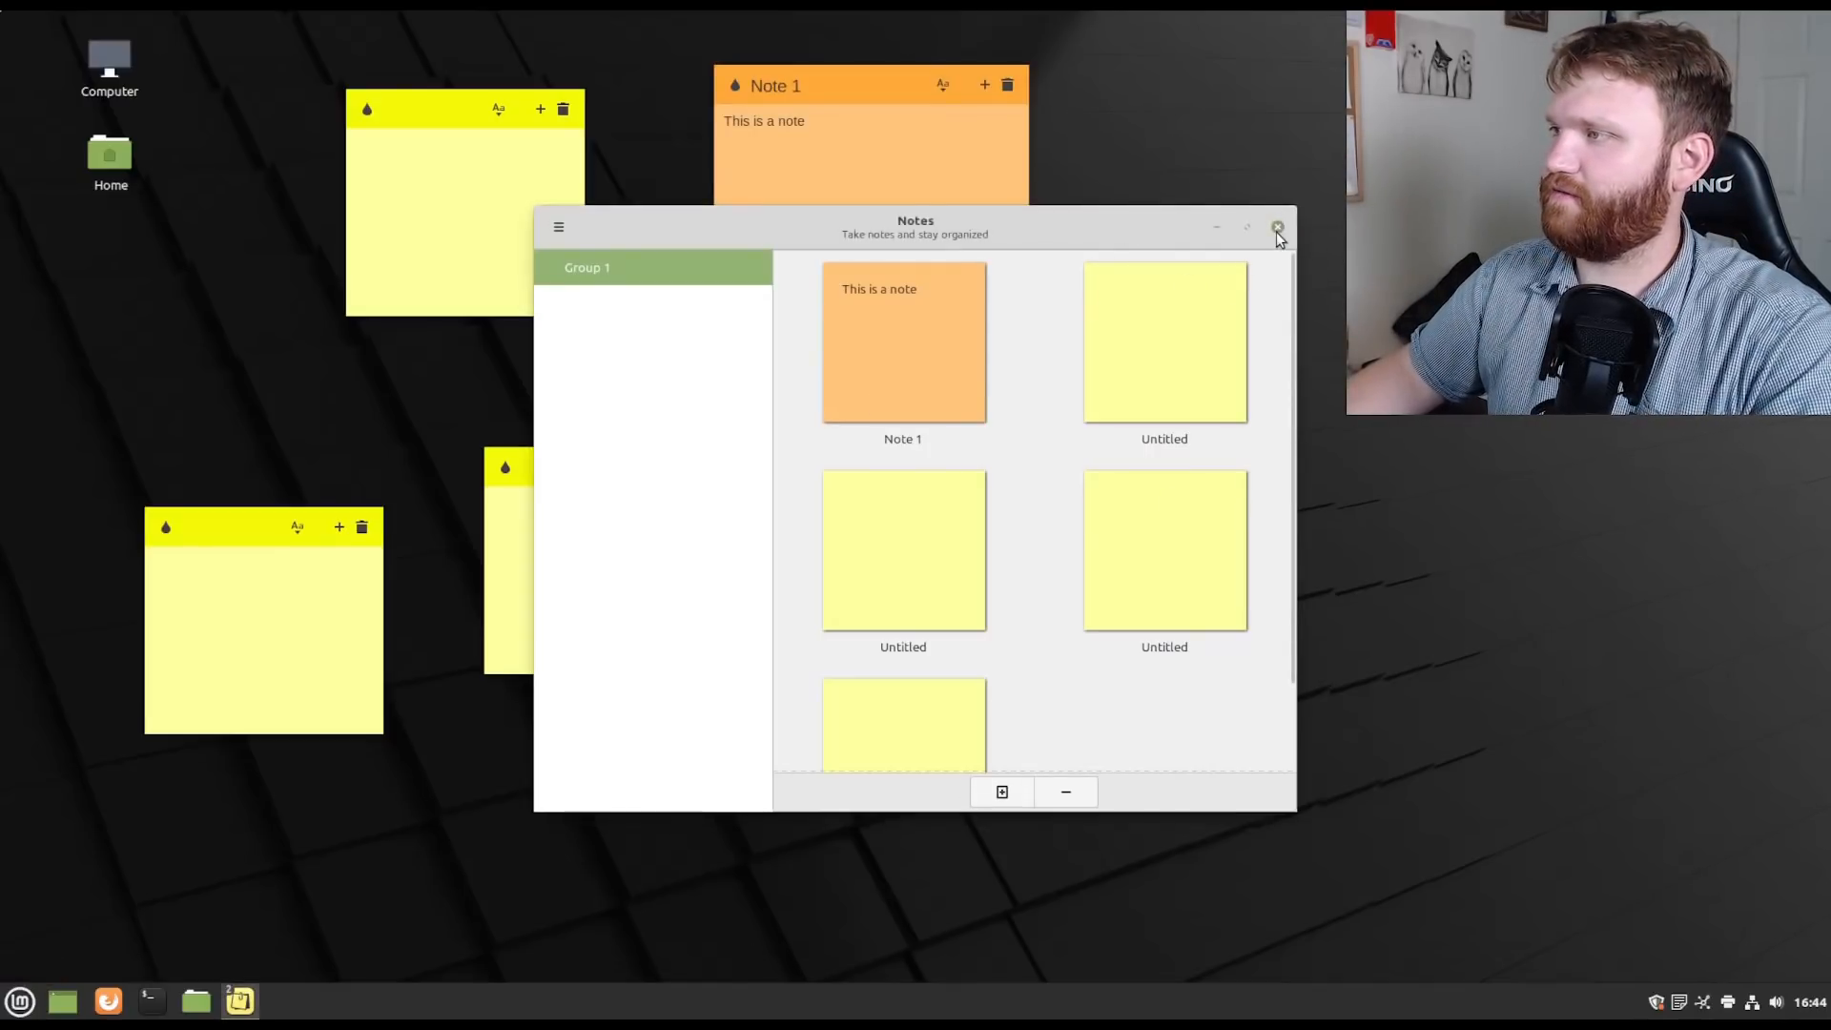
{"action": "left_click", "coordinate": [1276, 227]}
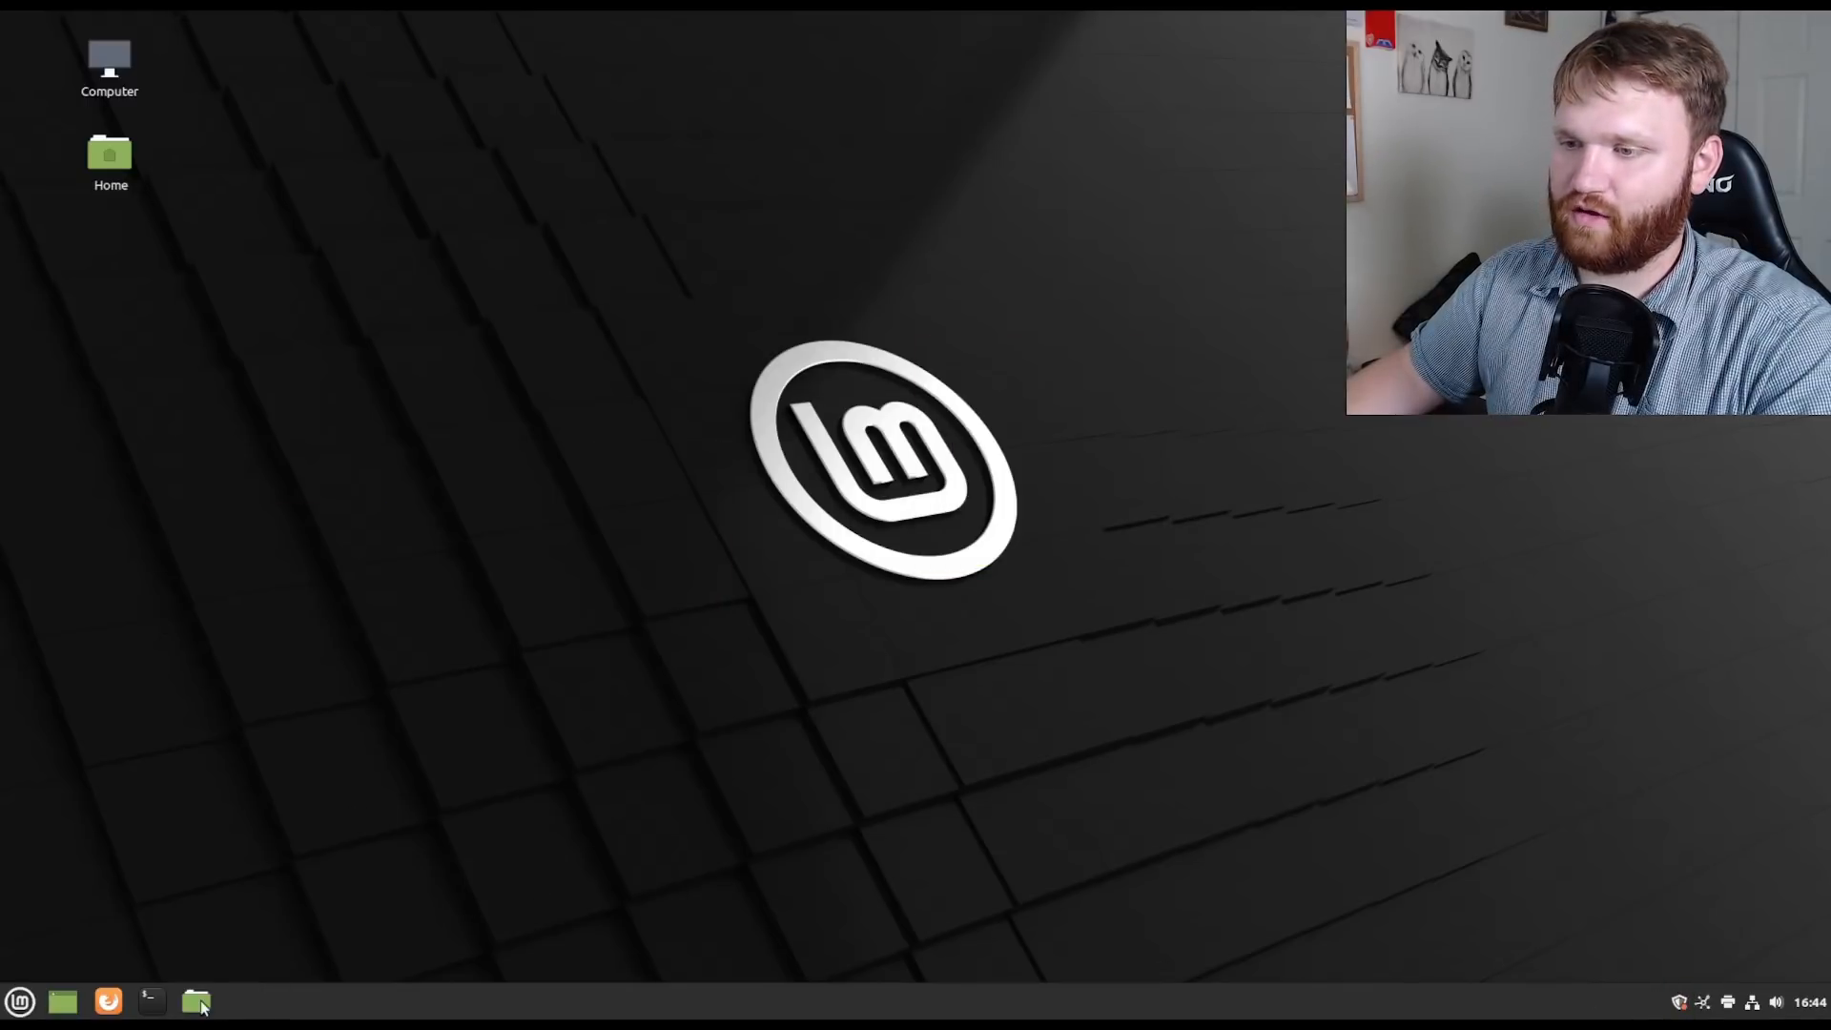
{"action": "left_click", "coordinate": [195, 1001]}
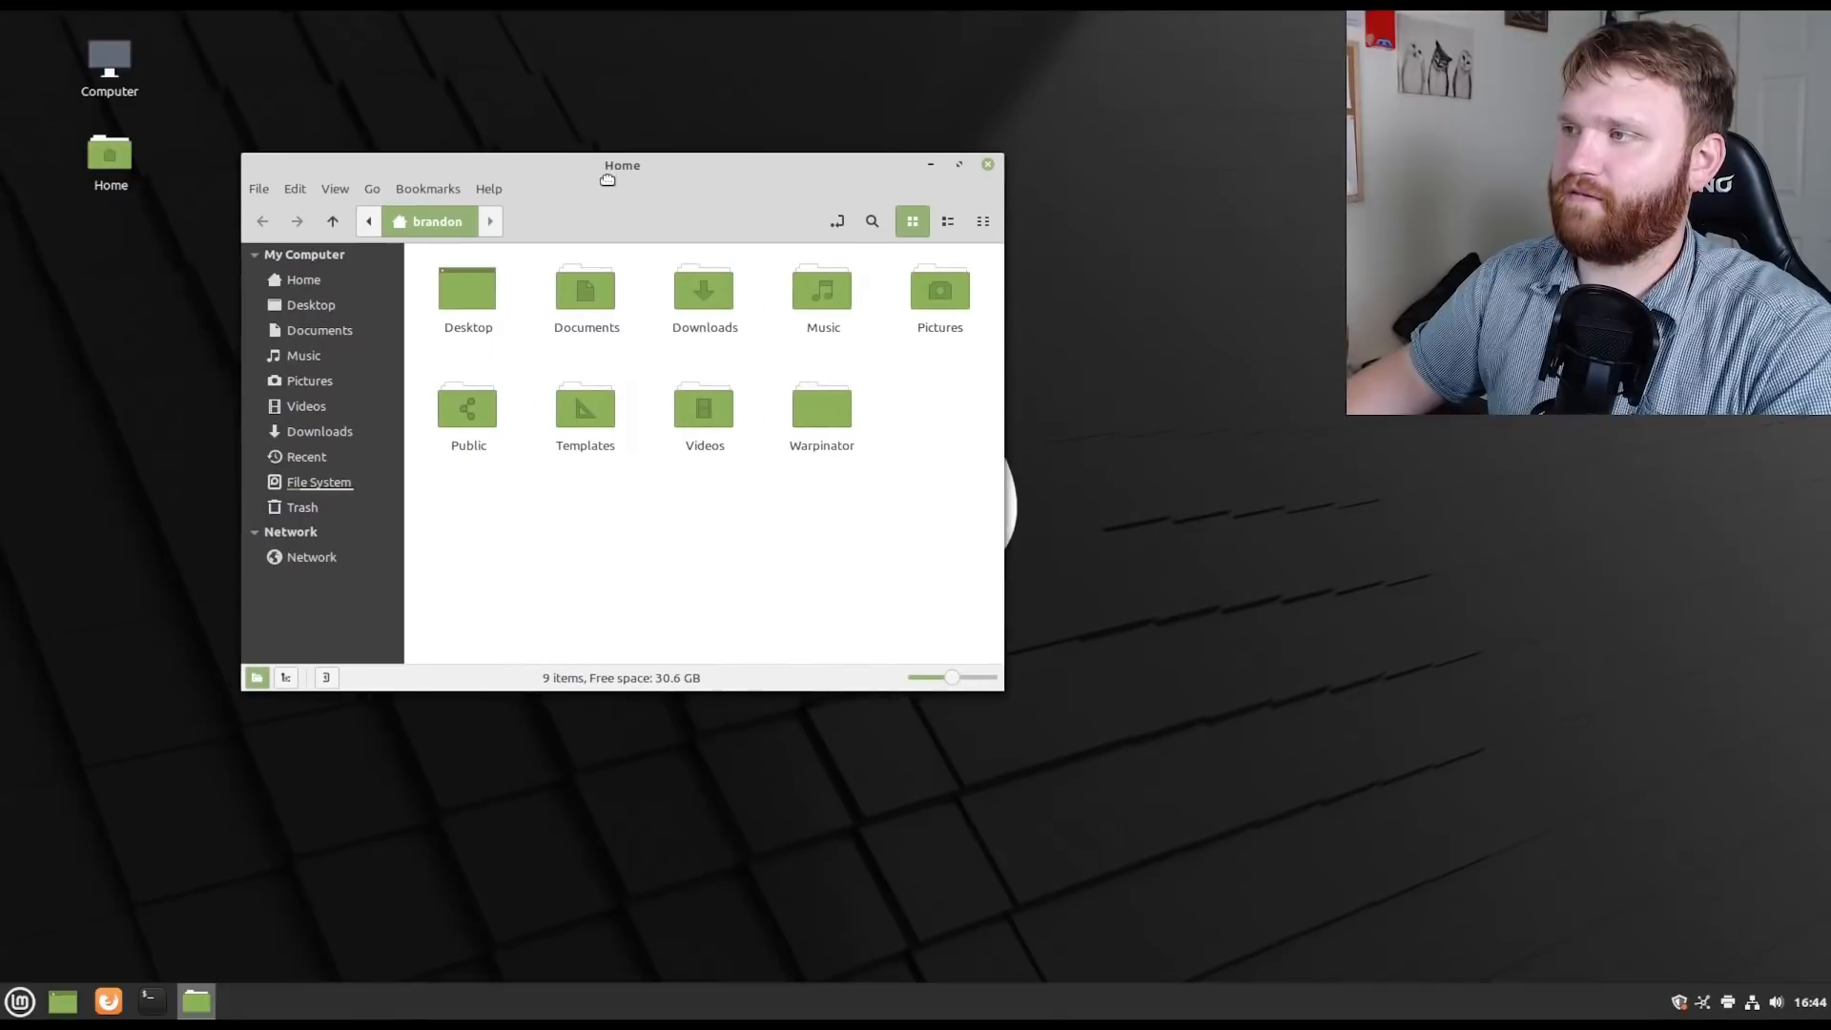
Show Nemo's file-name and content search fields, then hide them again.
{"action": "left_click", "coordinate": [871, 220]}
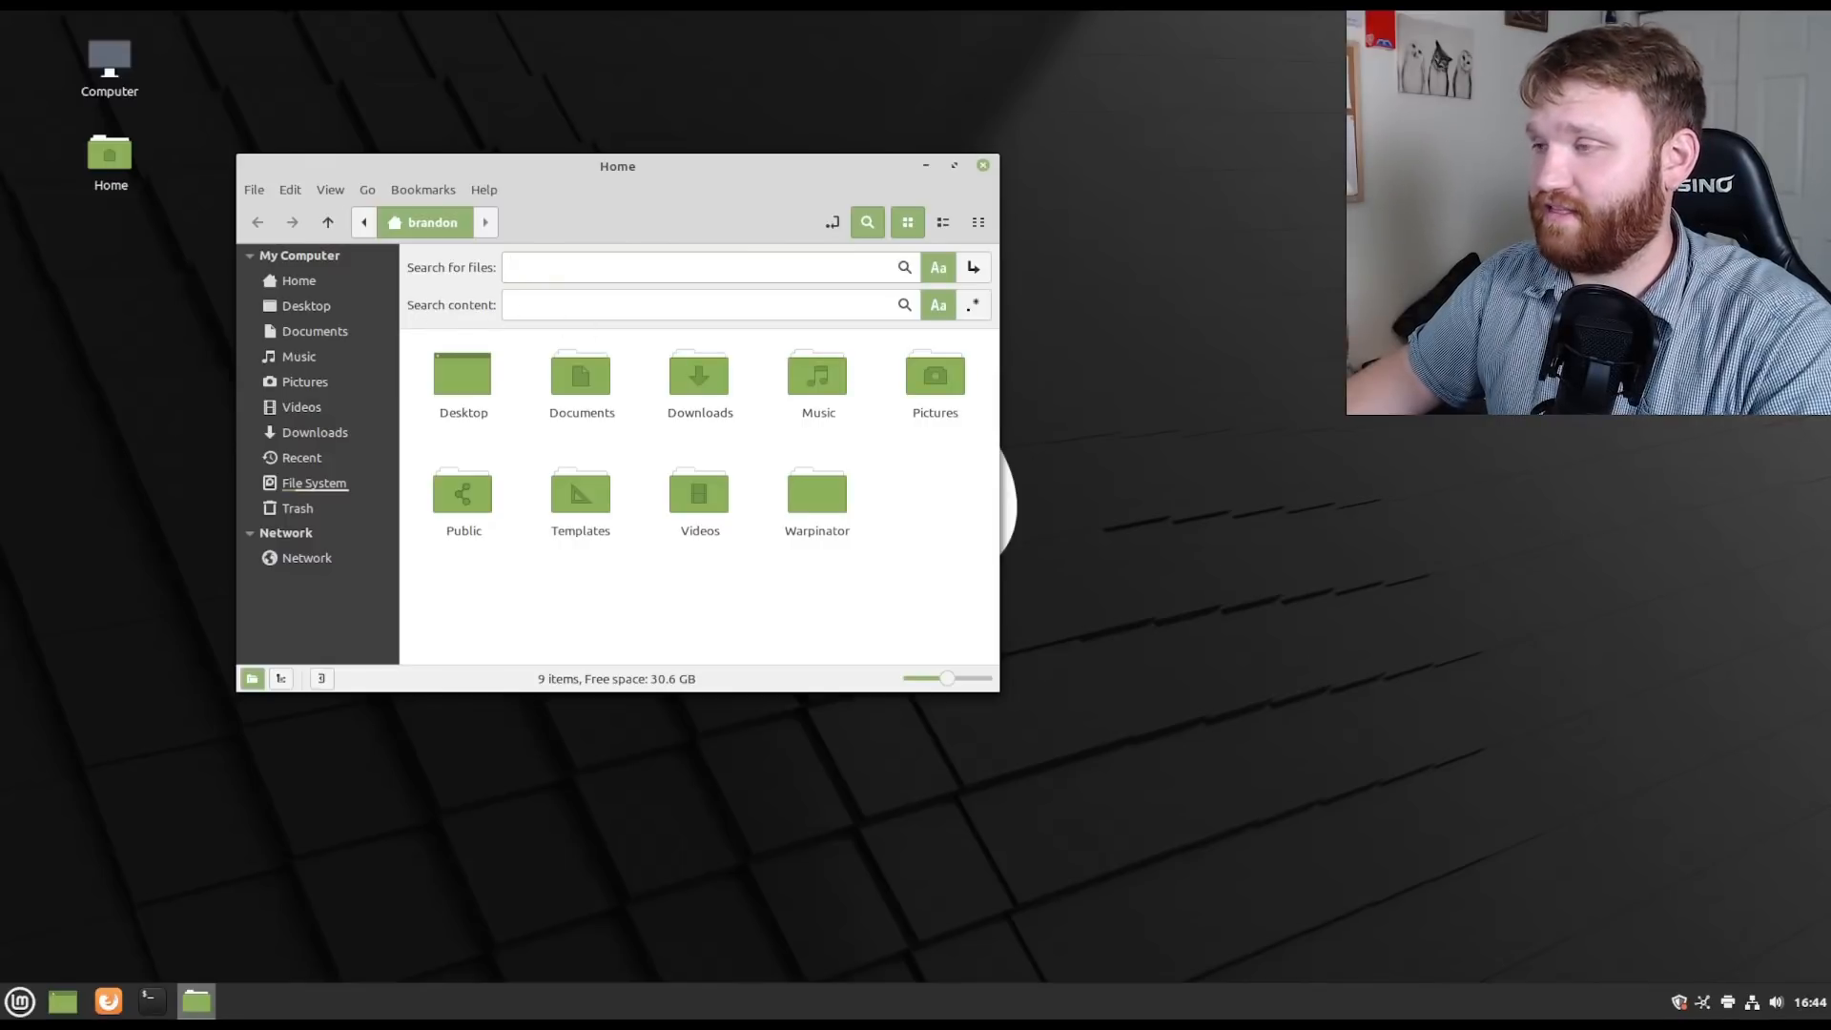
{"action": "left_click", "coordinate": [867, 222]}
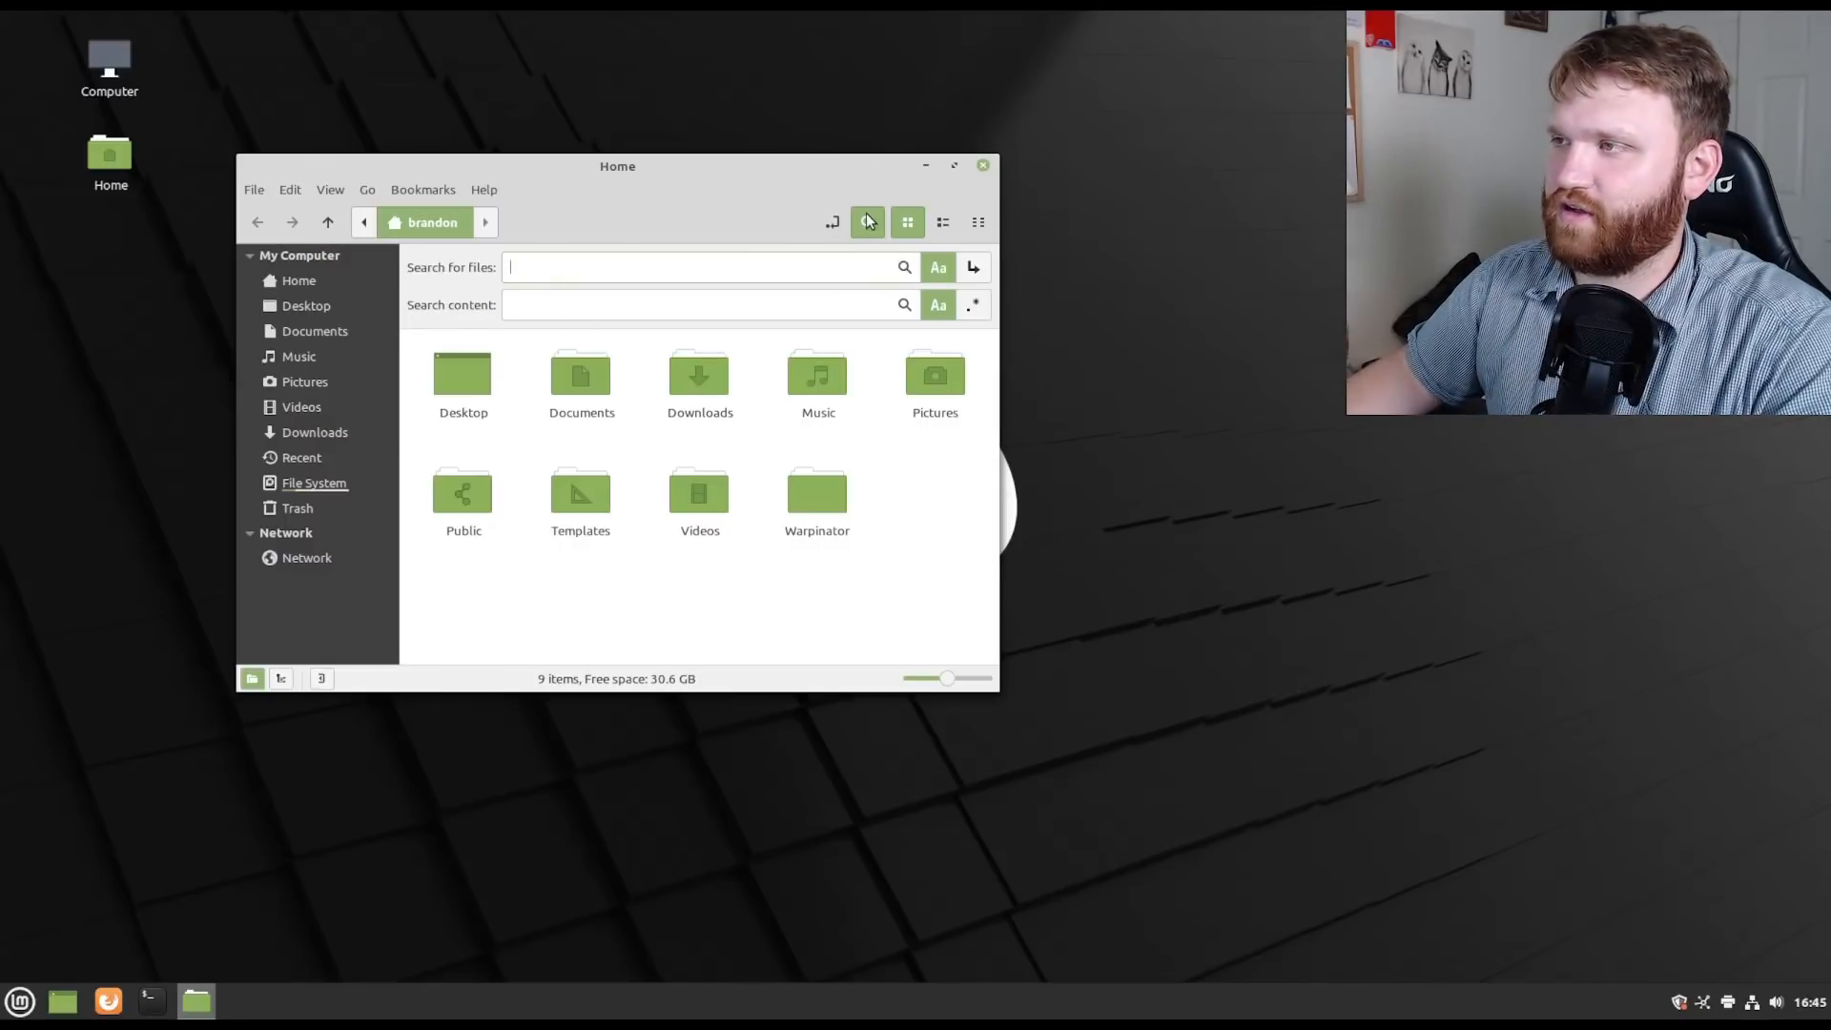
{"action": "left_click", "coordinate": [866, 222]}
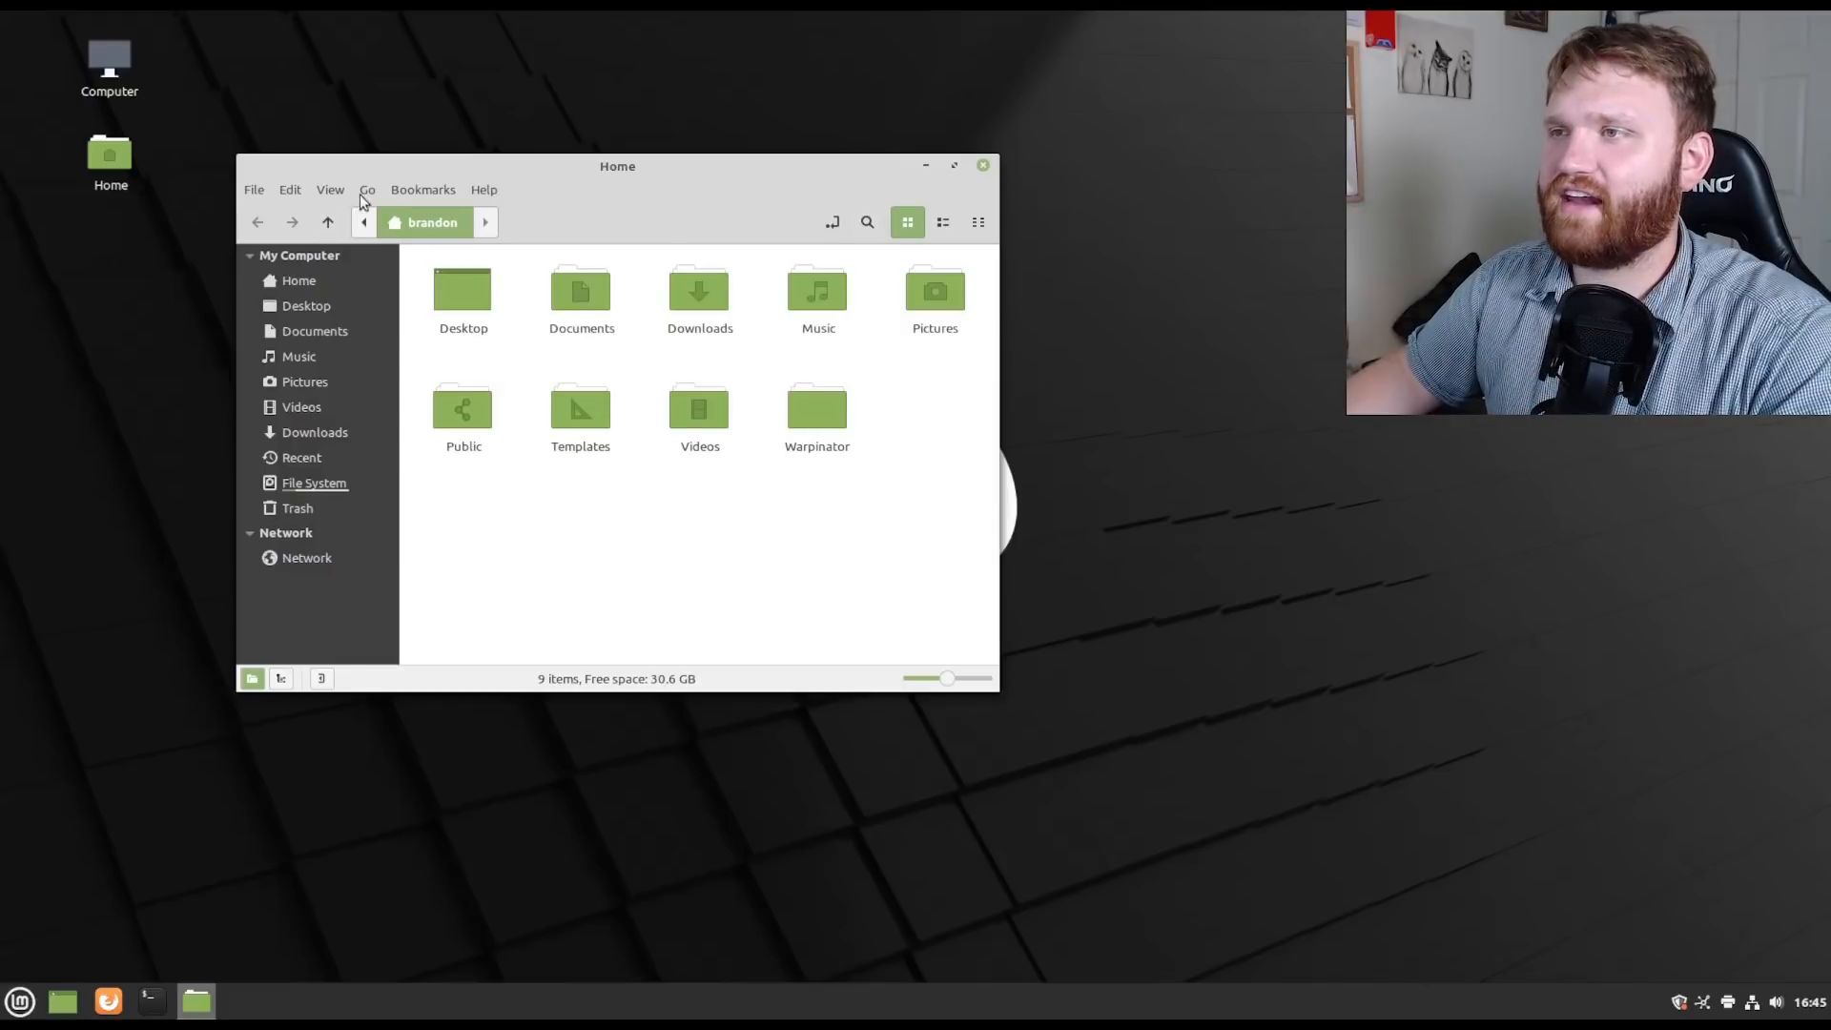
Browse the File and Edit menus and open Edit > Preferences.
{"action": "left_click", "coordinate": [253, 188]}
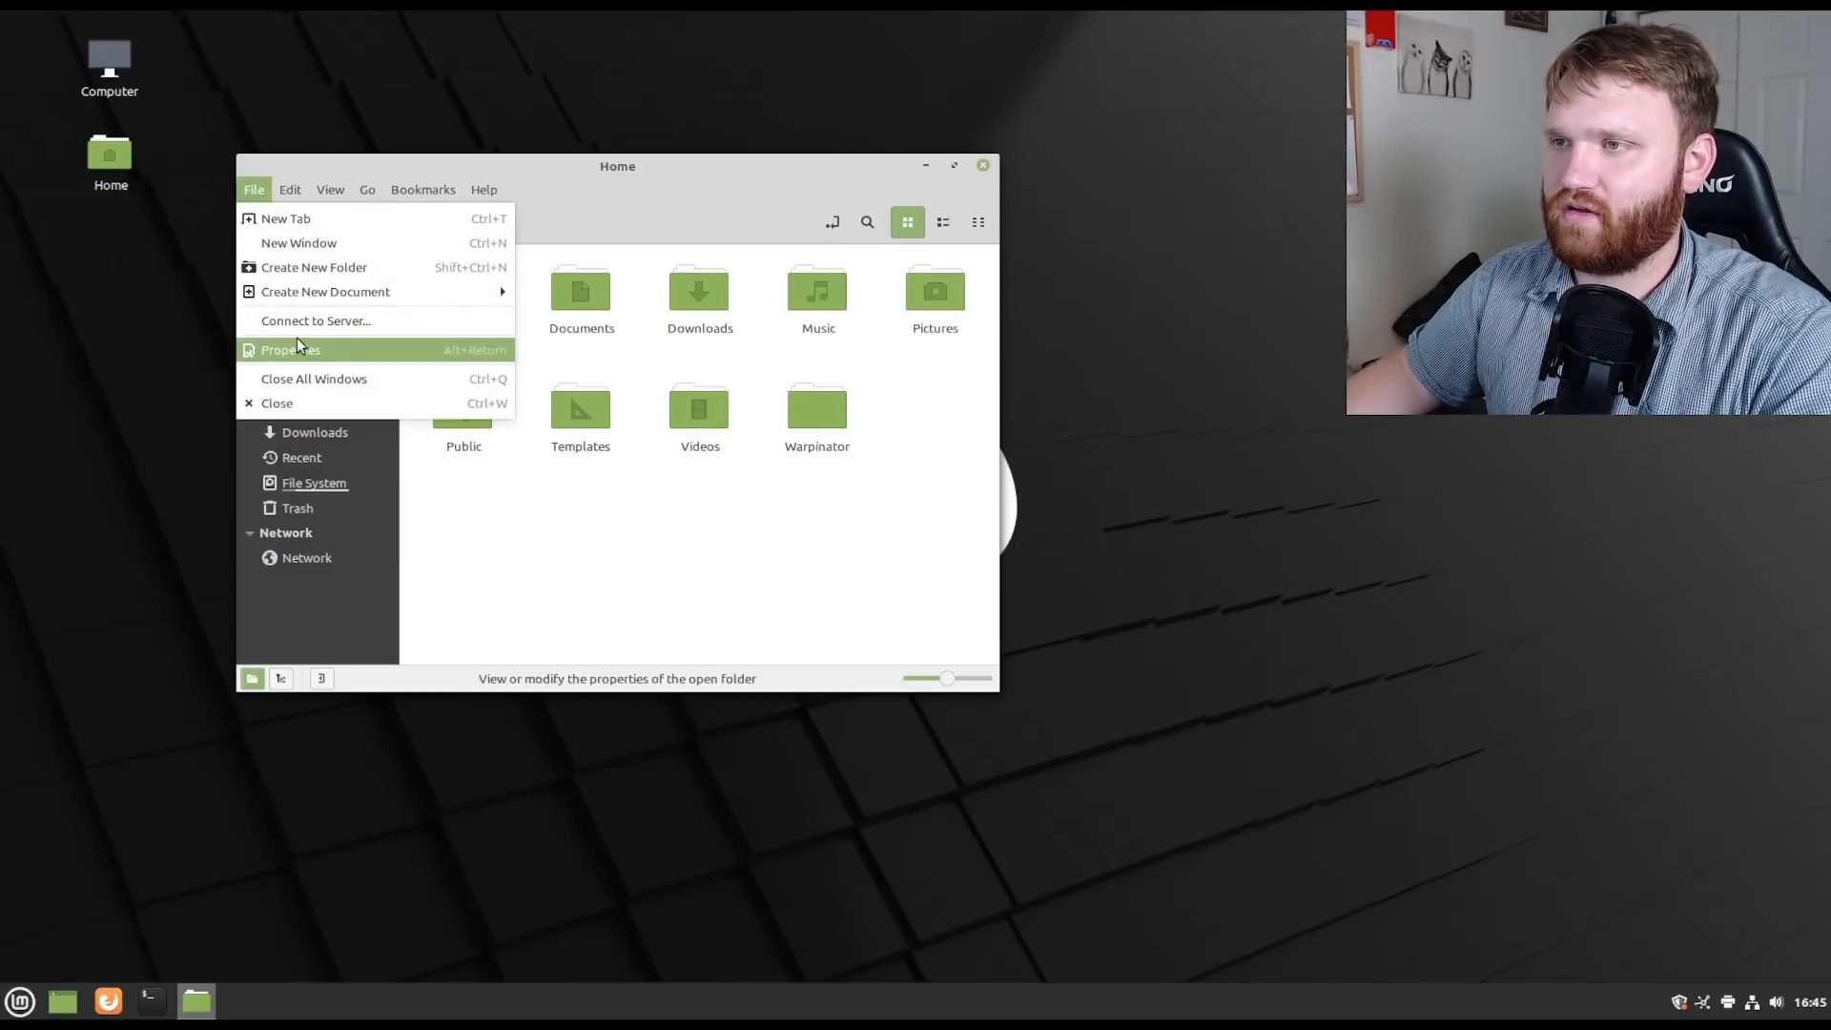
{"action": "left_click", "coordinate": [289, 189]}
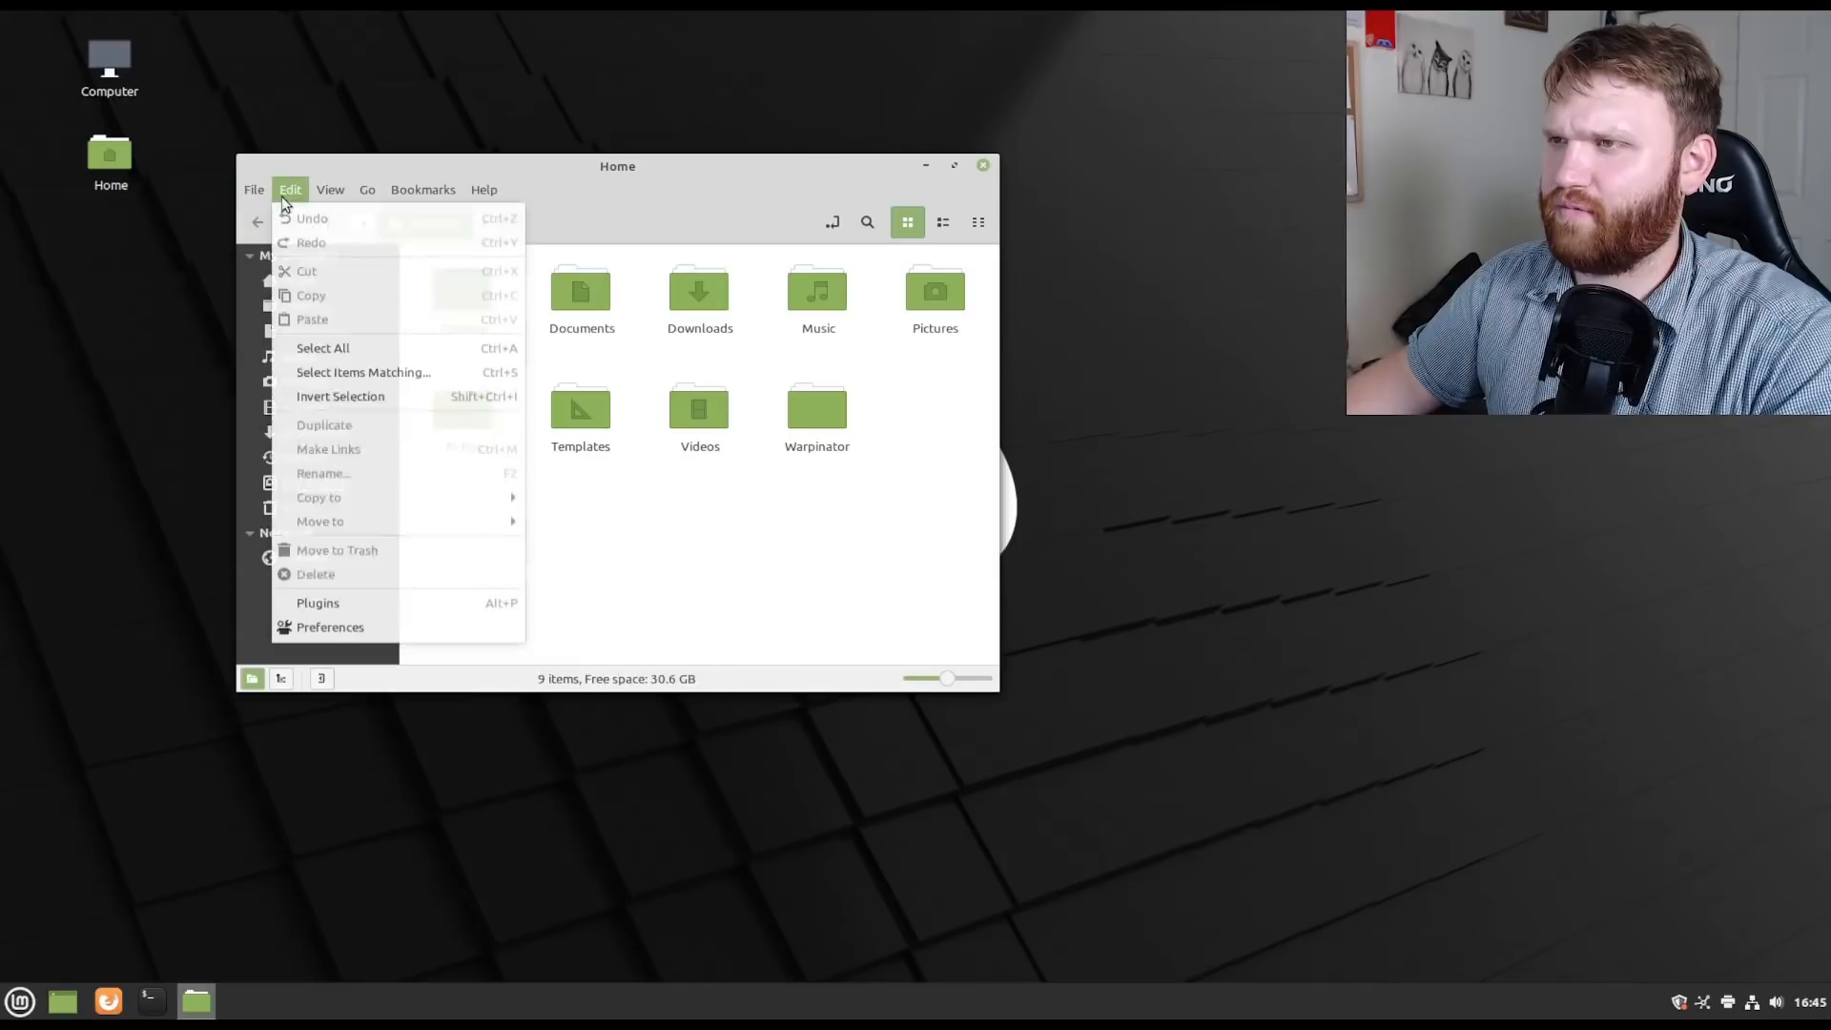
{"action": "left_click", "coordinate": [482, 189]}
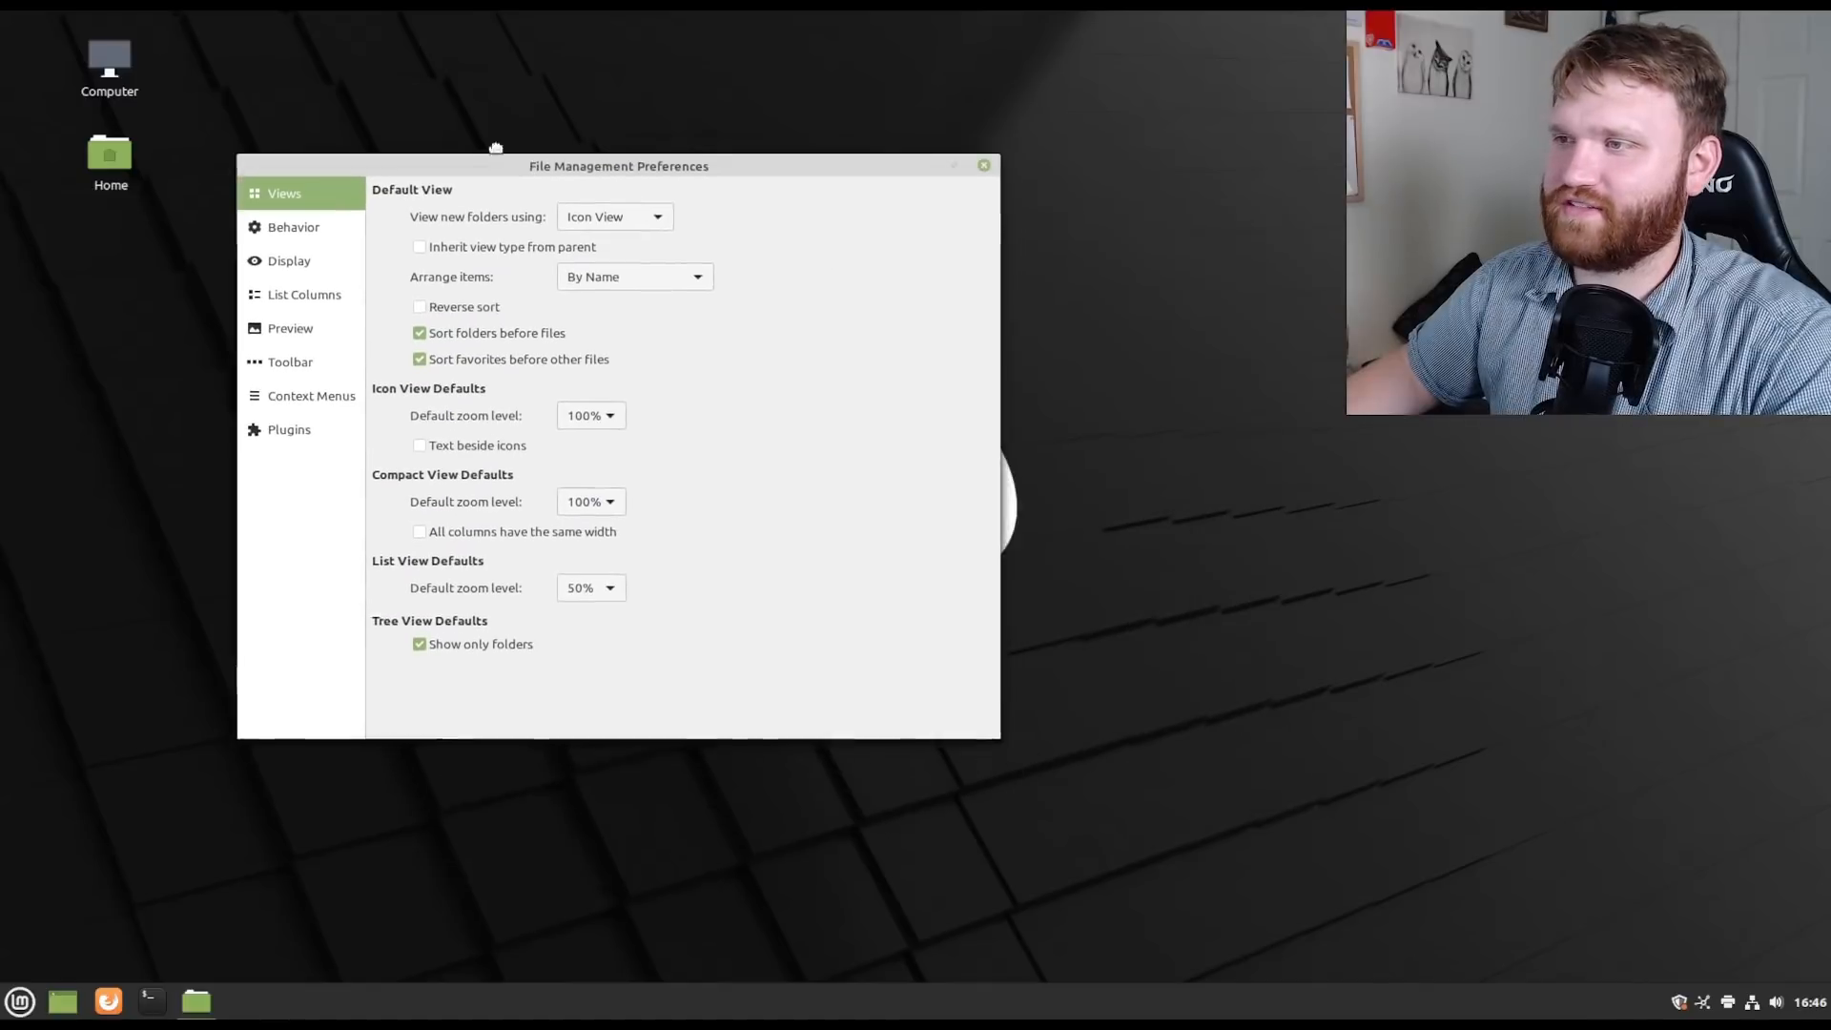
Review 'Sort favorites before other files', then close Preferences and the Home window.
{"action": "left_click_drag", "start_coordinate": [619, 166], "coordinate": [545, 79]}
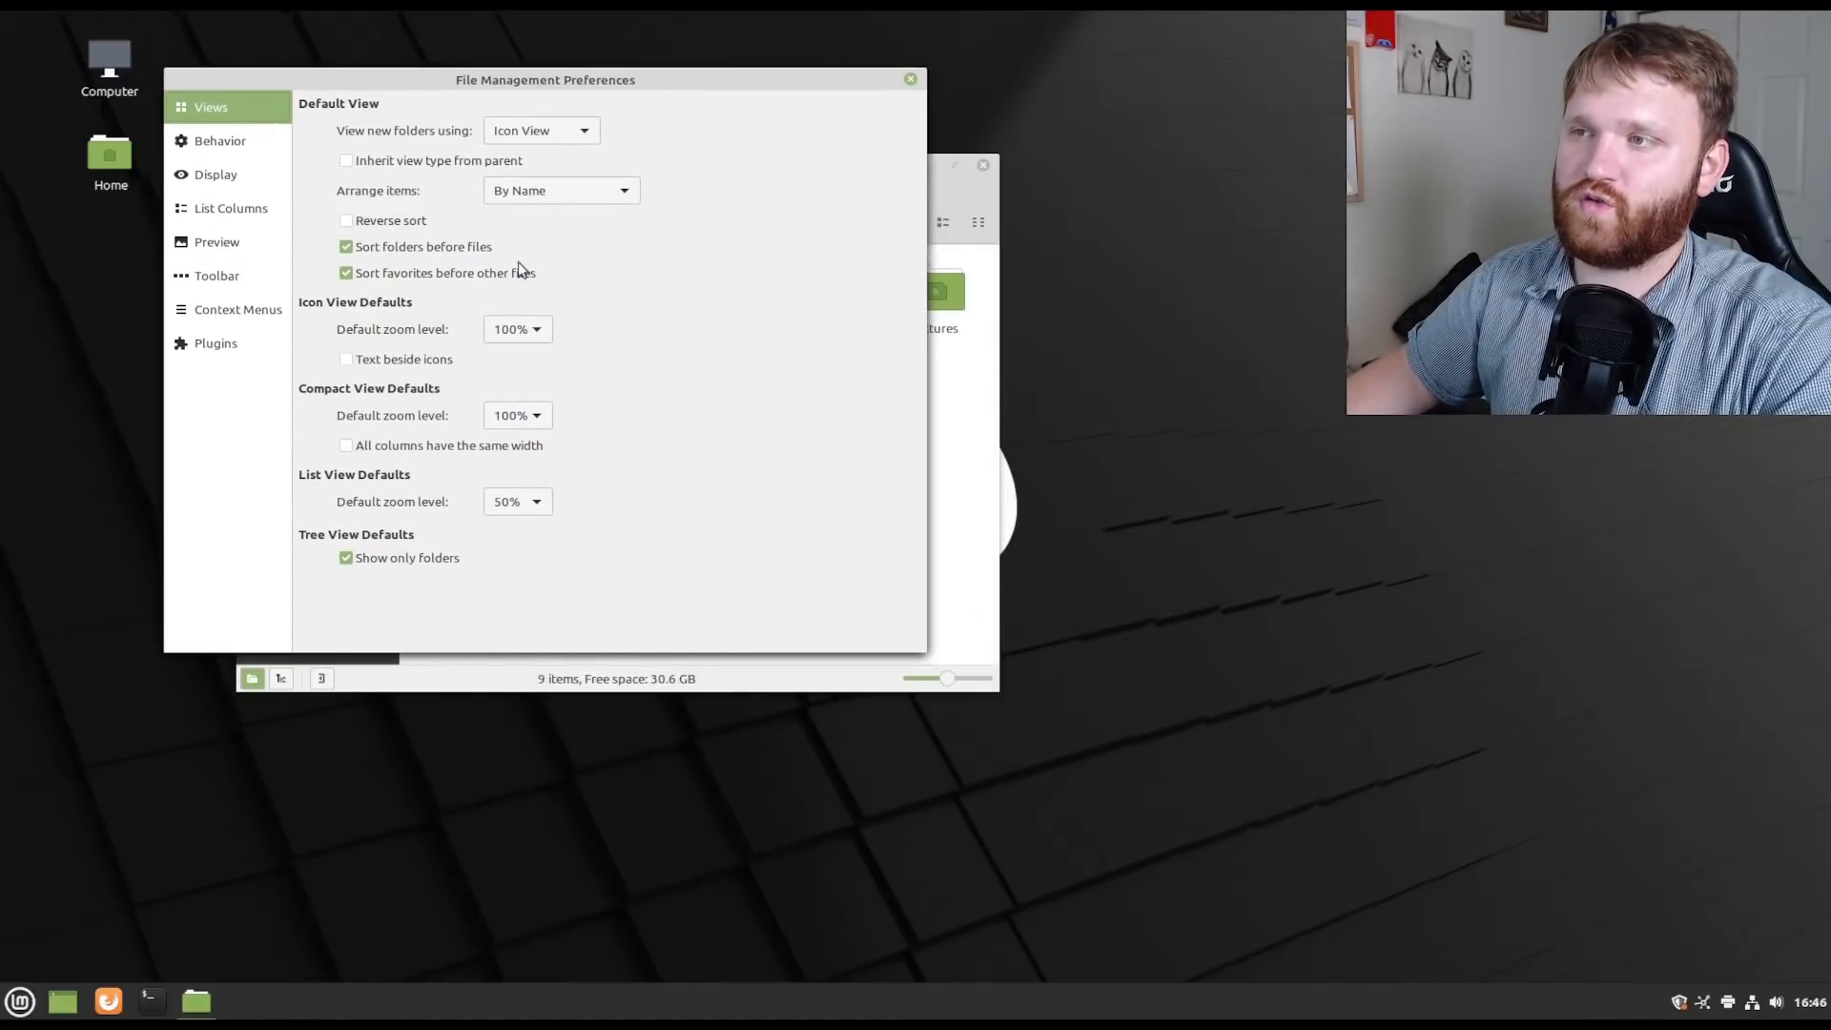
{"action": "mouse_move", "coordinate": [549, 318]}
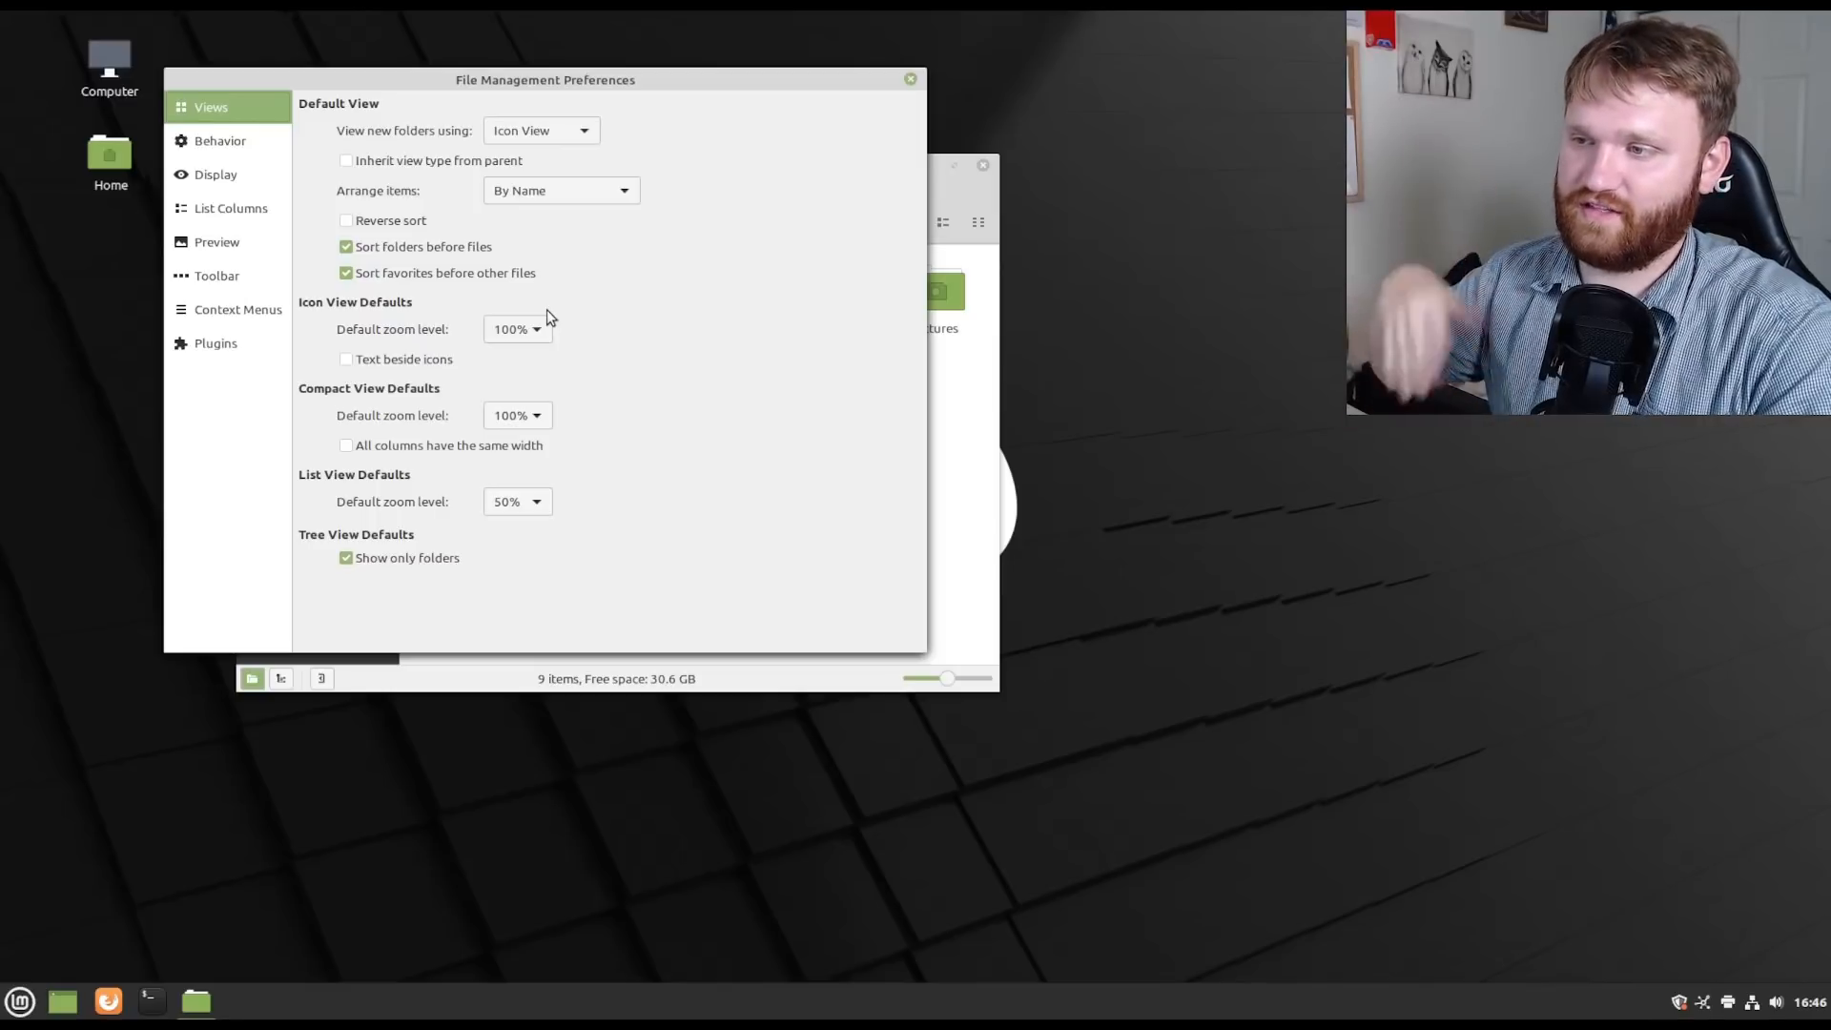
{"action": "mouse_move", "coordinate": [875, 64]}
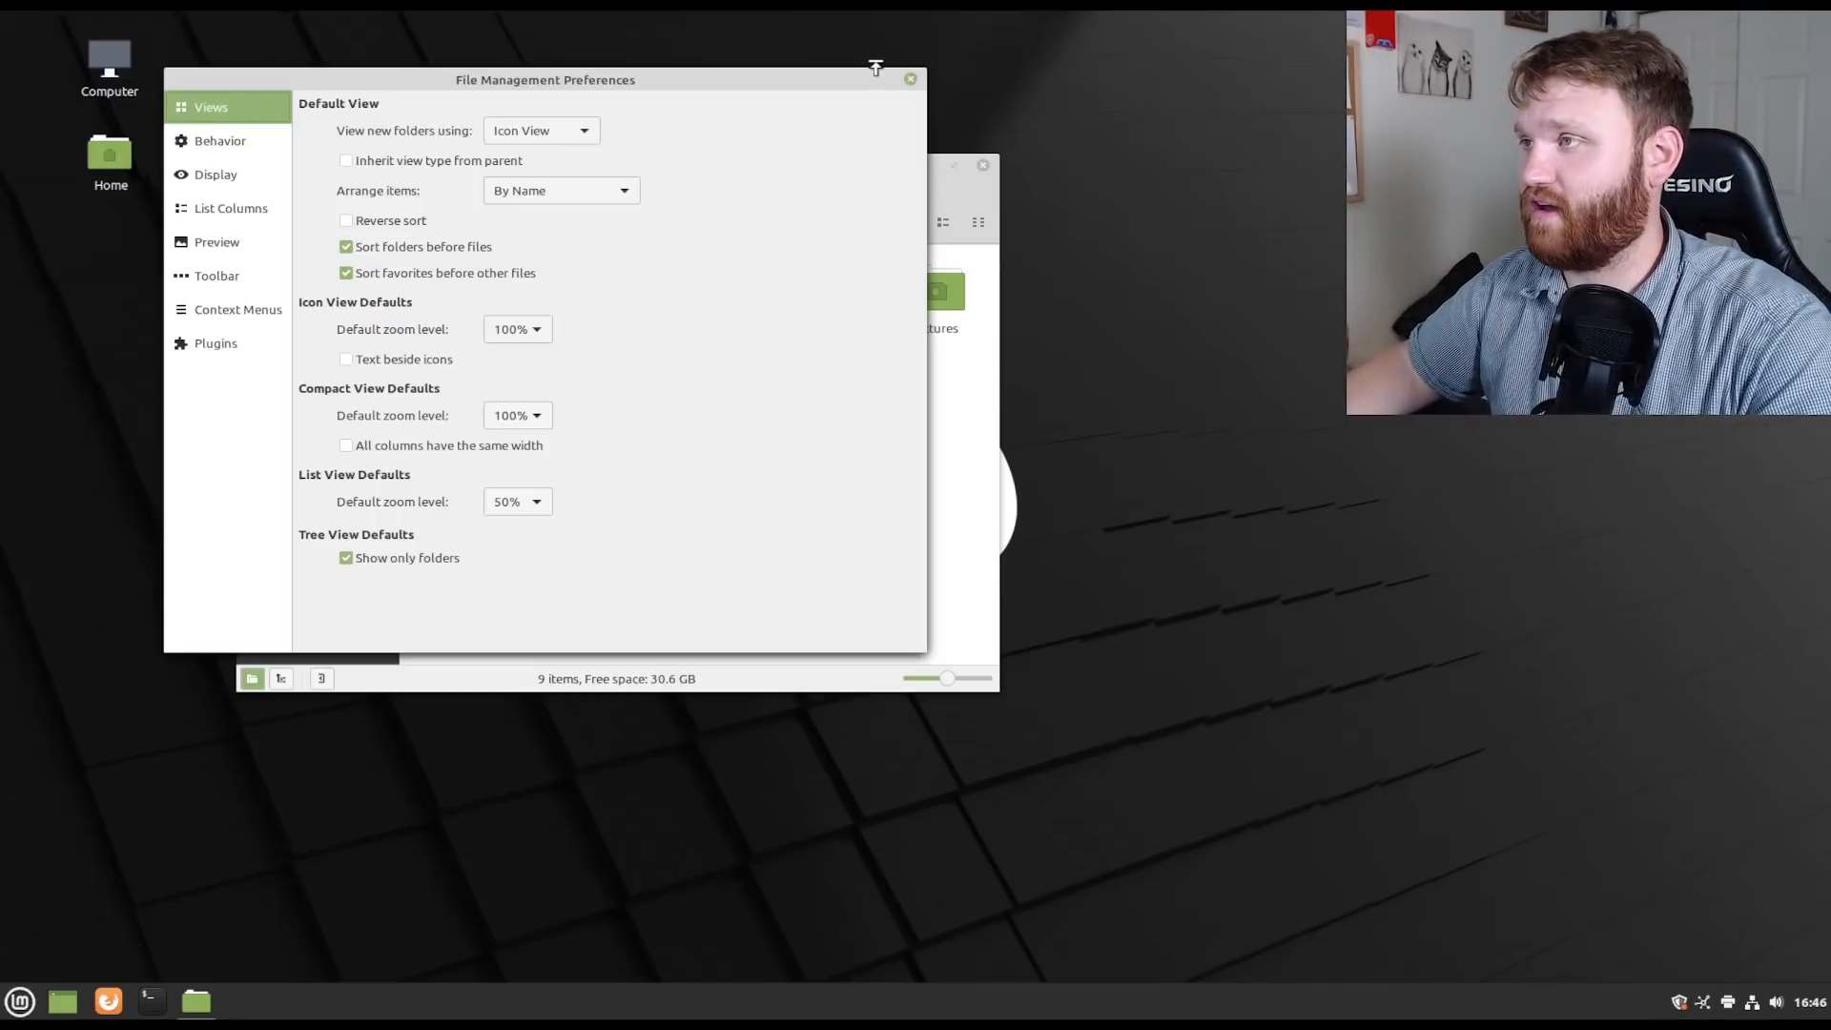
{"action": "left_click", "coordinate": [911, 78]}
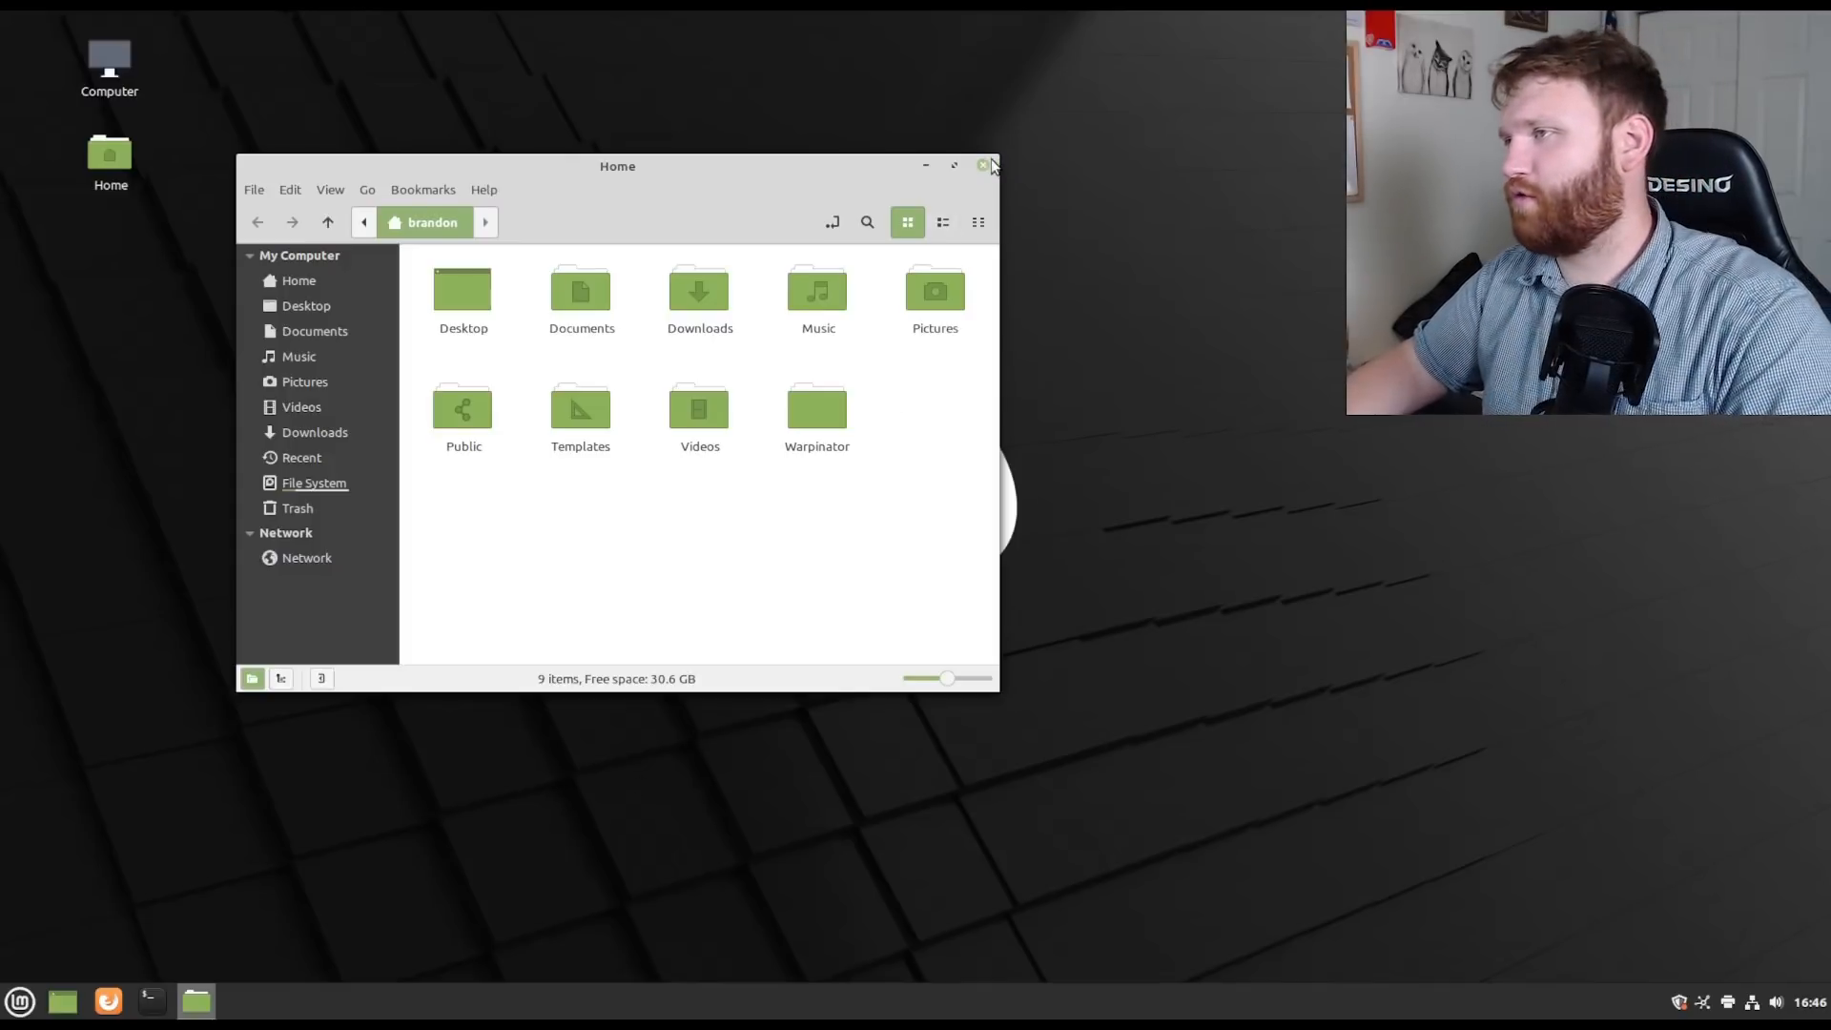
{"action": "left_click", "coordinate": [984, 166]}
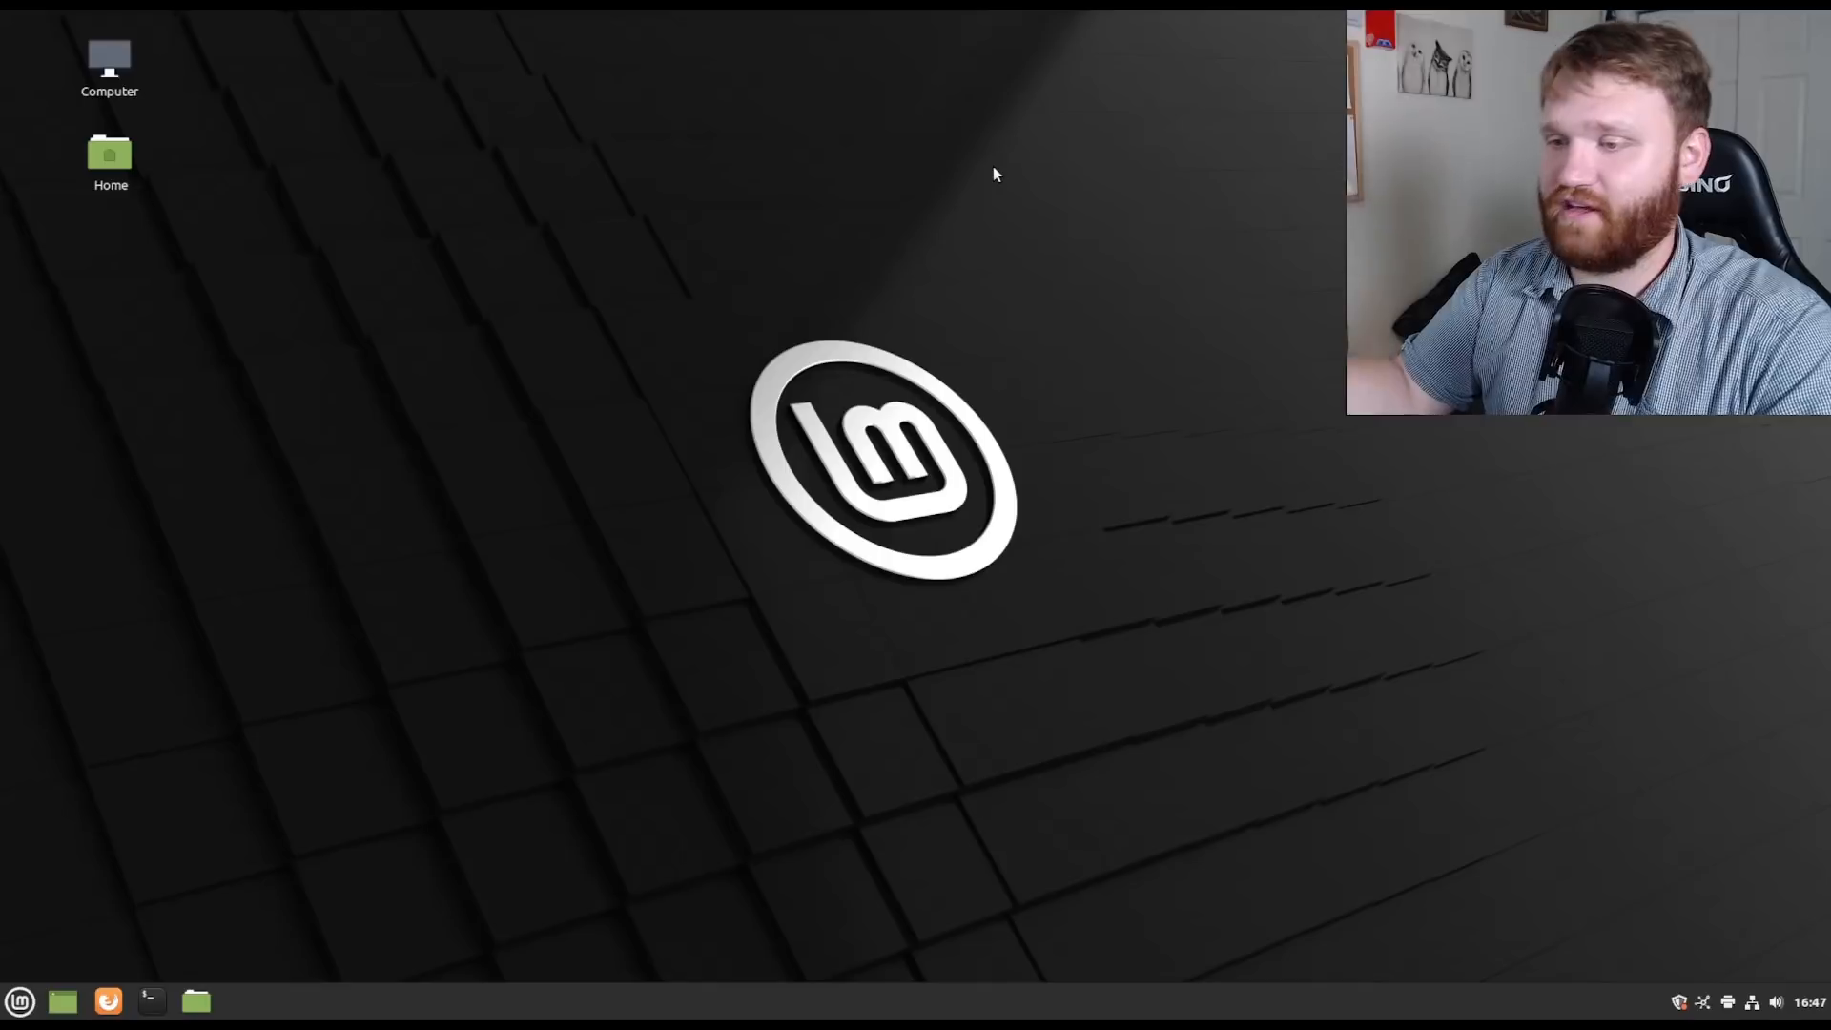
{"action": "mouse_move", "coordinate": [735, 353]}
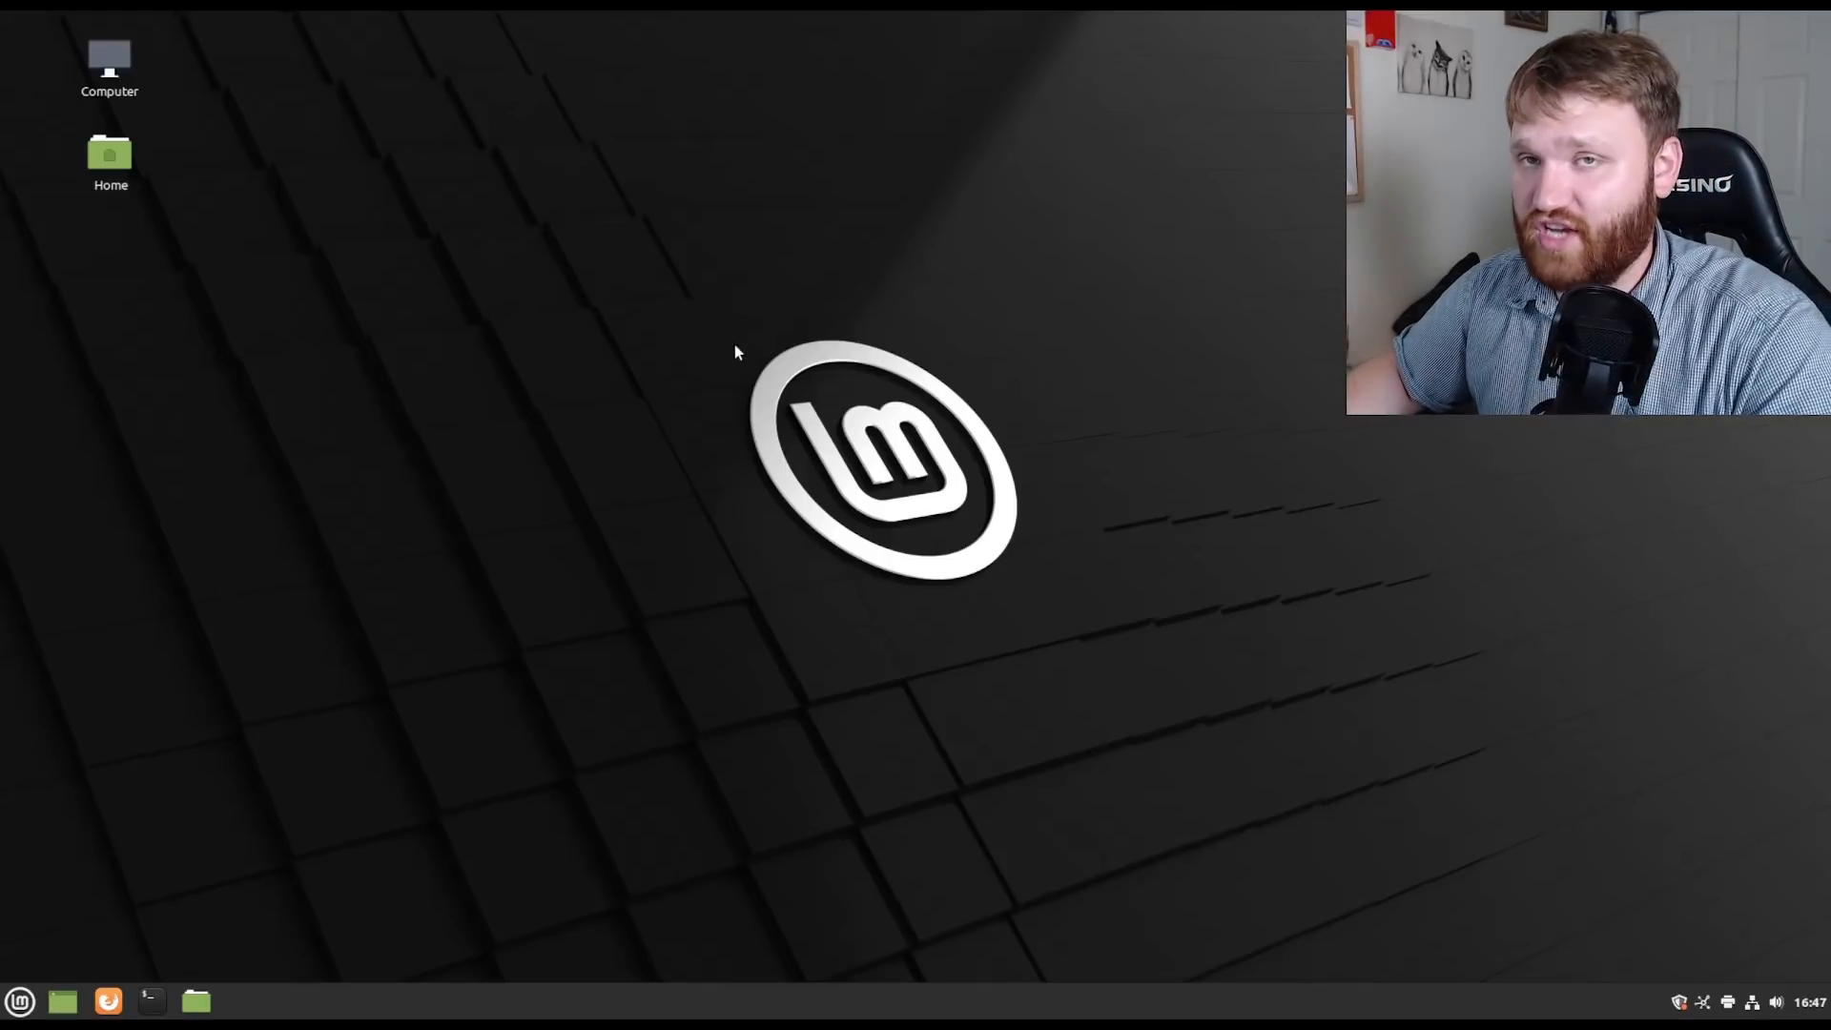
{"action": "mouse_move", "coordinate": [640, 550]}
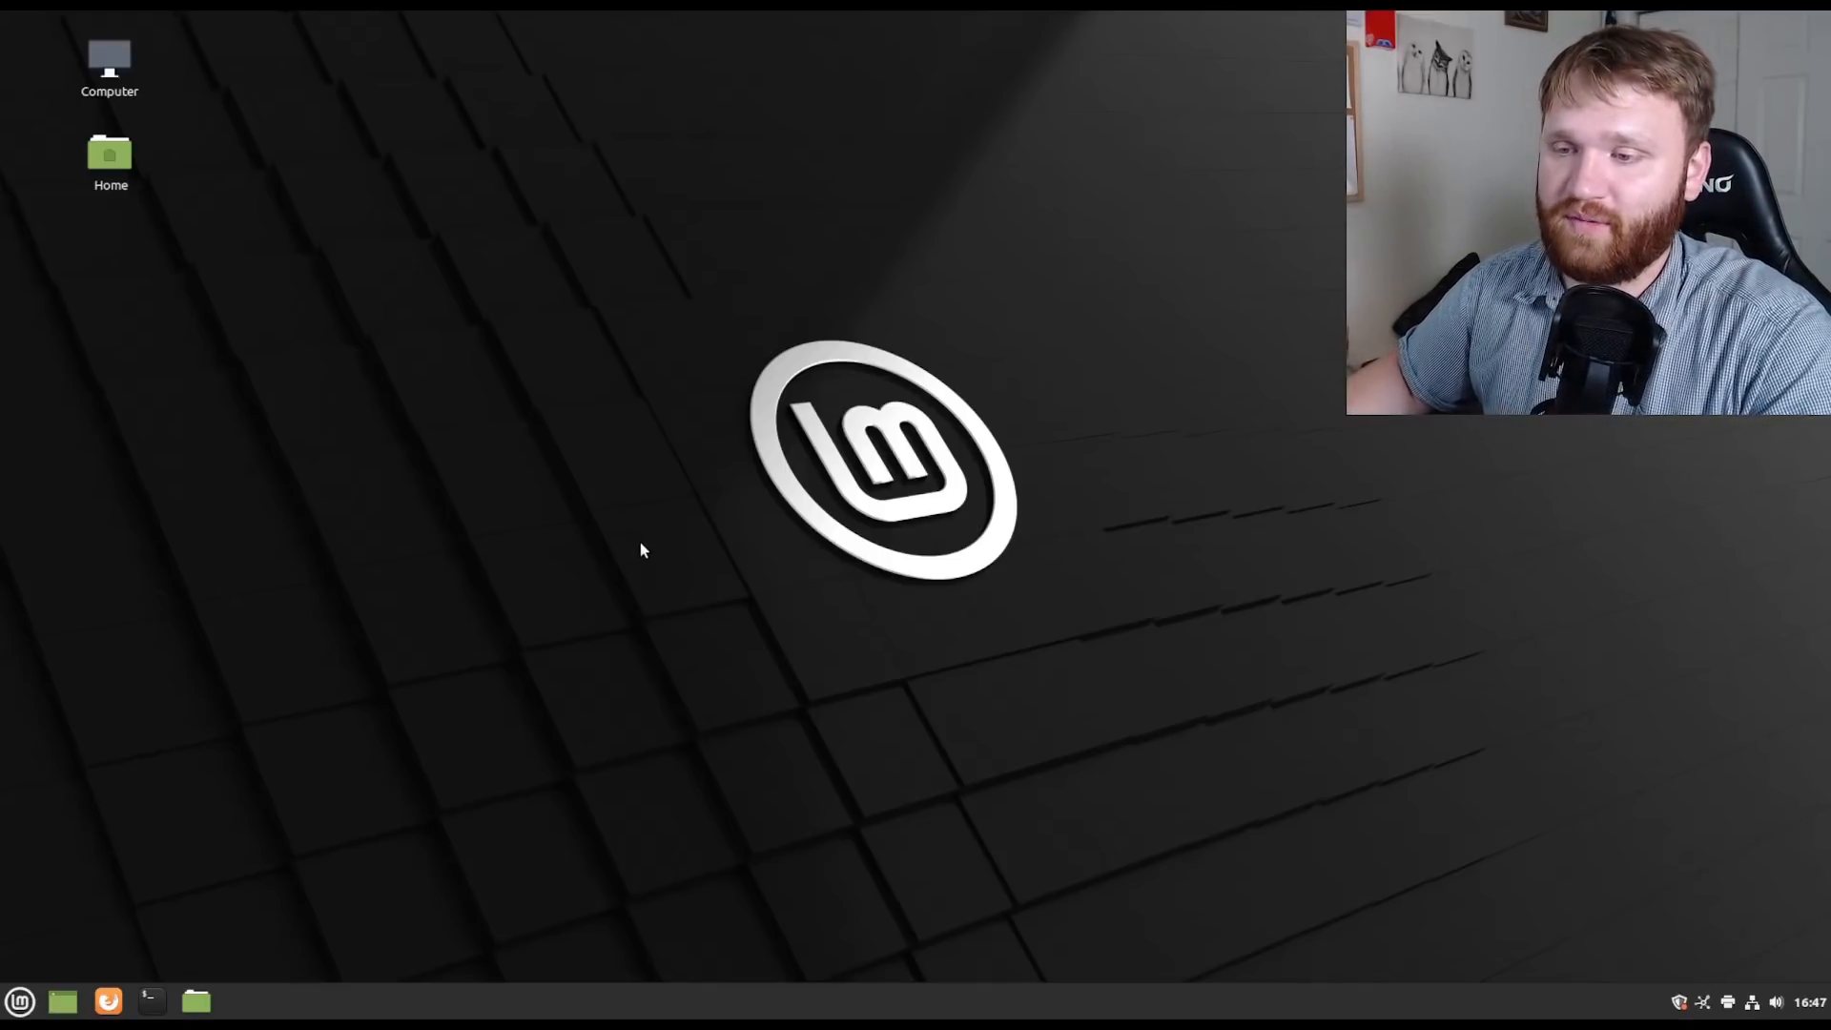
{"action": "mouse_move", "coordinate": [385, 464]}
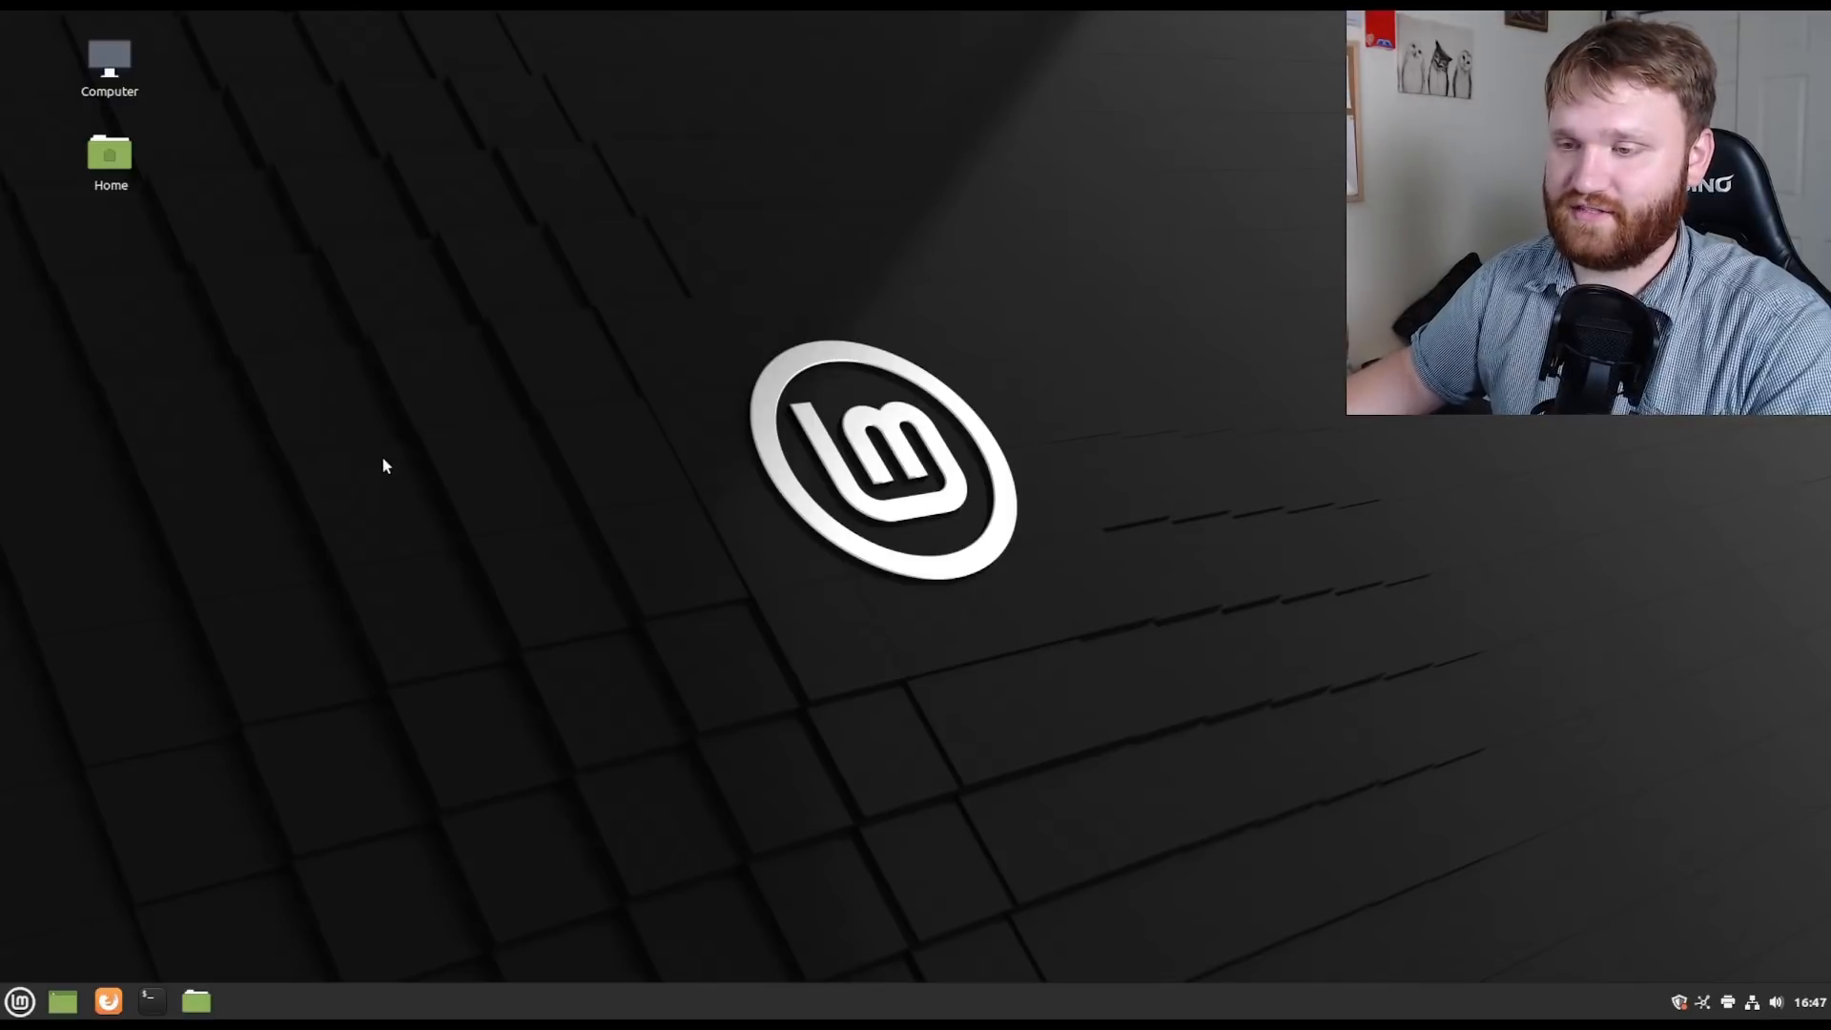
{"action": "mouse_move", "coordinate": [288, 737]}
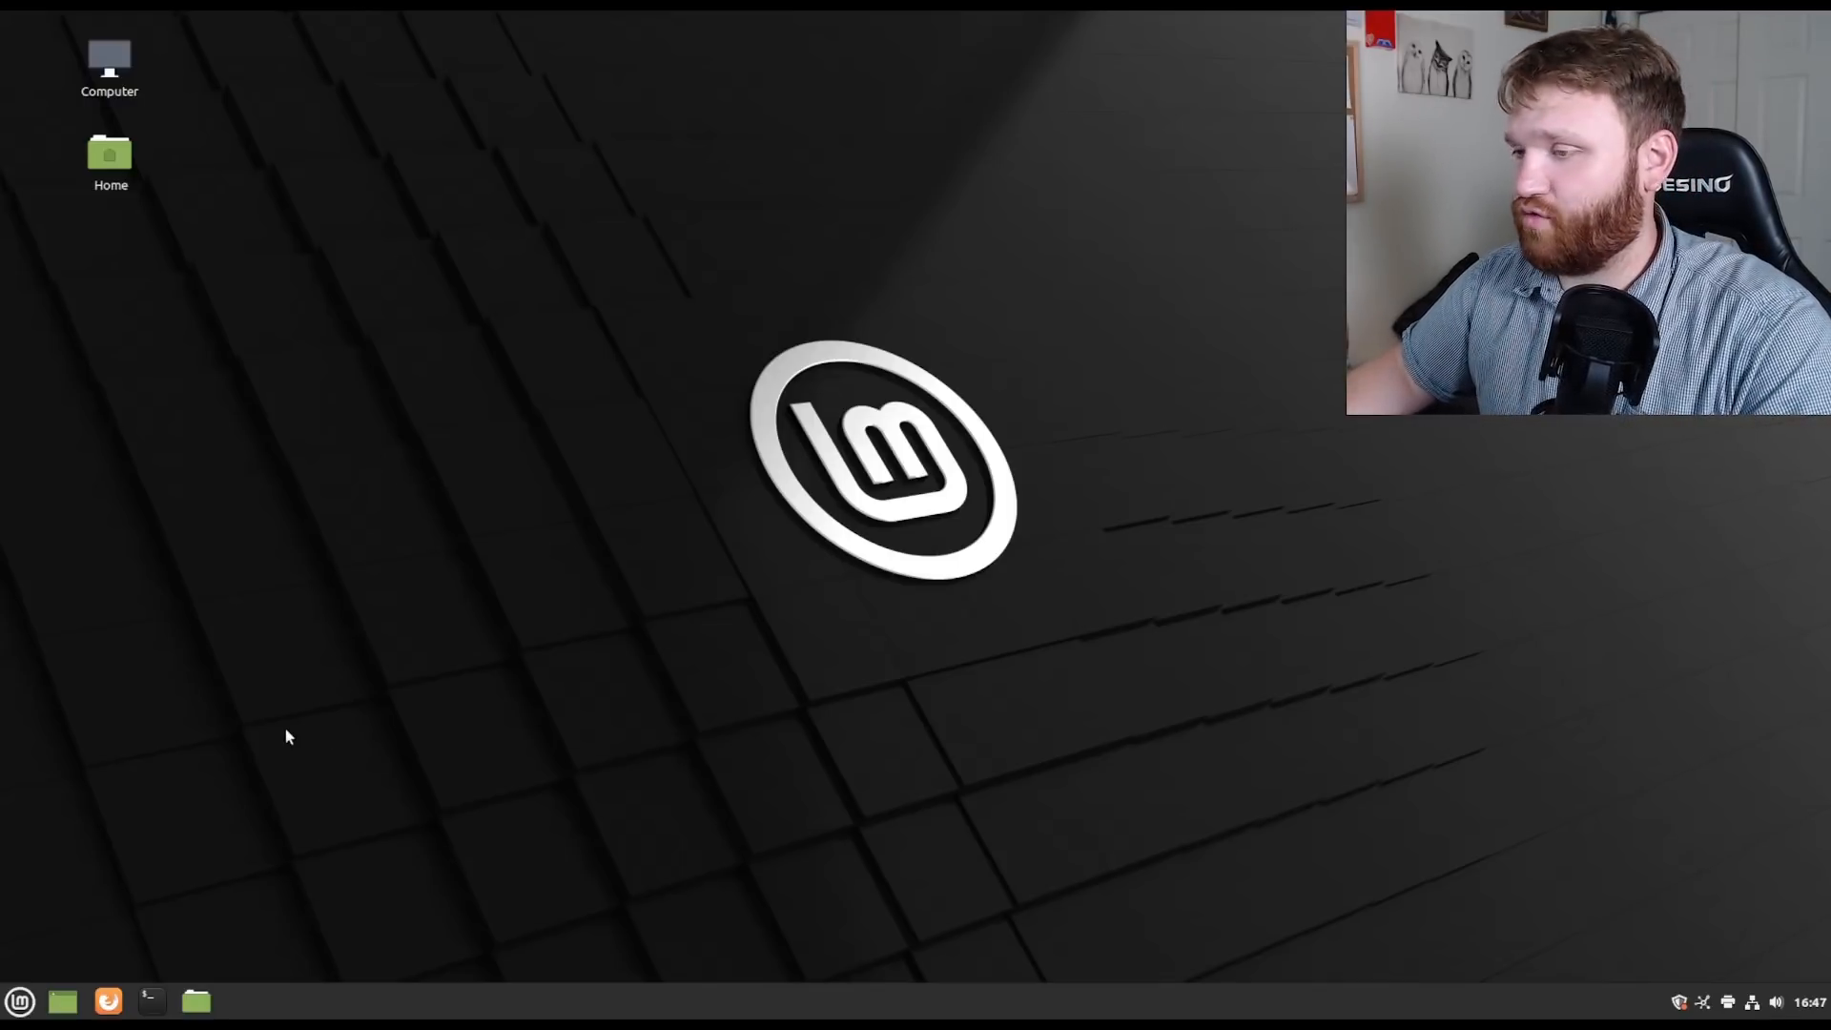
{"action": "mouse_move", "coordinate": [275, 735]}
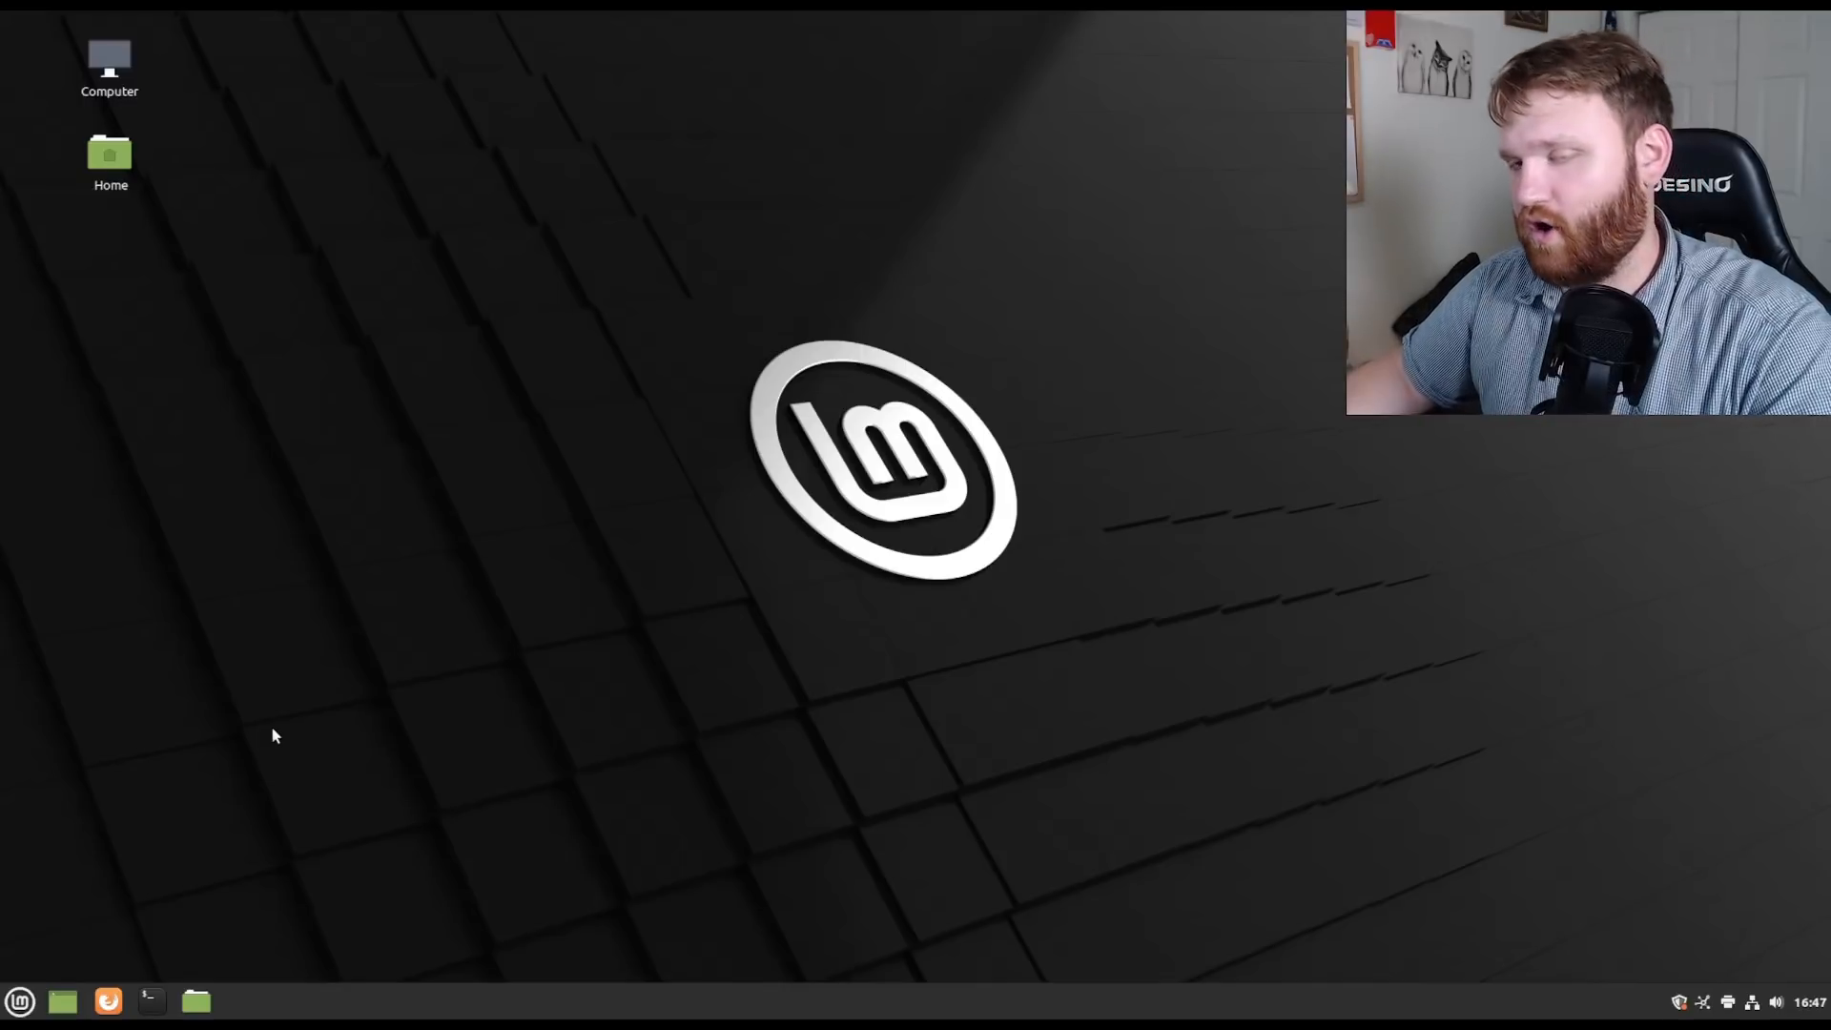
{"action": "mouse_move", "coordinate": [237, 926]}
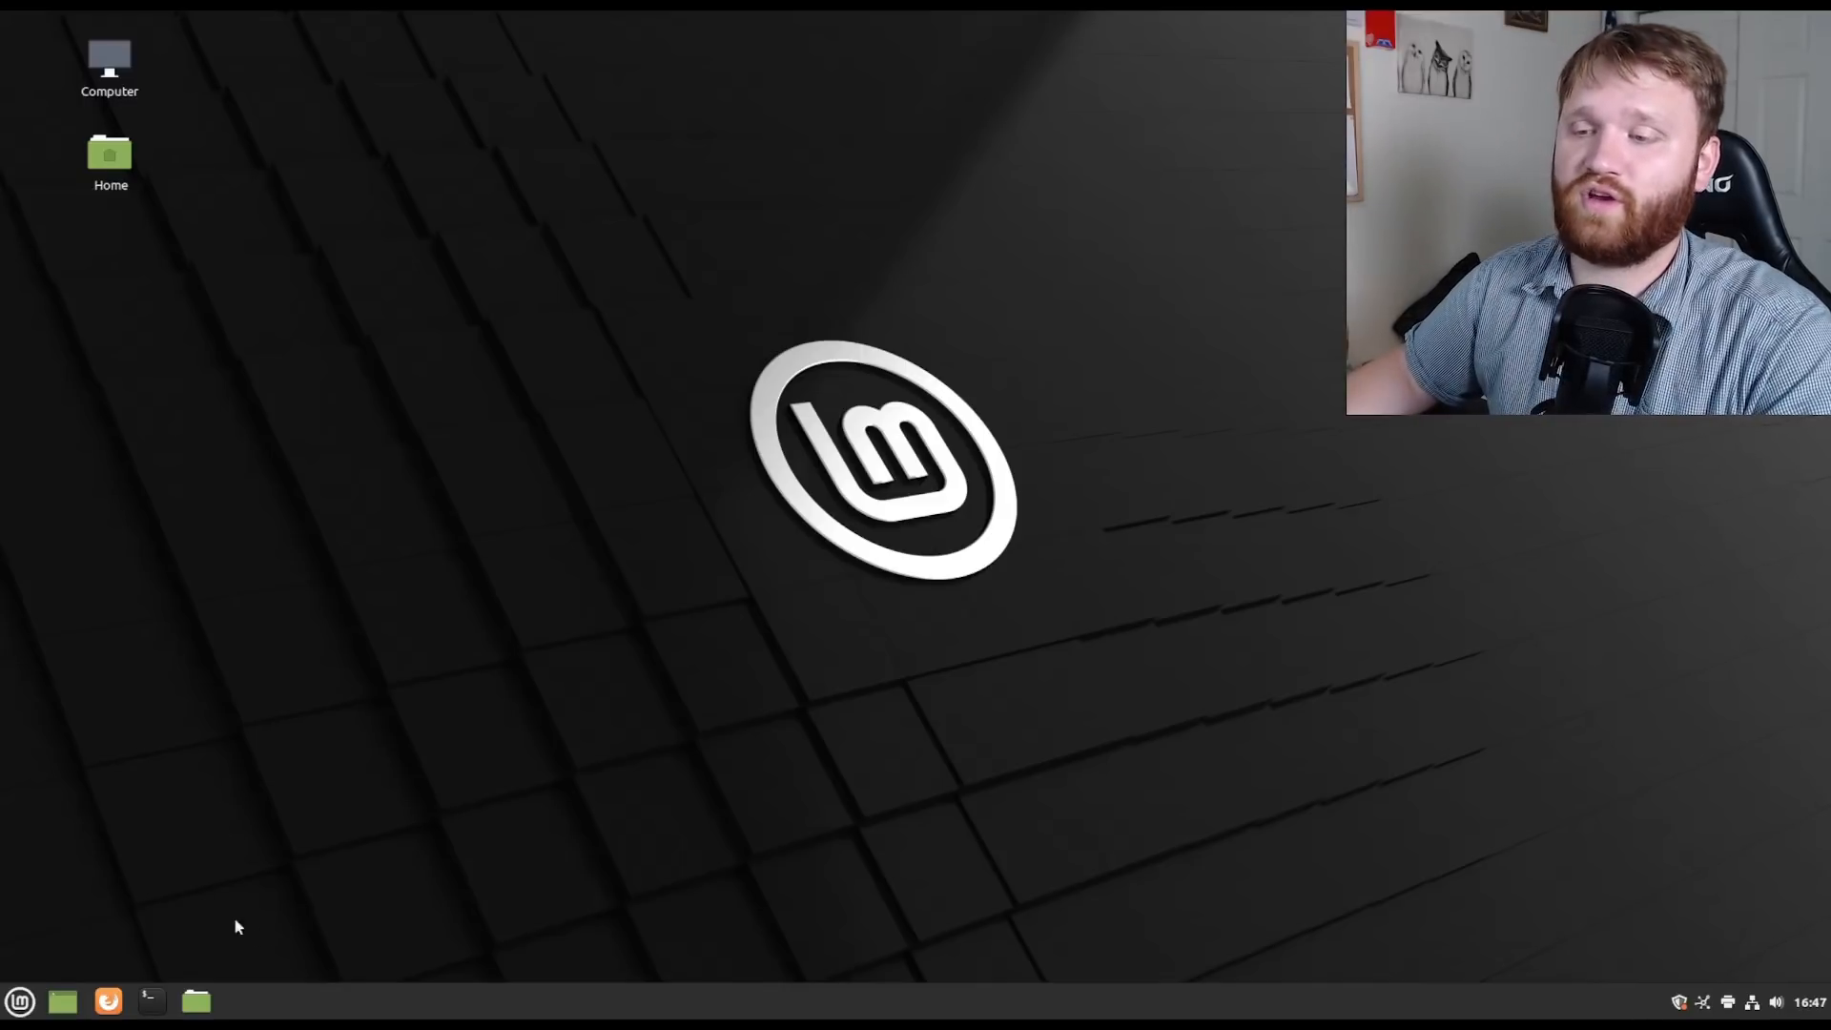
Open the Menu and show the Preferences category with Accessibility, Backgrounds and Bluetooth.
{"action": "left_click", "coordinate": [20, 1000]}
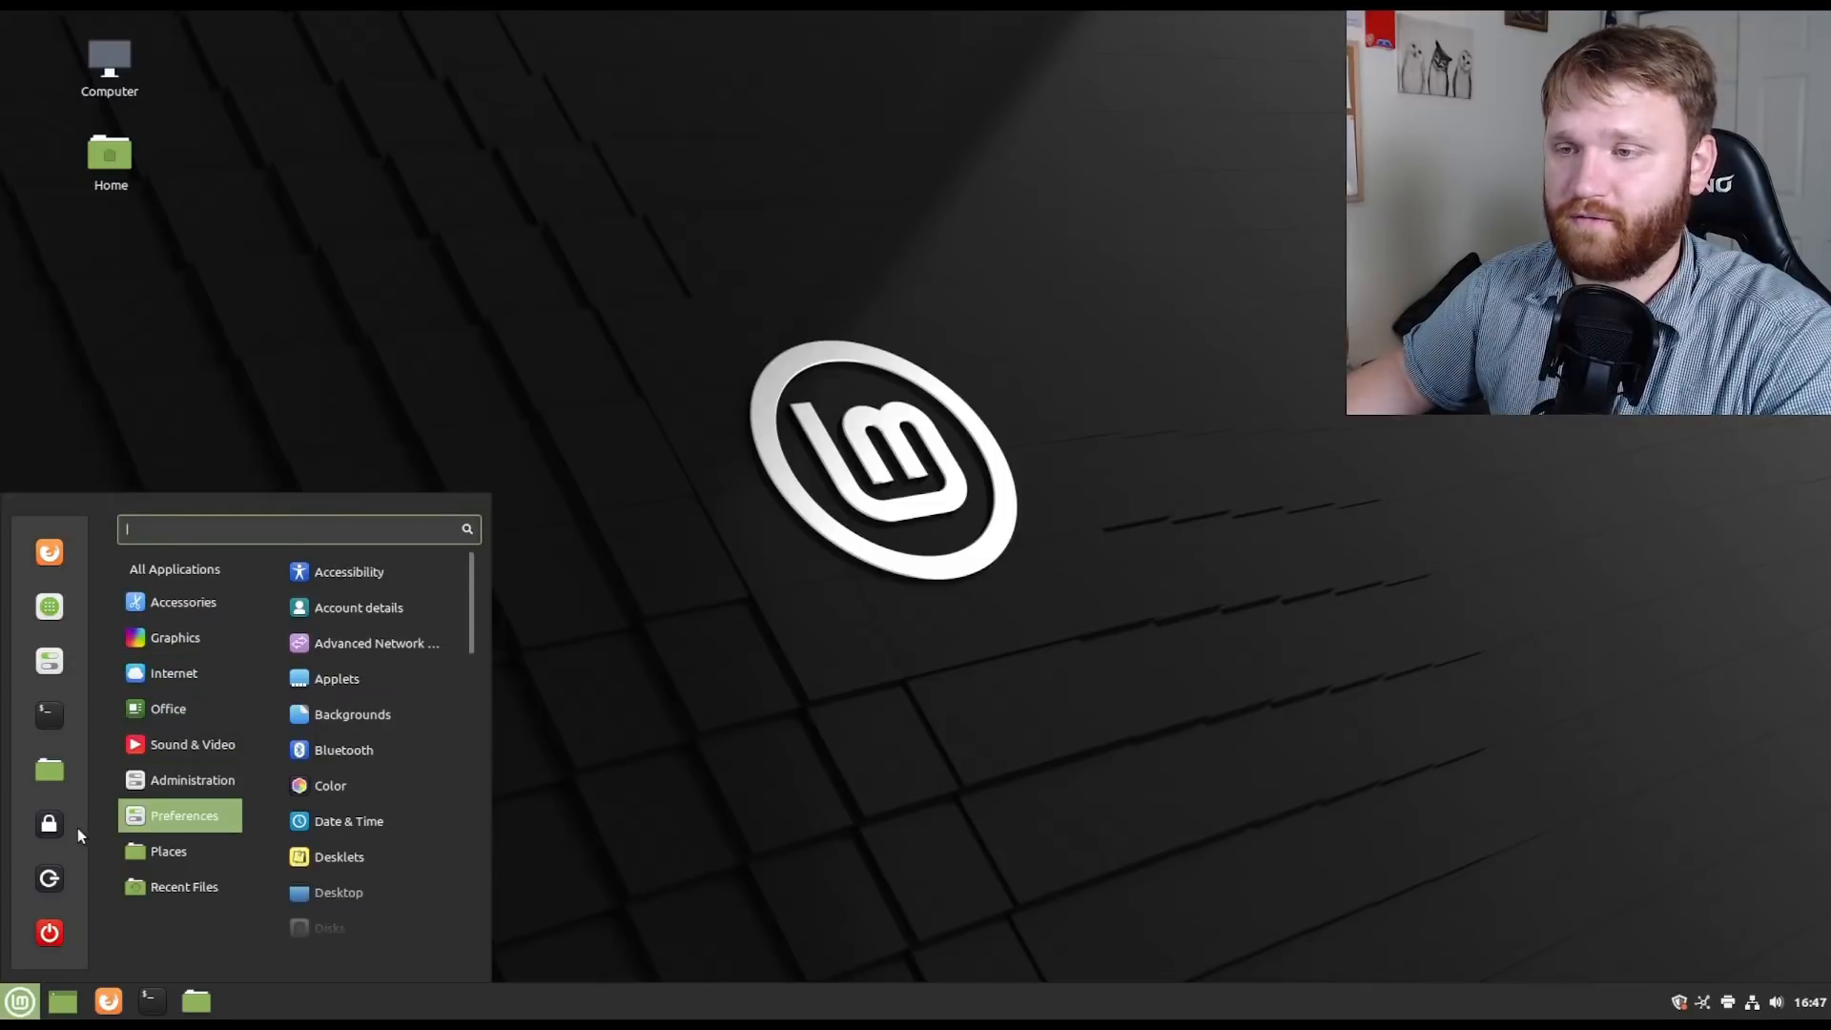
Open Applets and scroll the Manage list past Show desktop and Sound.
{"action": "left_click", "coordinate": [336, 678]}
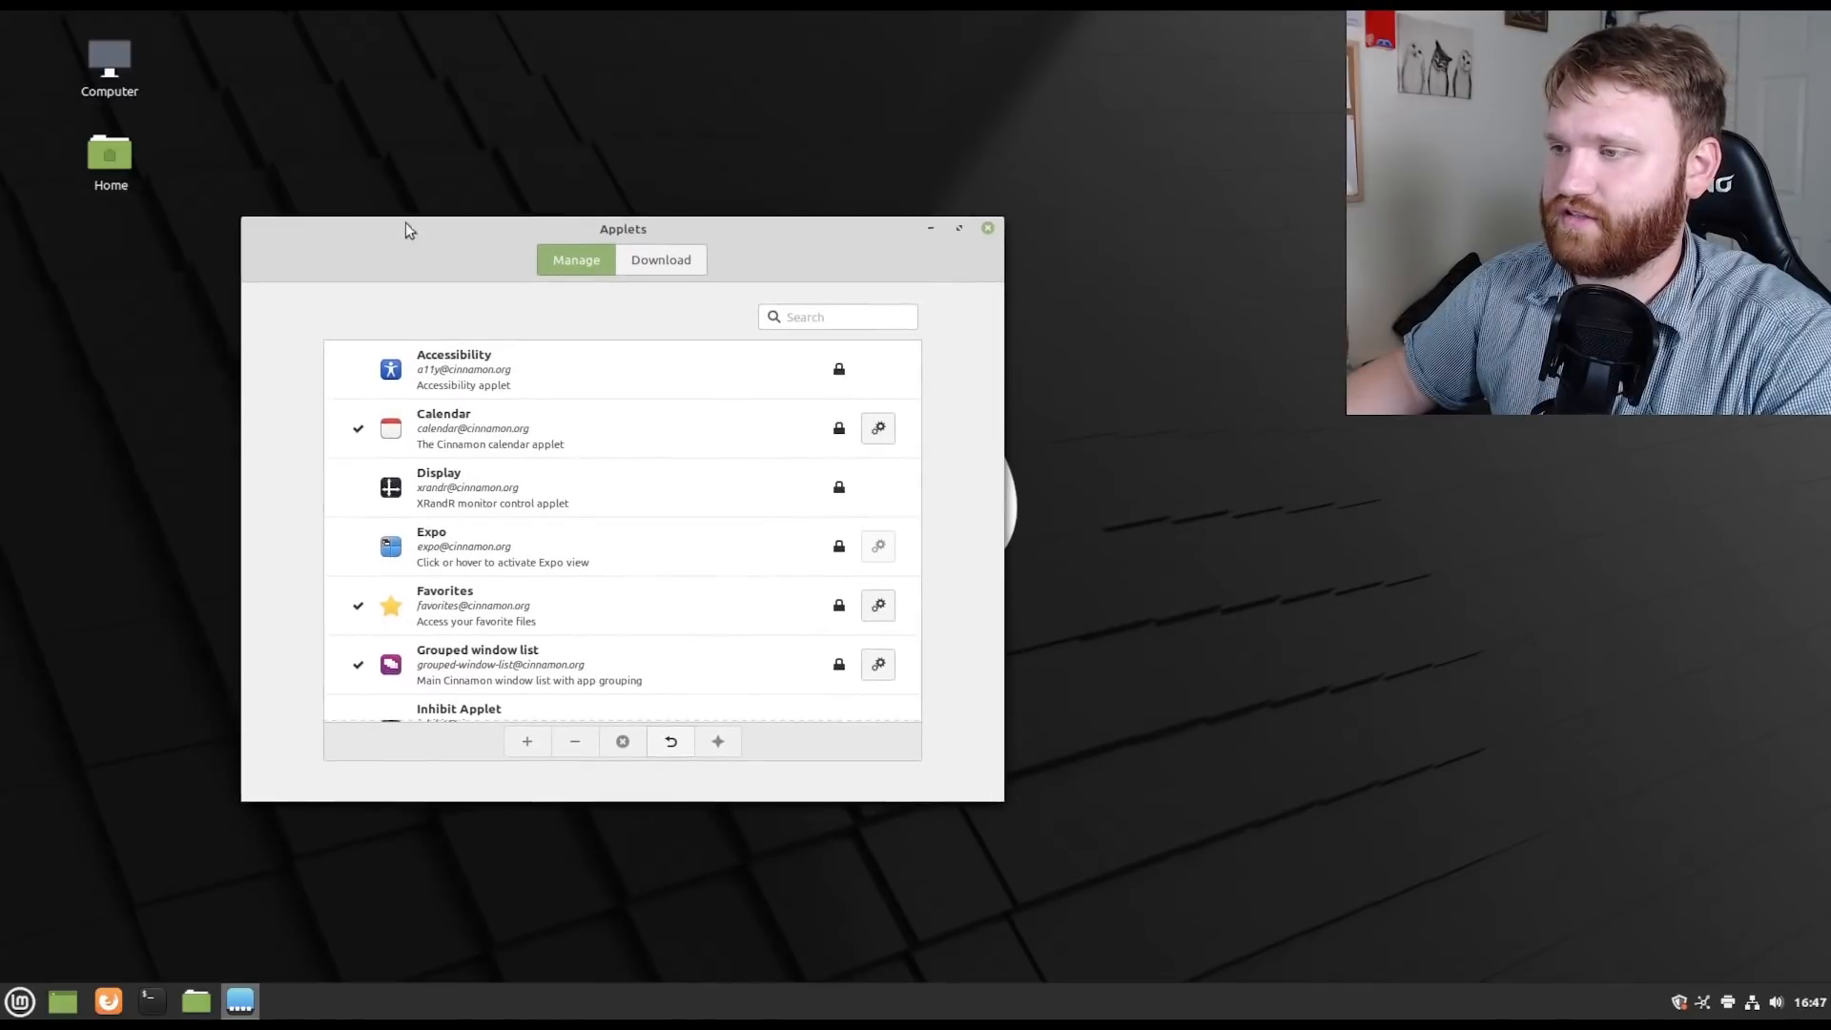
{"action": "scroll", "scroll_direction": "down", "scroll_amount": 3}
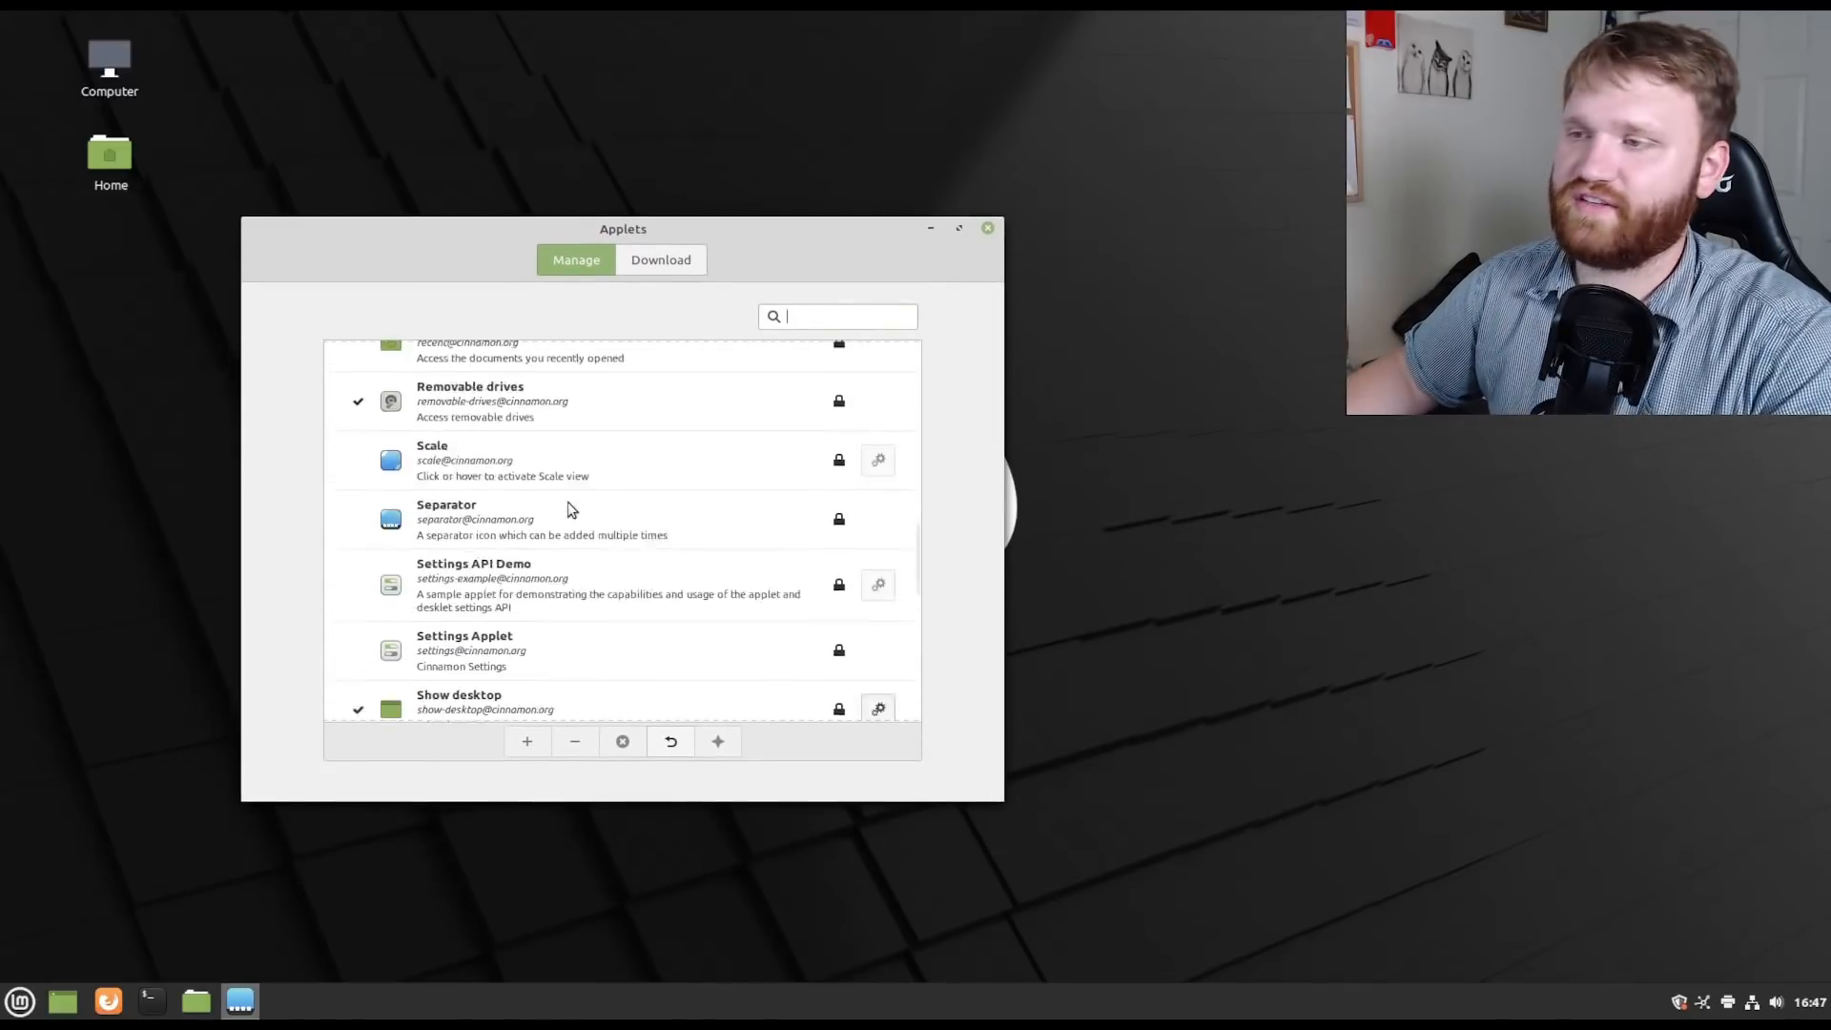
{"action": "scroll", "scroll_direction": "down", "scroll_amount": 3}
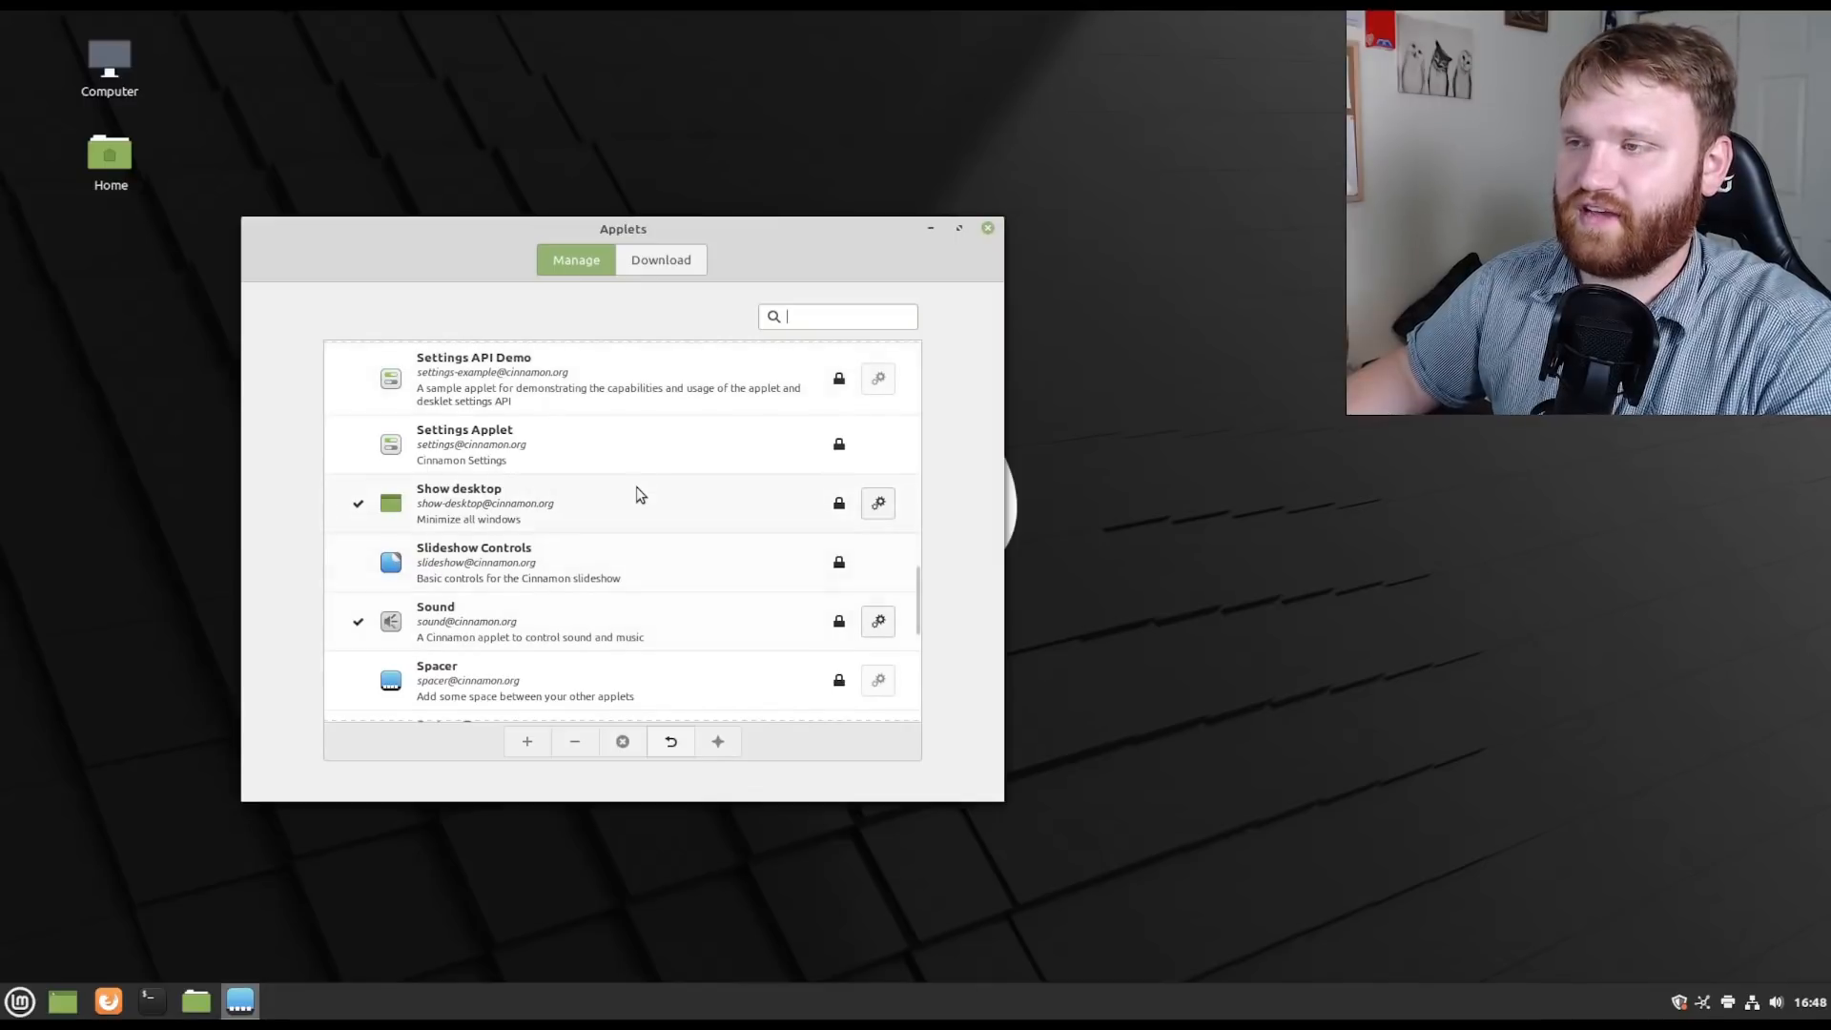
{"action": "mouse_move", "coordinate": [817, 287]}
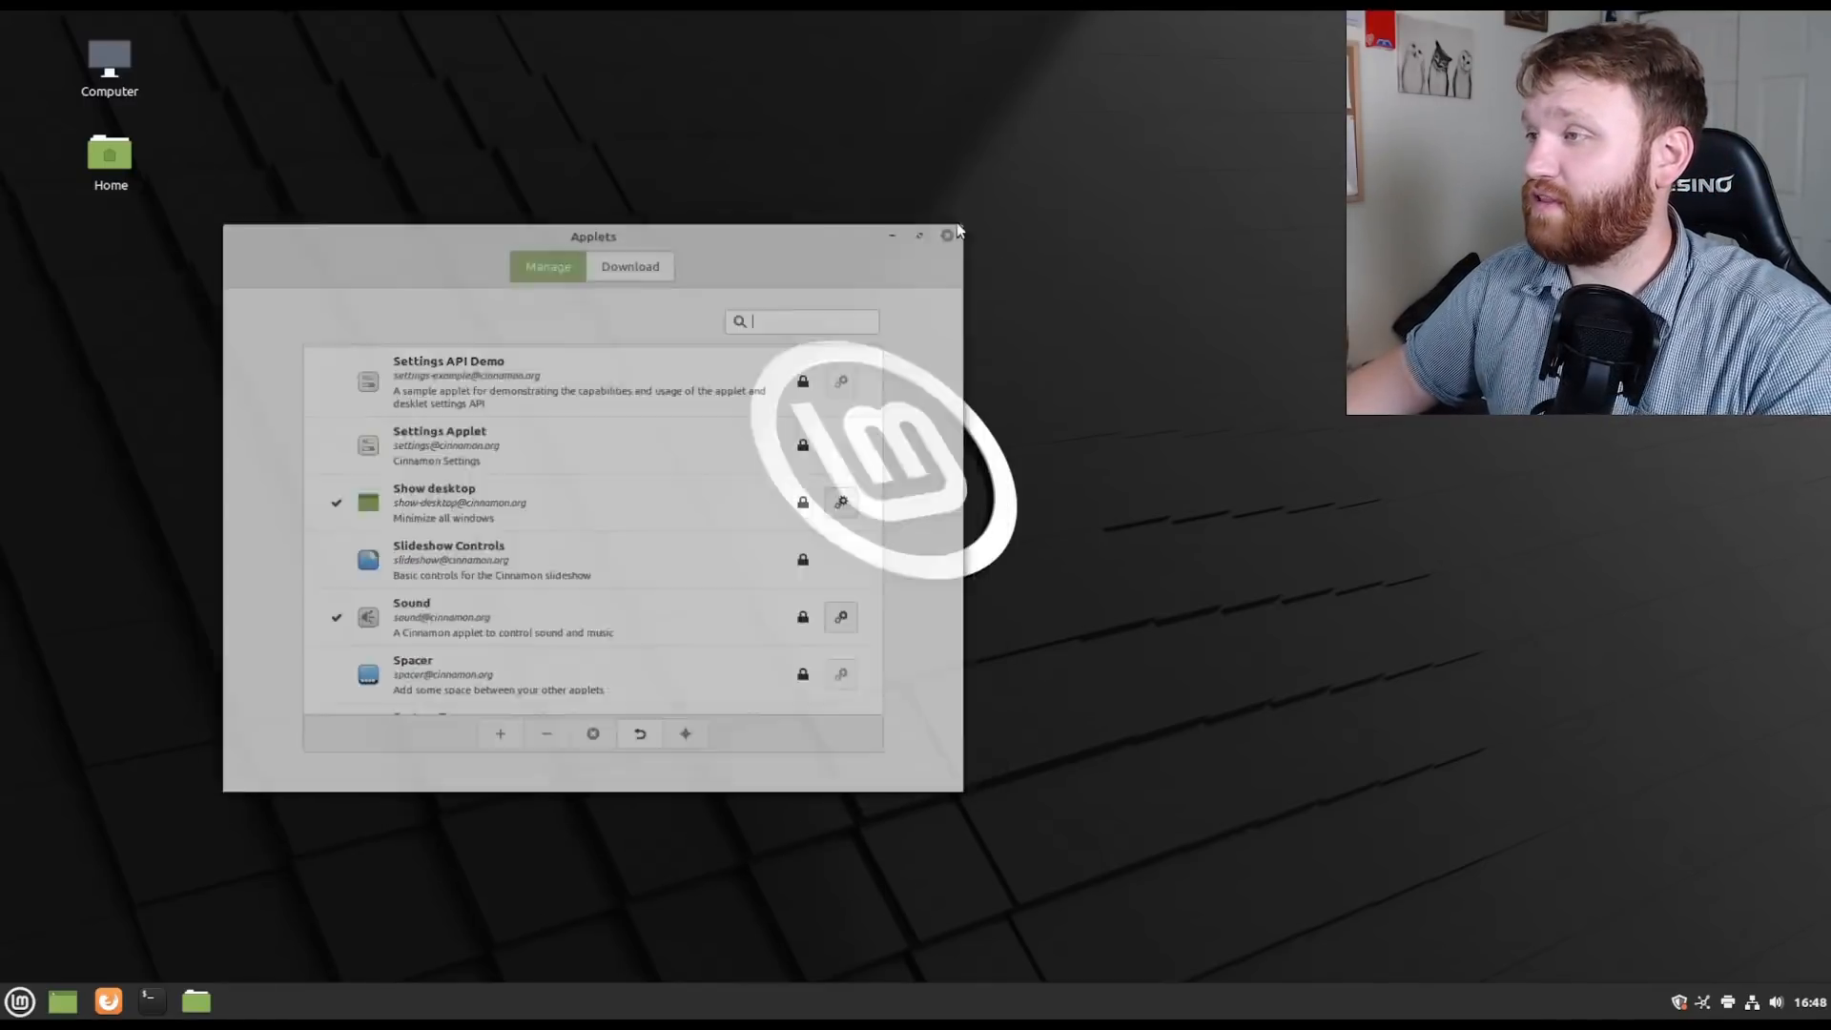
{"action": "left_click", "coordinate": [947, 234]}
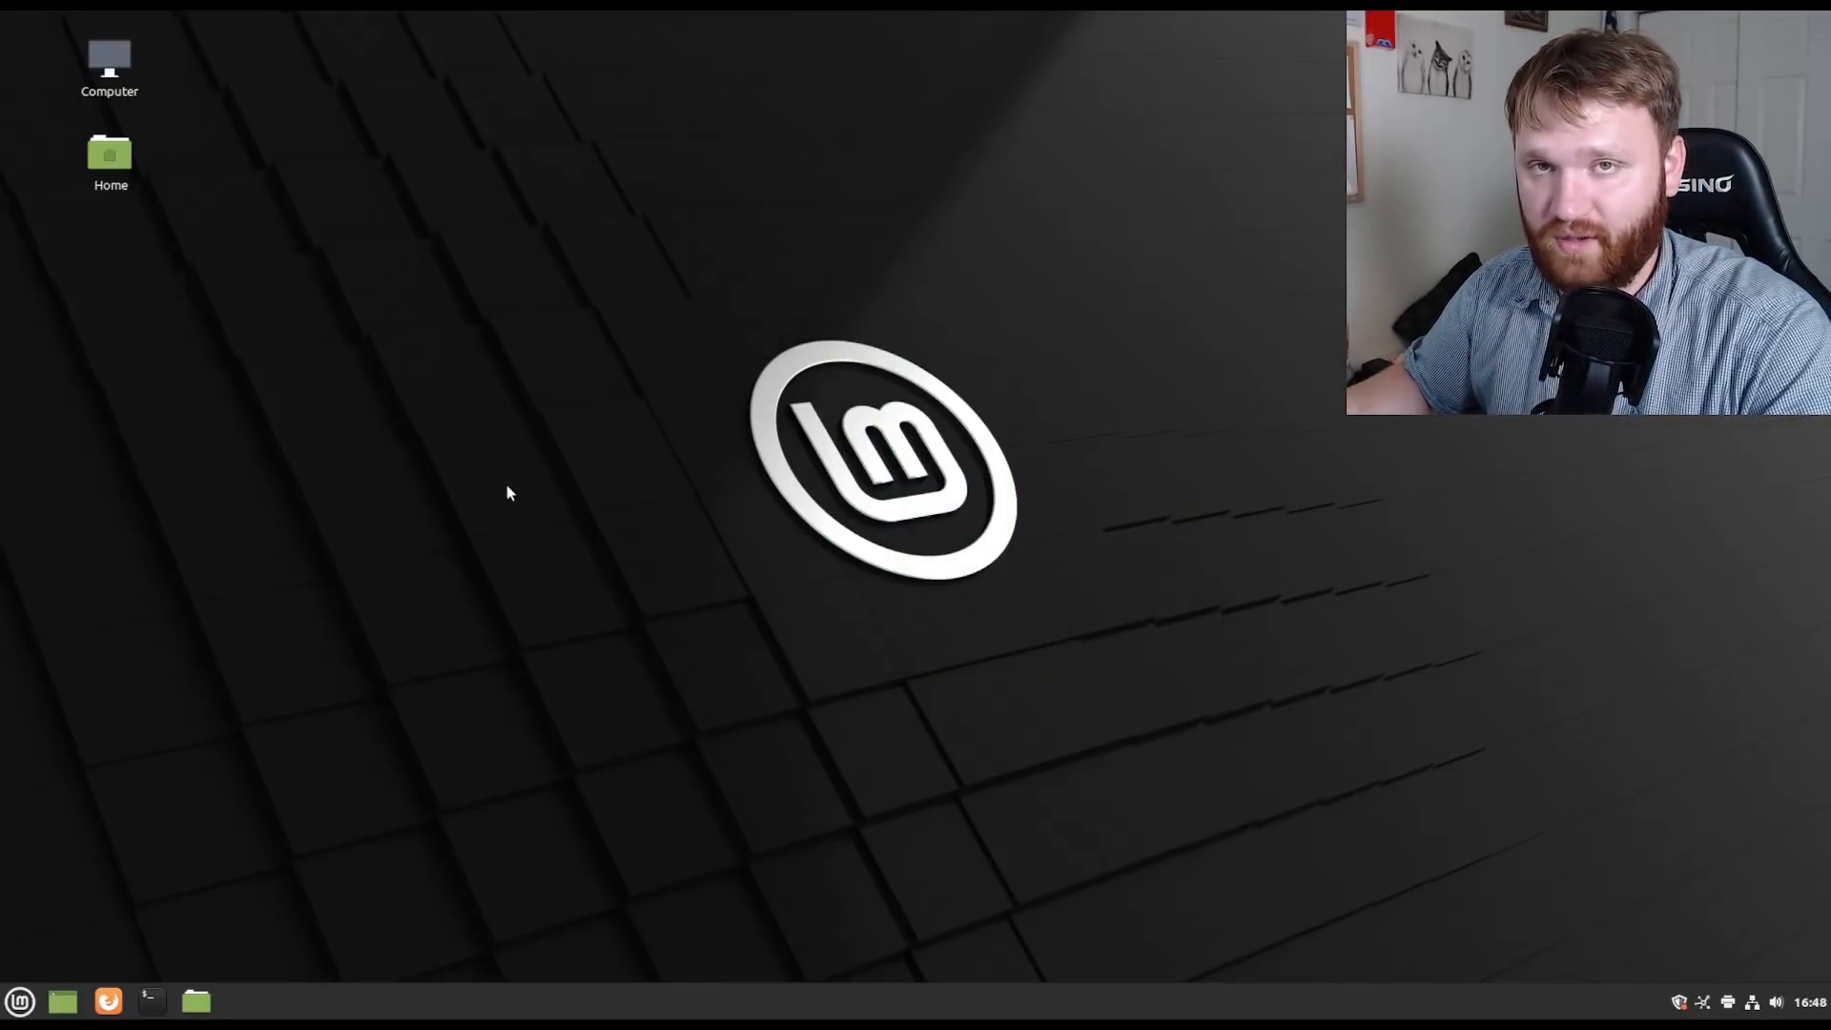
{"action": "mouse_move", "coordinate": [701, 515]}
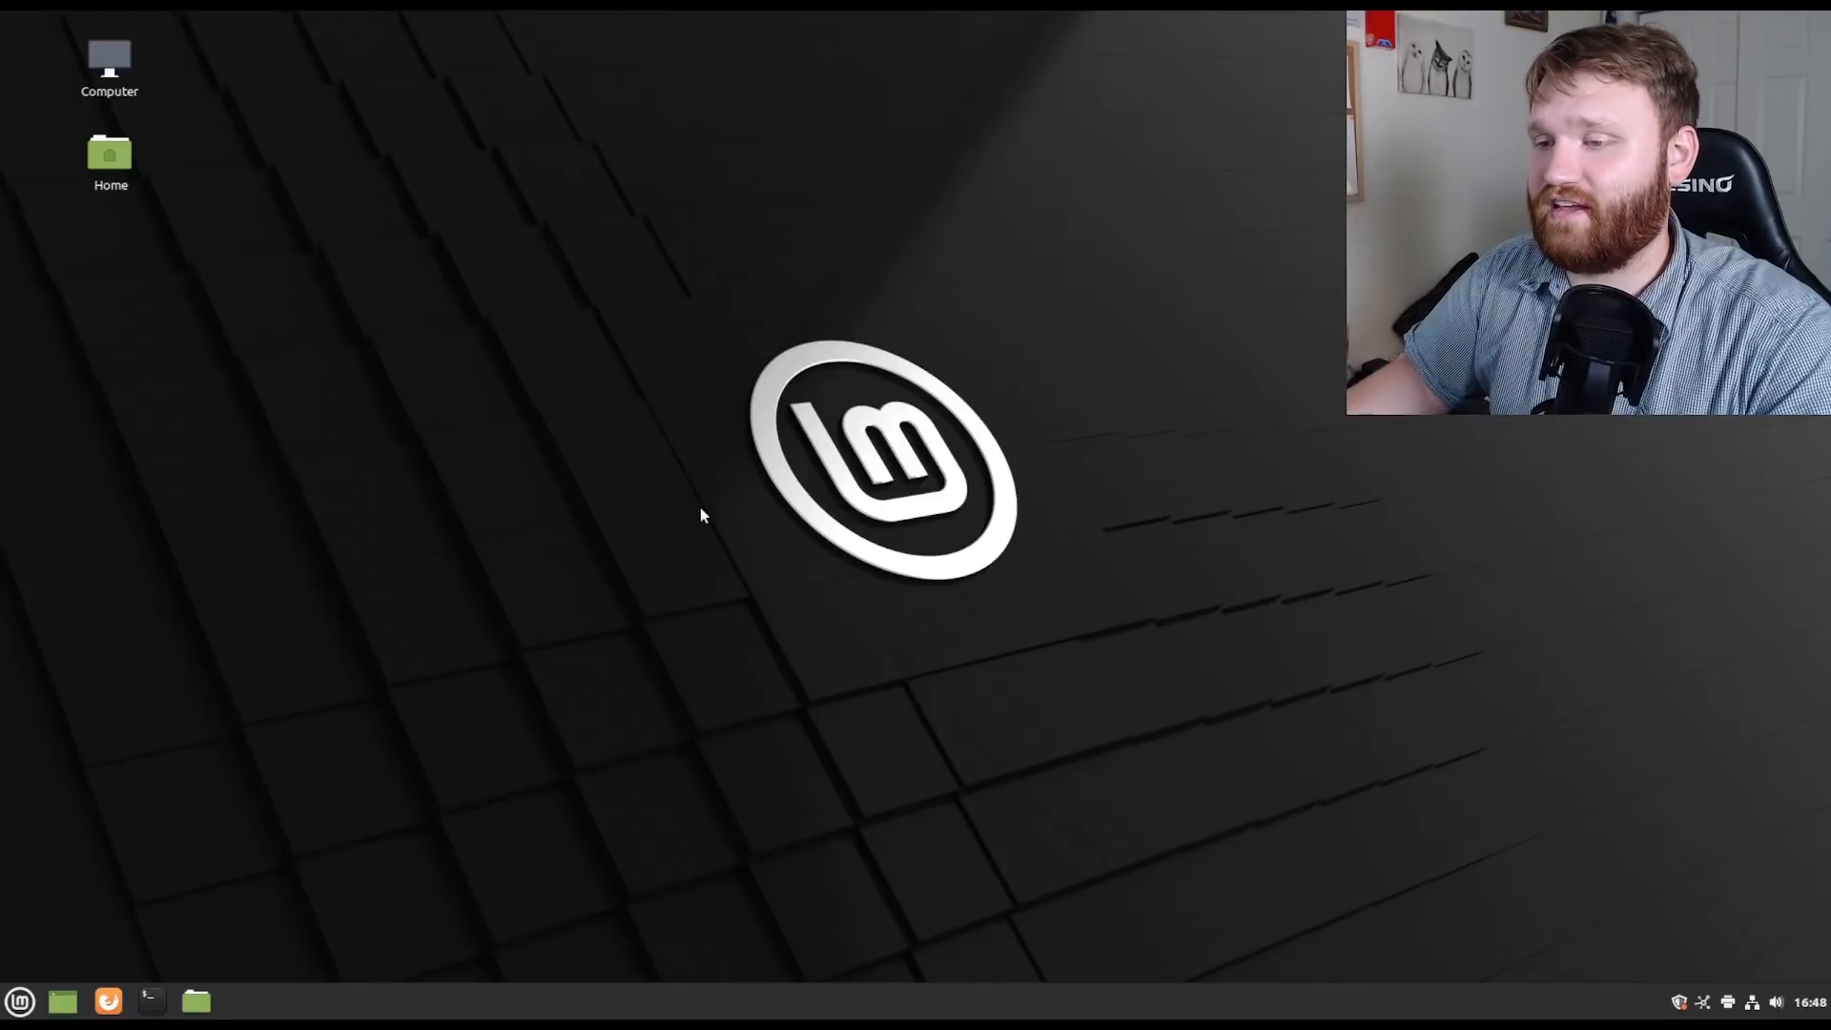